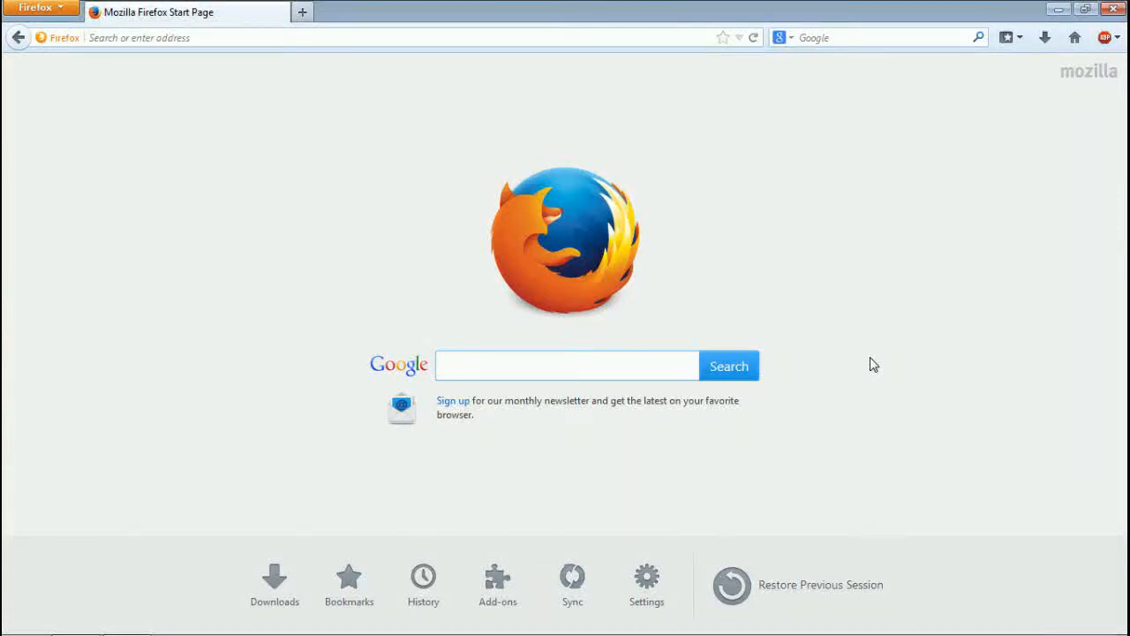
Step: Search Google for 'obs' and open the 'Open Broadcaster Software - Index' result
{"action": "left_click", "coordinate": [565, 364]}
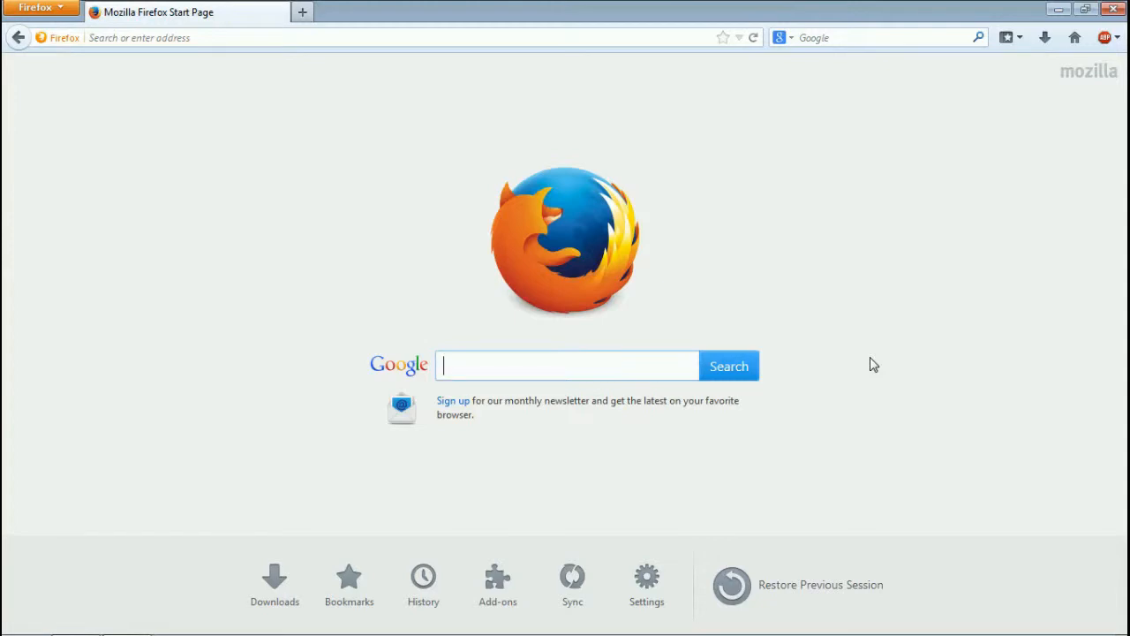
{"action": "type", "text": "obs"}
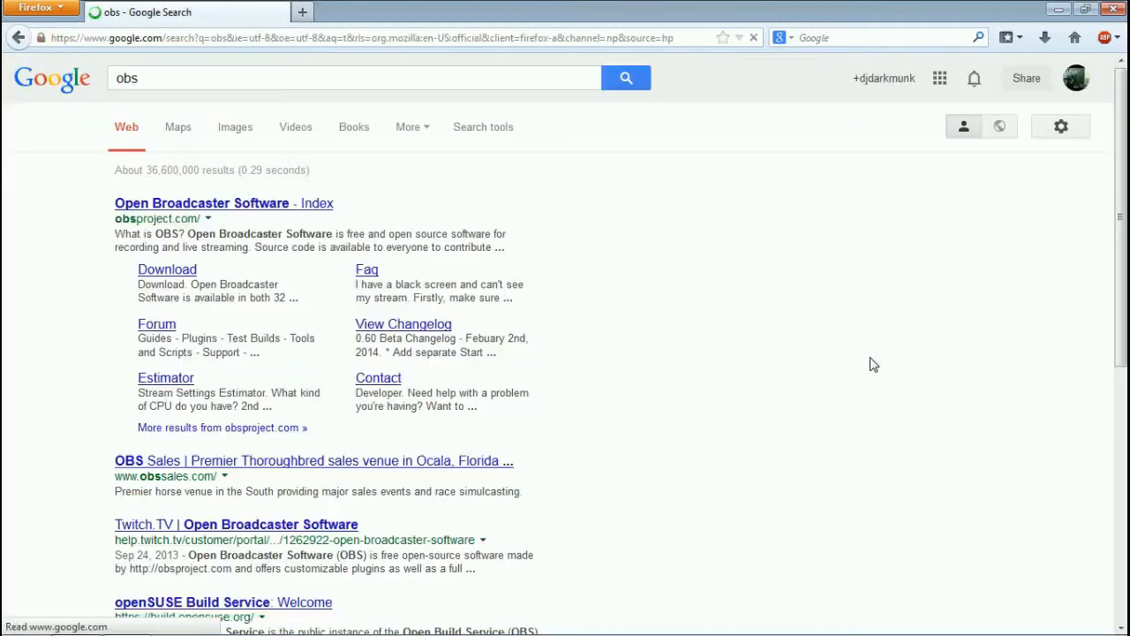
{"action": "mouse_move", "coordinate": [297, 216]}
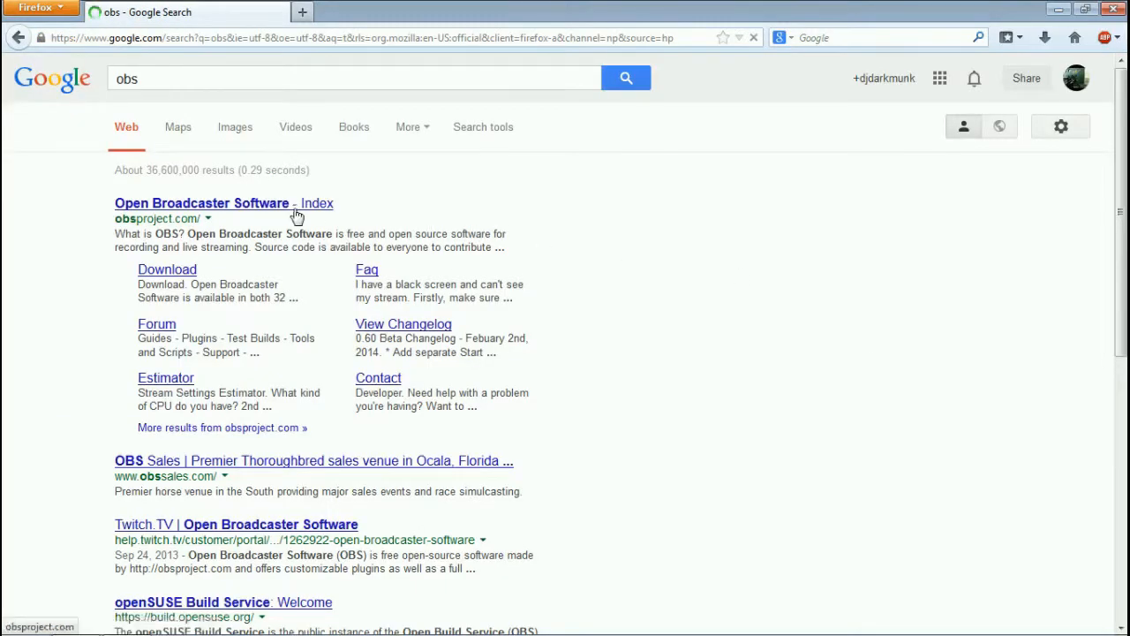
{"action": "left_click", "coordinate": [224, 203]}
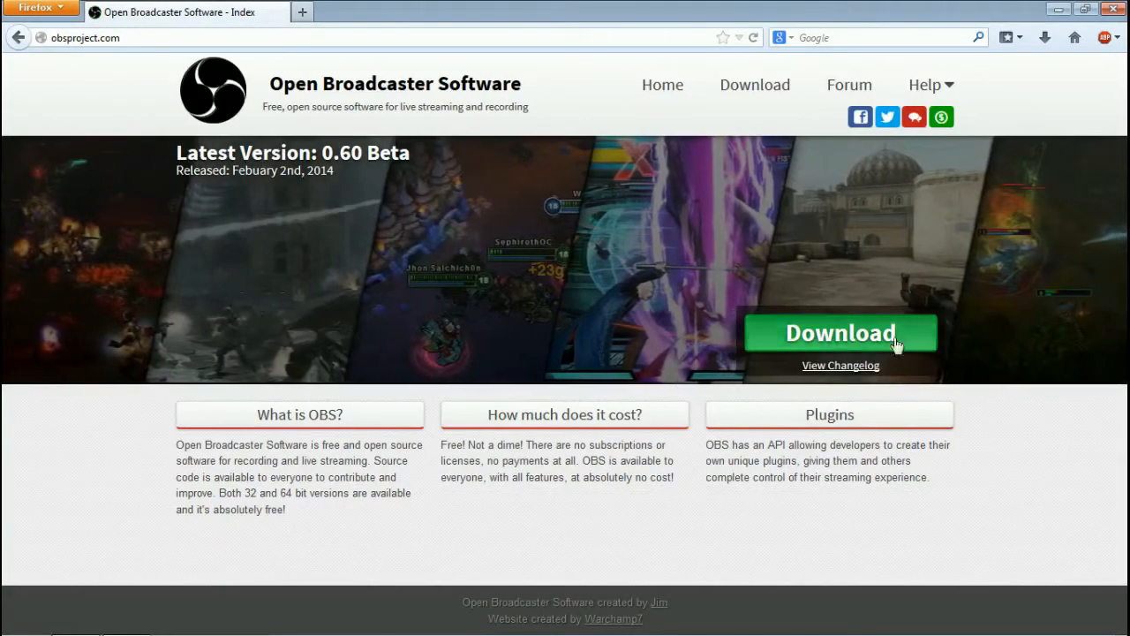
Step: Save the OBS 0.60b installer from SourceForge and close the download page
{"action": "left_click", "coordinate": [840, 333]}
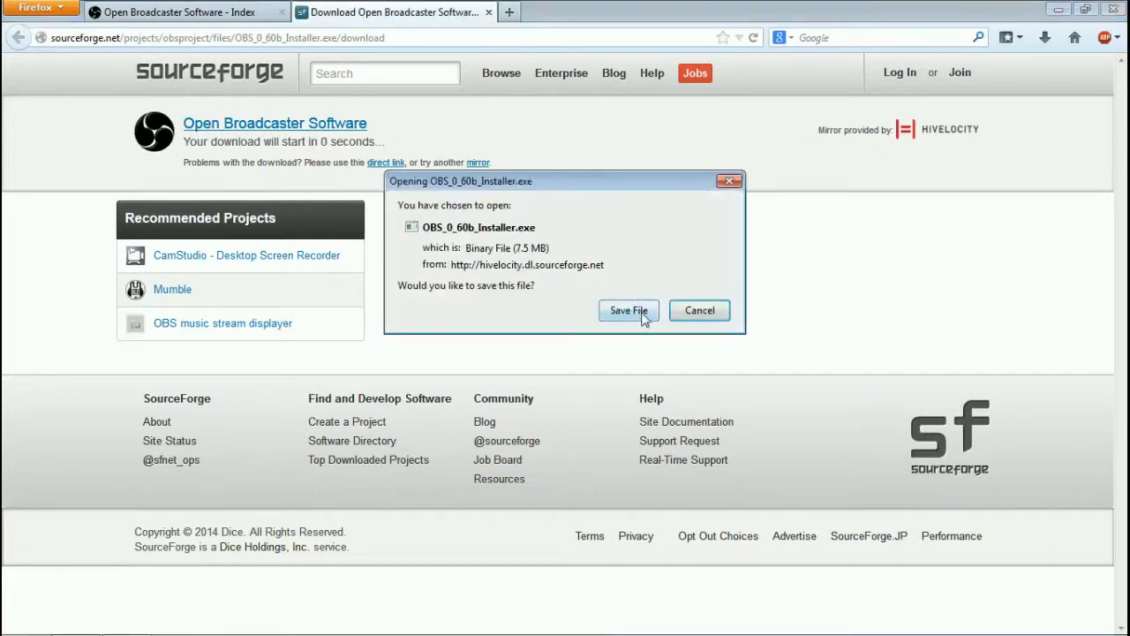
{"action": "left_click", "coordinate": [628, 310]}
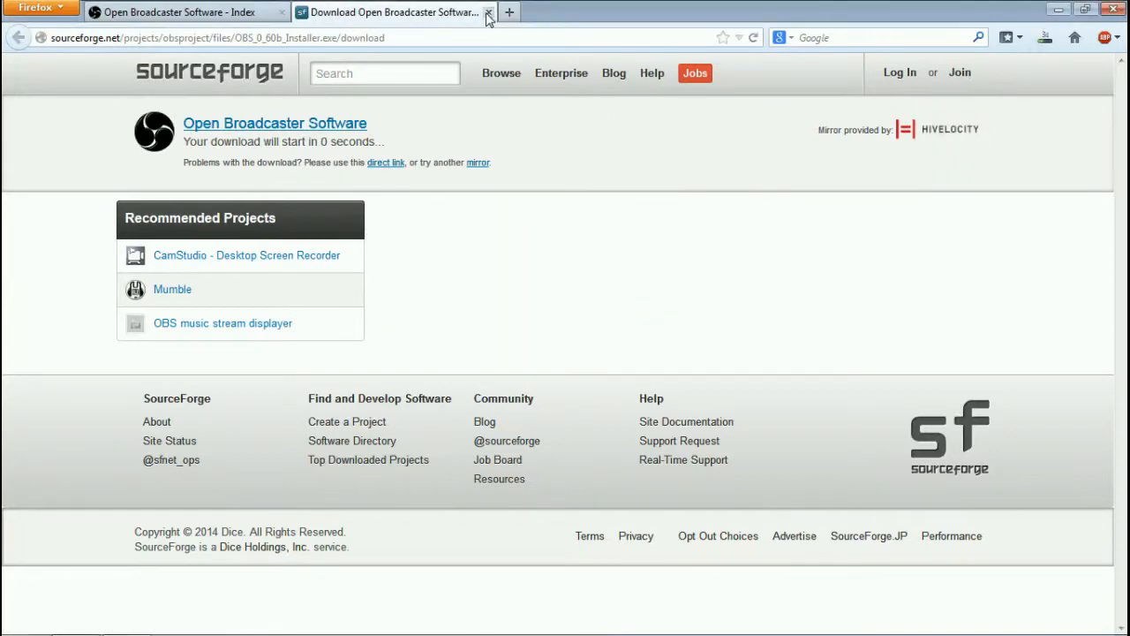
{"action": "left_click", "coordinate": [488, 11]}
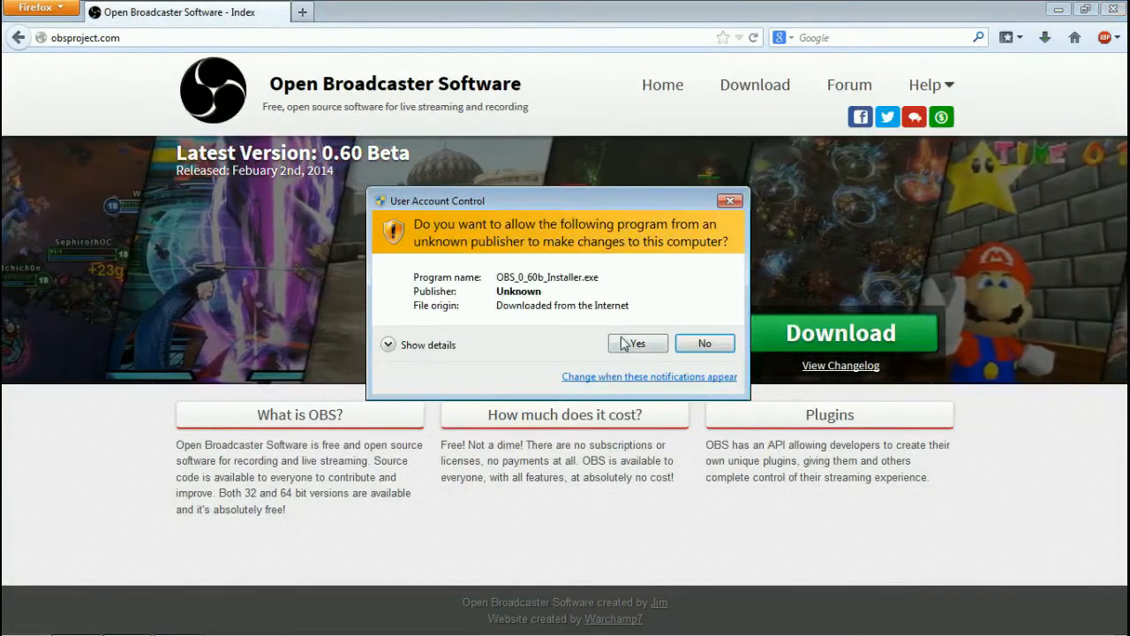
Step: Allow the OBS 0.60b installer to run, pass the welcome page, and finish setup
{"action": "left_click", "coordinate": [638, 343]}
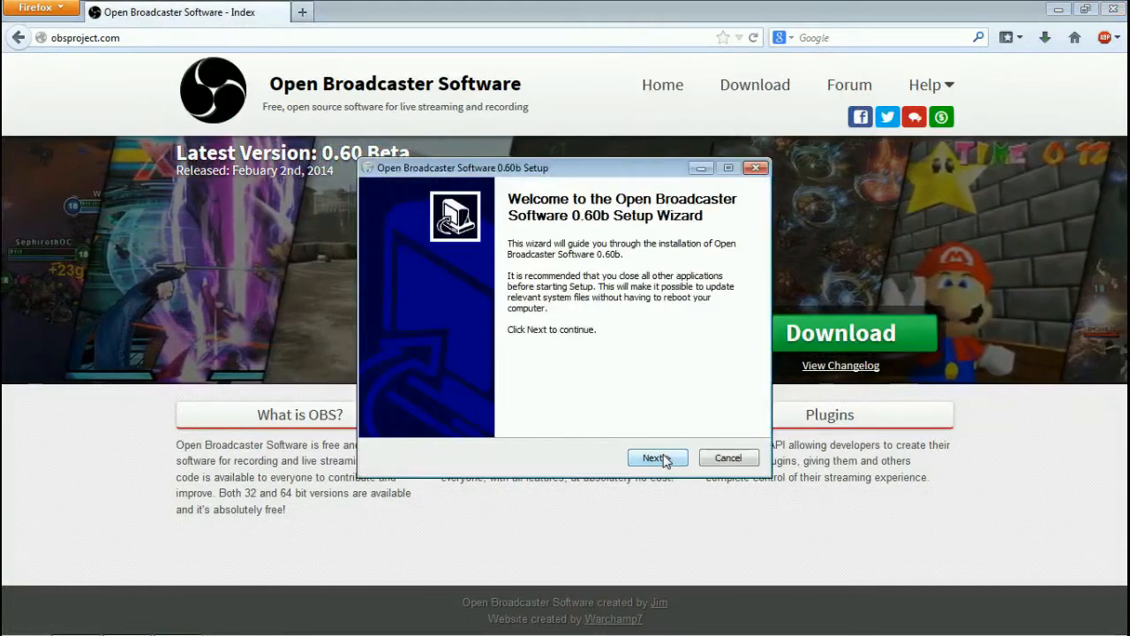
{"action": "left_click", "coordinate": [653, 457]}
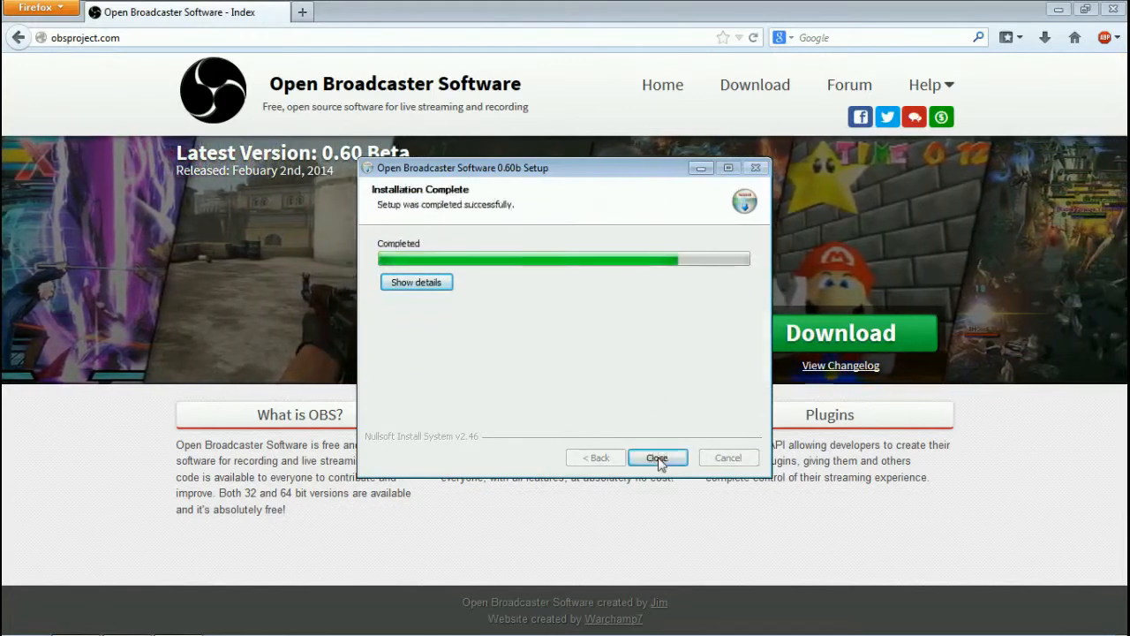
{"action": "left_click", "coordinate": [657, 457]}
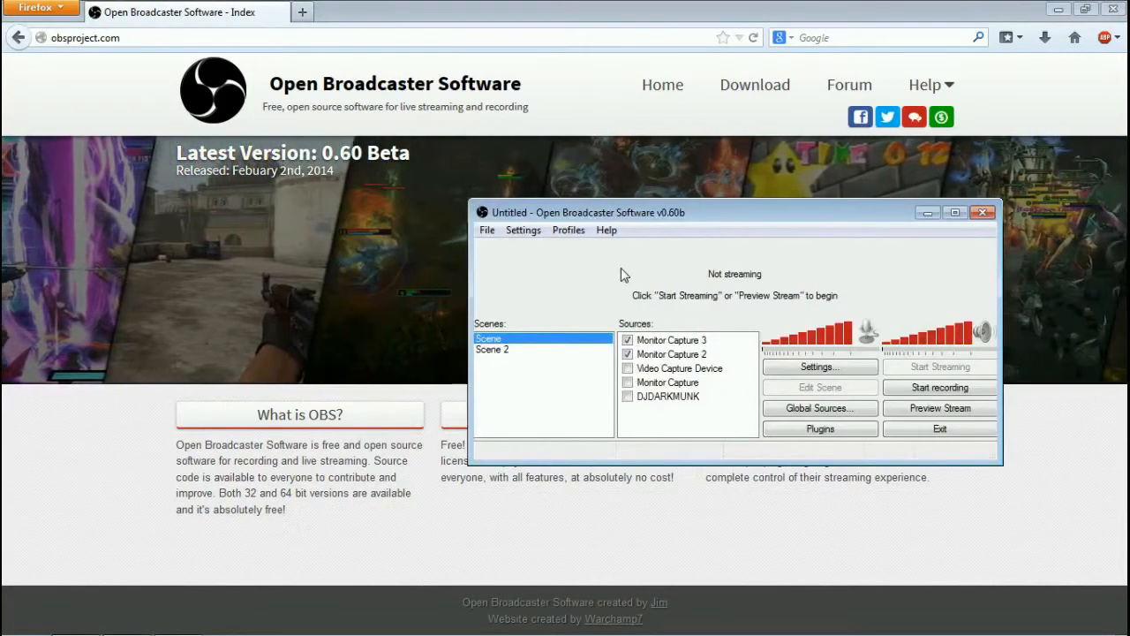
{"action": "left_click_drag", "start_coordinate": [587, 212], "coordinate": [358, 242]}
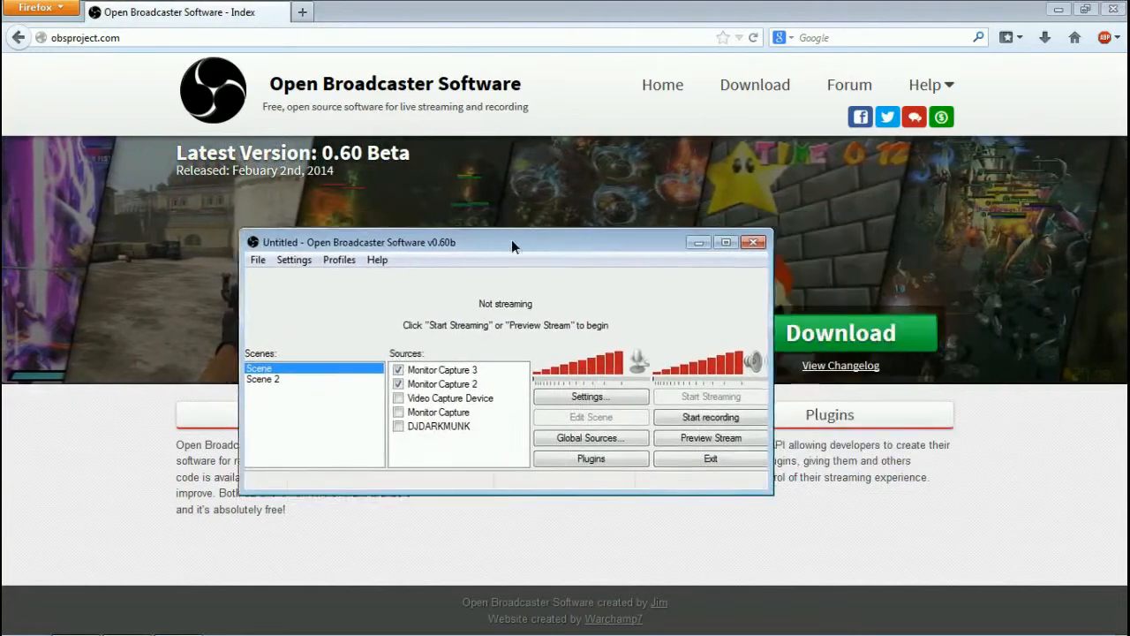
{"action": "left_click_drag", "start_coordinate": [512, 242], "coordinate": [413, 243]}
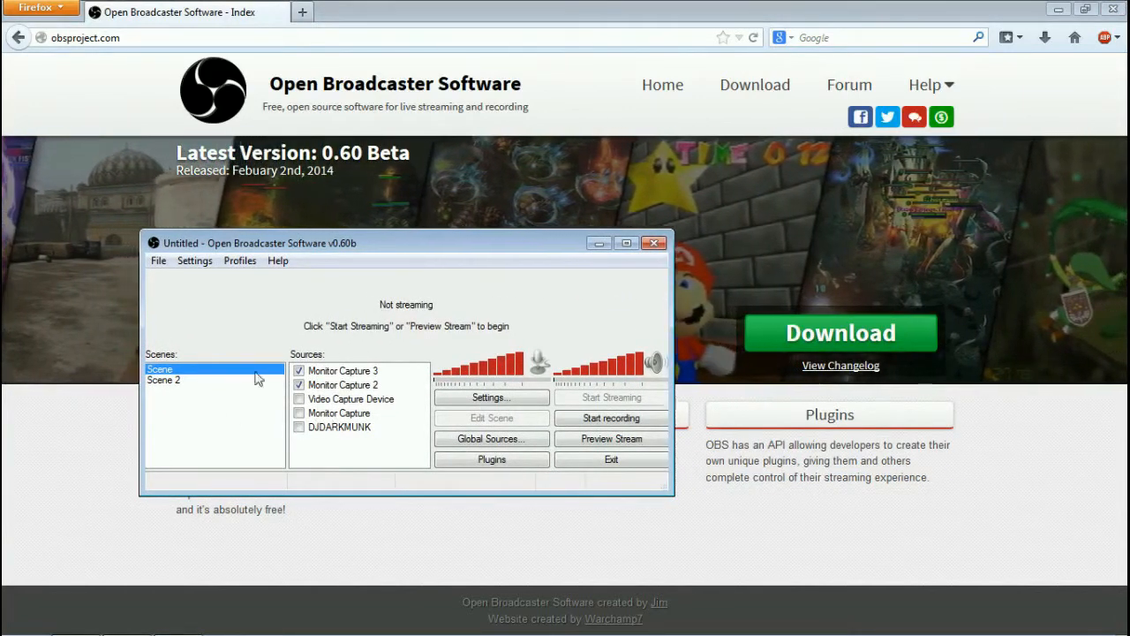
{"action": "mouse_move", "coordinate": [448, 224]}
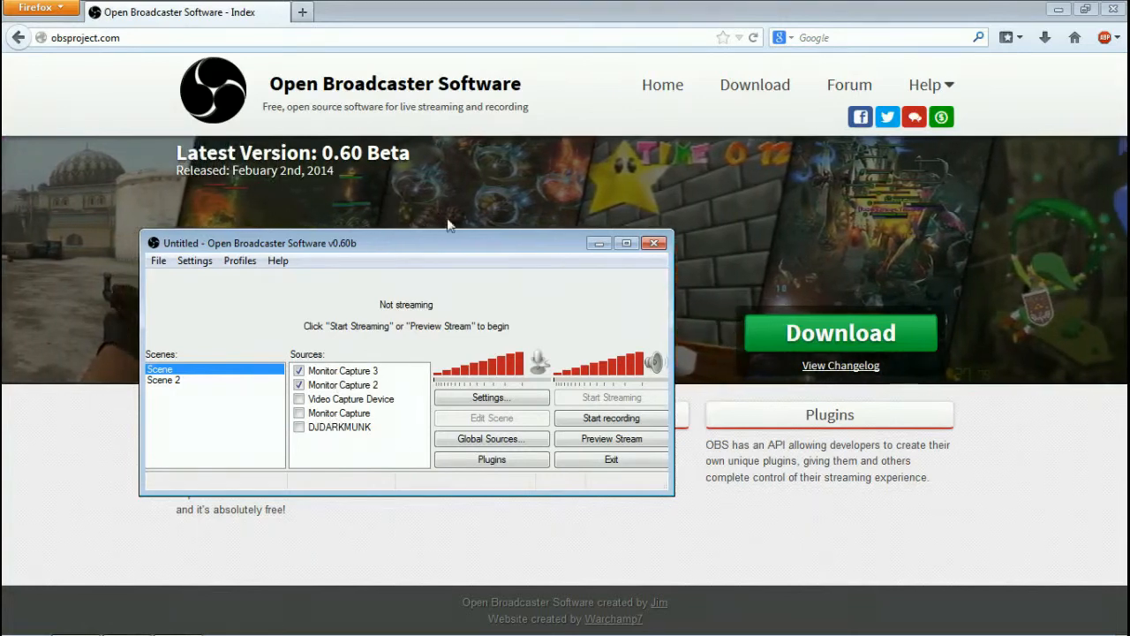
{"action": "left_click_drag", "start_coordinate": [406, 243], "coordinate": [618, 213]}
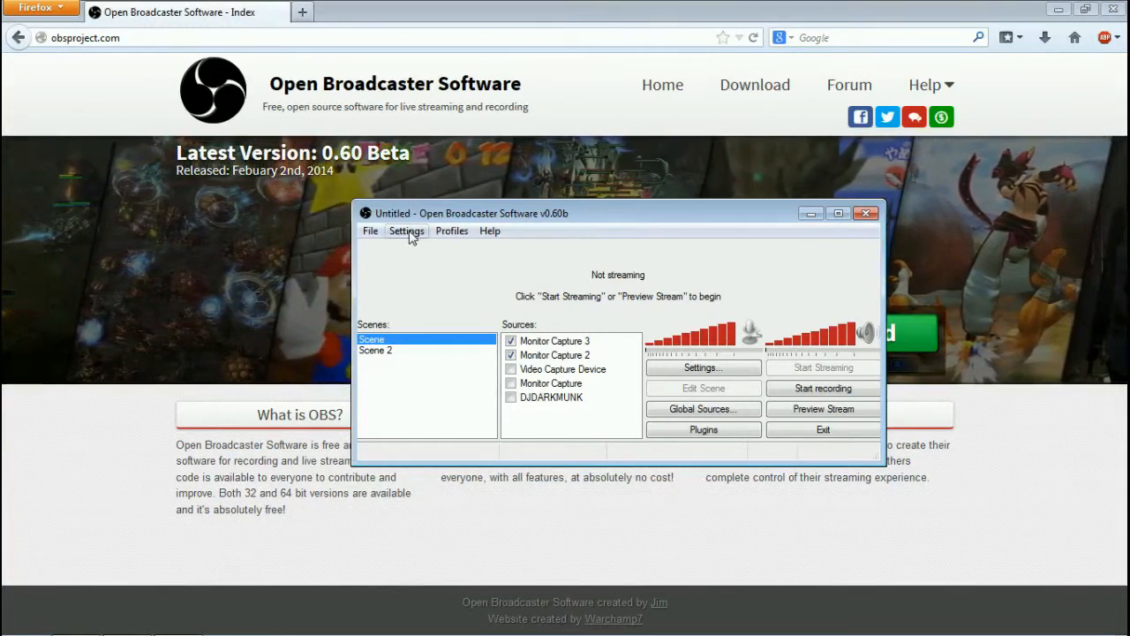
Step: Show the Advanced settings page with the x264 CPU Preset list expanded, keeping 'faster'
{"action": "left_click", "coordinate": [407, 231]}
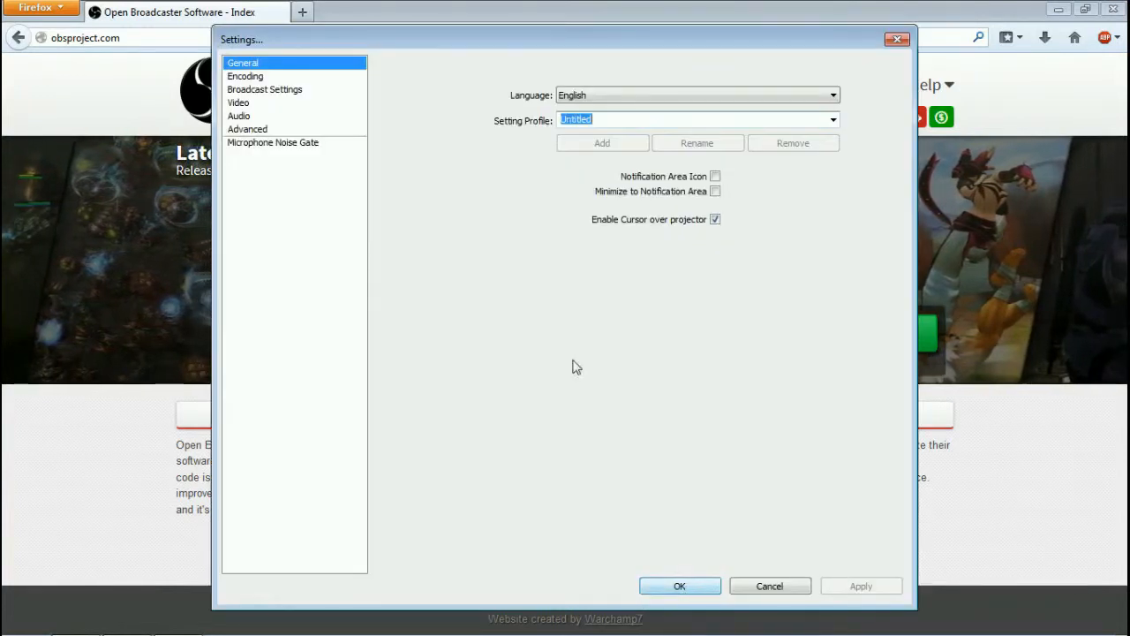
{"action": "mouse_move", "coordinate": [256, 146]}
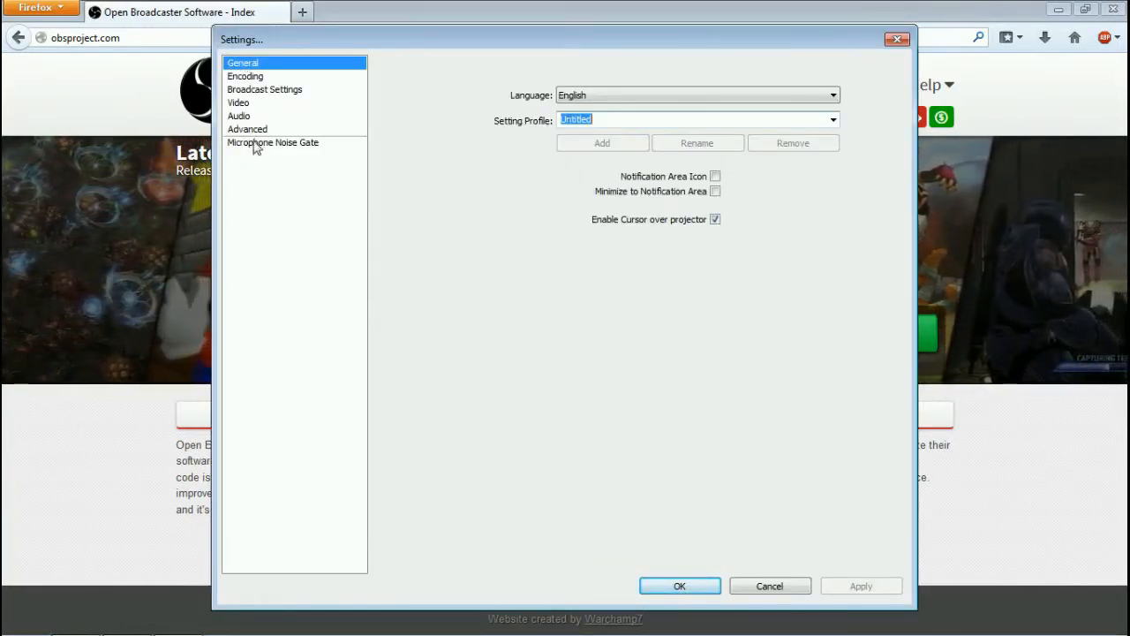
{"action": "left_click", "coordinate": [247, 129]}
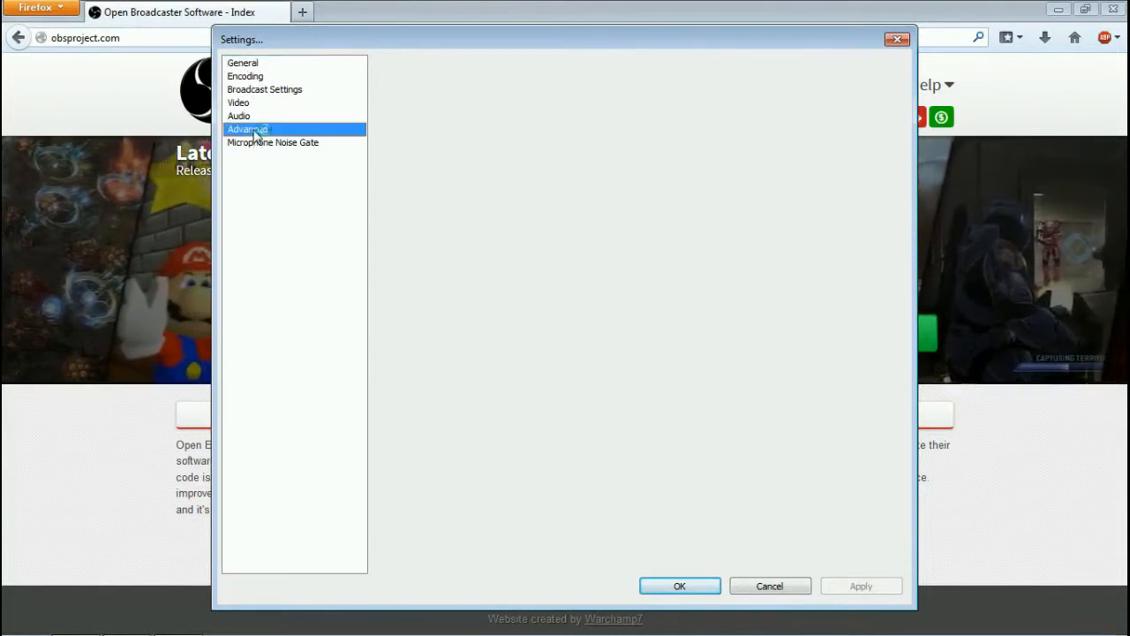
{"action": "left_click", "coordinate": [247, 128]}
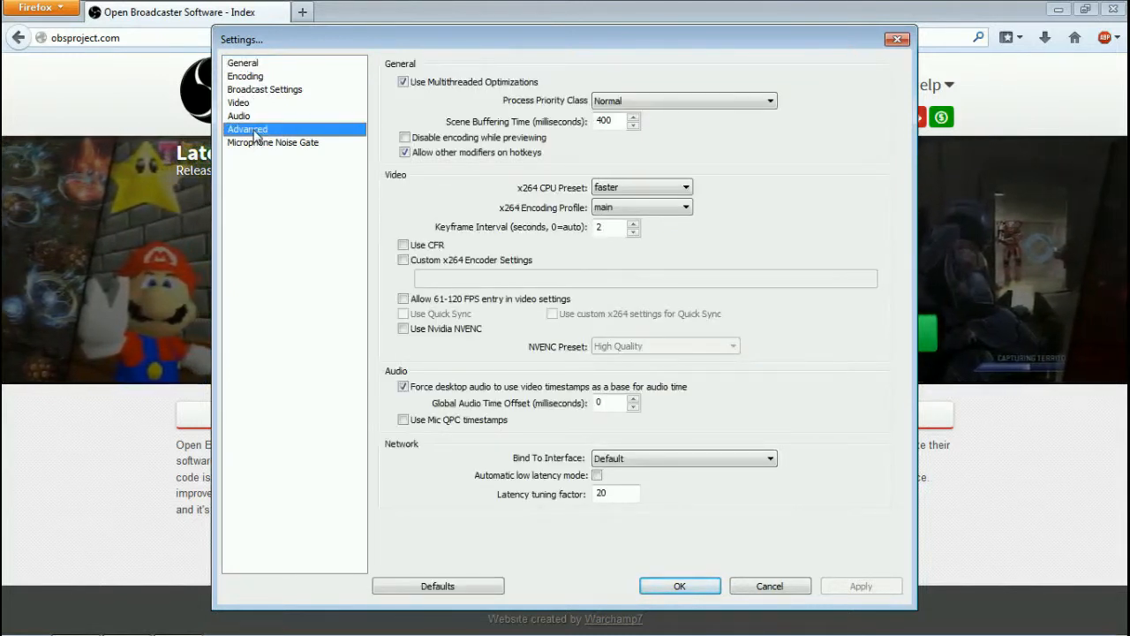
{"action": "left_click", "coordinate": [640, 187]}
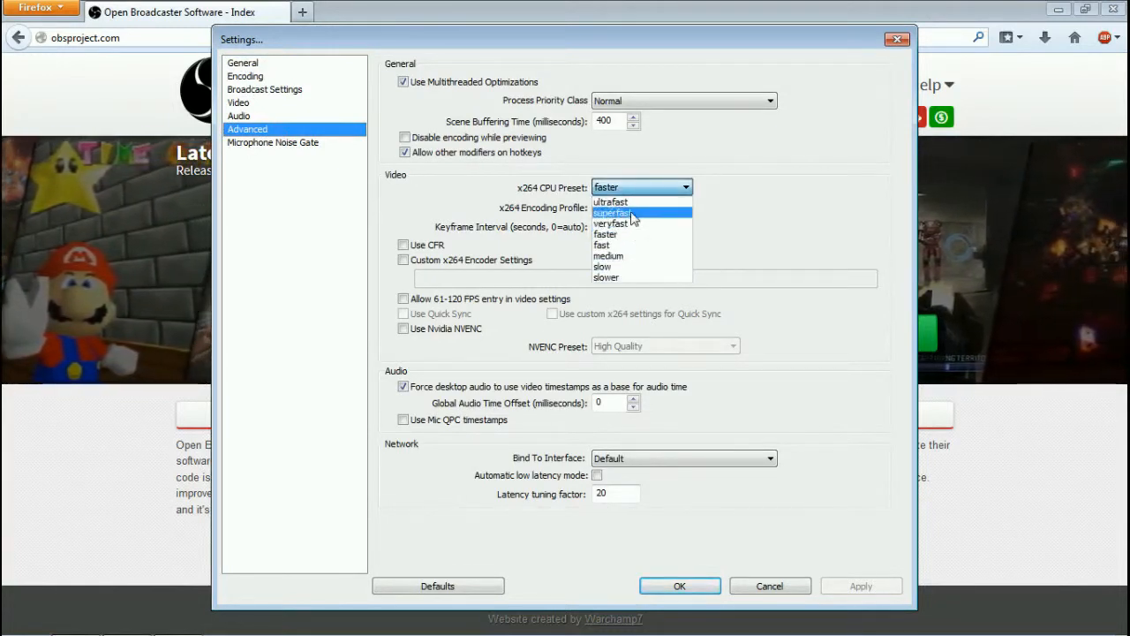
{"action": "mouse_move", "coordinate": [645, 267]}
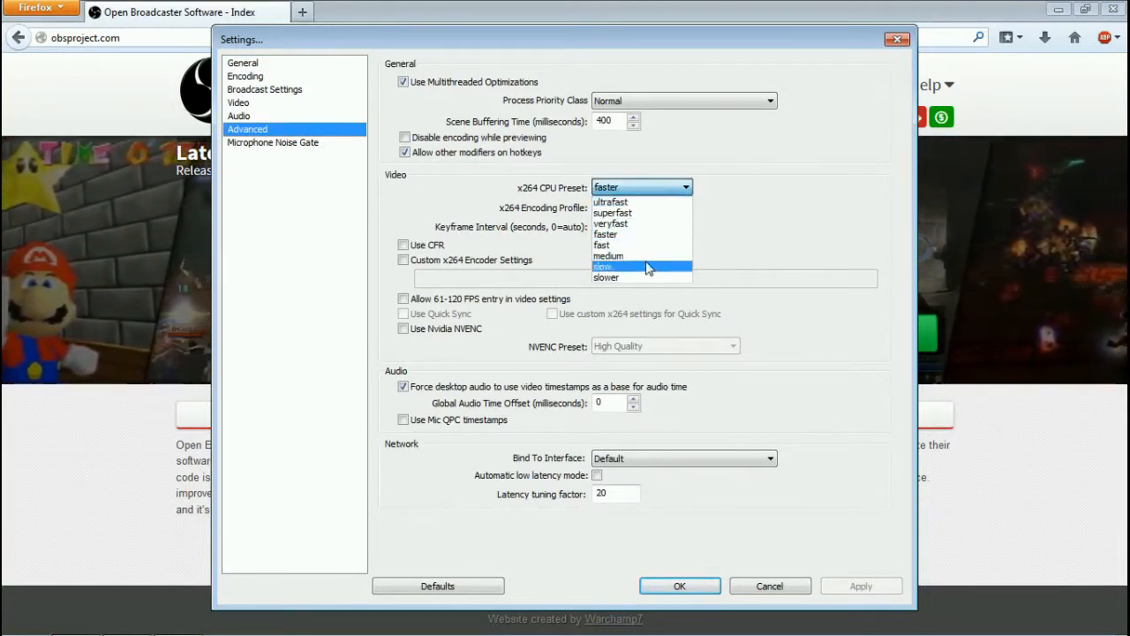
{"action": "mouse_move", "coordinate": [647, 268]}
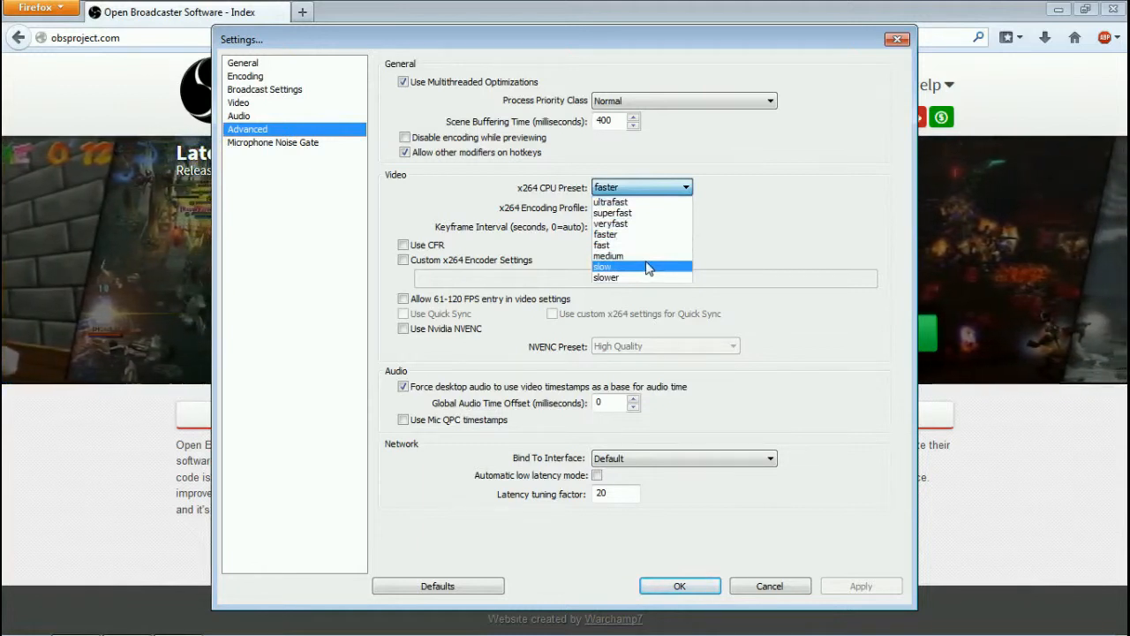
{"action": "mouse_move", "coordinate": [636, 212]}
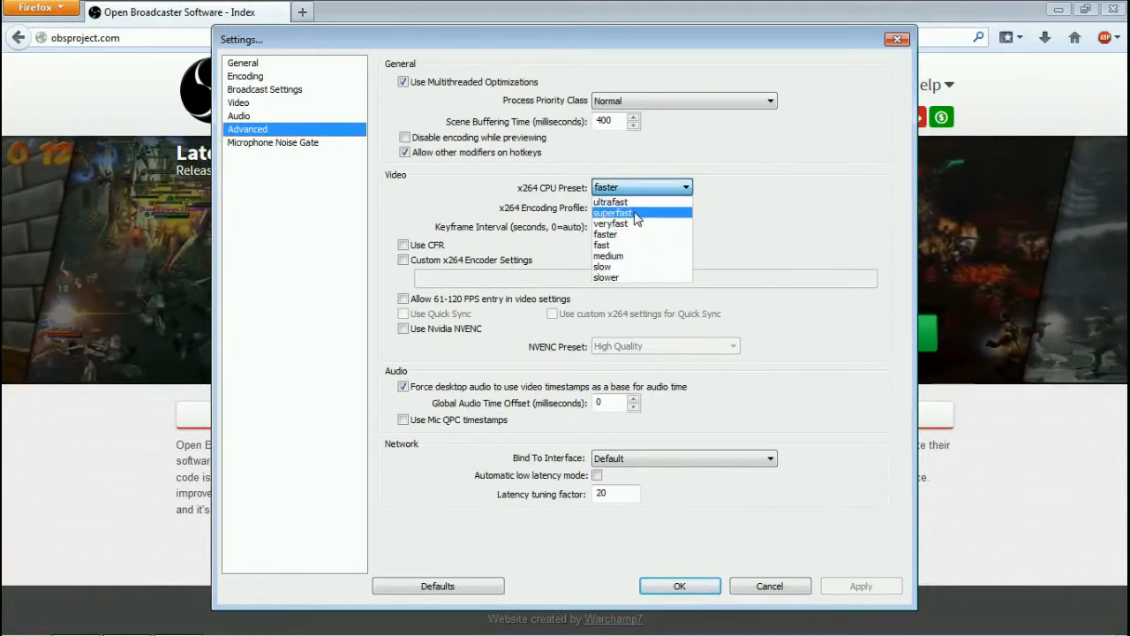
{"action": "mouse_move", "coordinate": [610, 223]}
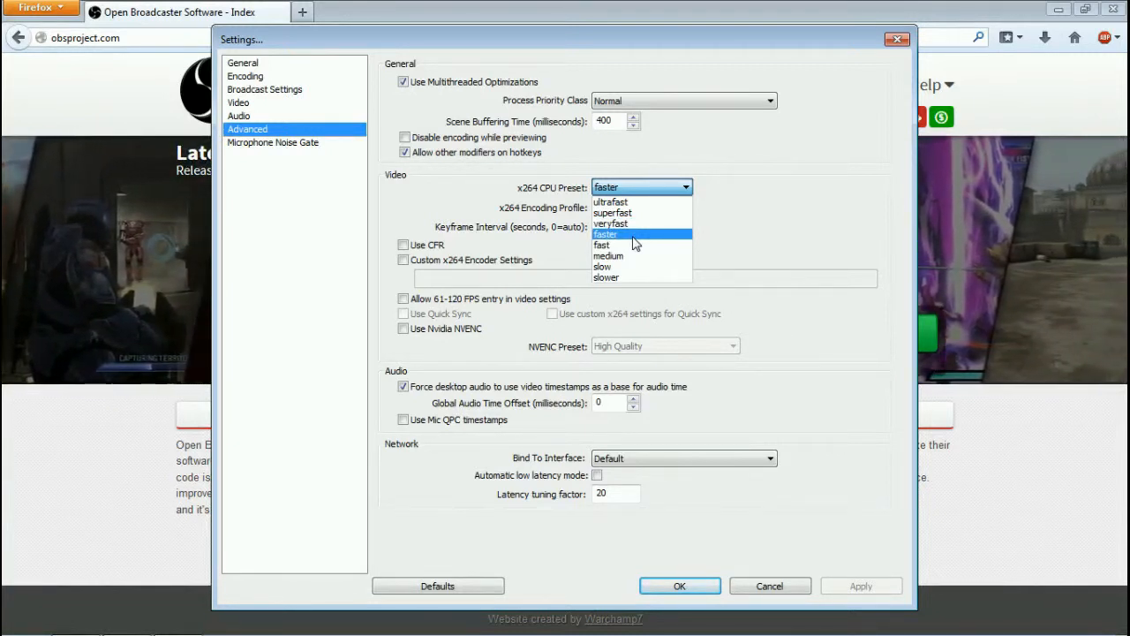
{"action": "mouse_move", "coordinate": [643, 202]}
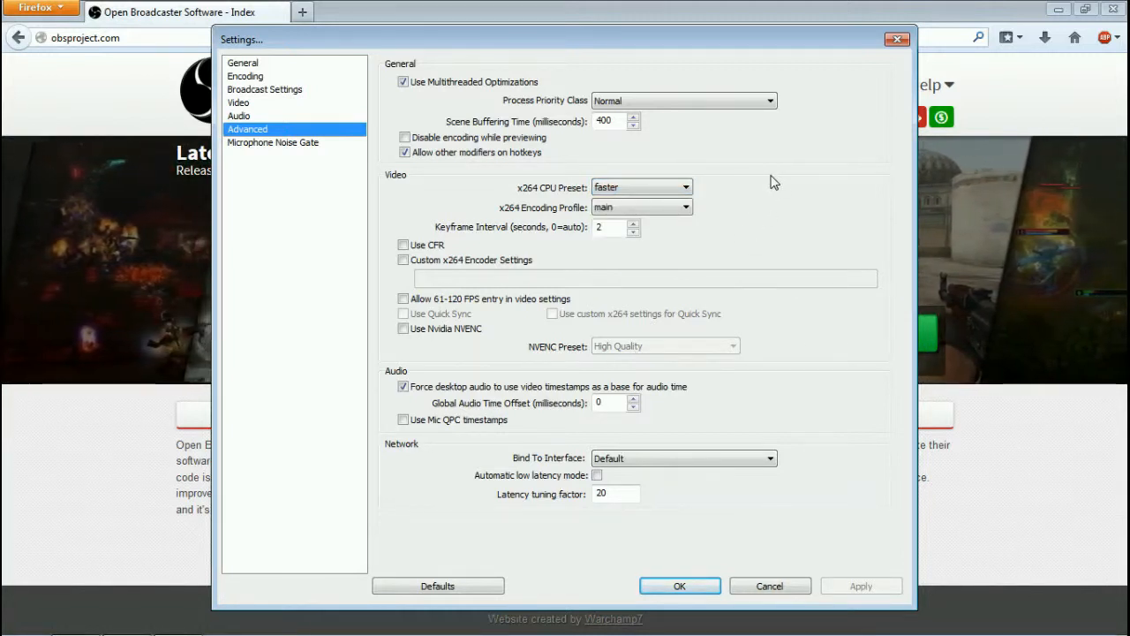
{"action": "mouse_move", "coordinate": [676, 504]}
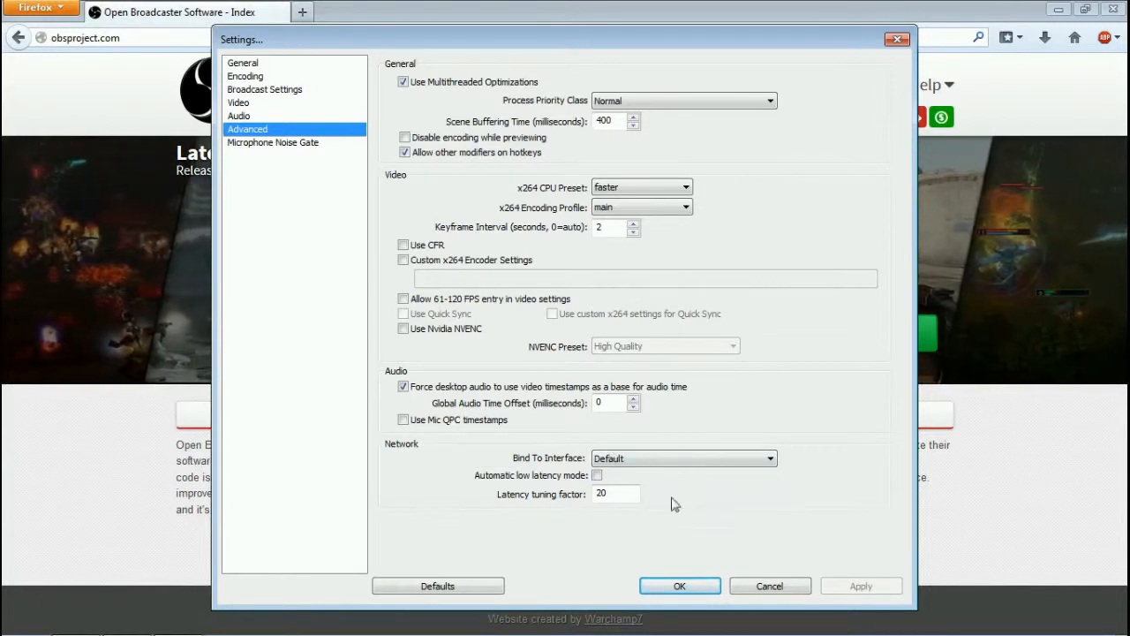
{"action": "mouse_move", "coordinate": [665, 174]}
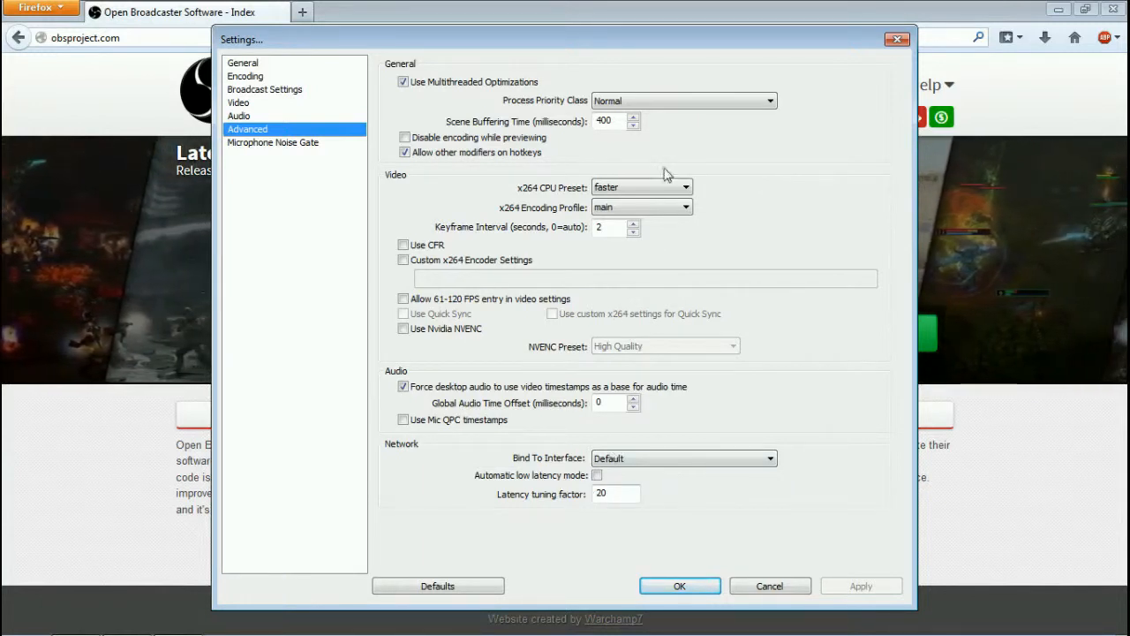
{"action": "mouse_move", "coordinate": [321, 118]}
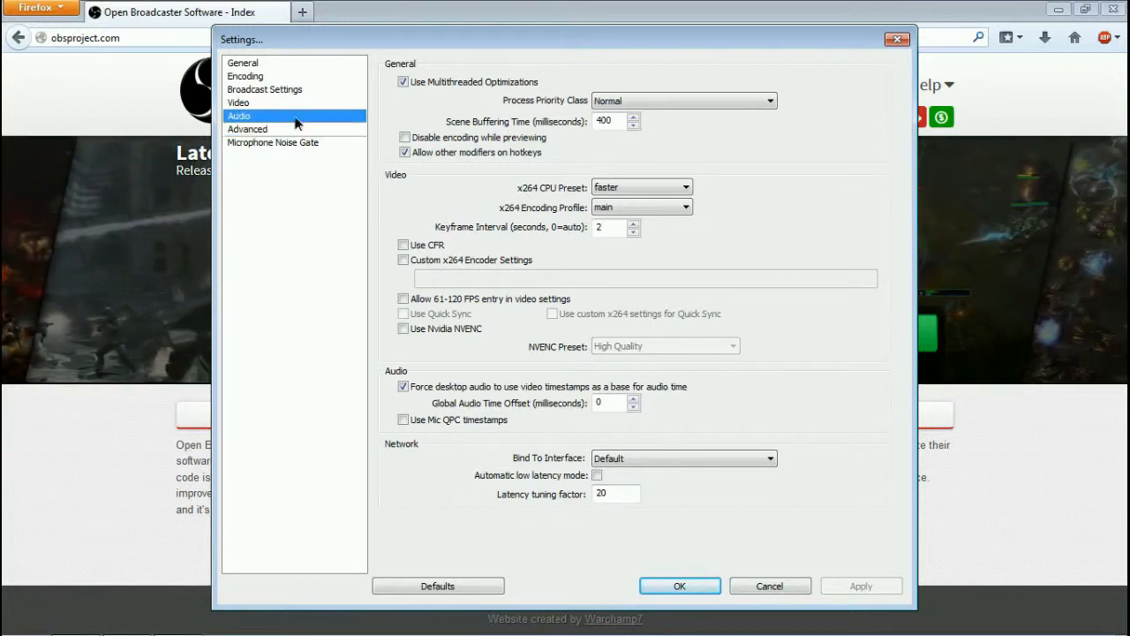
Step: Show Audio settings and choose Microphone (HD Webcam C270) as the microphone device
{"action": "left_click", "coordinate": [239, 116]}
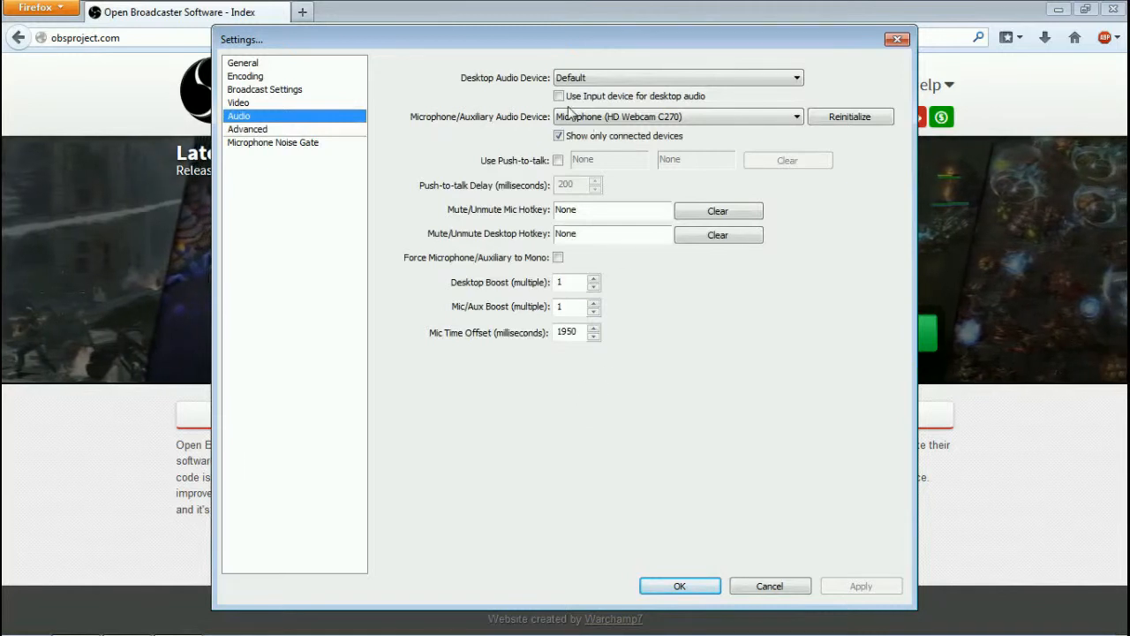
{"action": "left_click", "coordinate": [793, 115]}
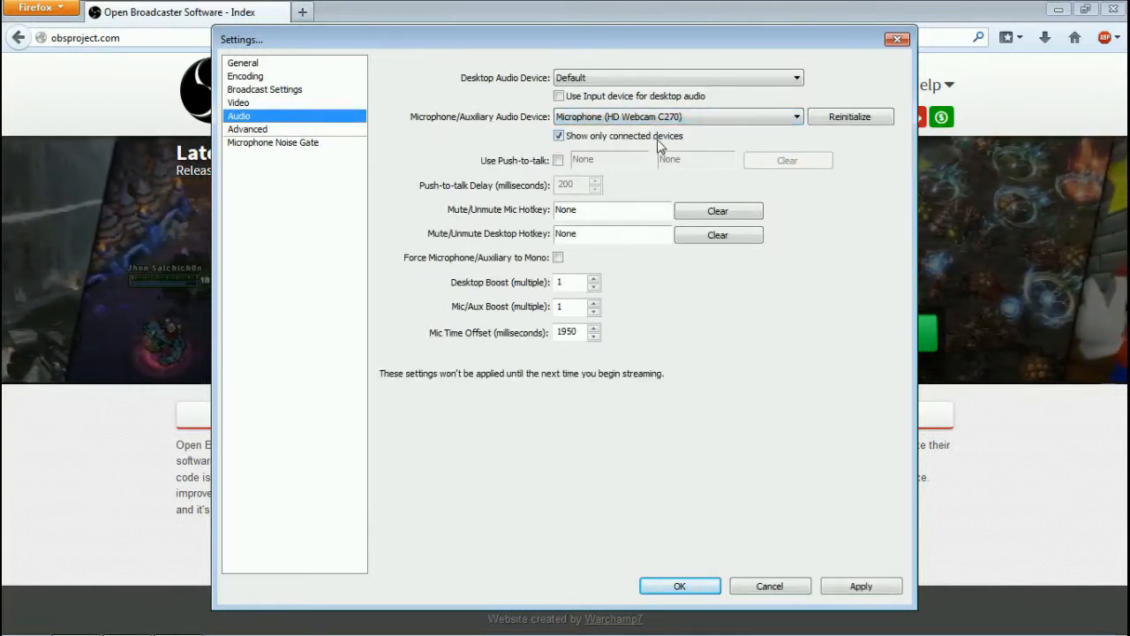
{"action": "mouse_move", "coordinate": [468, 355]}
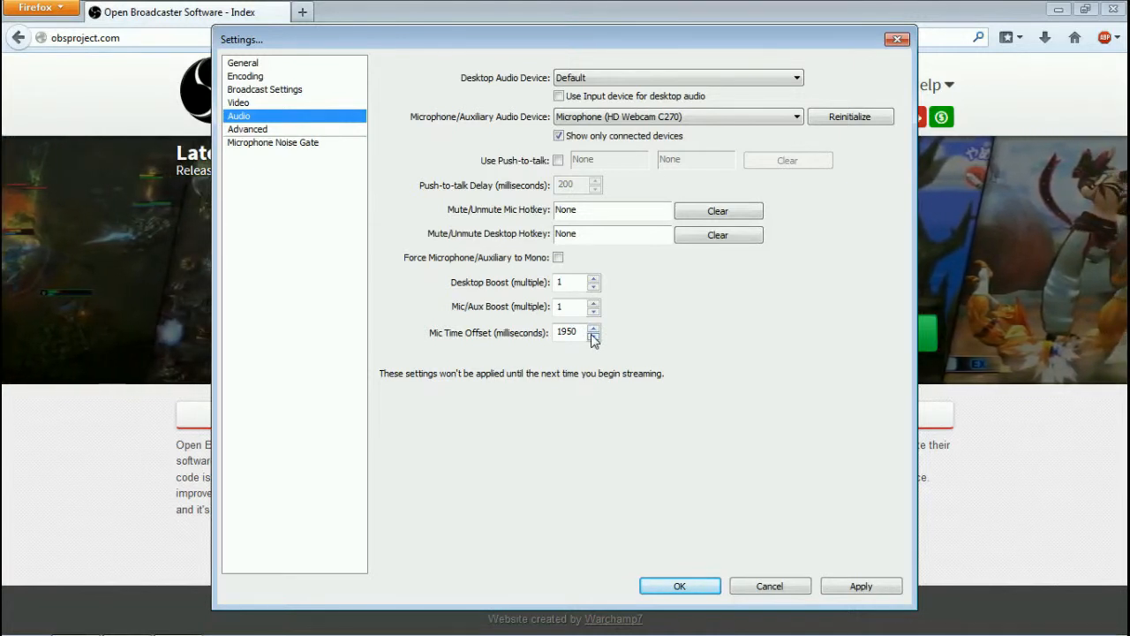
{"action": "left_click", "coordinate": [239, 102]}
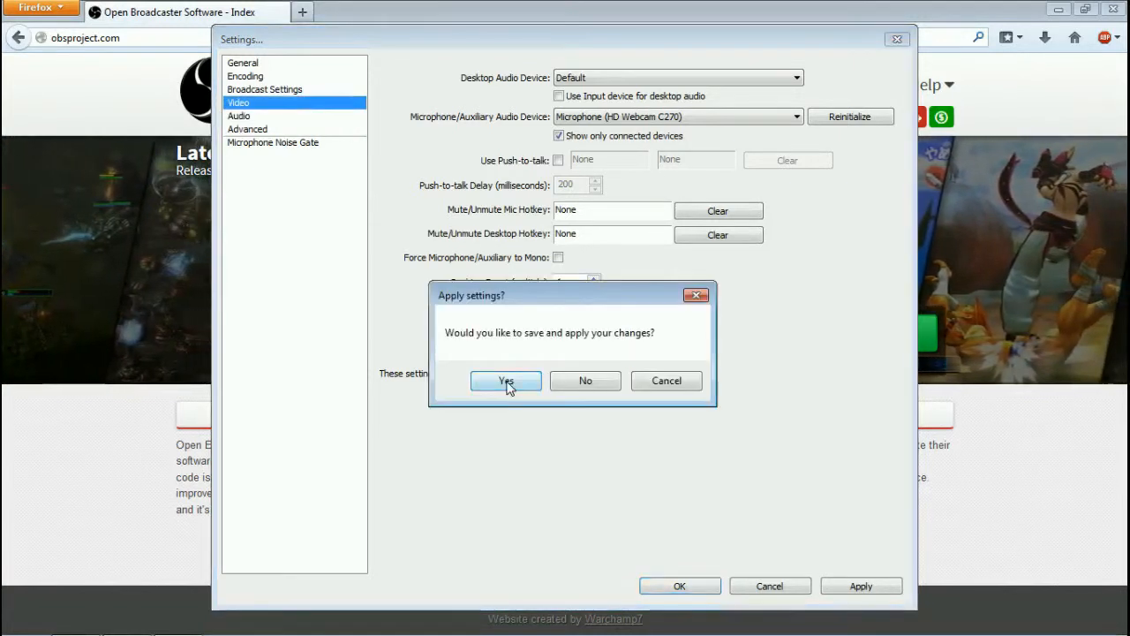
{"action": "left_click", "coordinate": [505, 381]}
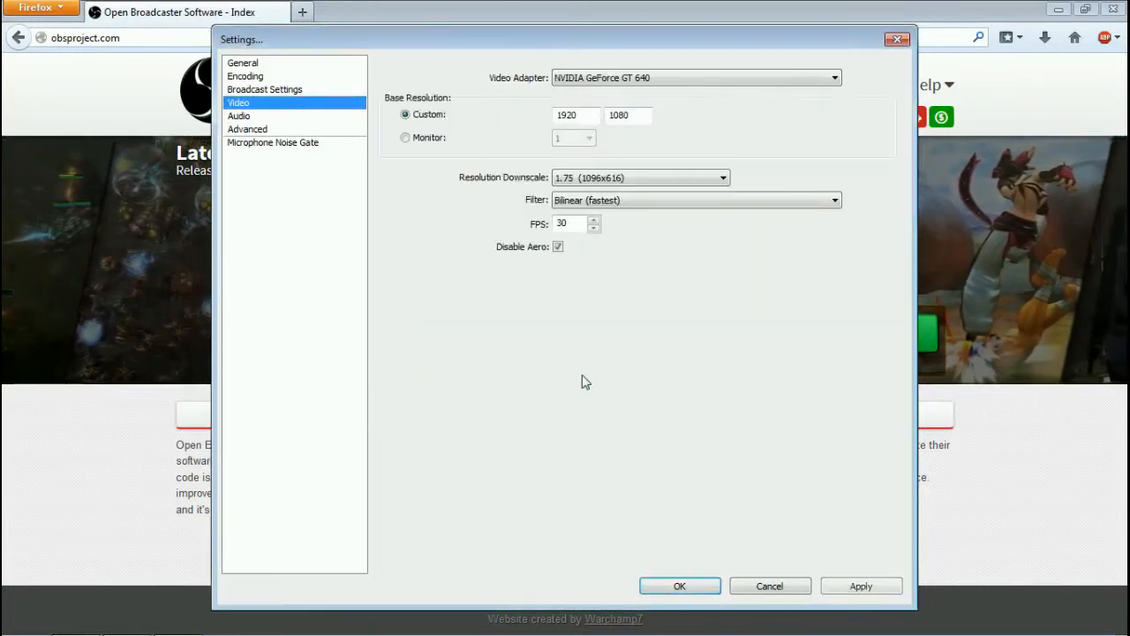
{"action": "left_click", "coordinate": [722, 177]}
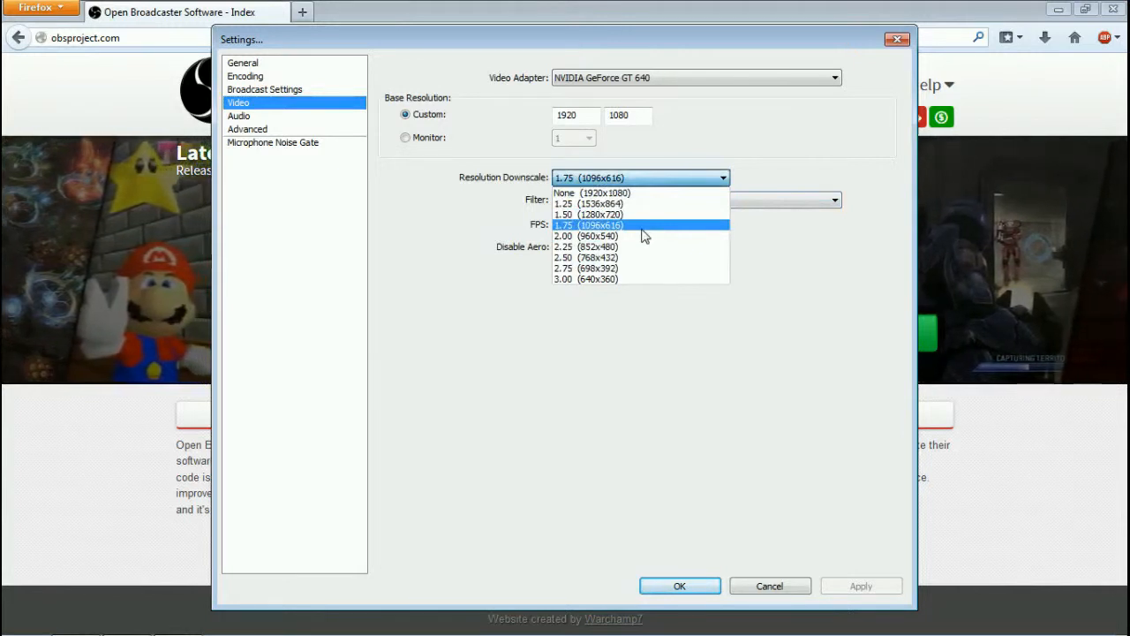
{"action": "mouse_move", "coordinate": [653, 235]}
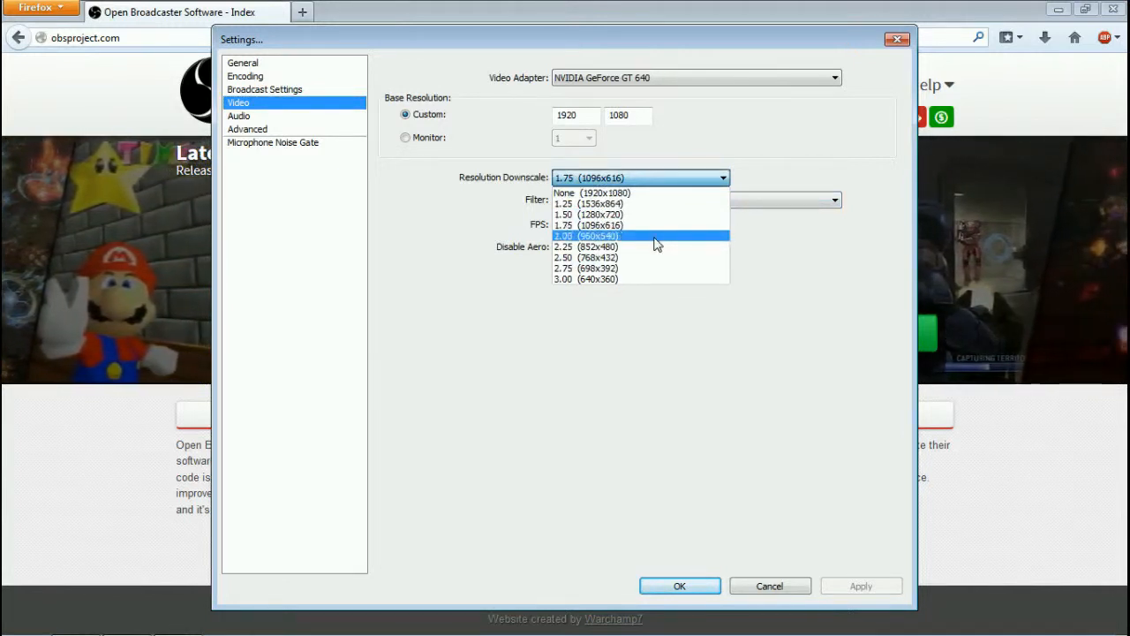
{"action": "mouse_move", "coordinate": [649, 214]}
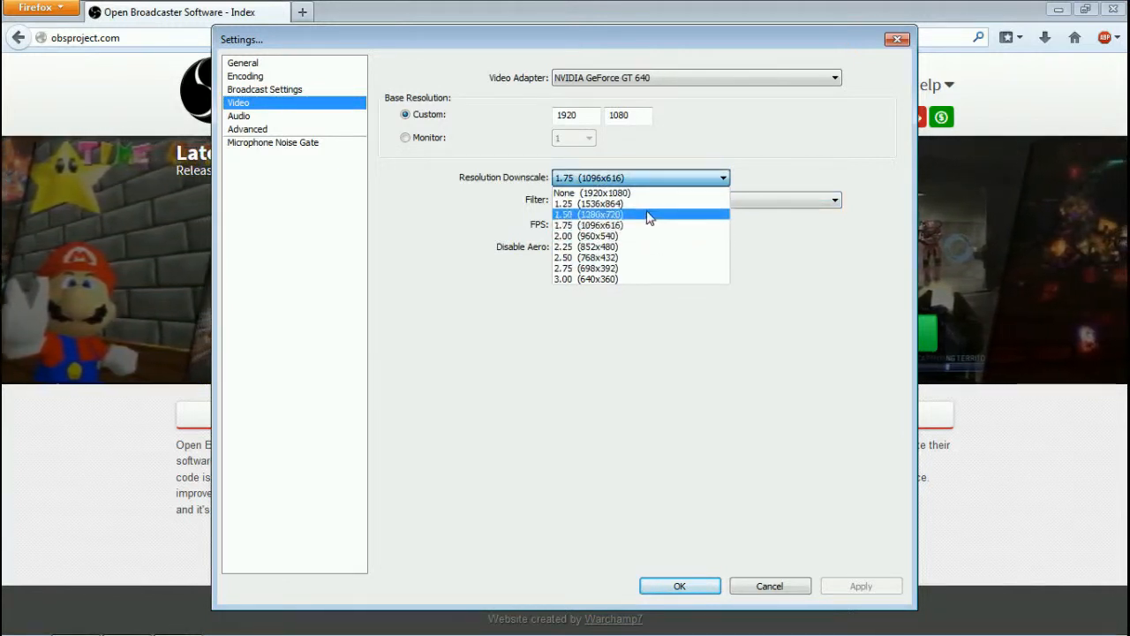
{"action": "left_click", "coordinate": [586, 224]}
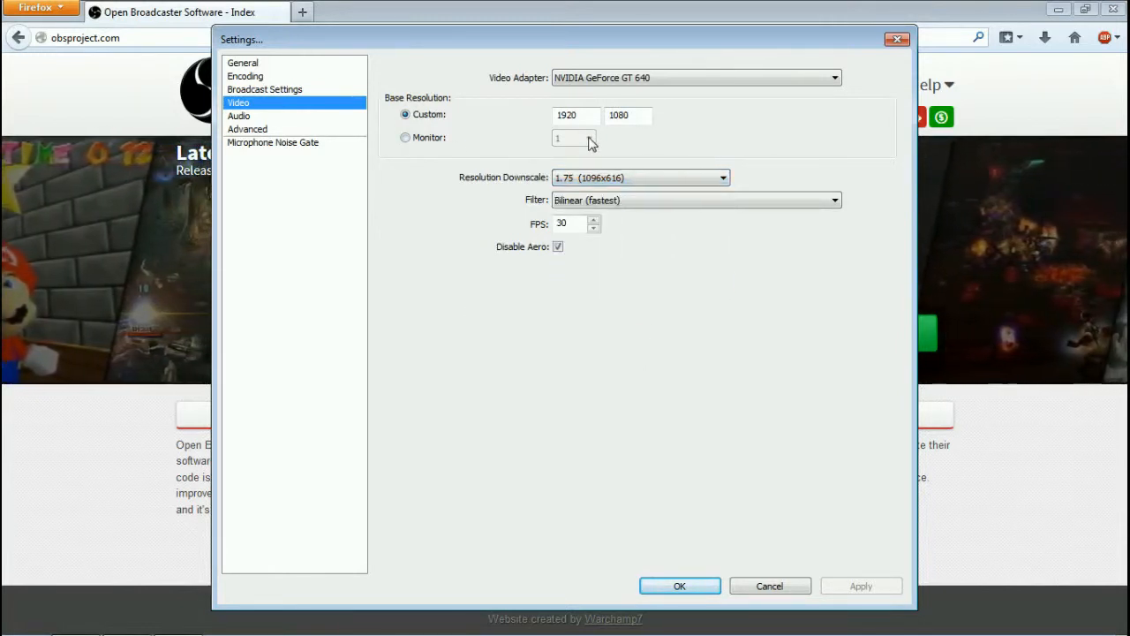
{"action": "left_click", "coordinate": [723, 177]}
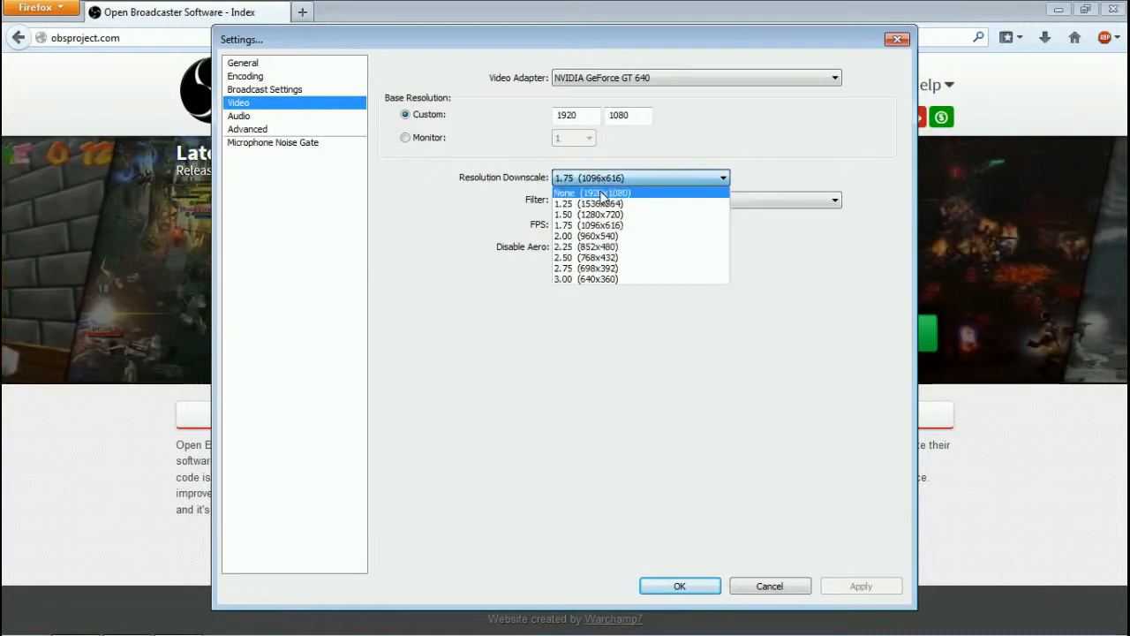
{"action": "mouse_move", "coordinate": [645, 236]}
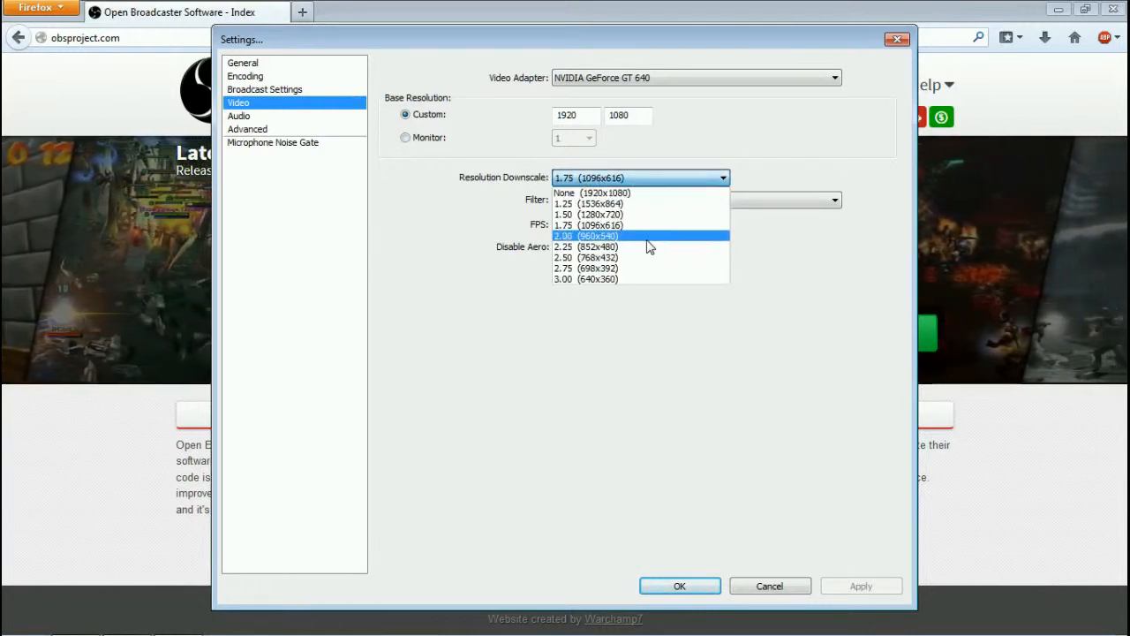
{"action": "mouse_move", "coordinate": [667, 214]}
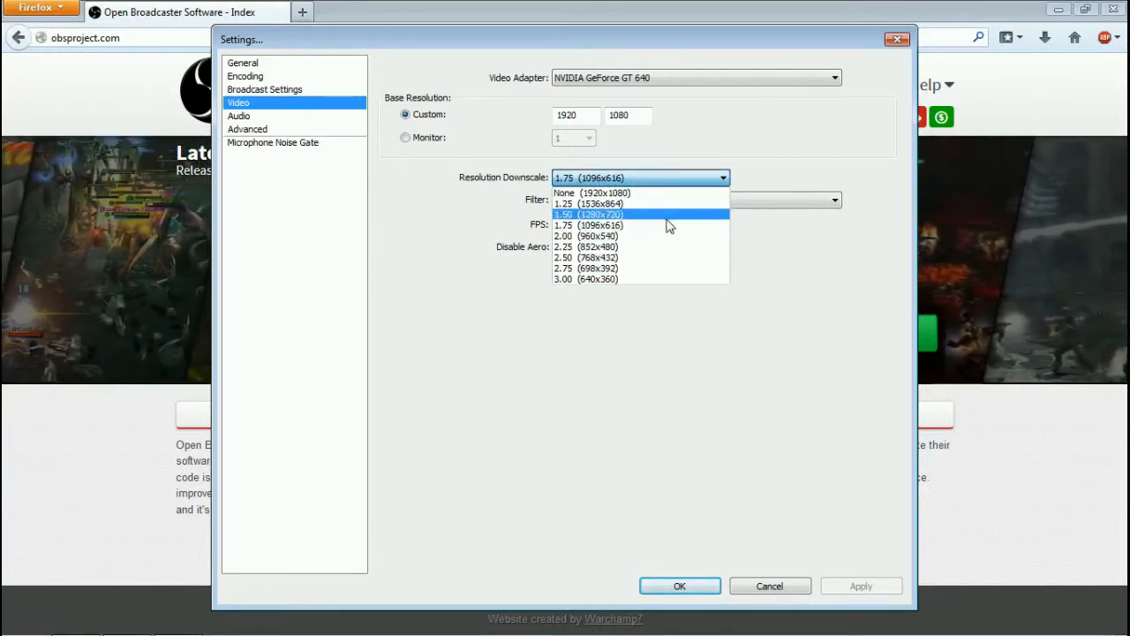
{"action": "mouse_move", "coordinate": [395, 344]}
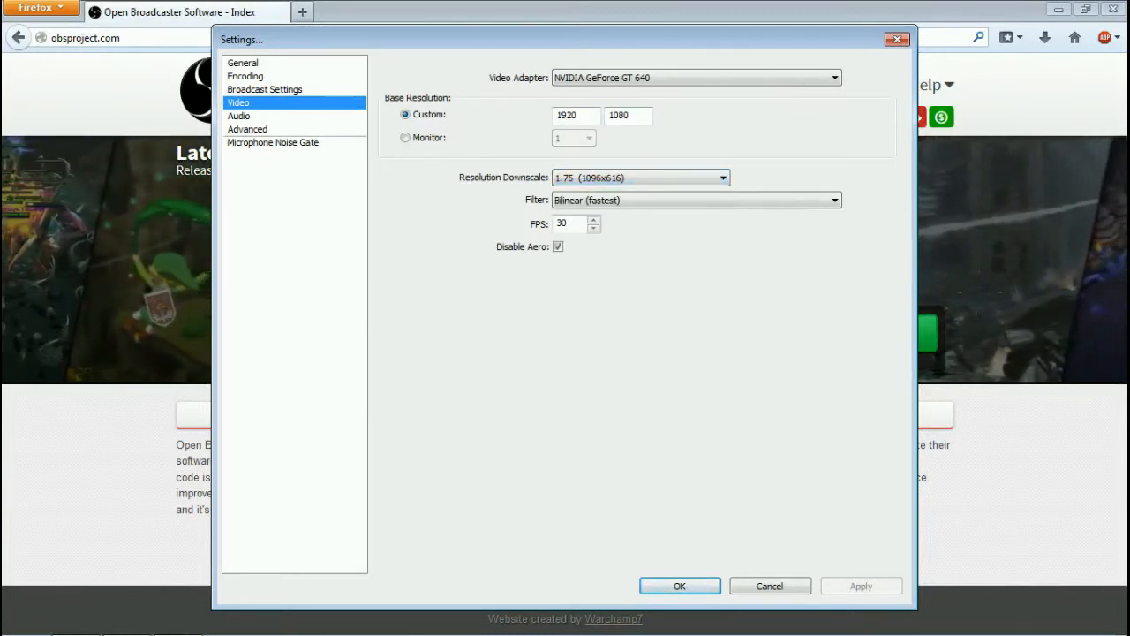
{"action": "left_click", "coordinate": [722, 177]}
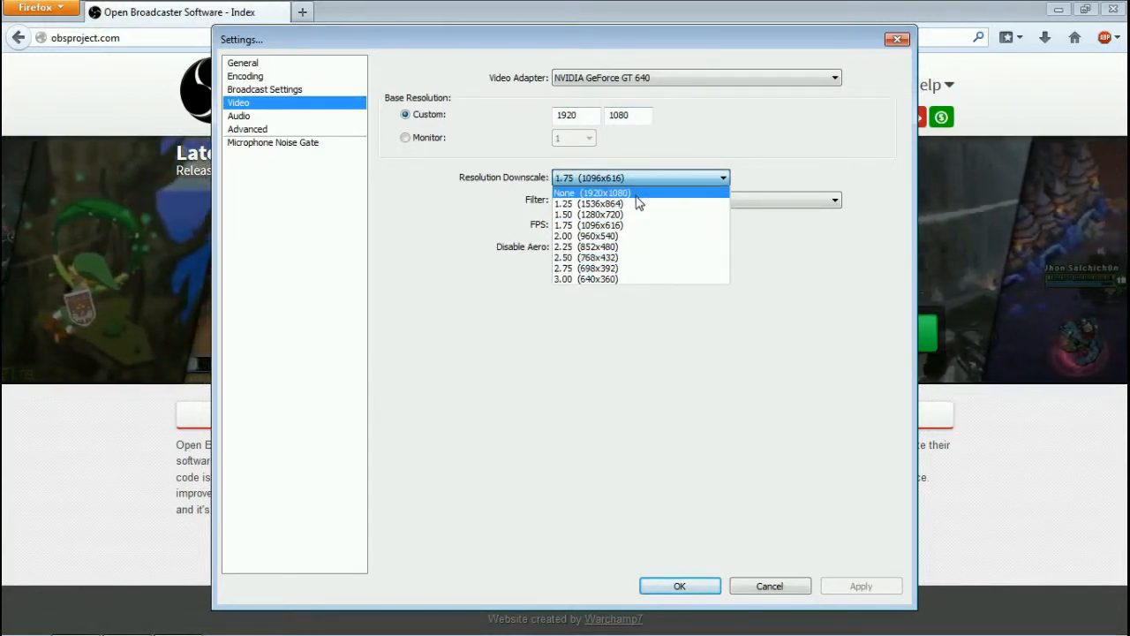
{"action": "mouse_move", "coordinate": [649, 268]}
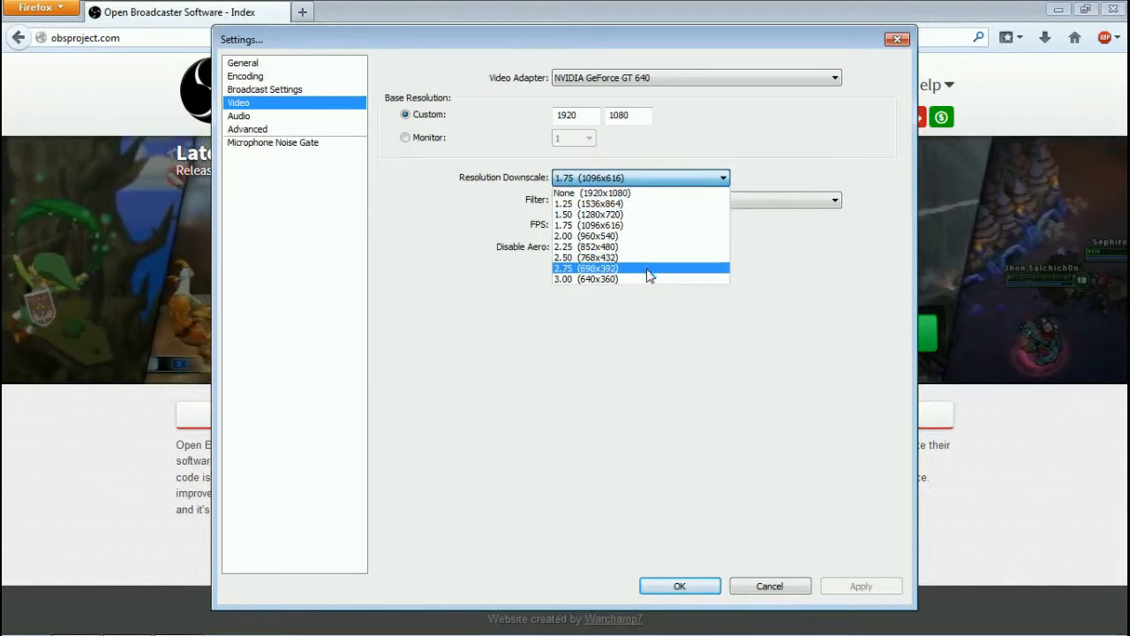
{"action": "mouse_move", "coordinate": [648, 279]}
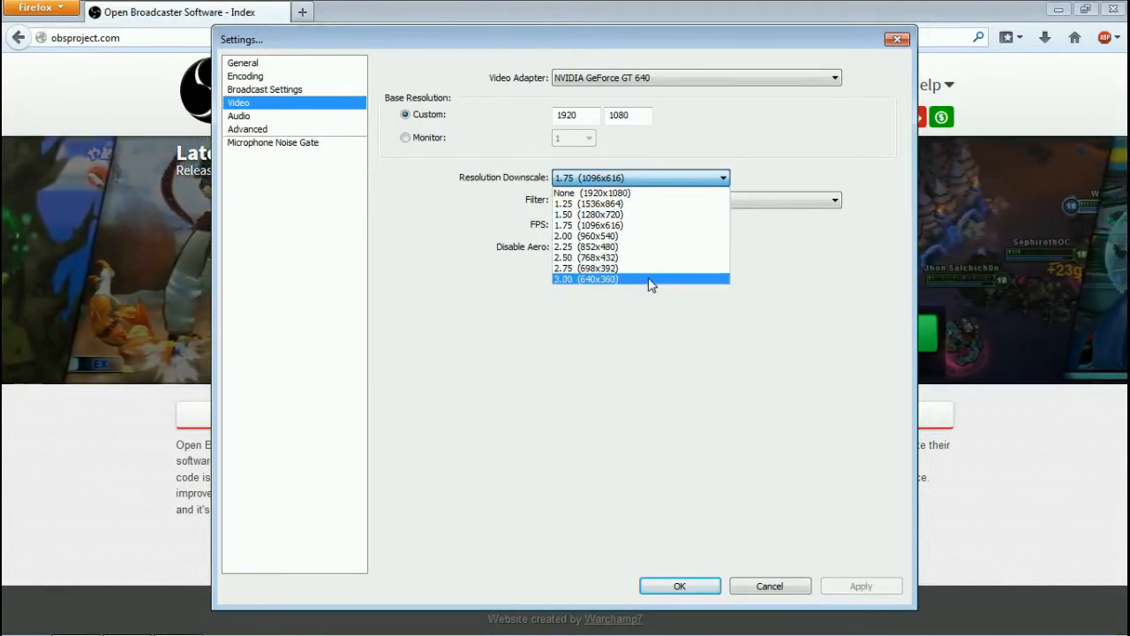
{"action": "mouse_move", "coordinate": [643, 204]}
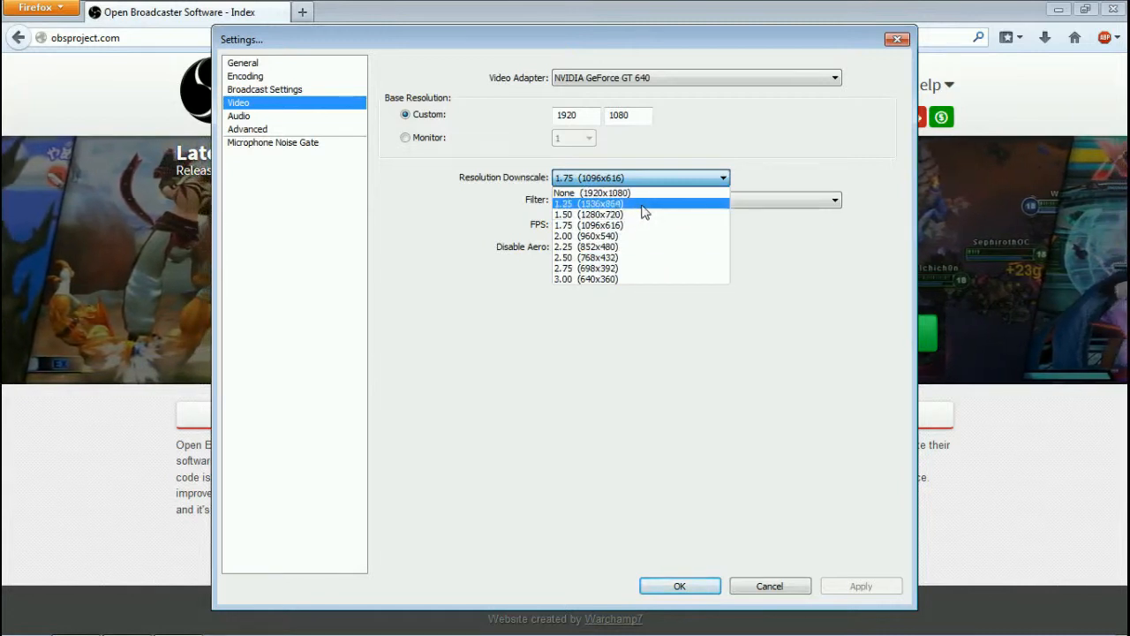
{"action": "mouse_move", "coordinate": [587, 214]}
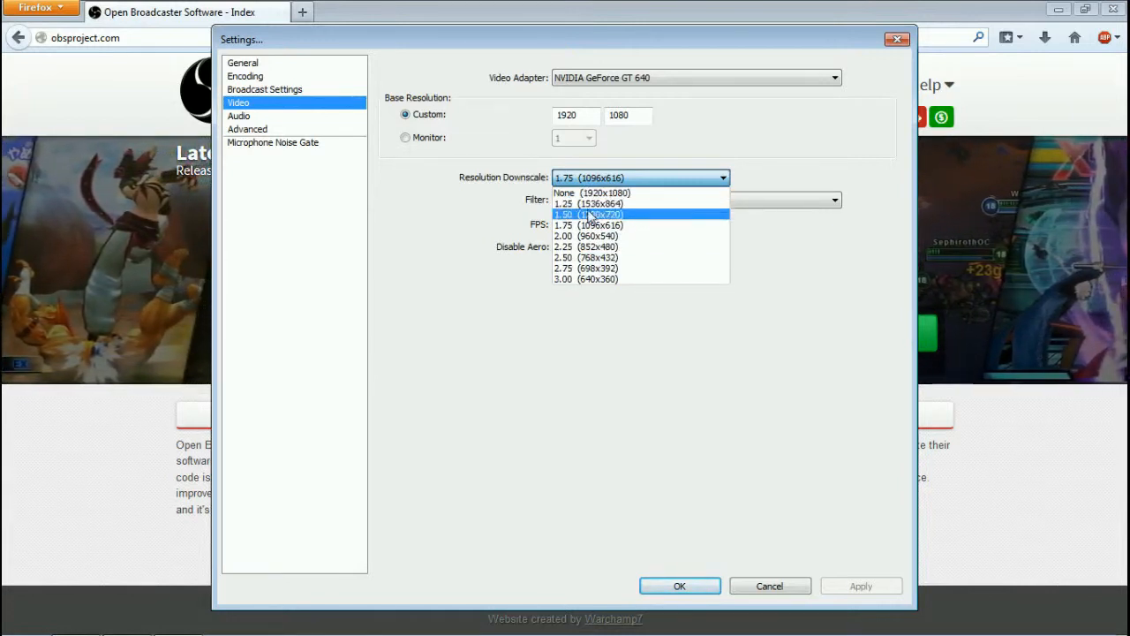
{"action": "mouse_move", "coordinate": [667, 219]}
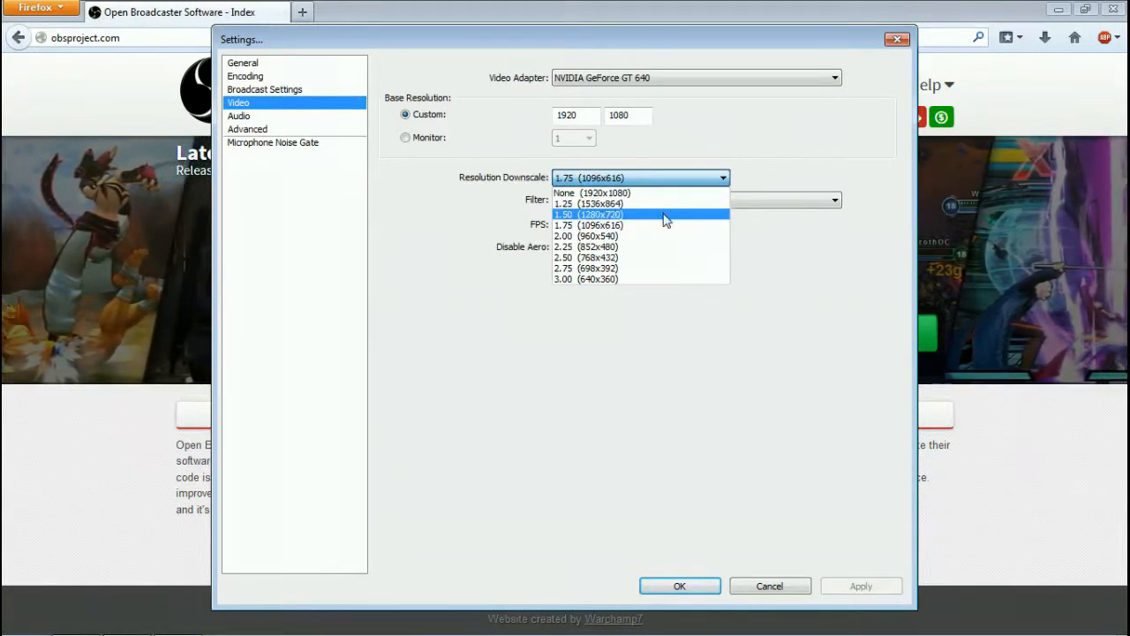
{"action": "mouse_move", "coordinate": [618, 236]}
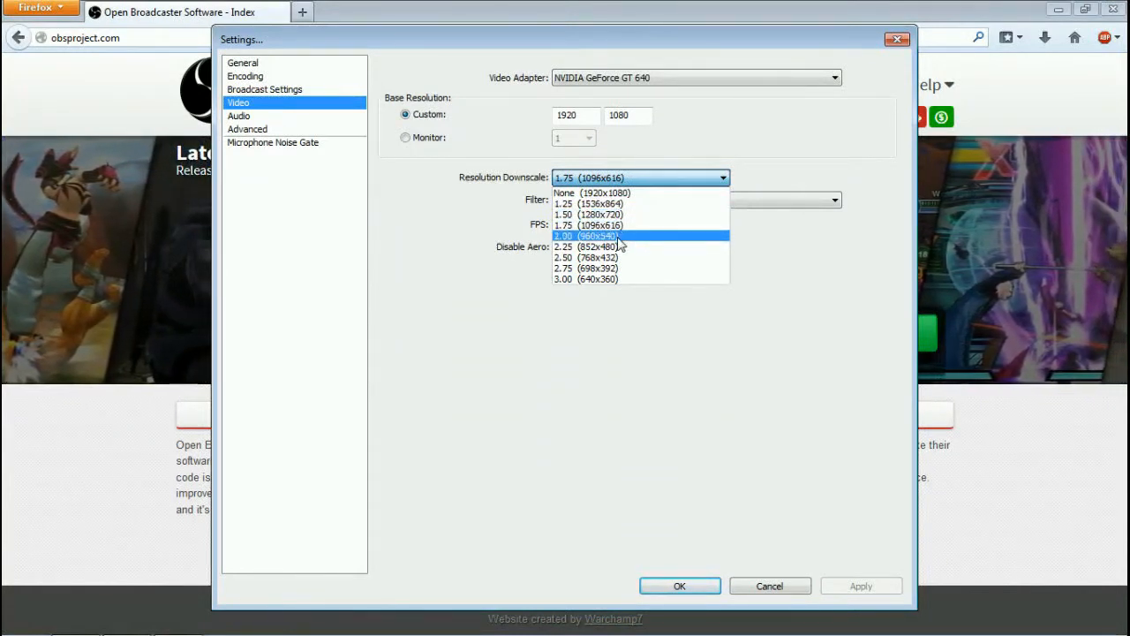
{"action": "left_click", "coordinate": [640, 224]}
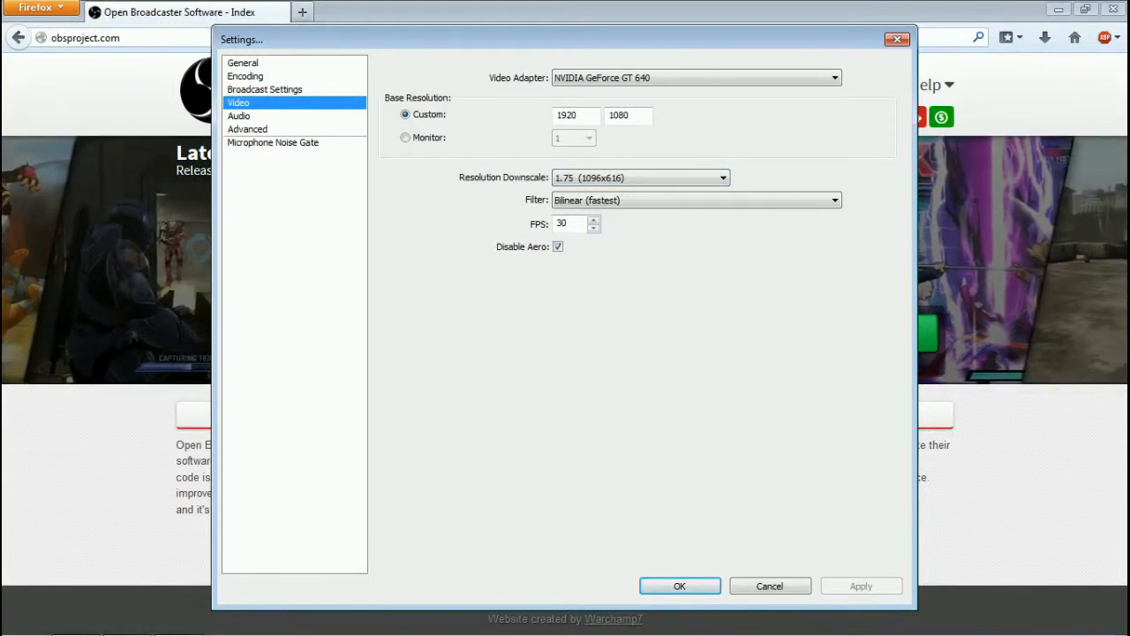
{"action": "triple_click", "coordinate": [565, 222]}
{"action": "type", "text": "60"}
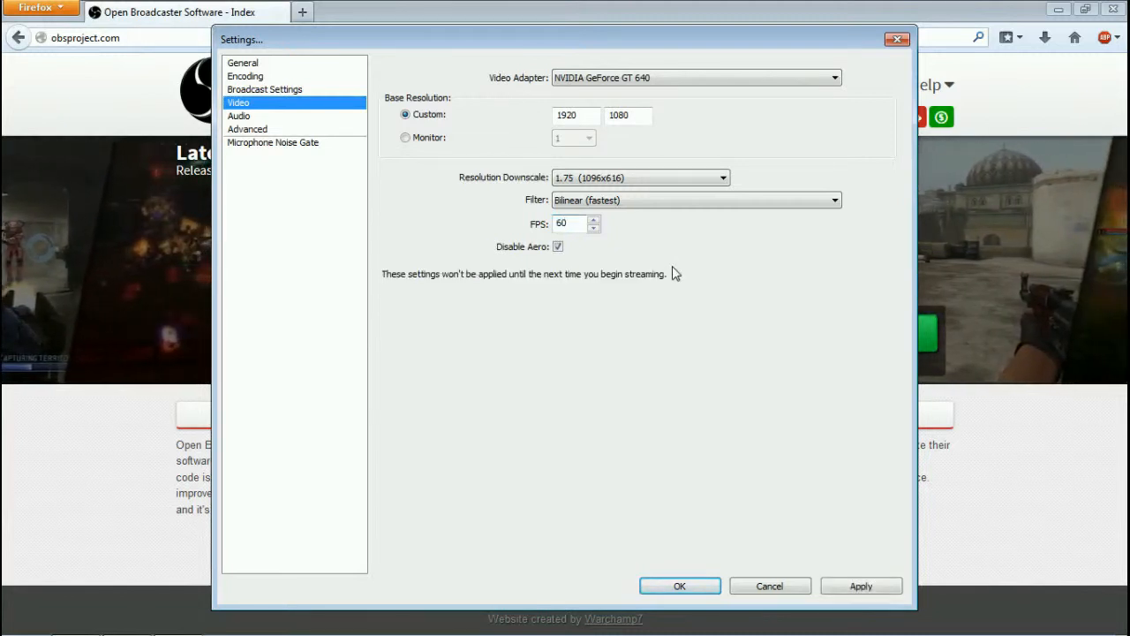
{"action": "mouse_move", "coordinate": [421, 223]}
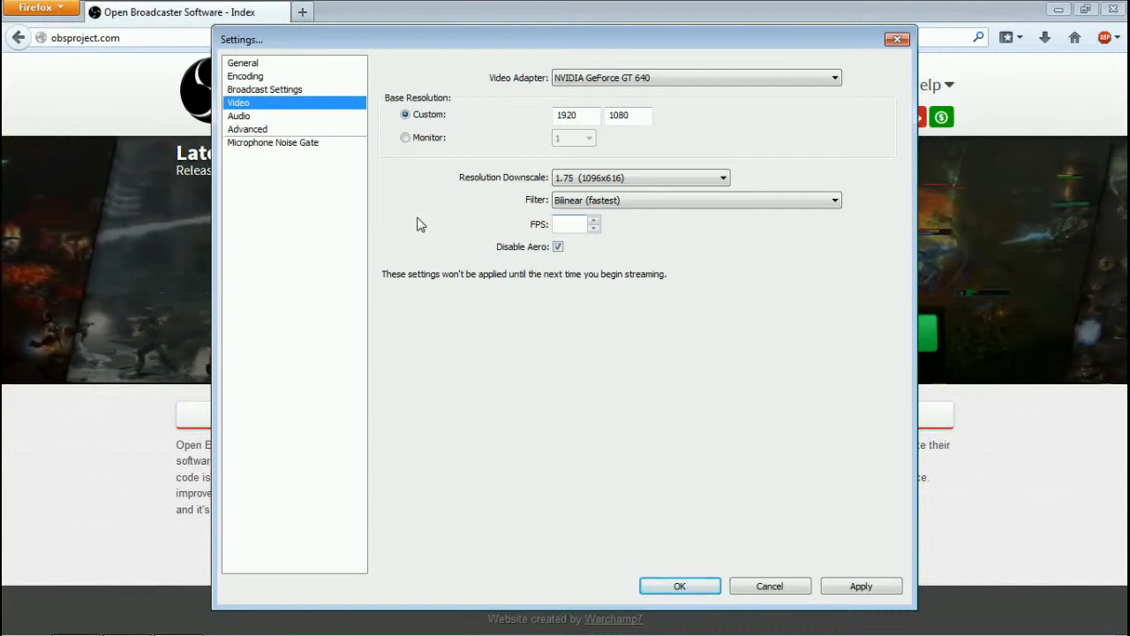
{"action": "type", "text": "30"}
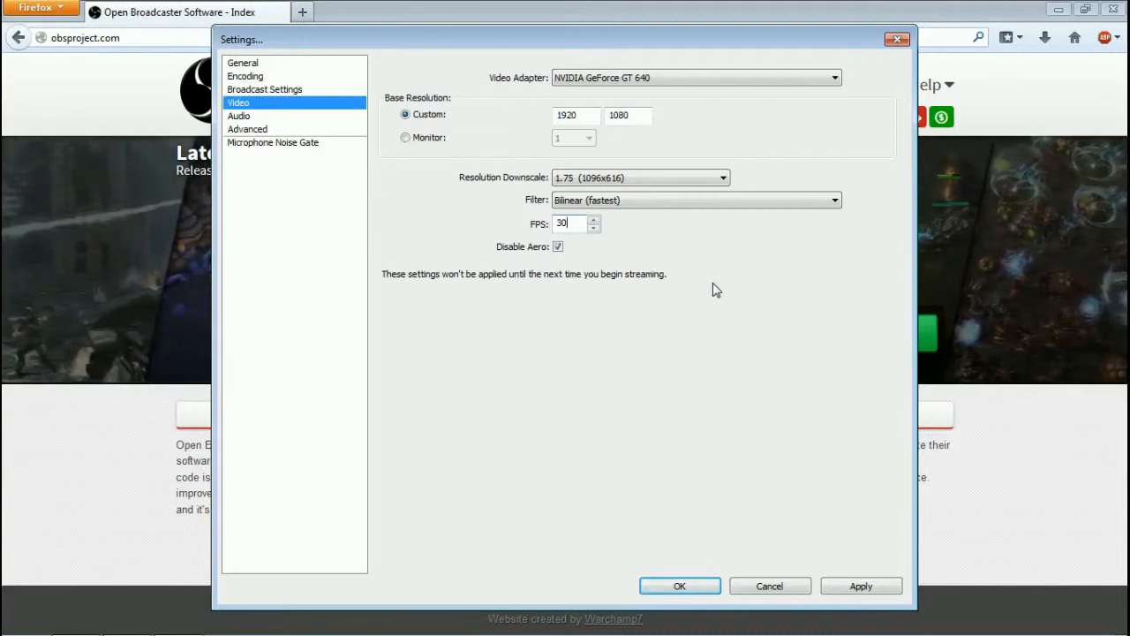
{"action": "mouse_move", "coordinate": [680, 278]}
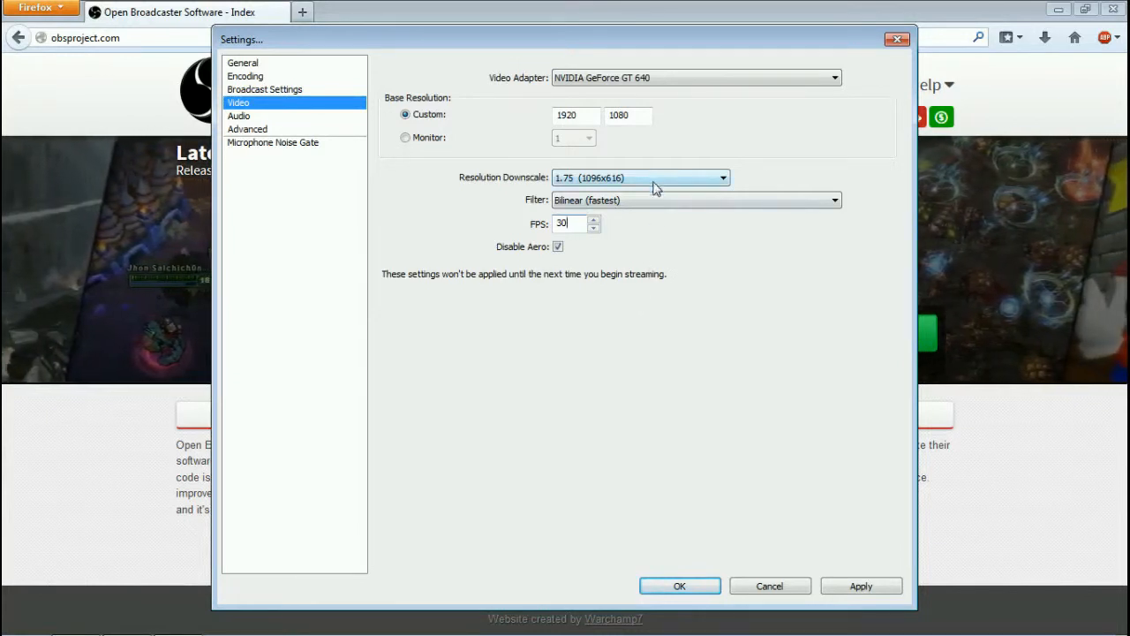
{"action": "left_click", "coordinate": [832, 200]}
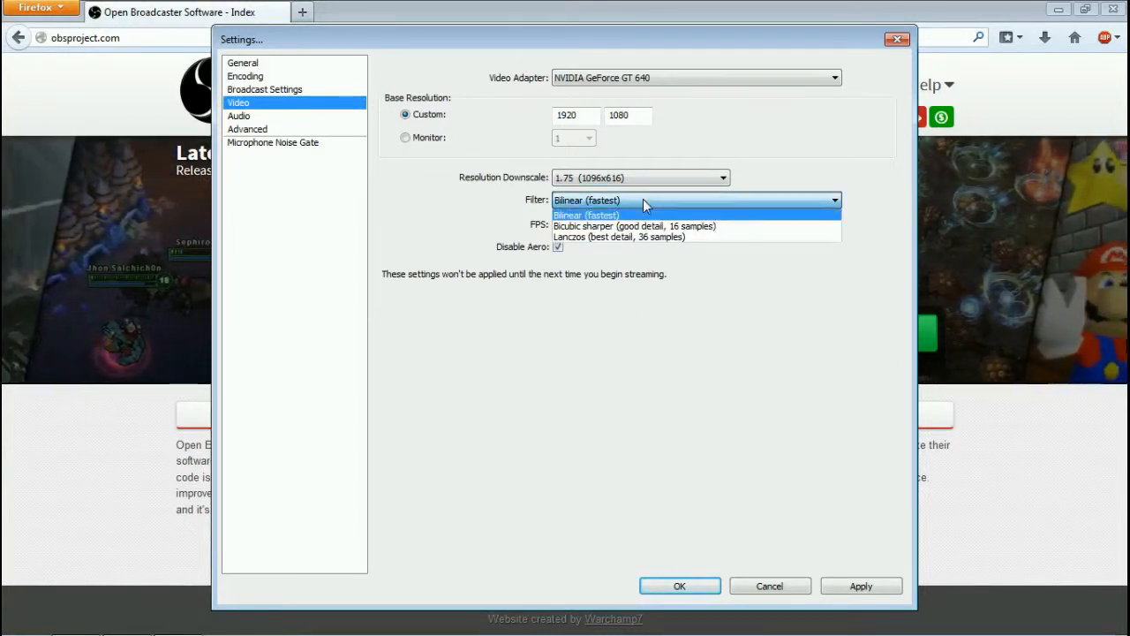
{"action": "left_click", "coordinate": [586, 215]}
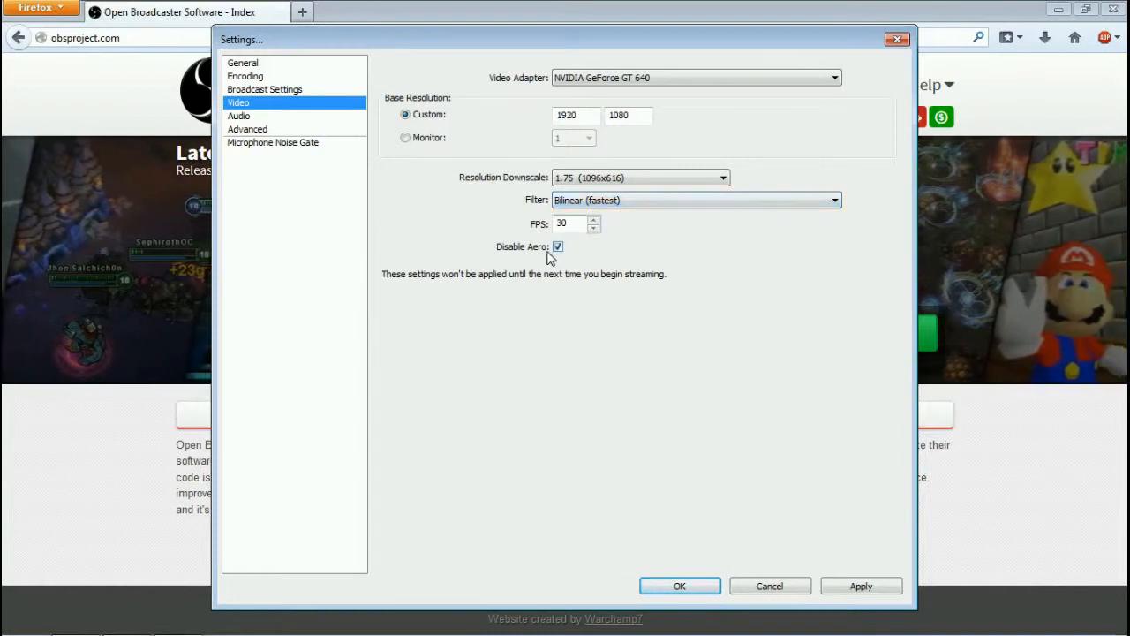
{"action": "mouse_move", "coordinate": [335, 209]}
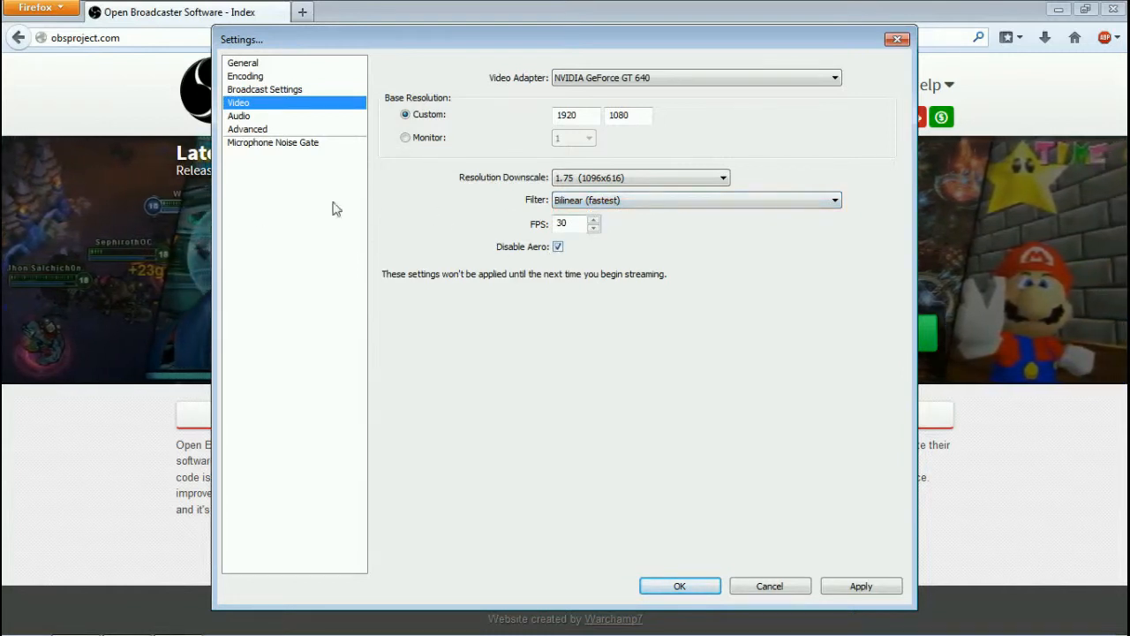
{"action": "mouse_move", "coordinate": [612, 155]}
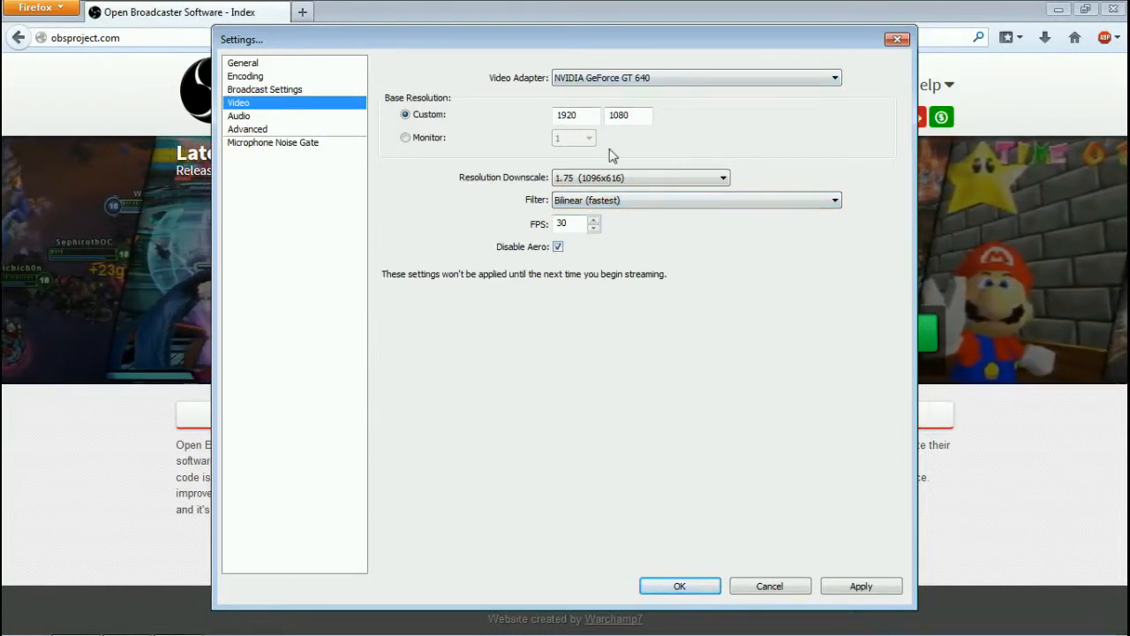
{"action": "left_click", "coordinate": [264, 90]}
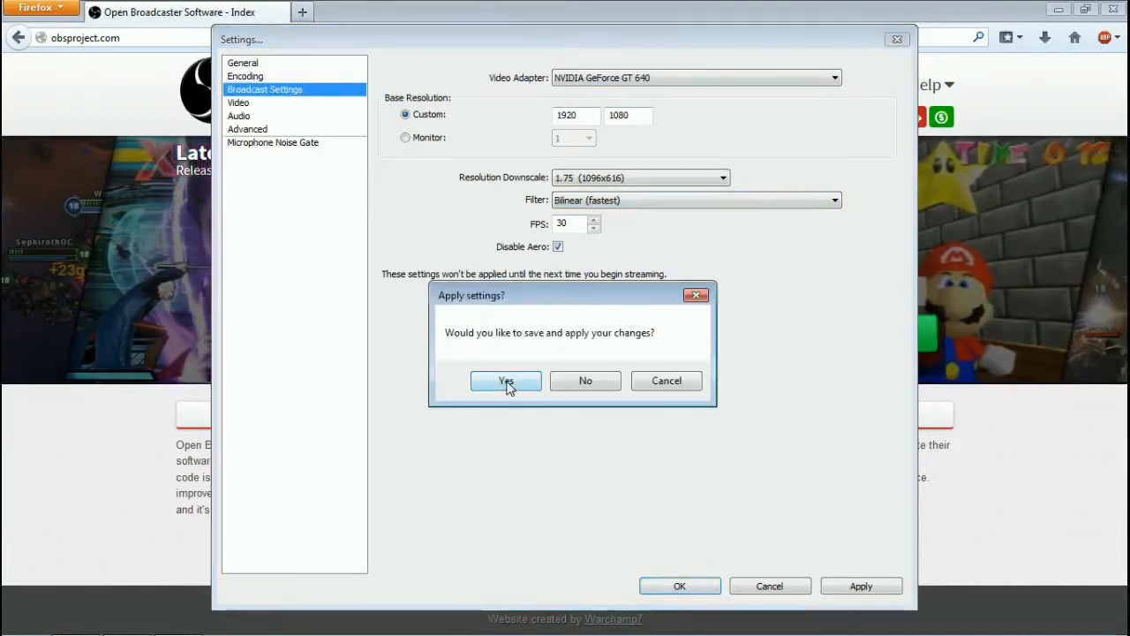
{"action": "left_click", "coordinate": [505, 380]}
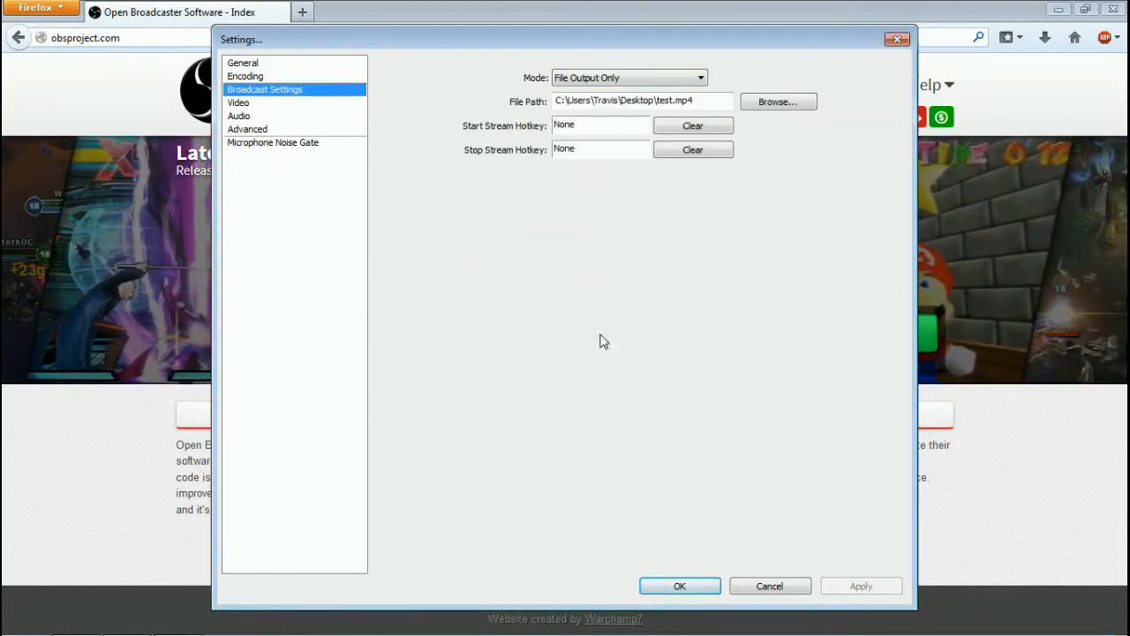
{"action": "left_click", "coordinate": [700, 78]}
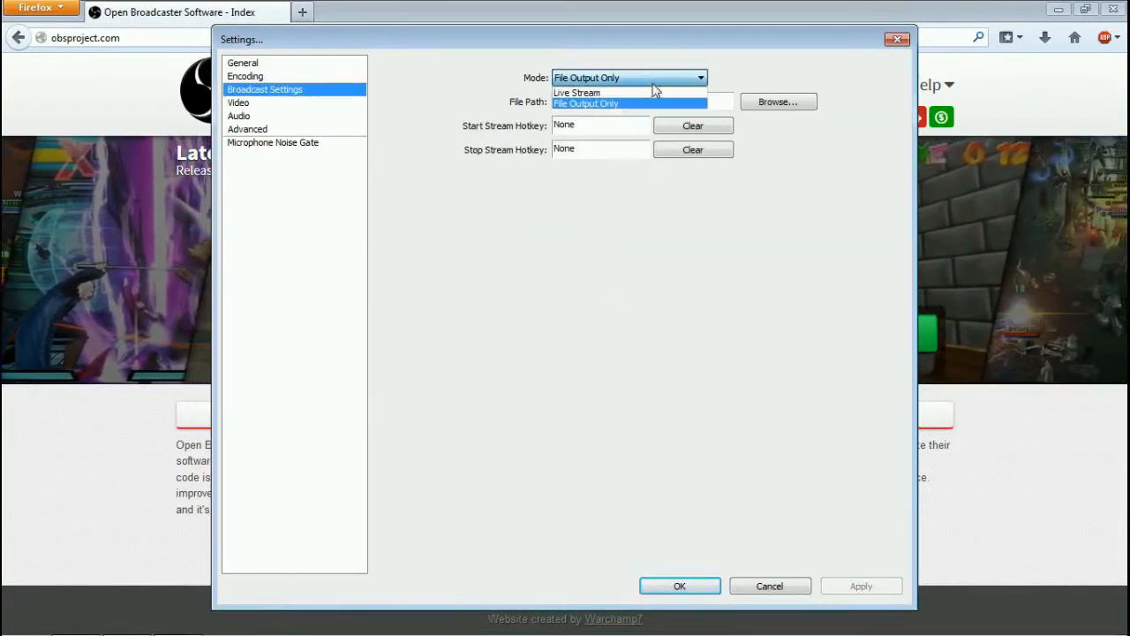
{"action": "mouse_move", "coordinate": [649, 93]}
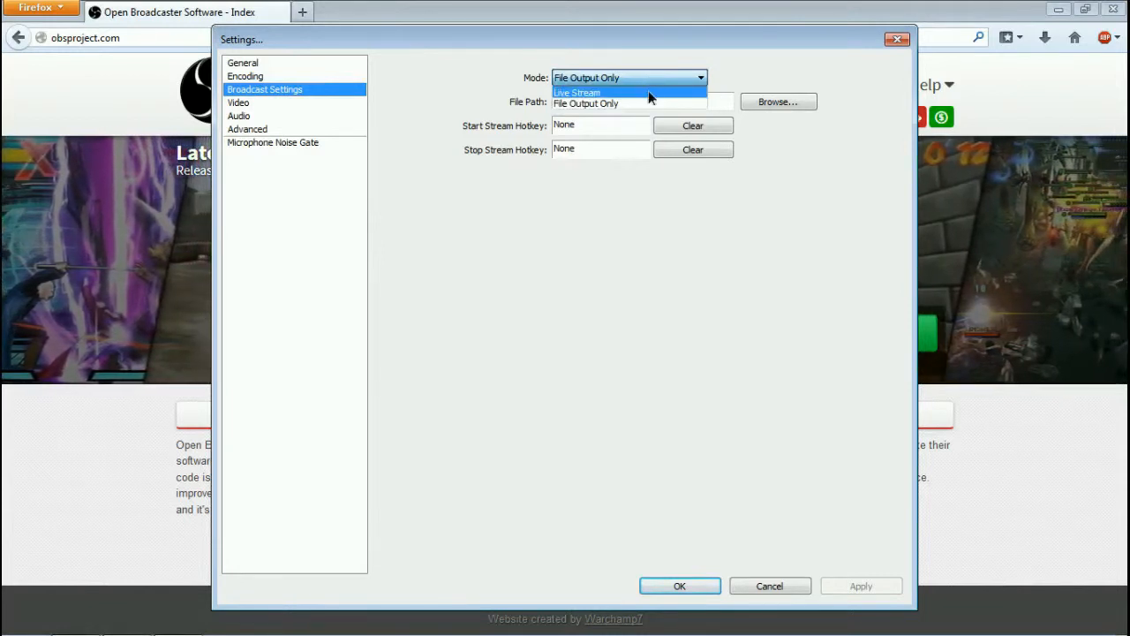
{"action": "left_click", "coordinate": [577, 93]}
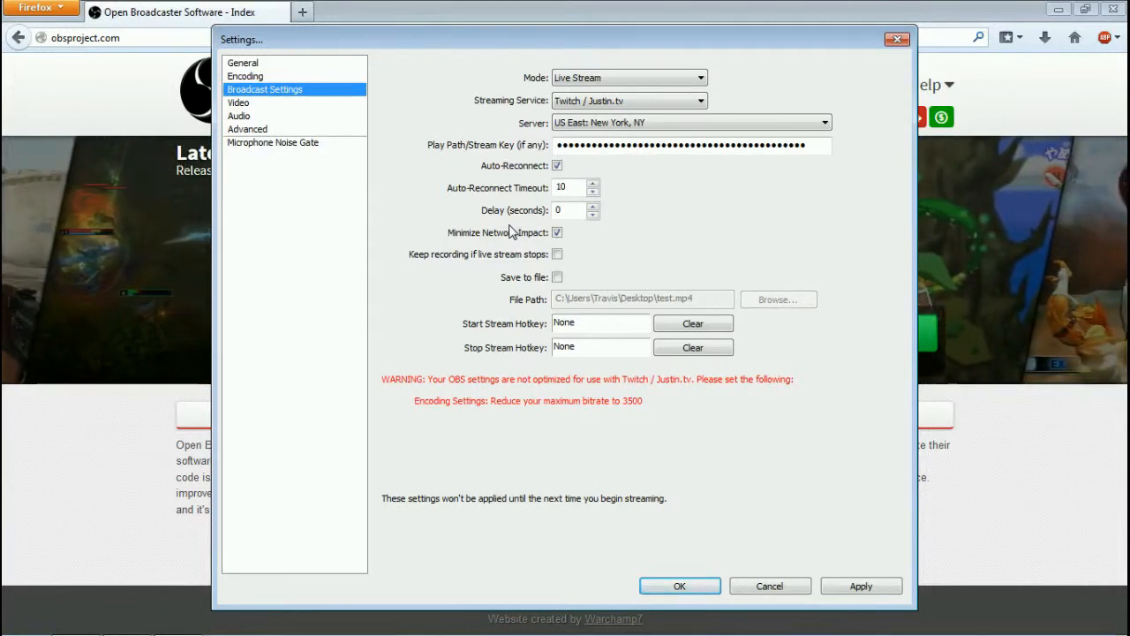
{"action": "mouse_move", "coordinate": [534, 505]}
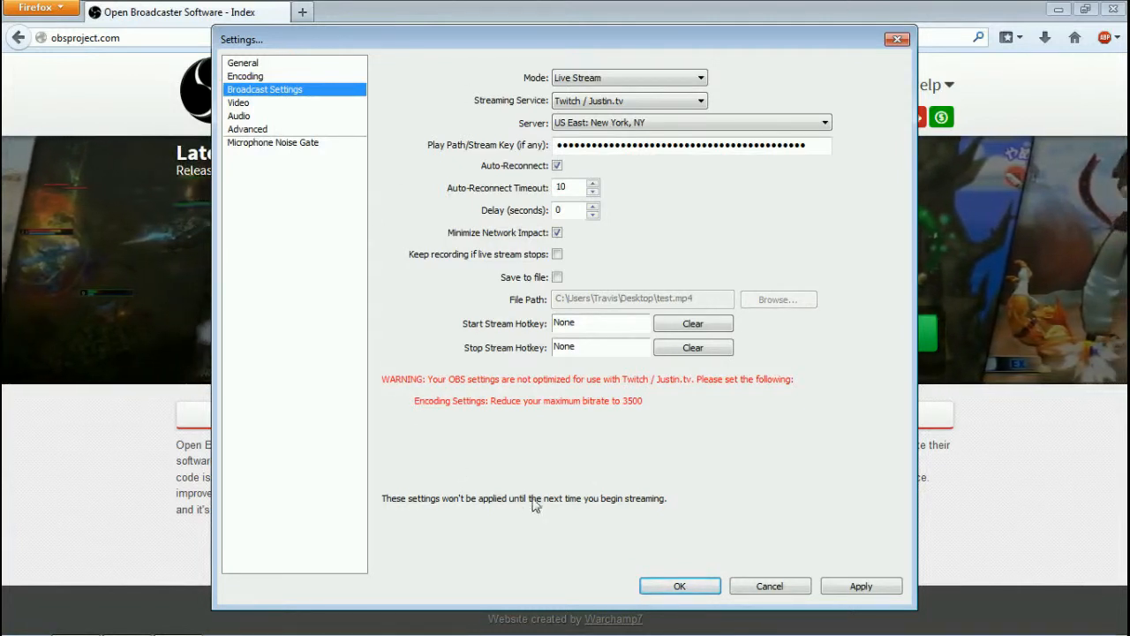
{"action": "mouse_move", "coordinate": [729, 392]}
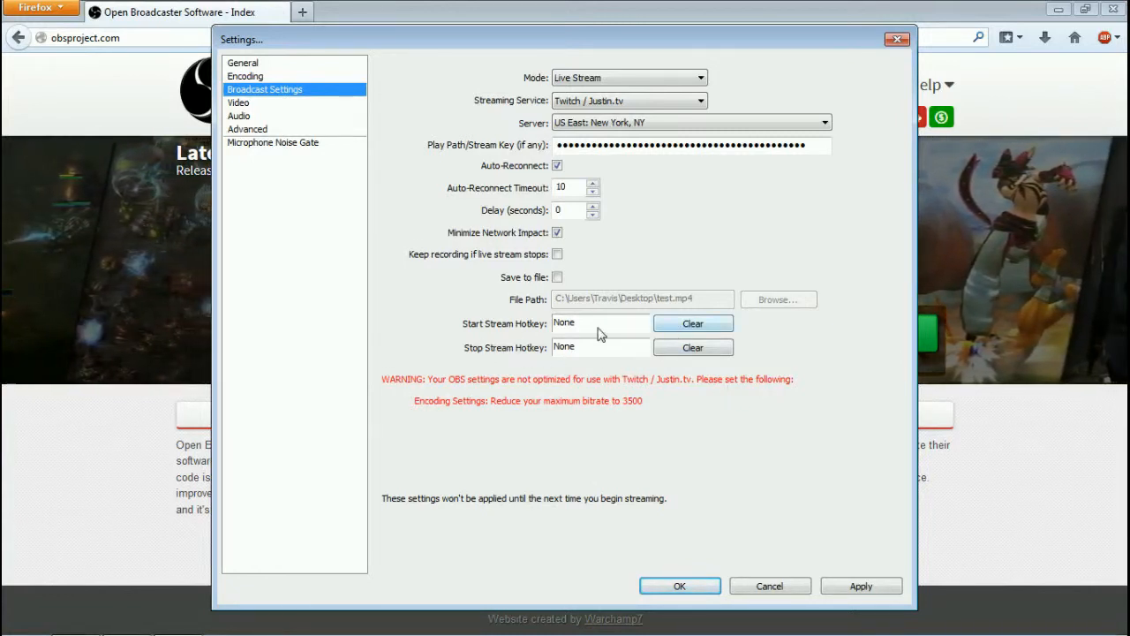
{"action": "mouse_move", "coordinate": [590, 324]}
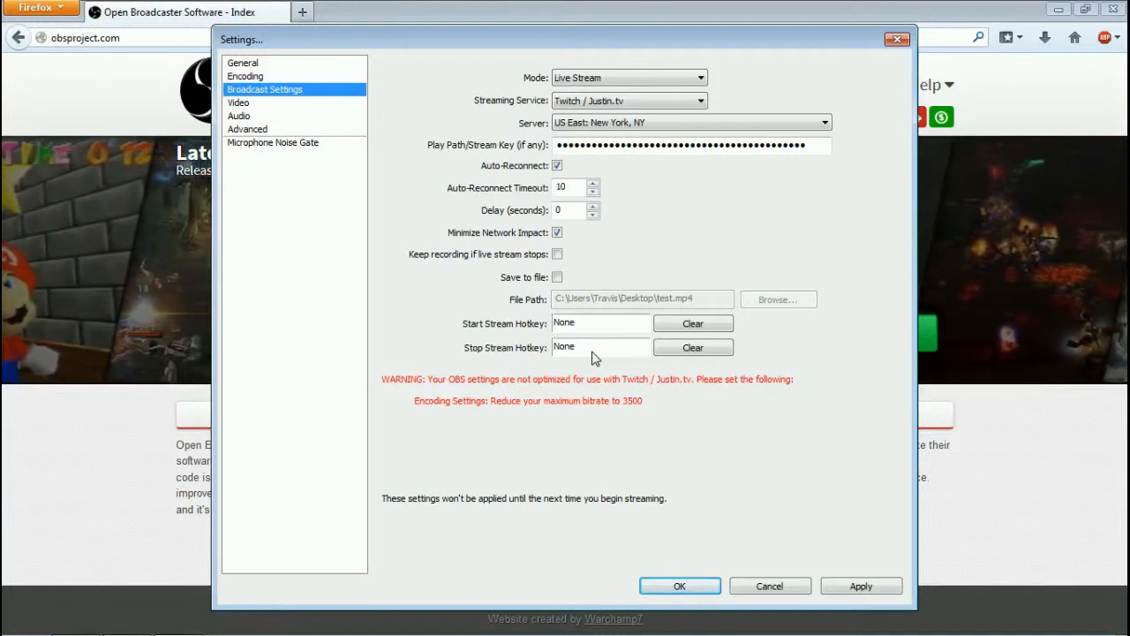
{"action": "mouse_move", "coordinate": [631, 259]}
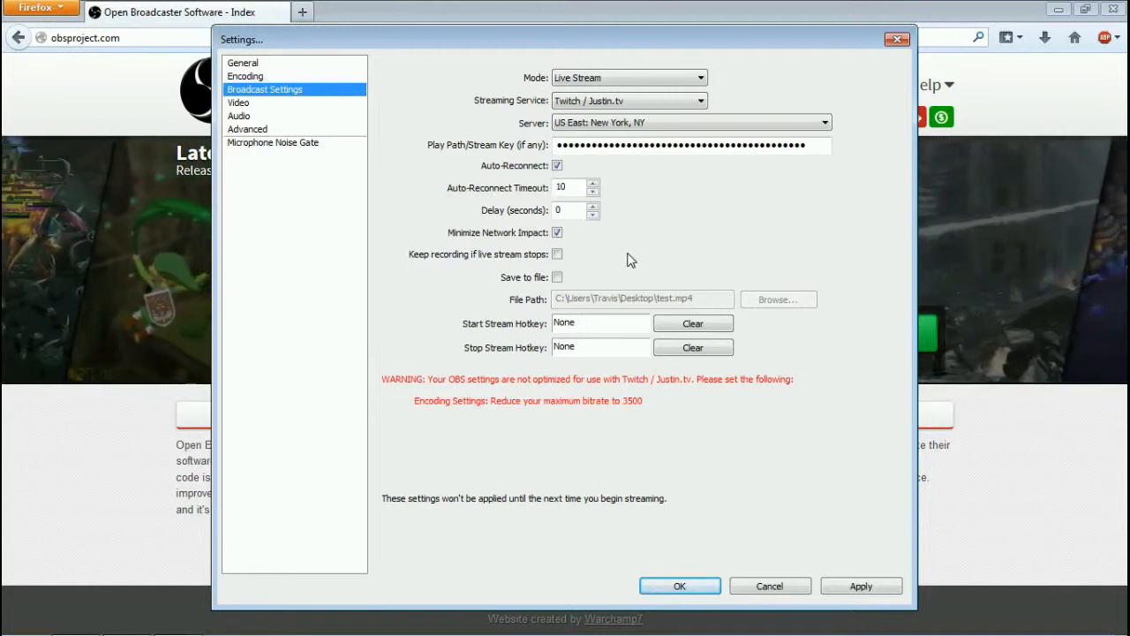
{"action": "mouse_move", "coordinate": [496, 175]}
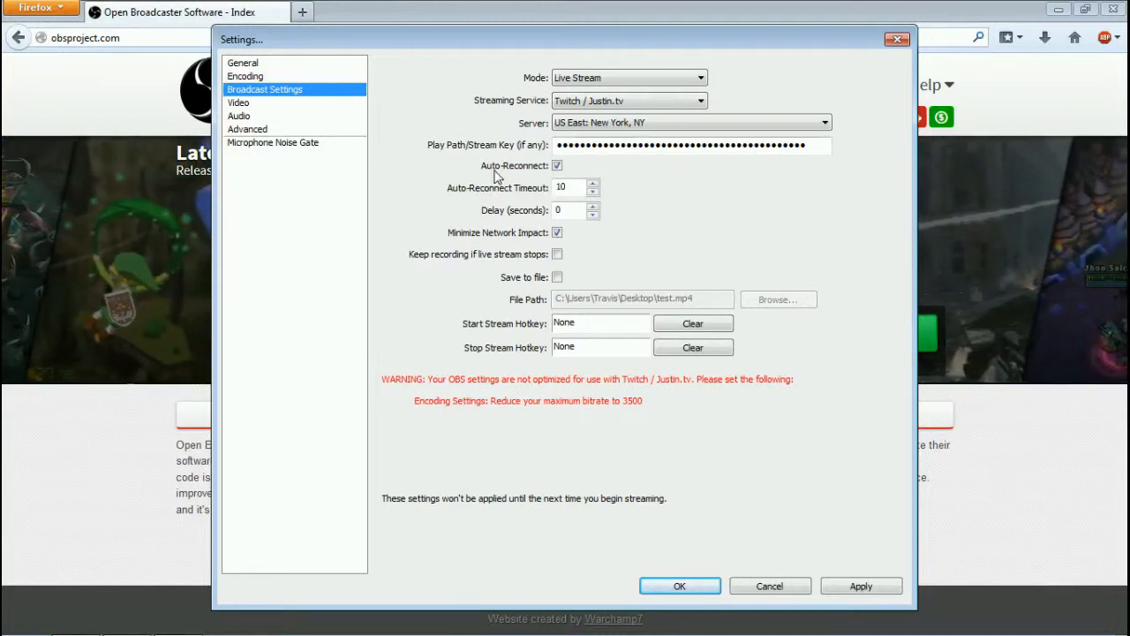
{"action": "mouse_move", "coordinate": [680, 185]}
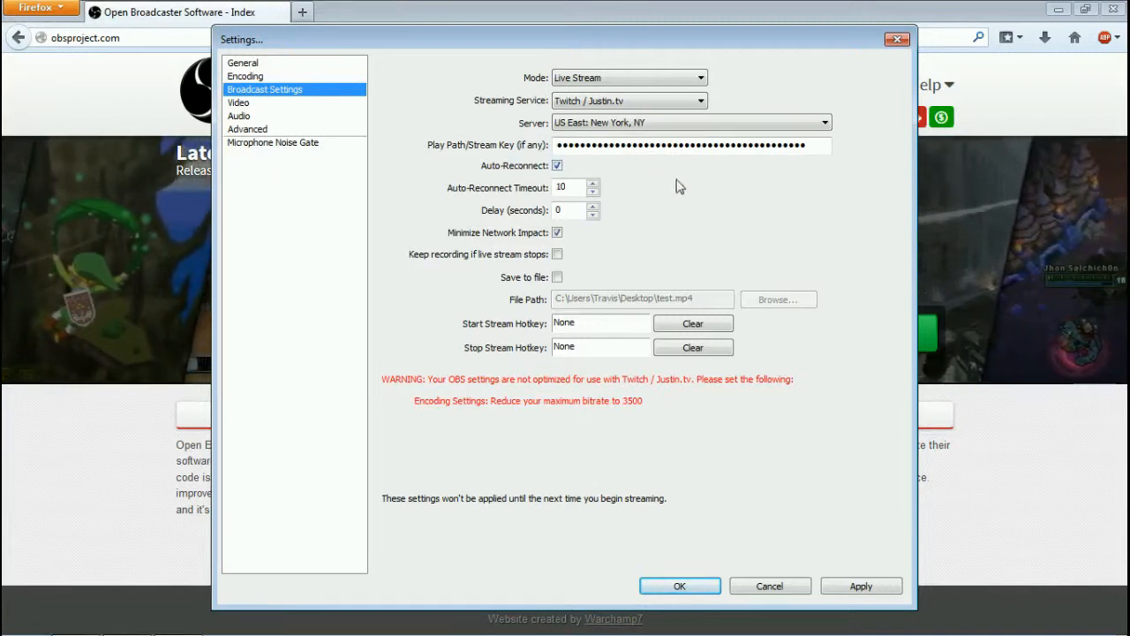
{"action": "mouse_move", "coordinate": [709, 207]}
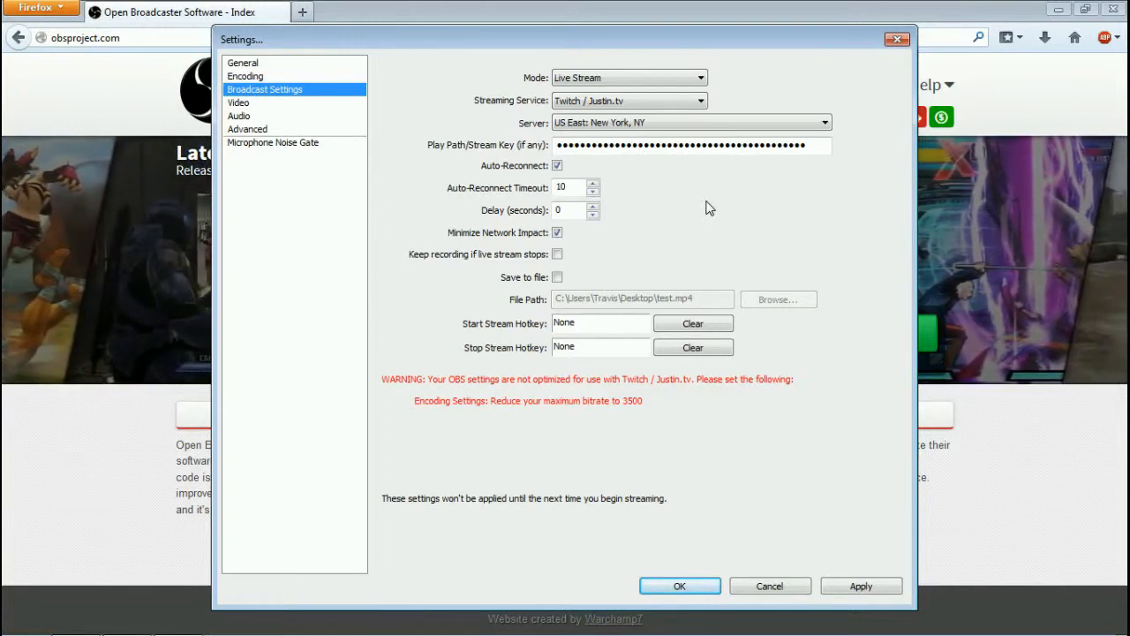
{"action": "left_click", "coordinate": [700, 78]}
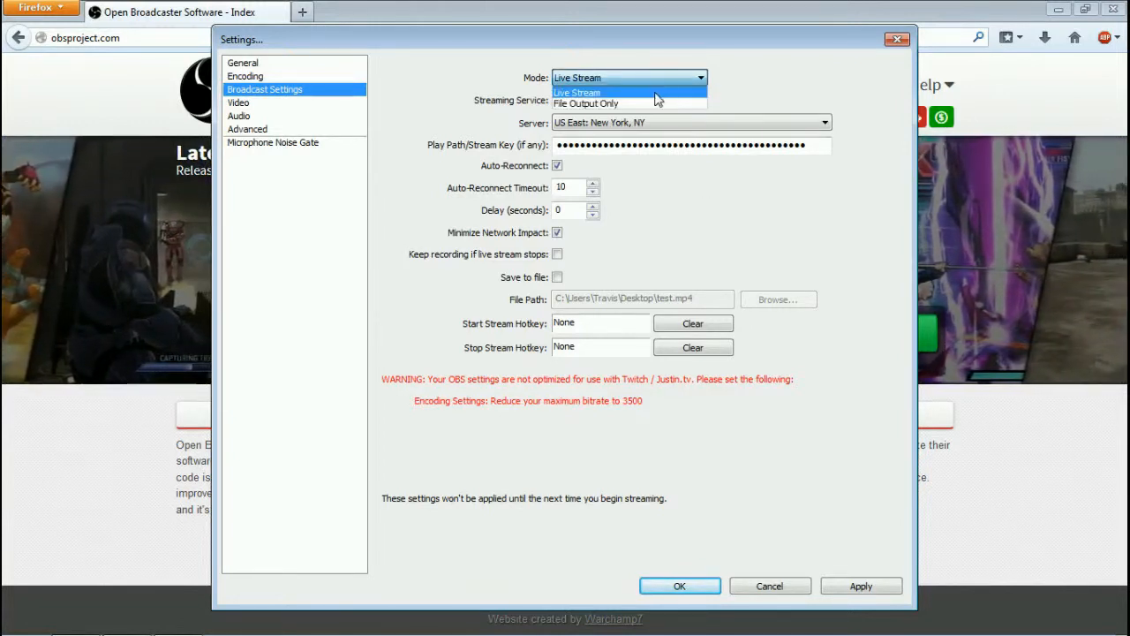
{"action": "left_click", "coordinate": [577, 91]}
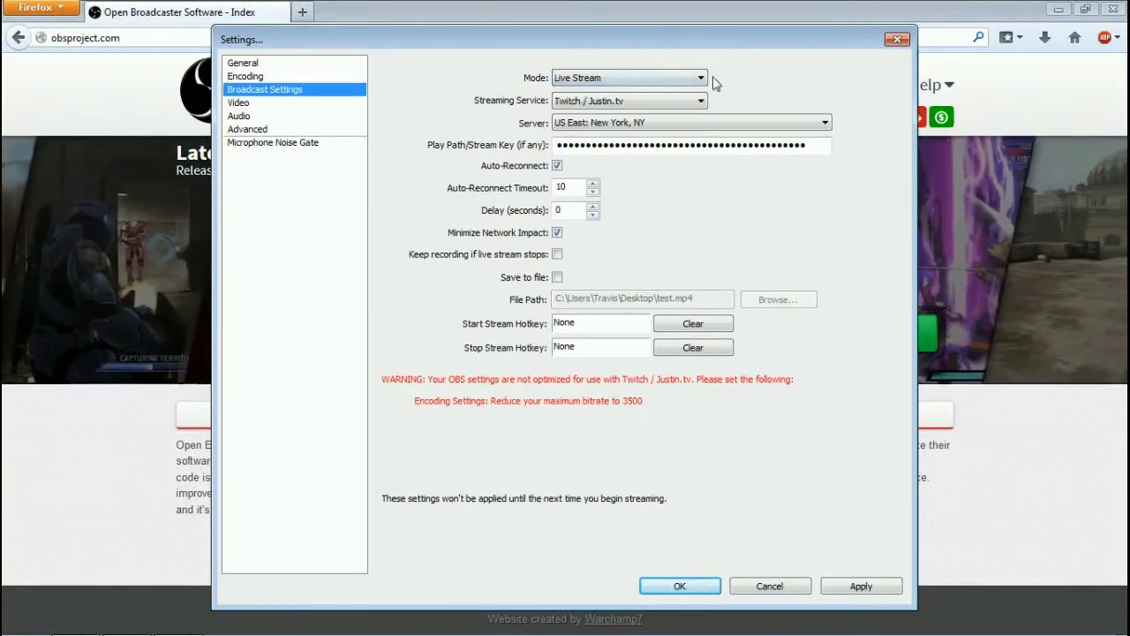
{"action": "left_click", "coordinate": [700, 101]}
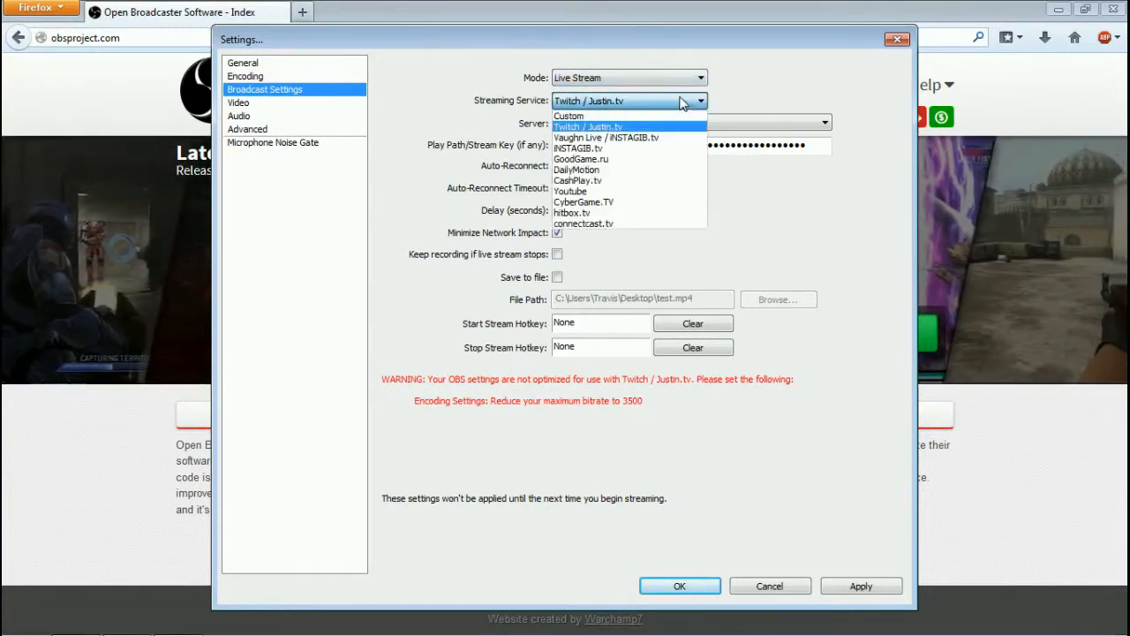
{"action": "mouse_move", "coordinate": [666, 138]}
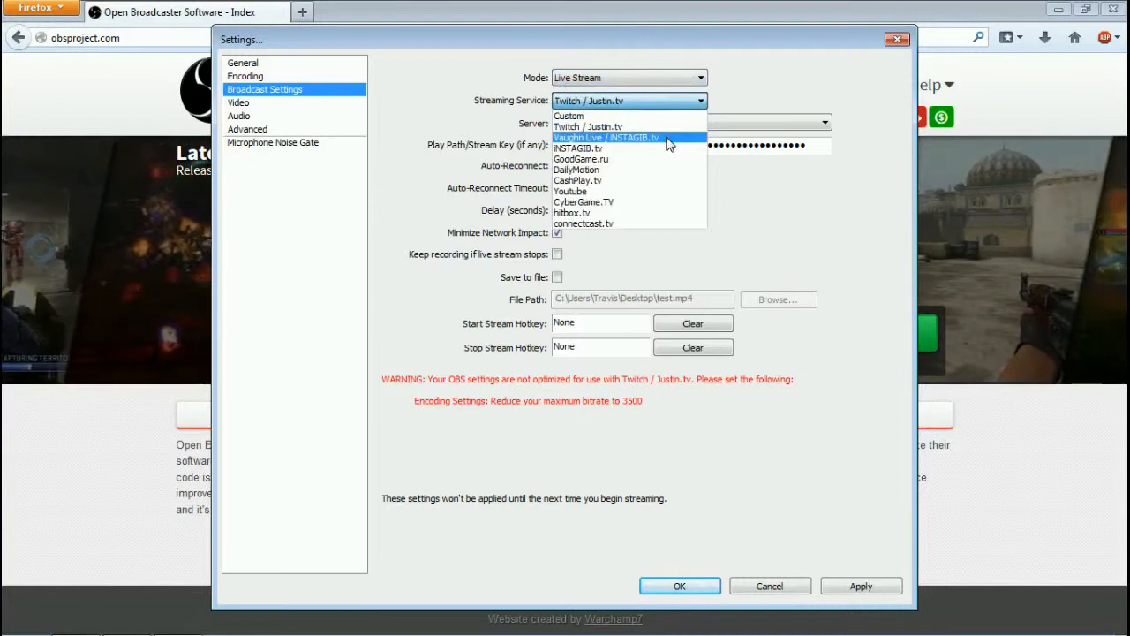
{"action": "mouse_move", "coordinate": [650, 147]}
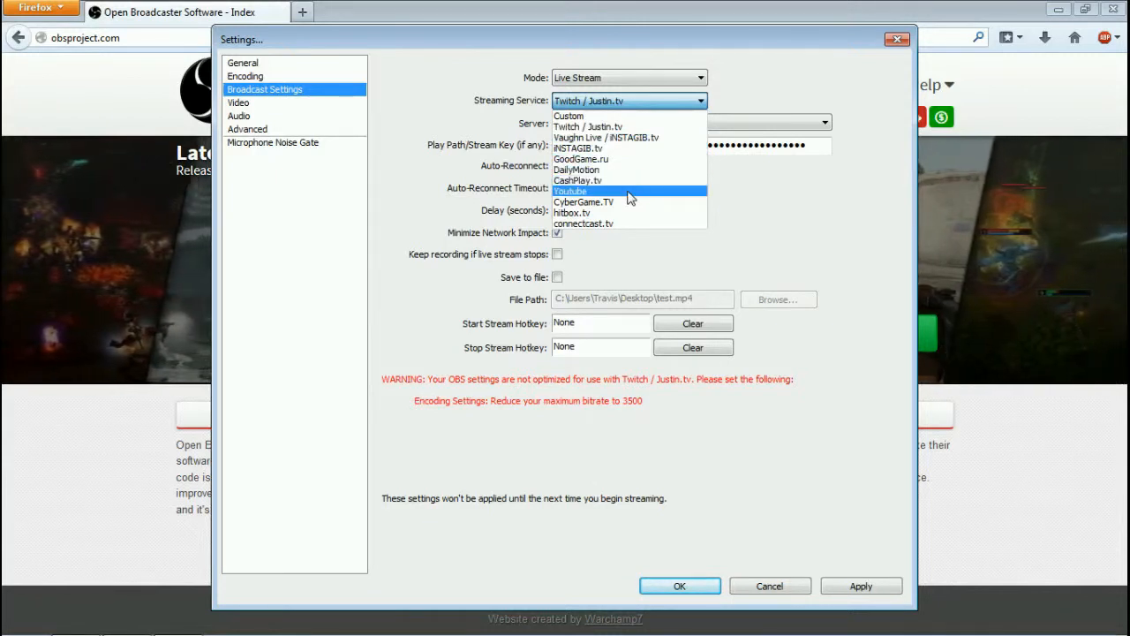
{"action": "mouse_move", "coordinate": [632, 201]}
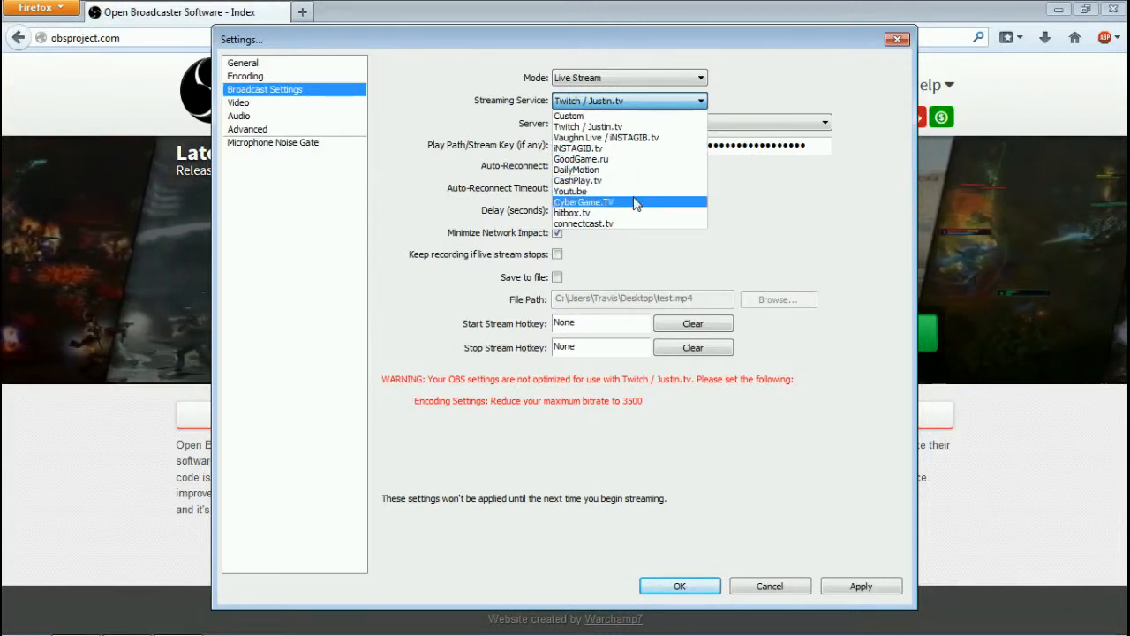
{"action": "mouse_move", "coordinate": [633, 213]}
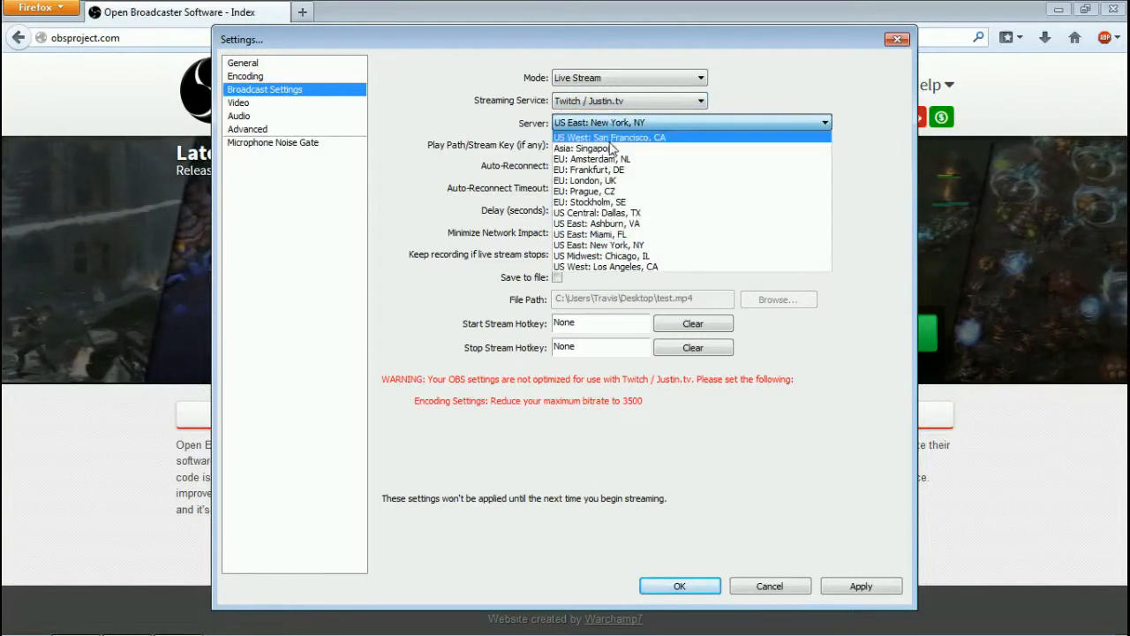
{"action": "mouse_move", "coordinate": [603, 180]}
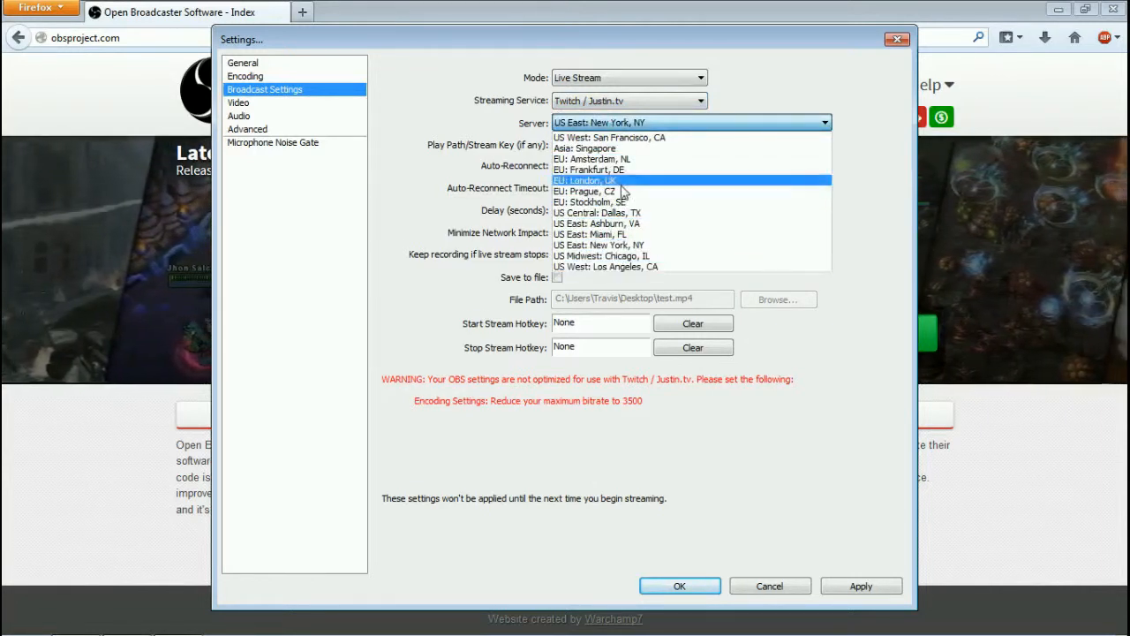
{"action": "mouse_move", "coordinate": [649, 255]}
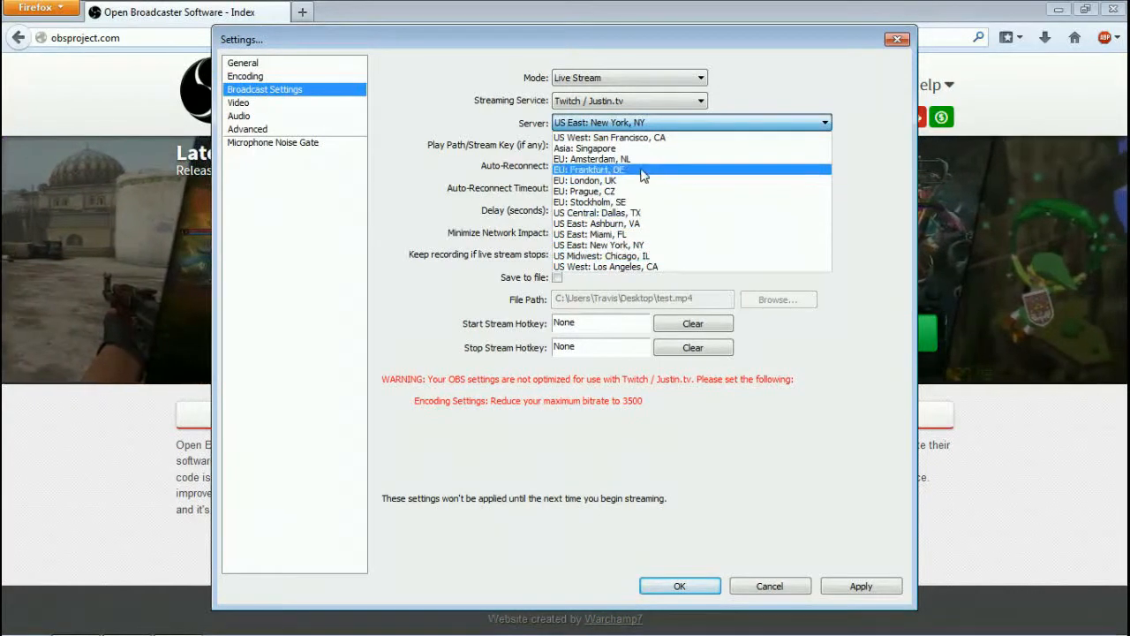
{"action": "mouse_move", "coordinate": [649, 201]}
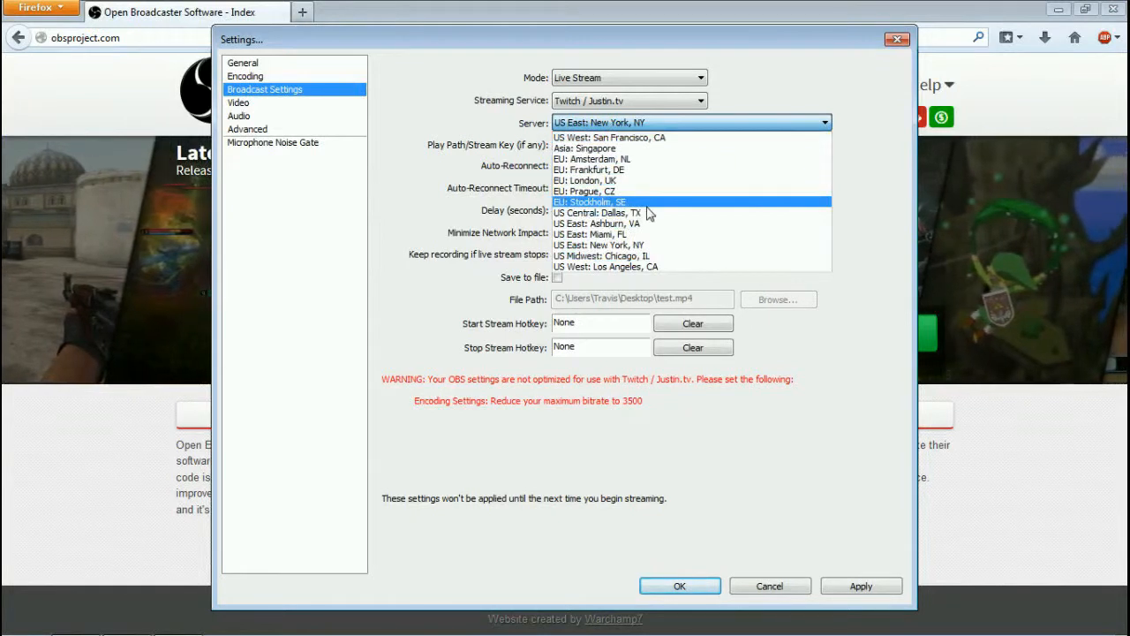
Step: Browse the ingest servers, keep US East: New York, NY, and head to Encoding
{"action": "left_click", "coordinate": [600, 244]}
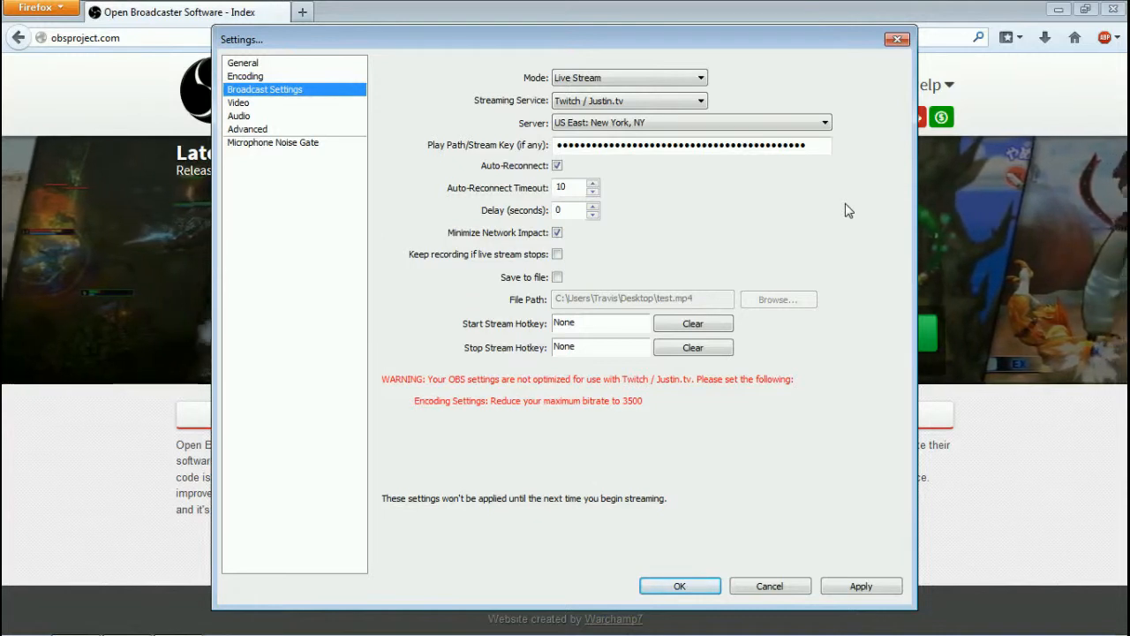
{"action": "left_click", "coordinate": [823, 122]}
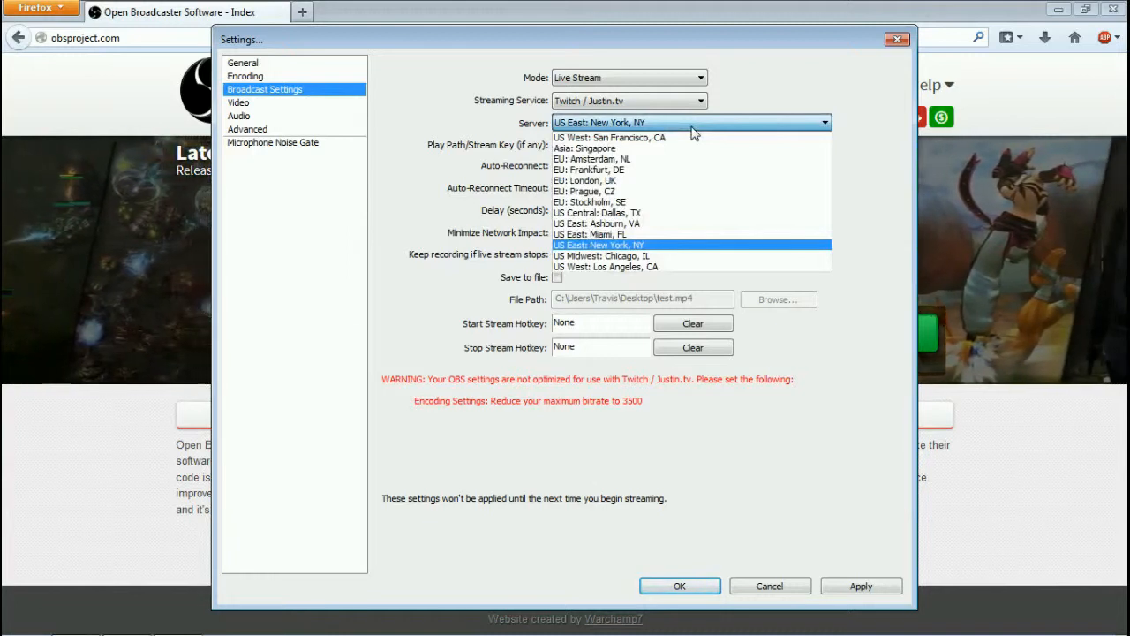
{"action": "mouse_move", "coordinate": [680, 222]}
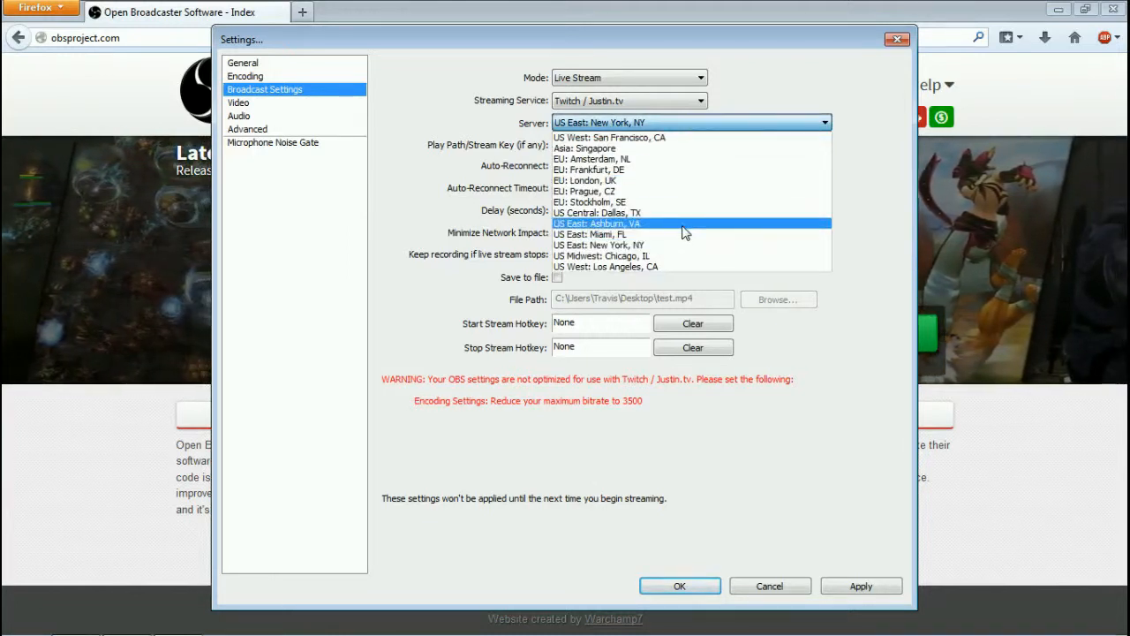
{"action": "mouse_move", "coordinate": [687, 136]}
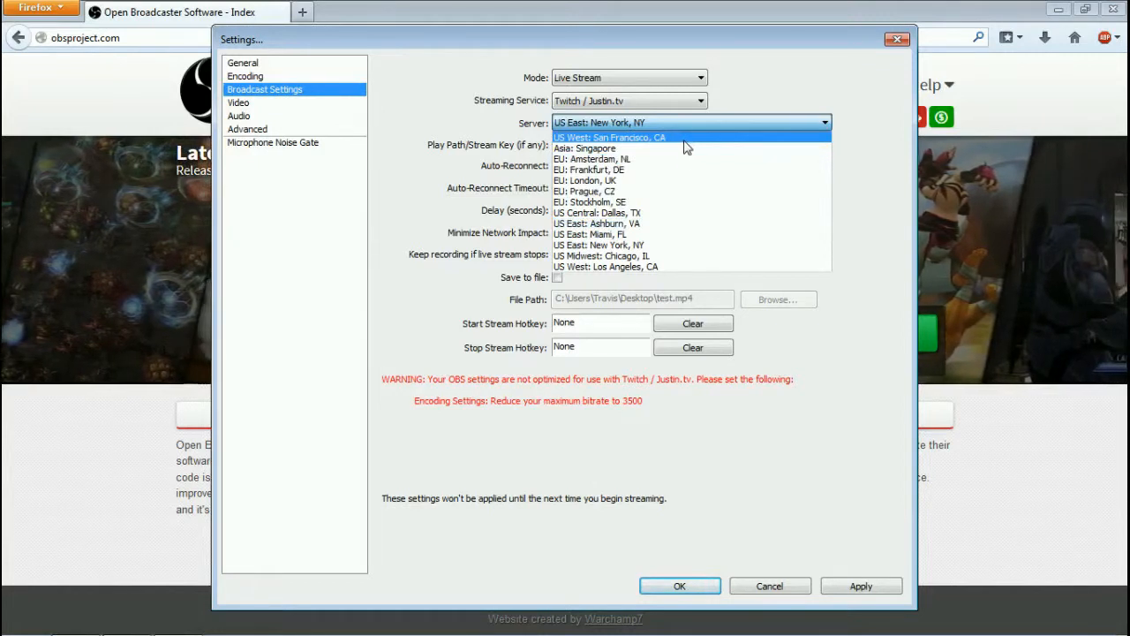
{"action": "mouse_move", "coordinate": [687, 212]}
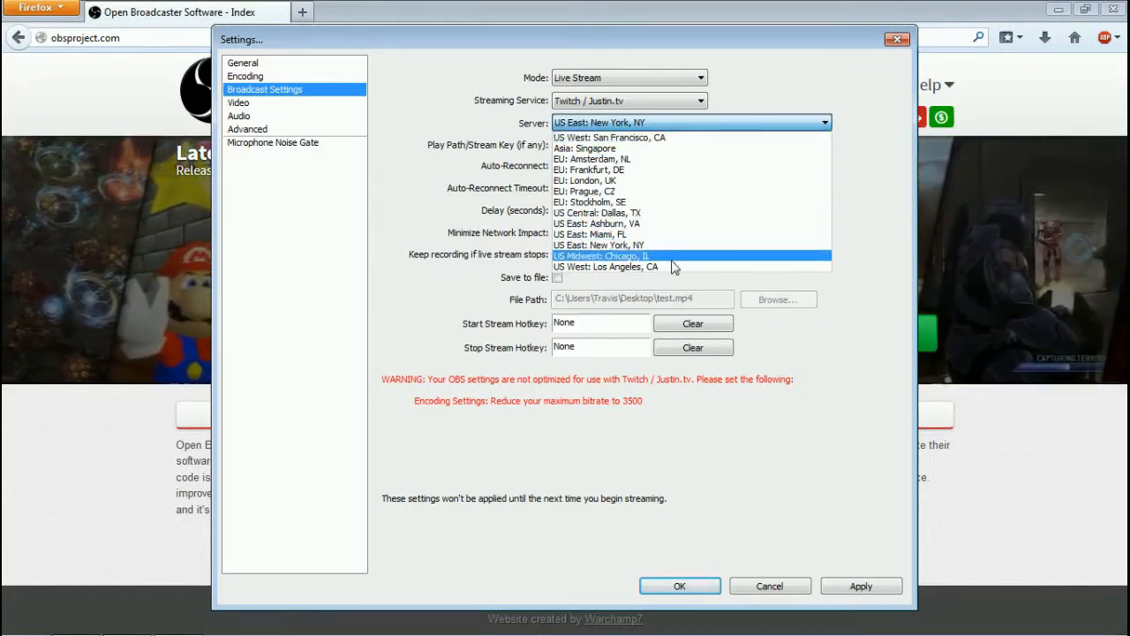
{"action": "mouse_move", "coordinate": [698, 146]}
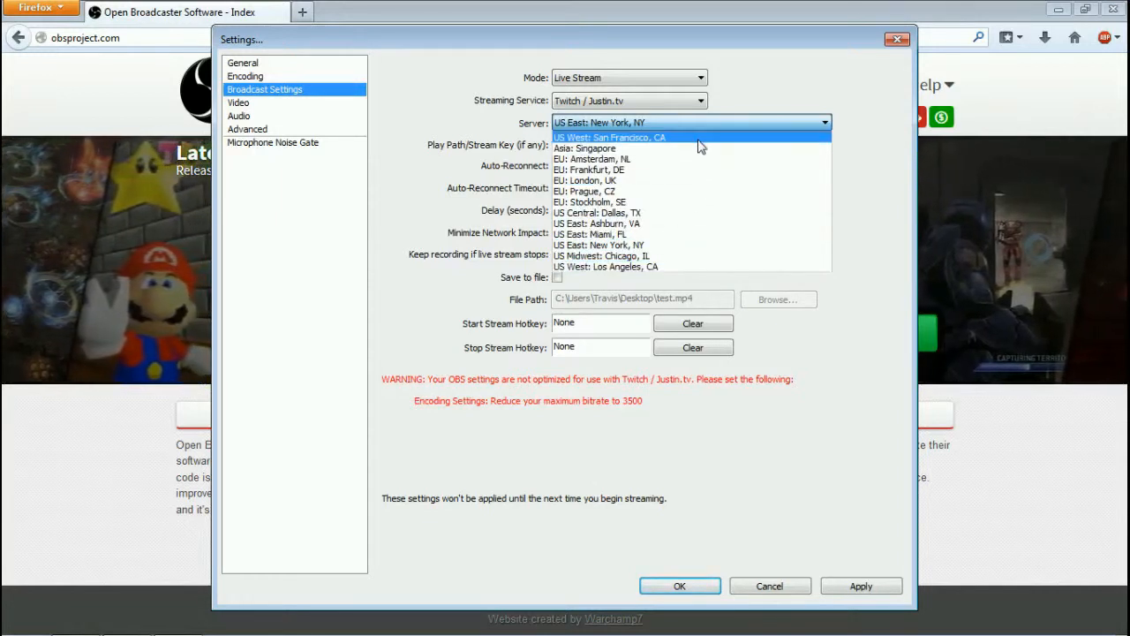
{"action": "mouse_move", "coordinate": [706, 212]}
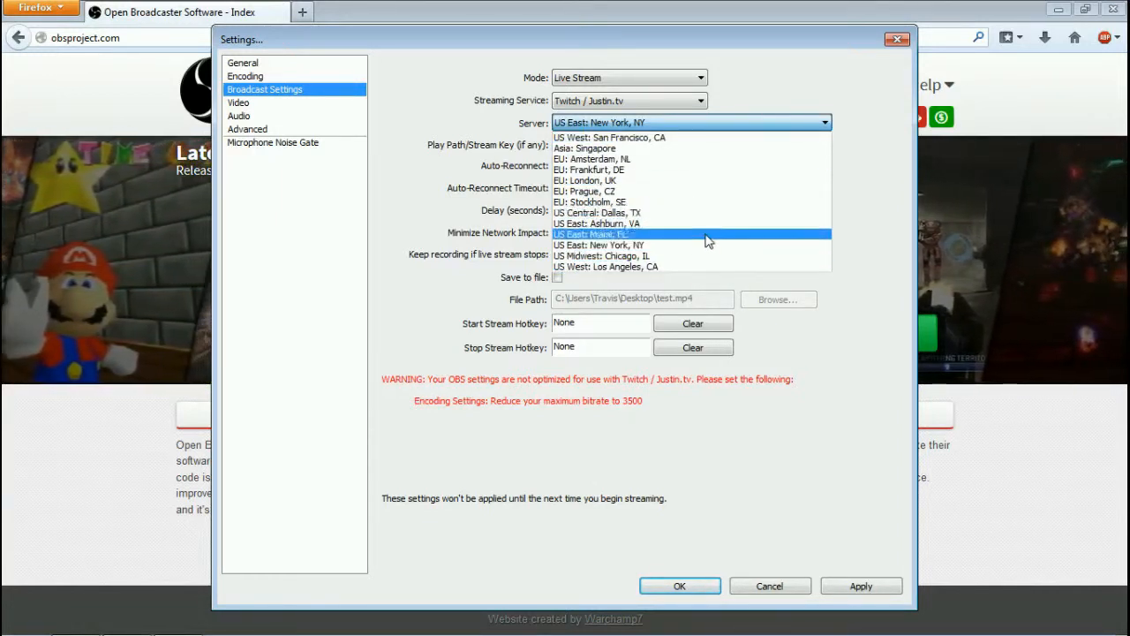
{"action": "left_click", "coordinate": [600, 245]}
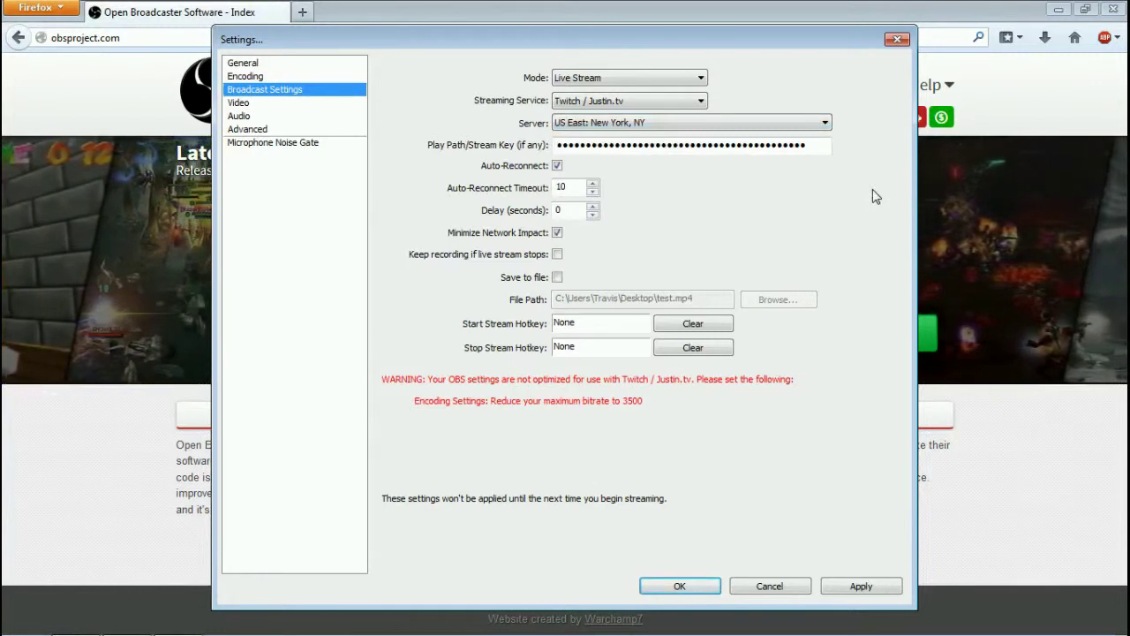
{"action": "left_click", "coordinate": [823, 122]}
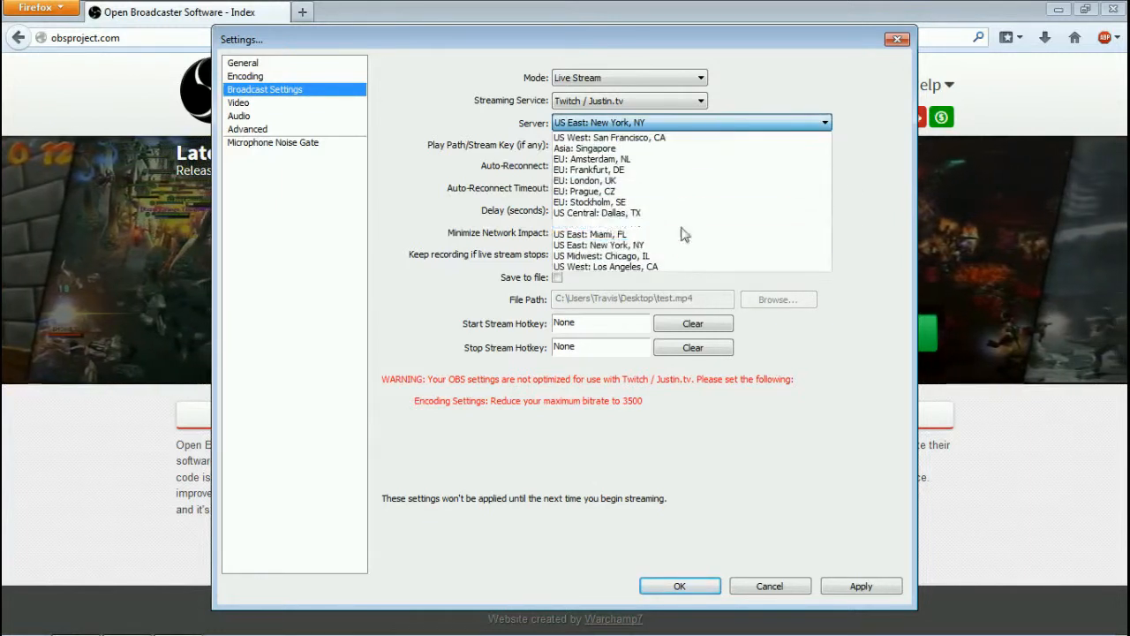
{"action": "left_click", "coordinate": [600, 244]}
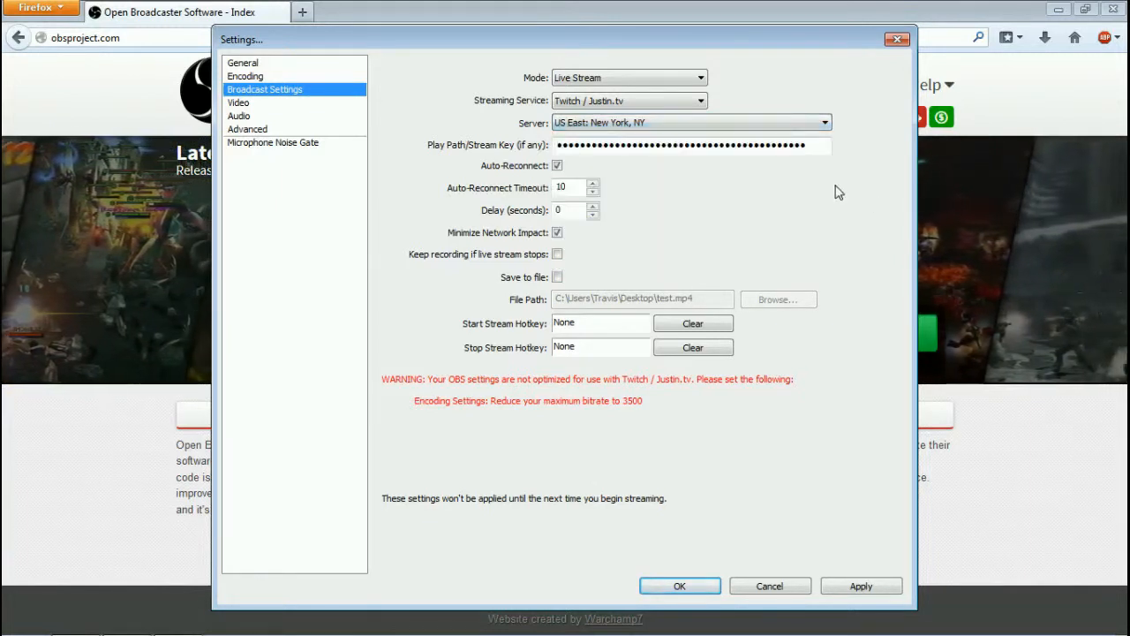
{"action": "mouse_move", "coordinate": [598, 419]}
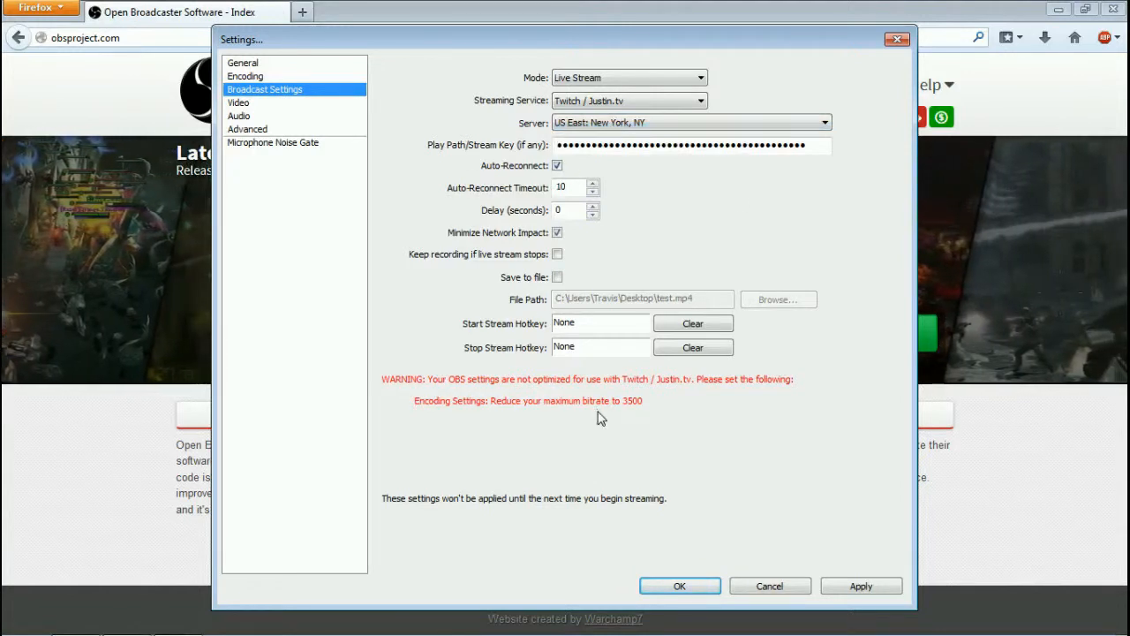
{"action": "mouse_move", "coordinate": [307, 147]}
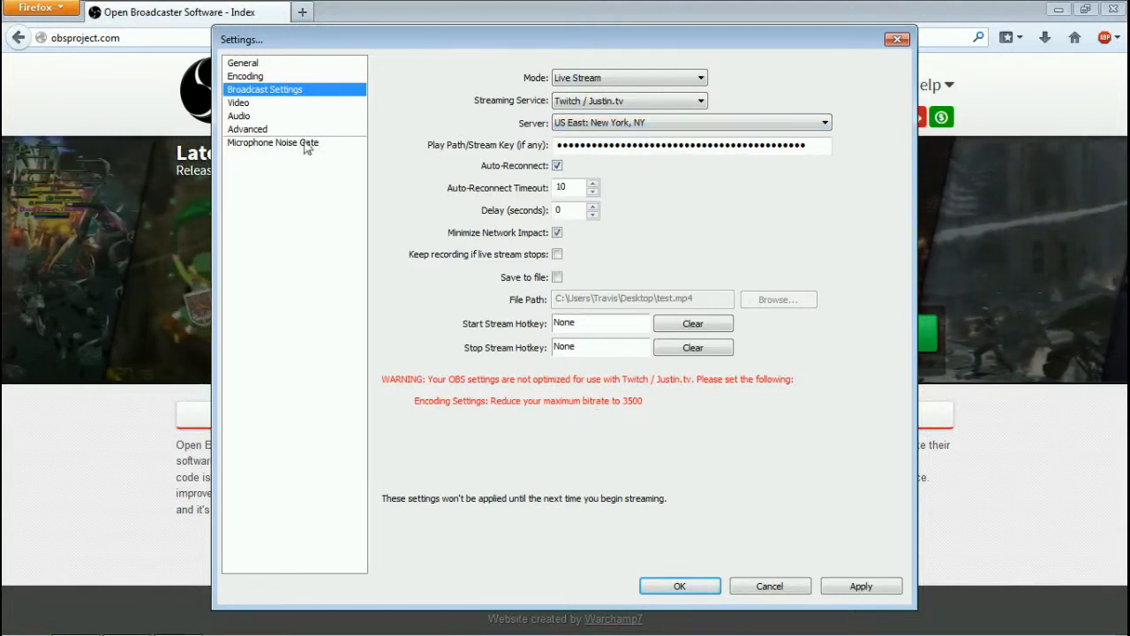
{"action": "left_click", "coordinate": [246, 76]}
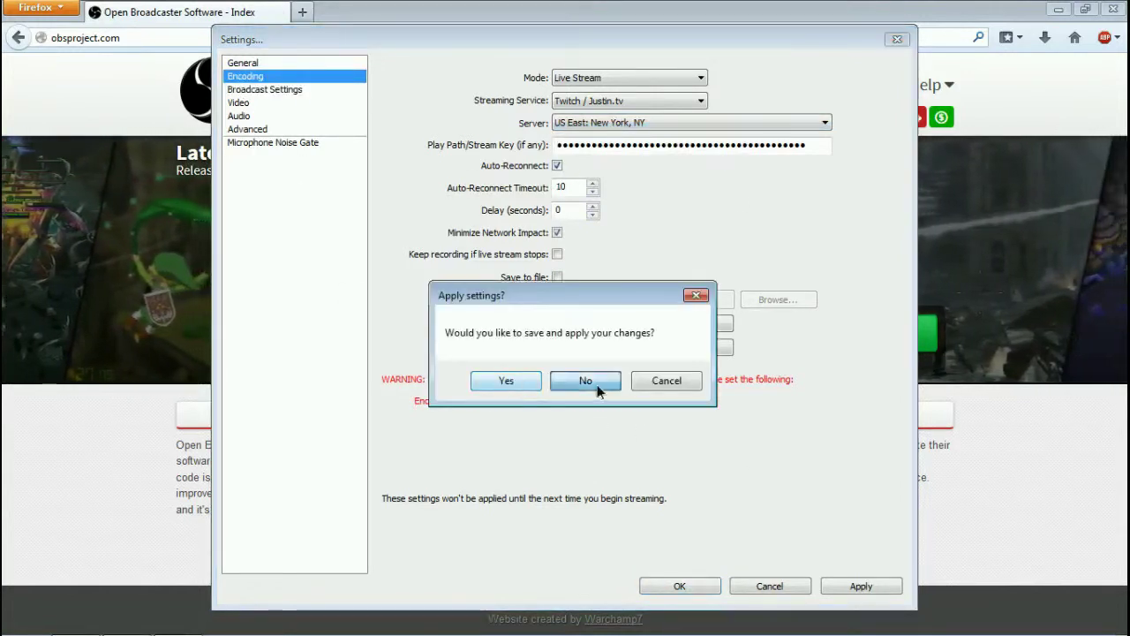
Step: Continue without saving, then replace the Max Bitrate value with 2500 kb/s
{"action": "left_click", "coordinate": [584, 379]}
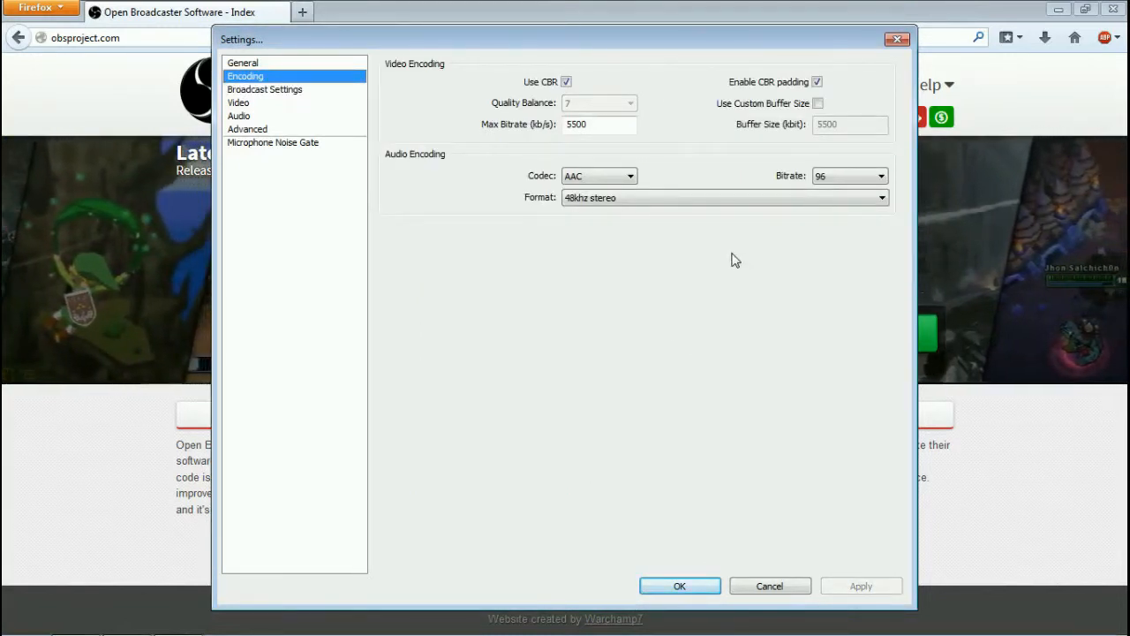
{"action": "triple_click", "coordinate": [601, 123]}
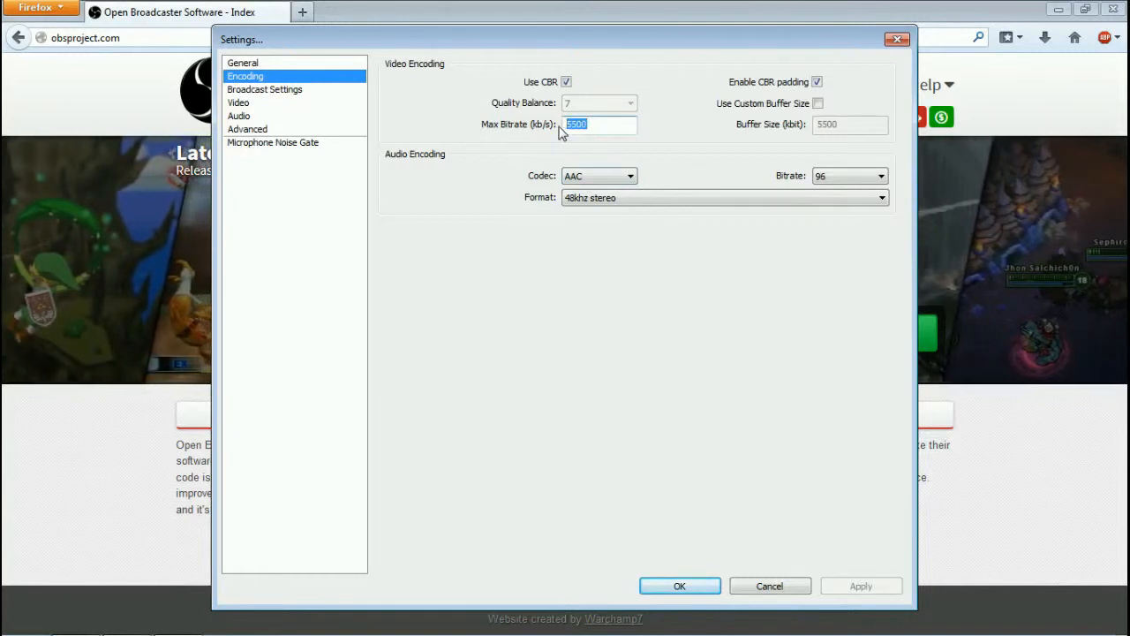
{"action": "mouse_move", "coordinate": [678, 210]}
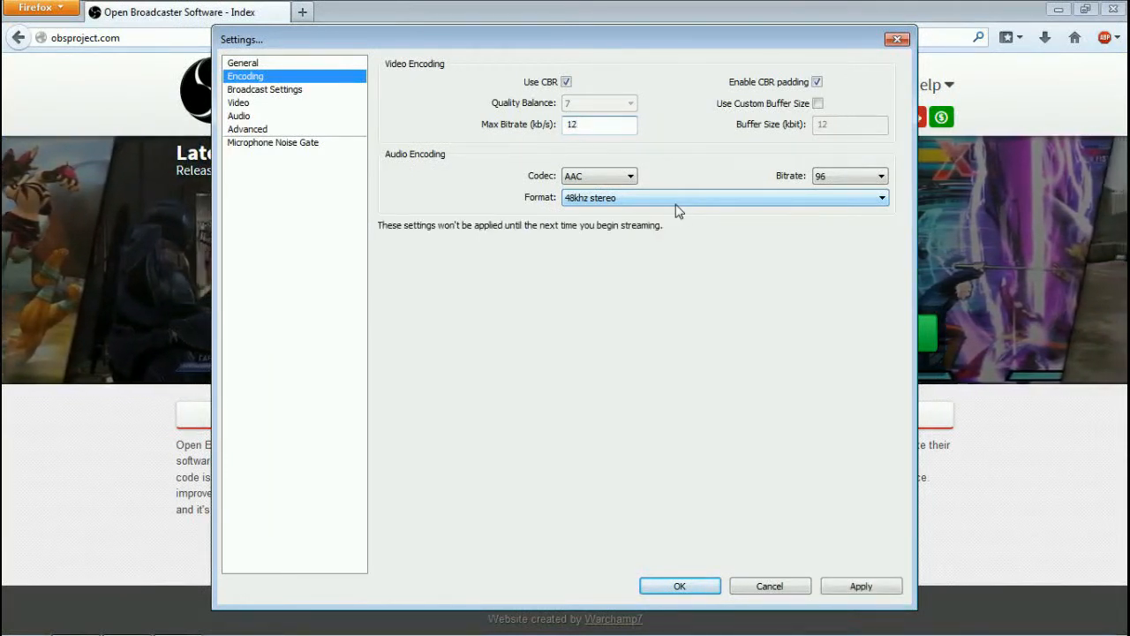
{"action": "type", "text": "1250"}
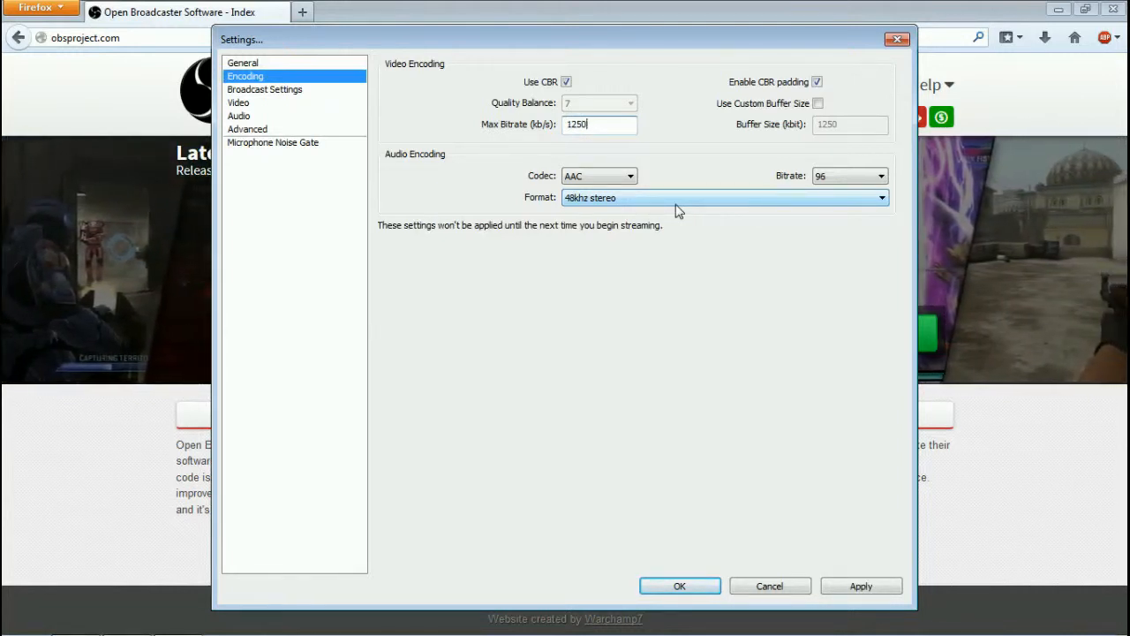
{"action": "triple_click", "coordinate": [599, 124]}
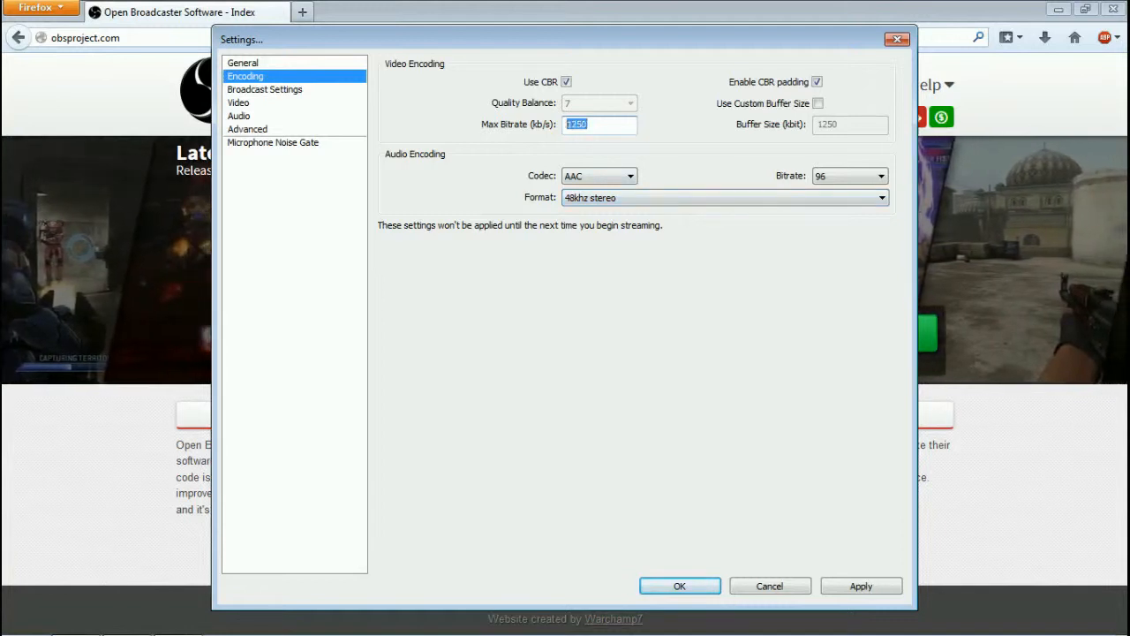
{"action": "mouse_move", "coordinate": [692, 271]}
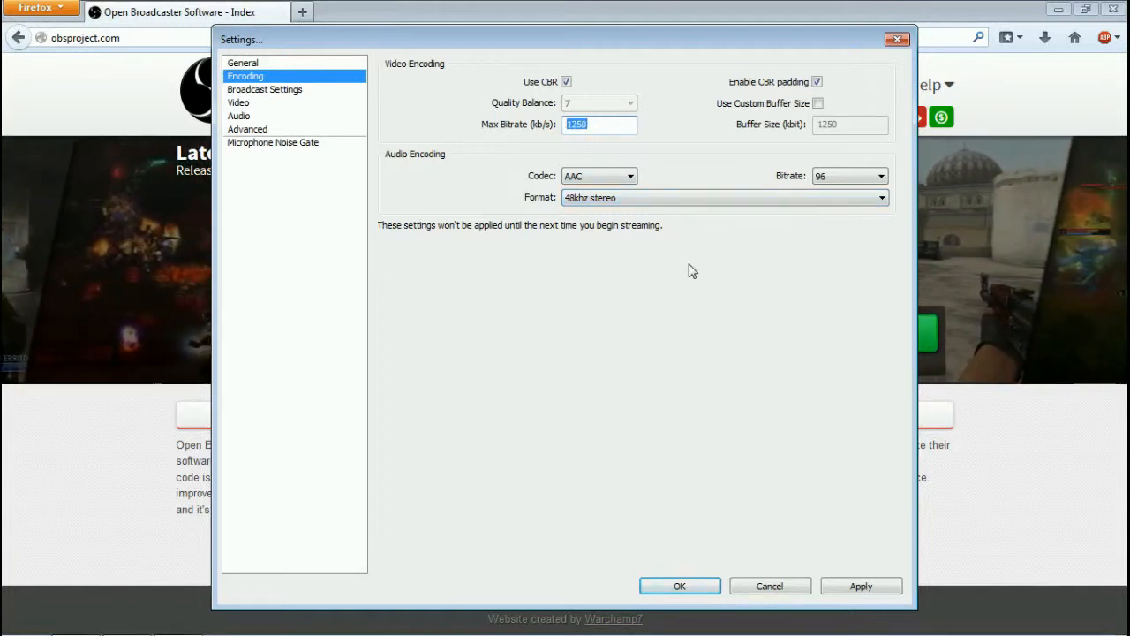
{"action": "type", "text": "250"}
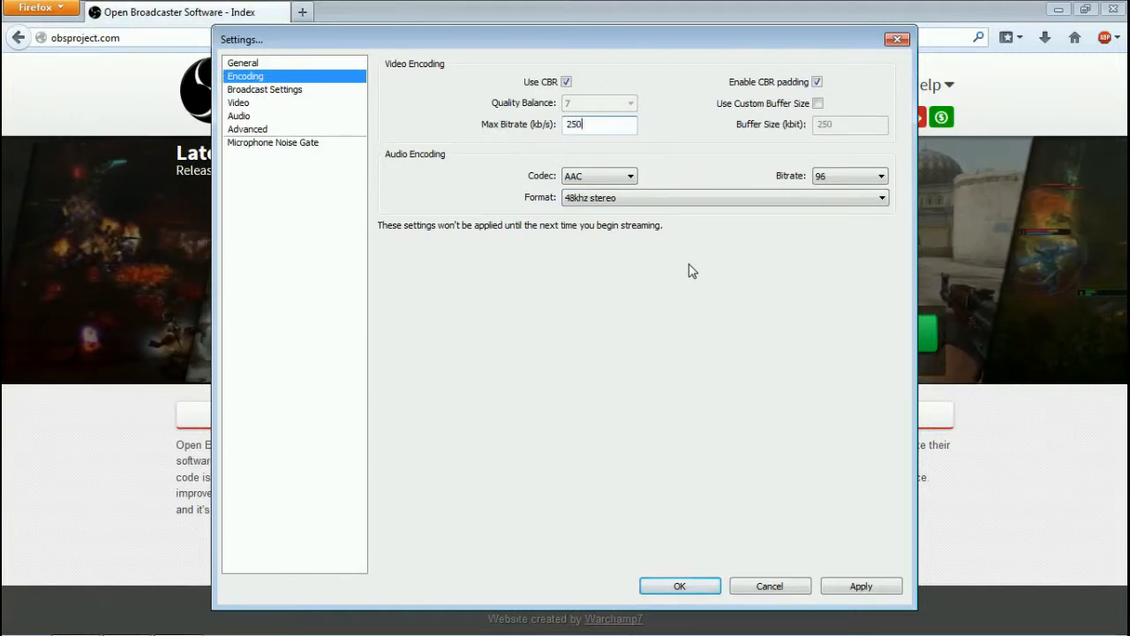
{"action": "type", "text": "0"}
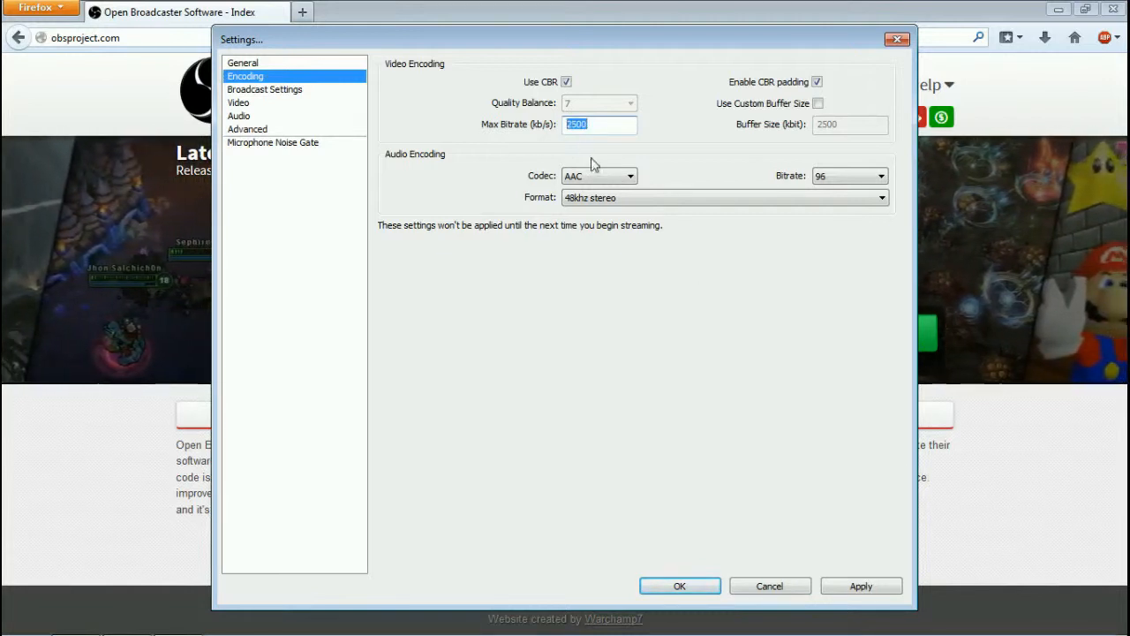
{"action": "mouse_move", "coordinate": [593, 168]}
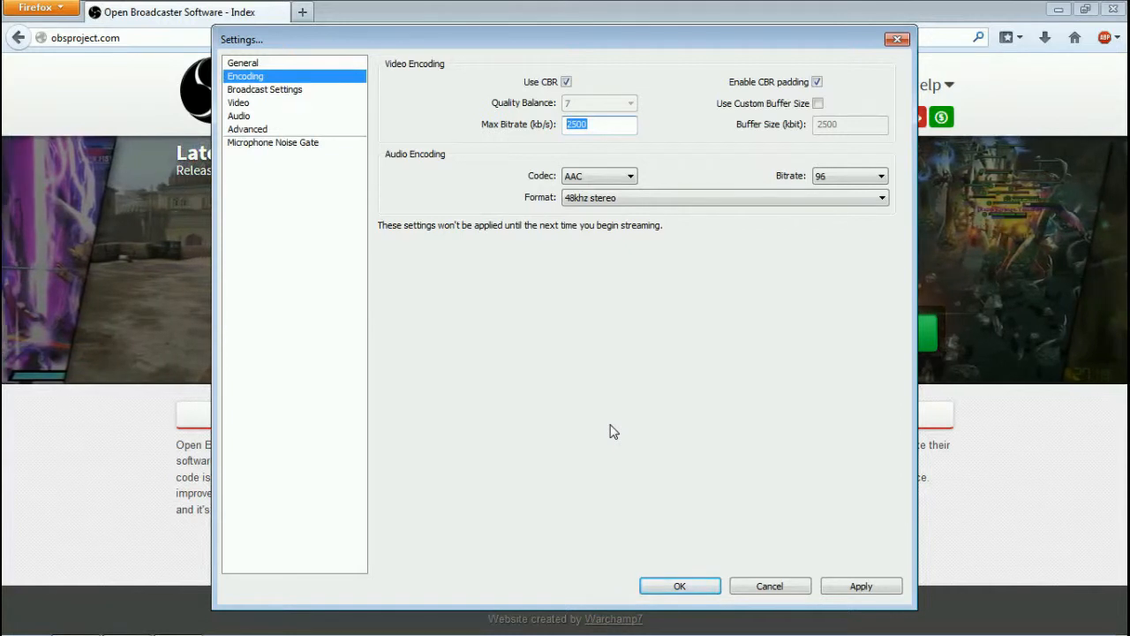
Step: Switch to the Advanced page and apply the 2500 kb/s encoding change
{"action": "left_click", "coordinate": [247, 129]}
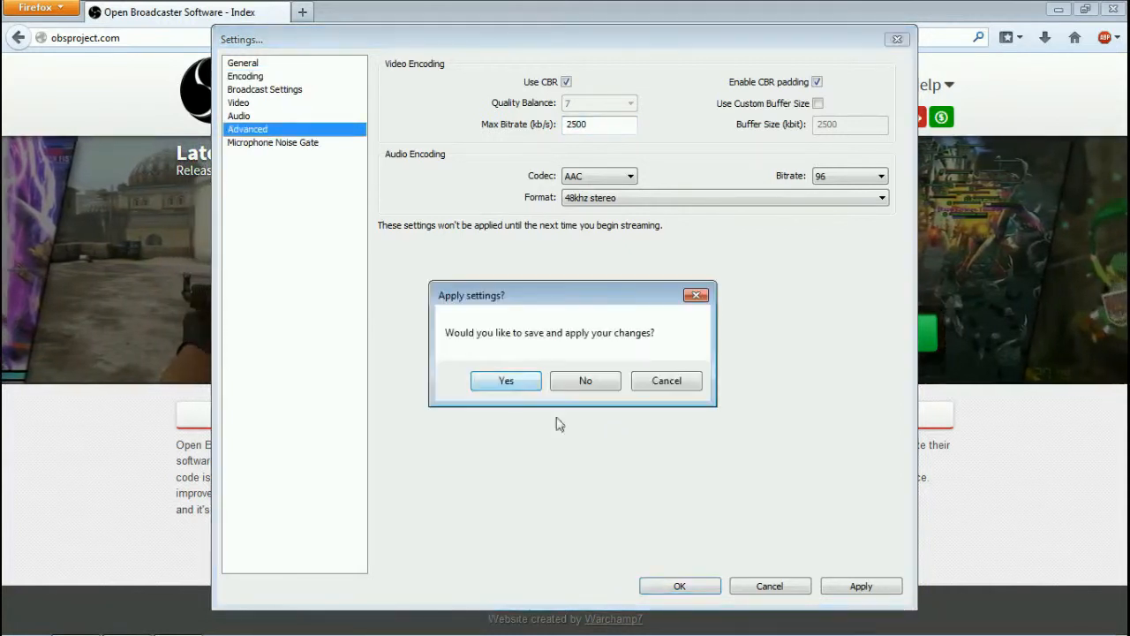
{"action": "left_click", "coordinate": [506, 380]}
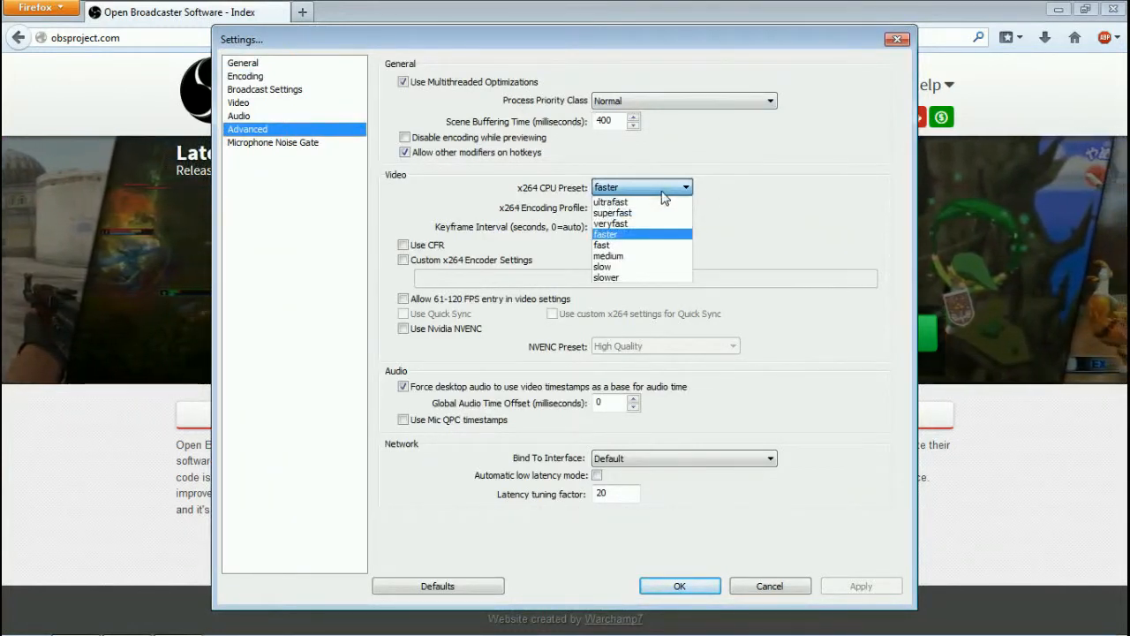
{"action": "mouse_move", "coordinate": [658, 203]}
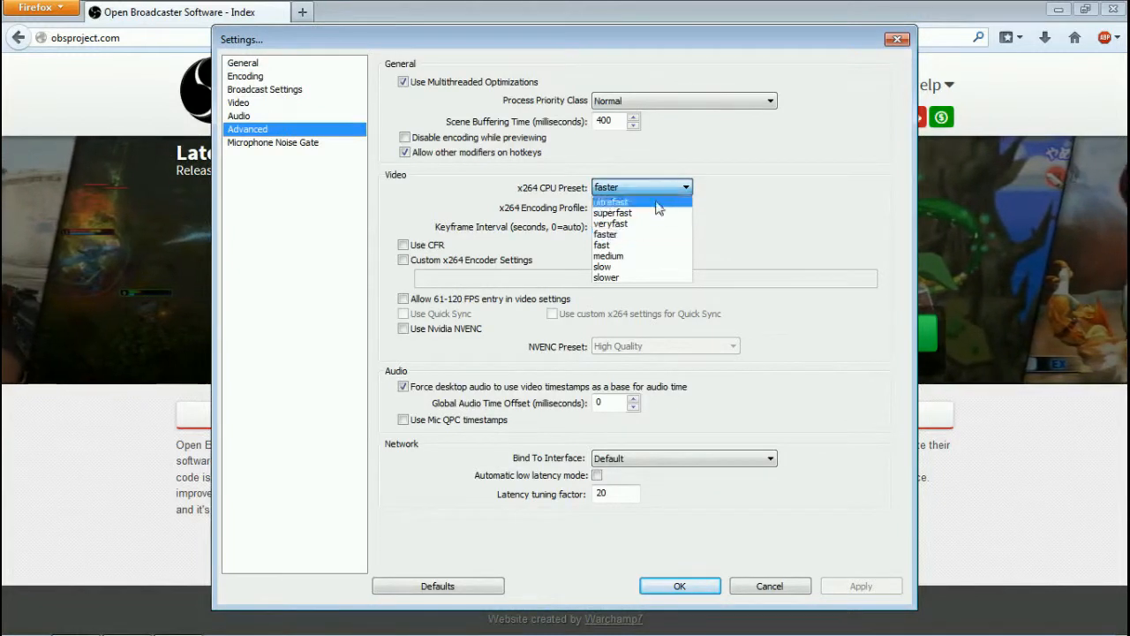
{"action": "mouse_move", "coordinate": [605, 245]}
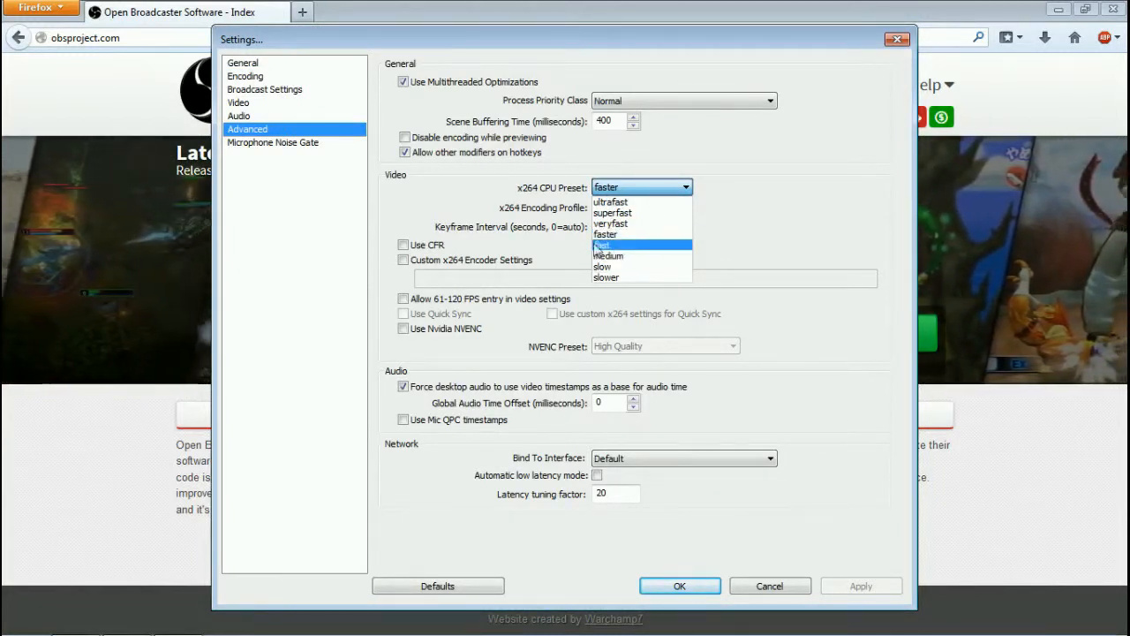
Step: Go back to Encoding and select the Max Bitrate field, now reading 5500
{"action": "left_click", "coordinate": [246, 76]}
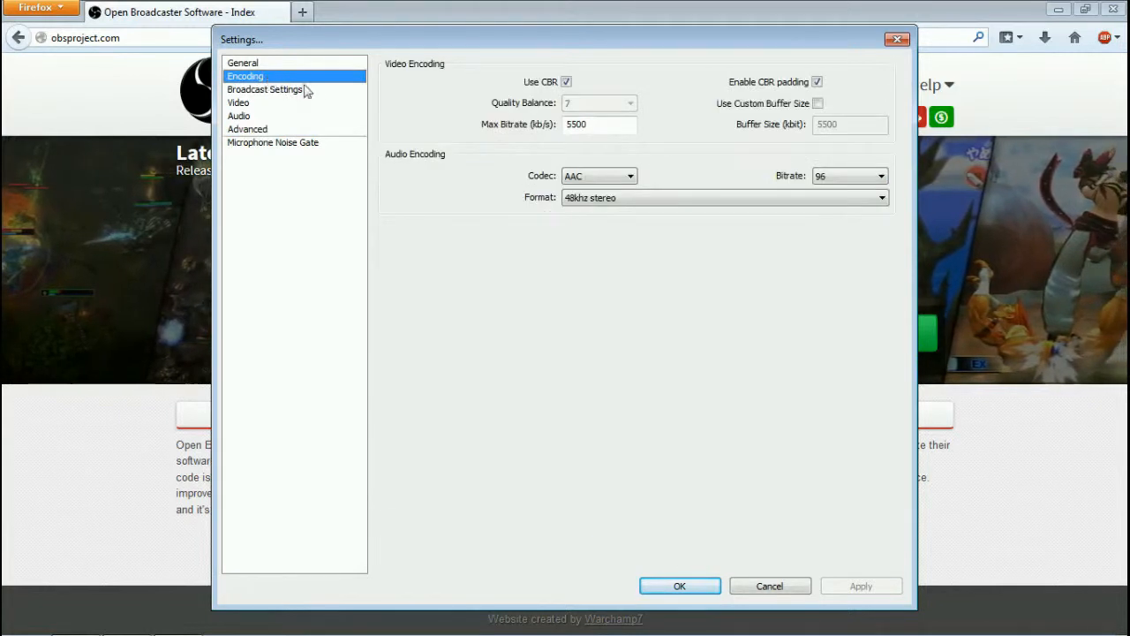
{"action": "triple_click", "coordinate": [600, 124]}
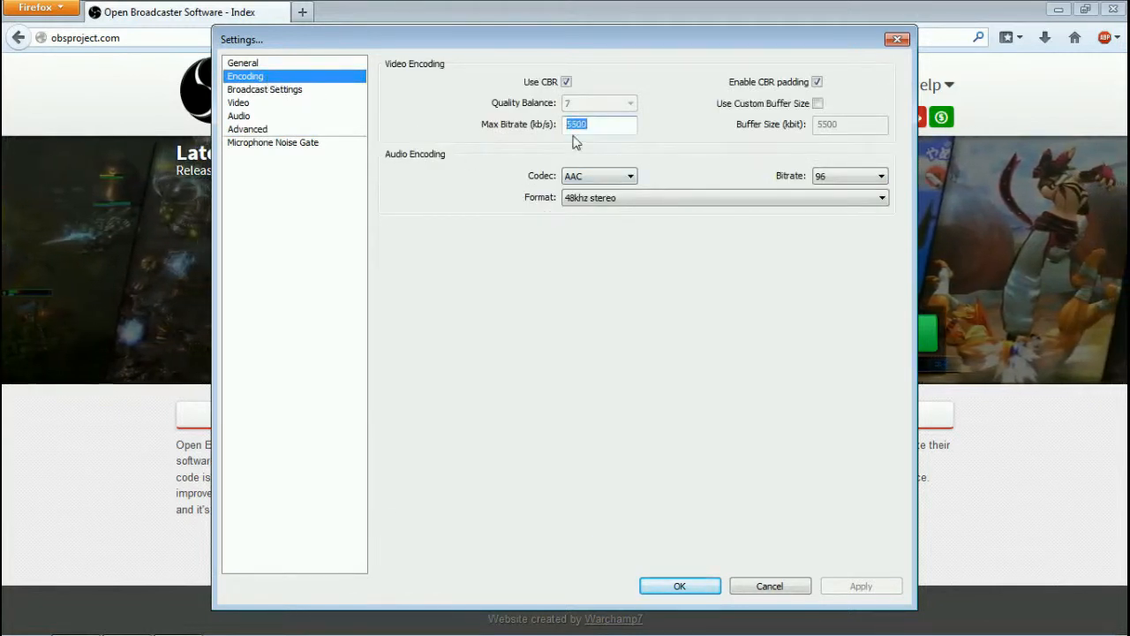
{"action": "mouse_move", "coordinate": [627, 146]}
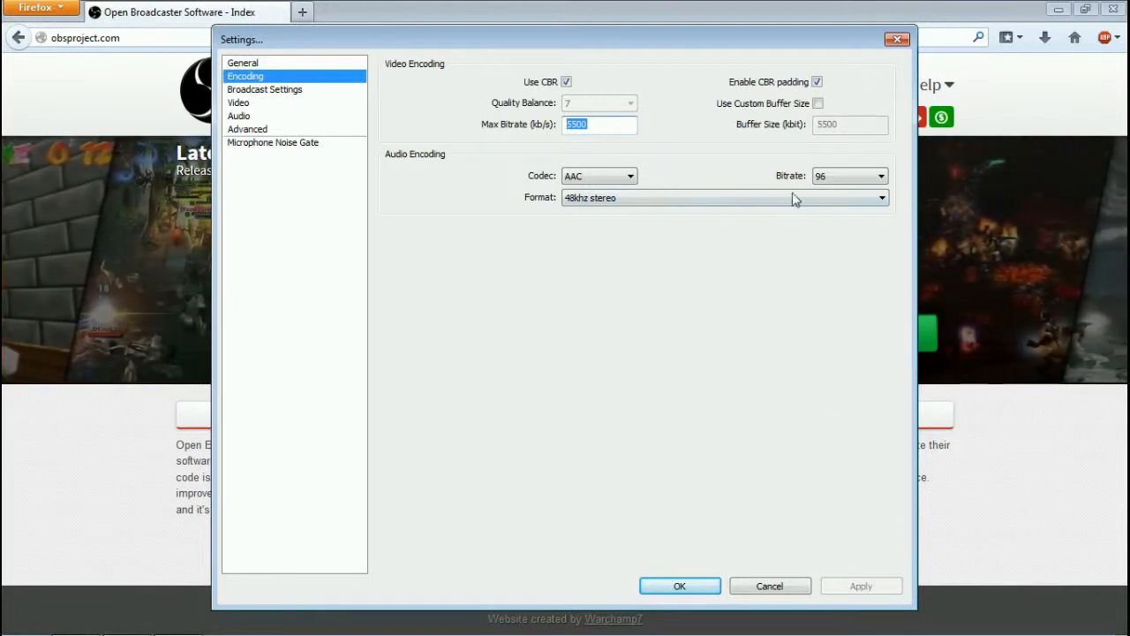
{"action": "left_click", "coordinate": [629, 175]}
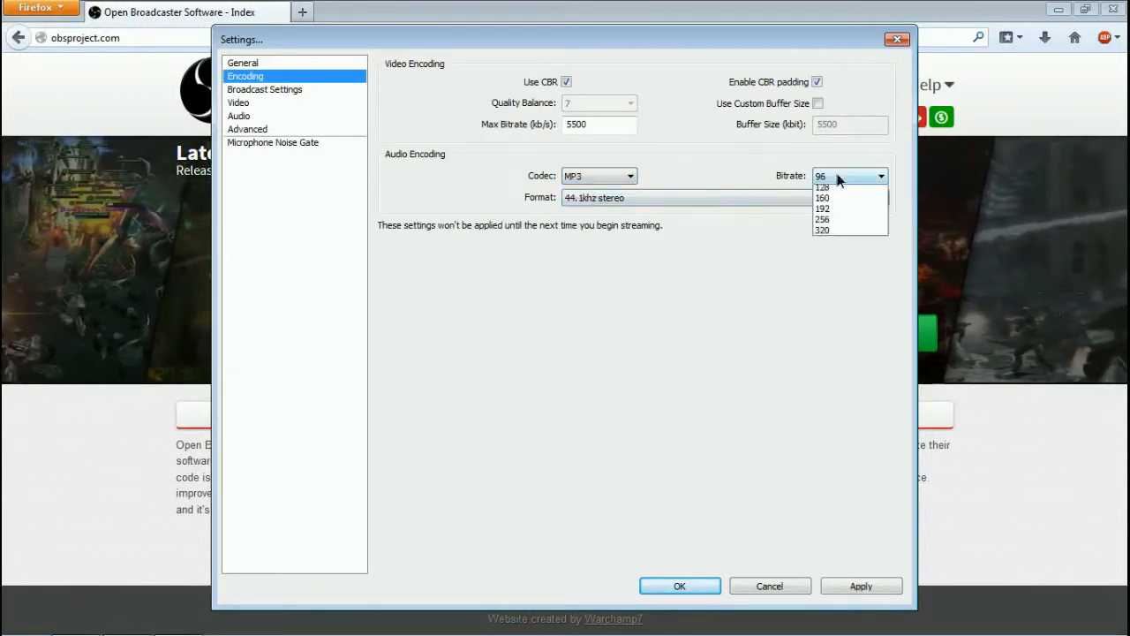
{"action": "scroll", "scroll_direction": "up", "scroll_amount": 3}
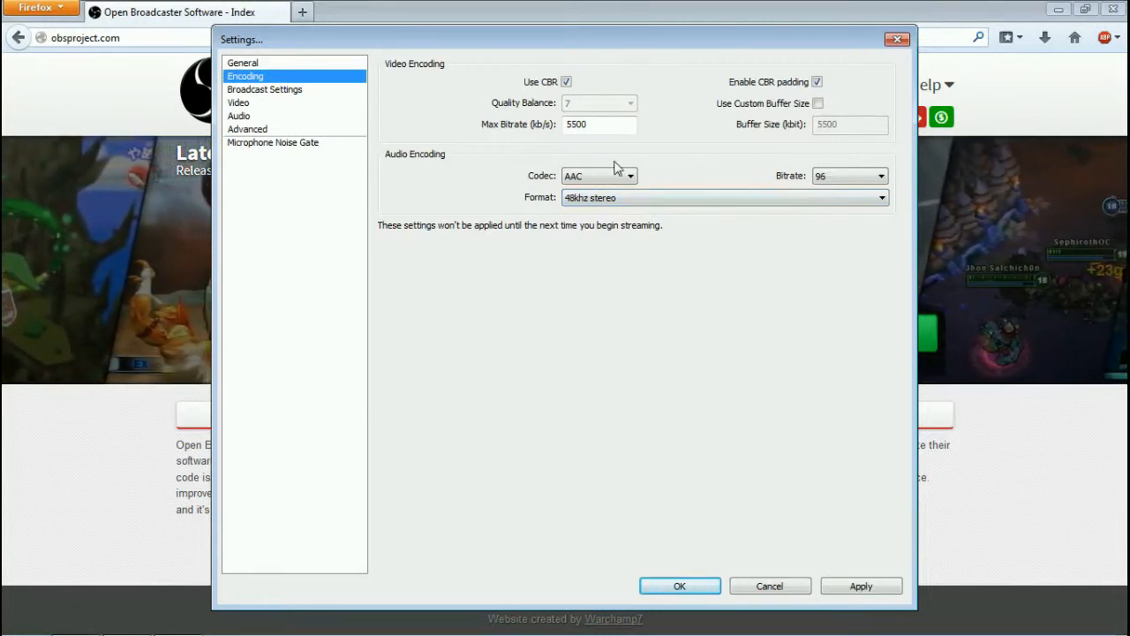
{"action": "left_click", "coordinate": [848, 176]}
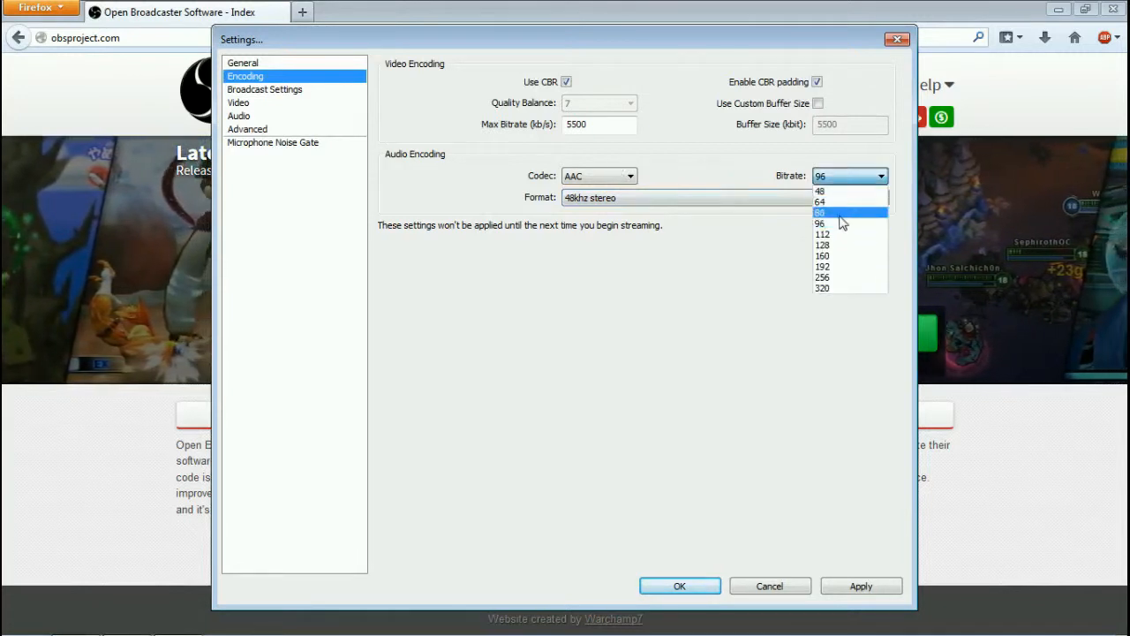
{"action": "left_click", "coordinate": [599, 176]}
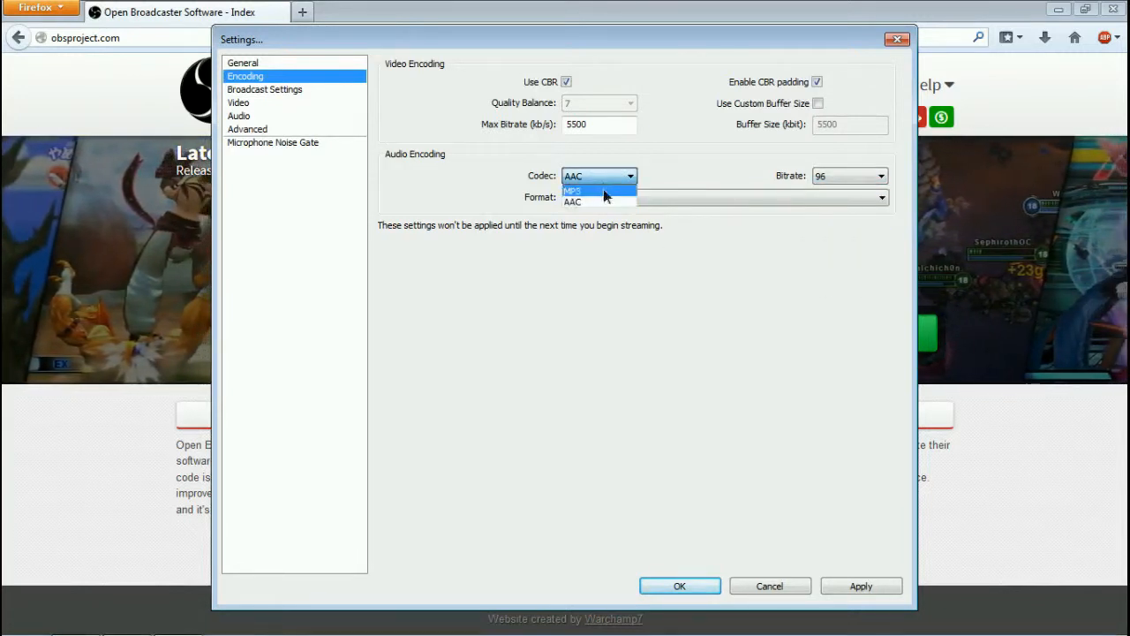
{"action": "left_click", "coordinate": [572, 191]}
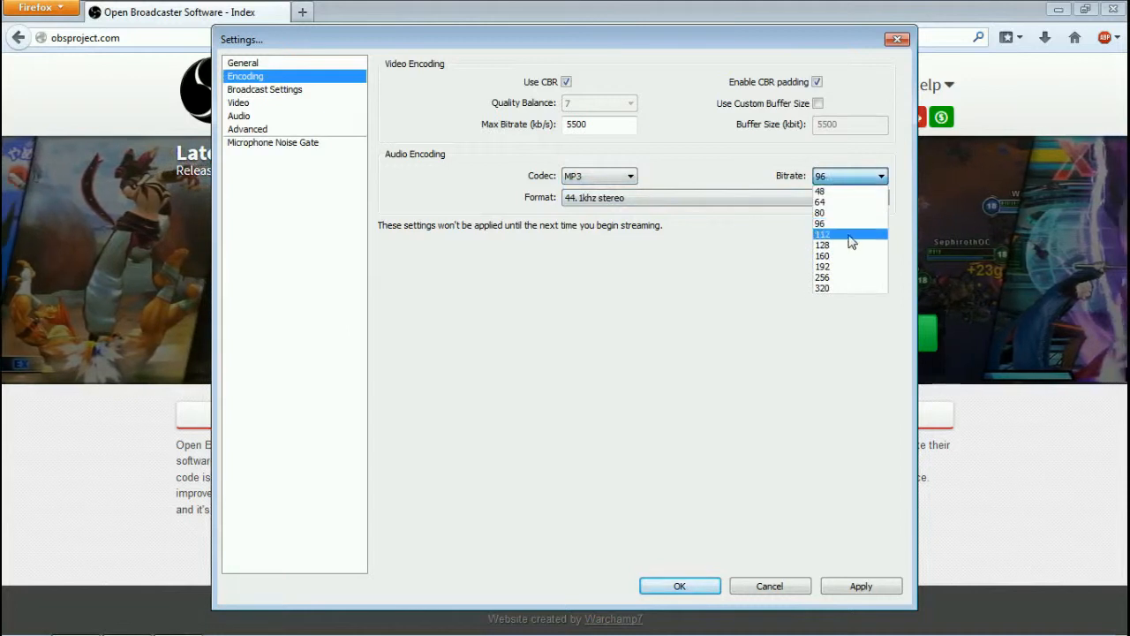
{"action": "left_click", "coordinate": [822, 245]}
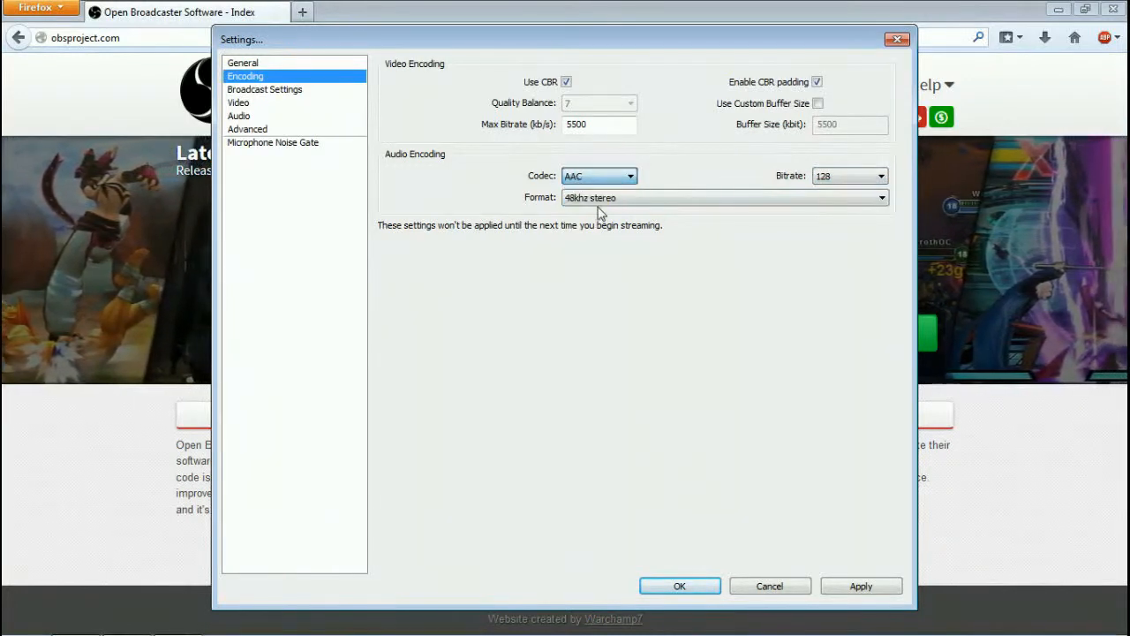
{"action": "left_click", "coordinate": [849, 176]}
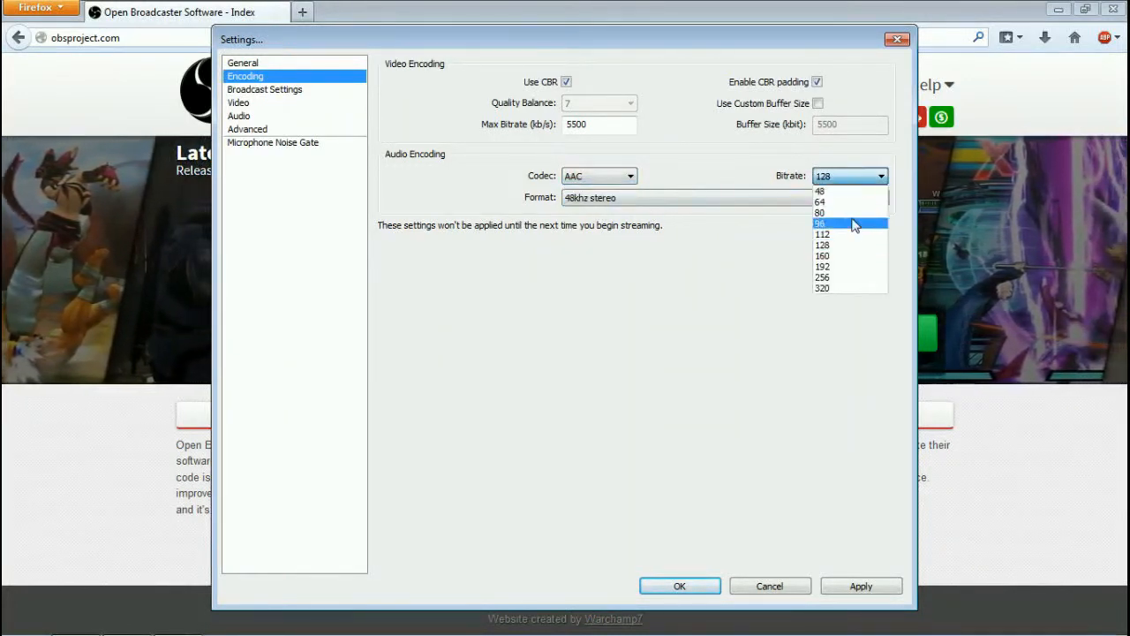
{"action": "left_click", "coordinate": [819, 222]}
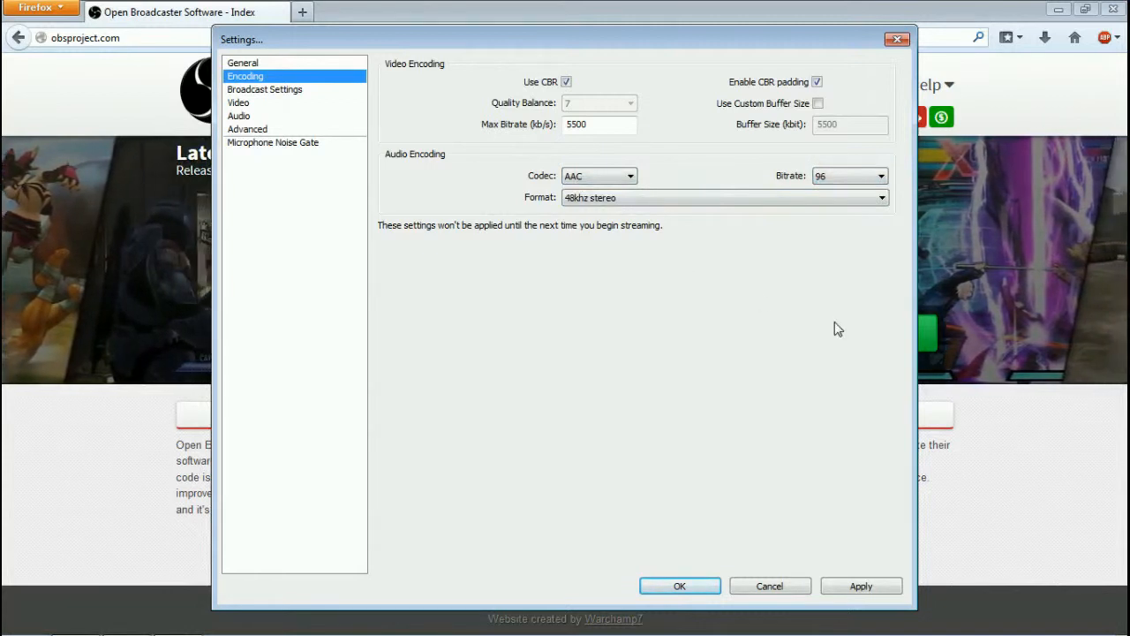
{"action": "mouse_move", "coordinate": [704, 467]}
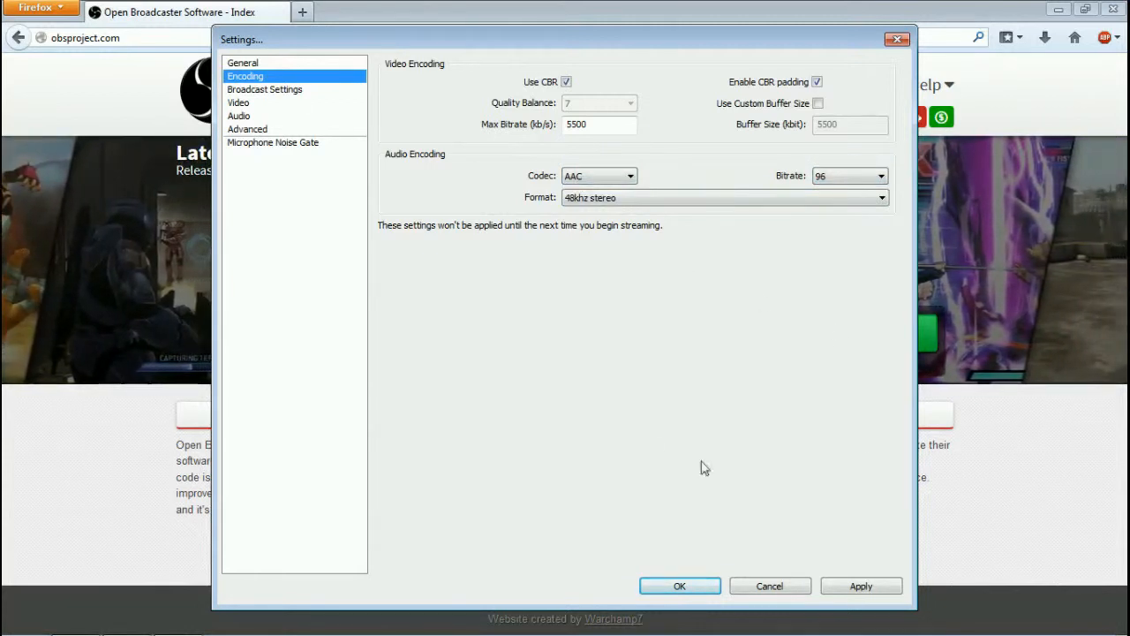
Step: Apply pending settings, set Broadcast Mode to Live Stream, and close Settings with OK
{"action": "left_click", "coordinate": [243, 62]}
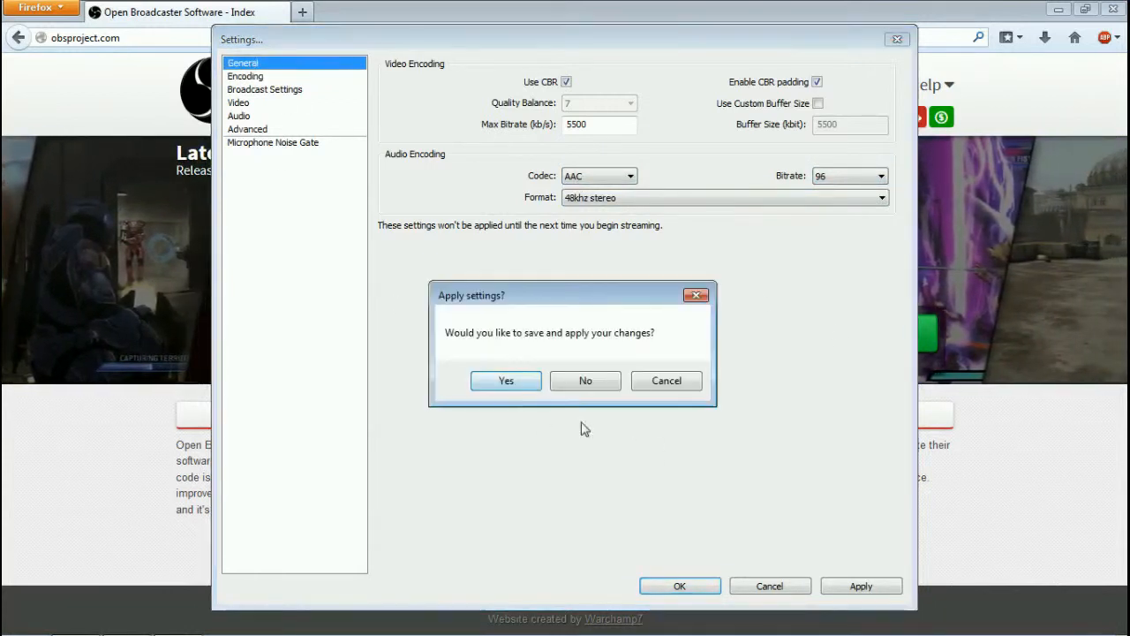
{"action": "left_click", "coordinate": [584, 381]}
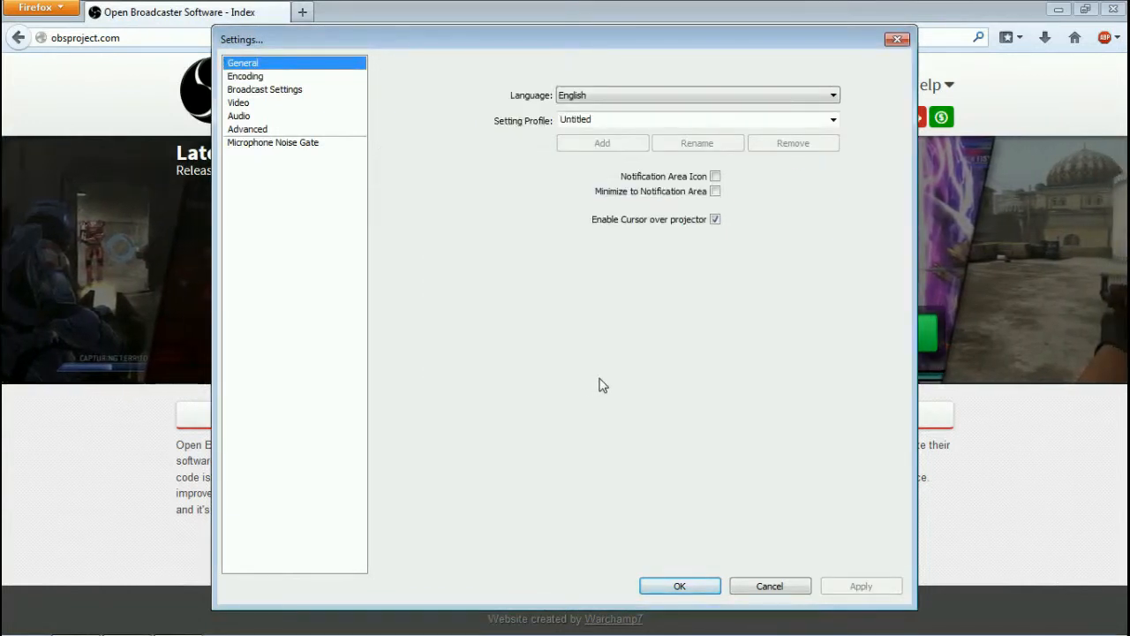
{"action": "mouse_move", "coordinate": [724, 295]}
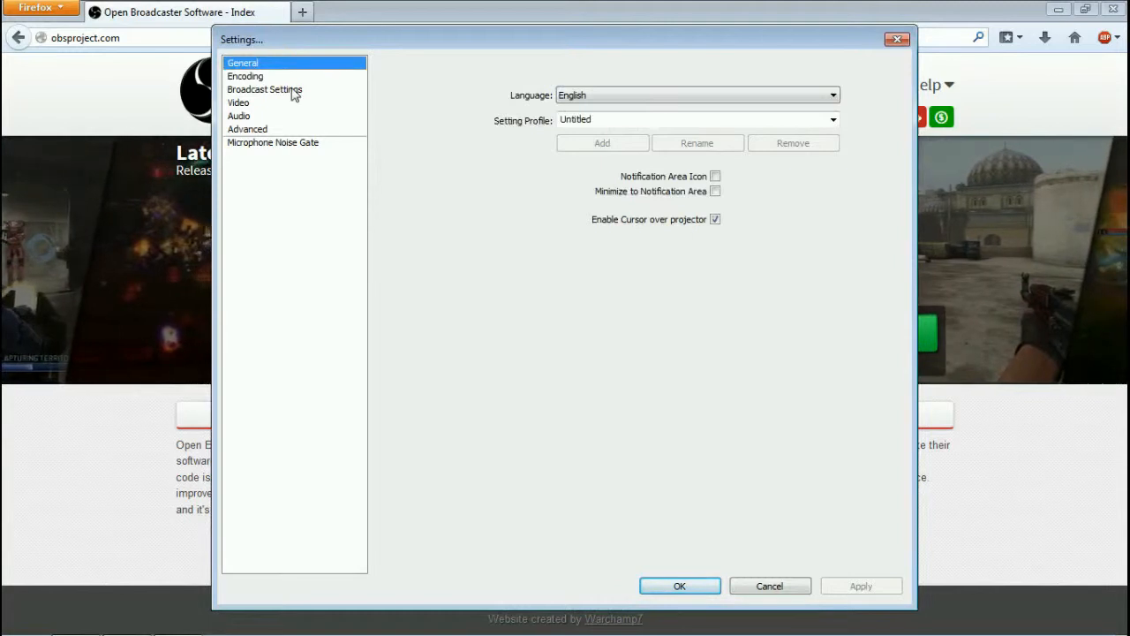
{"action": "left_click", "coordinate": [265, 90]}
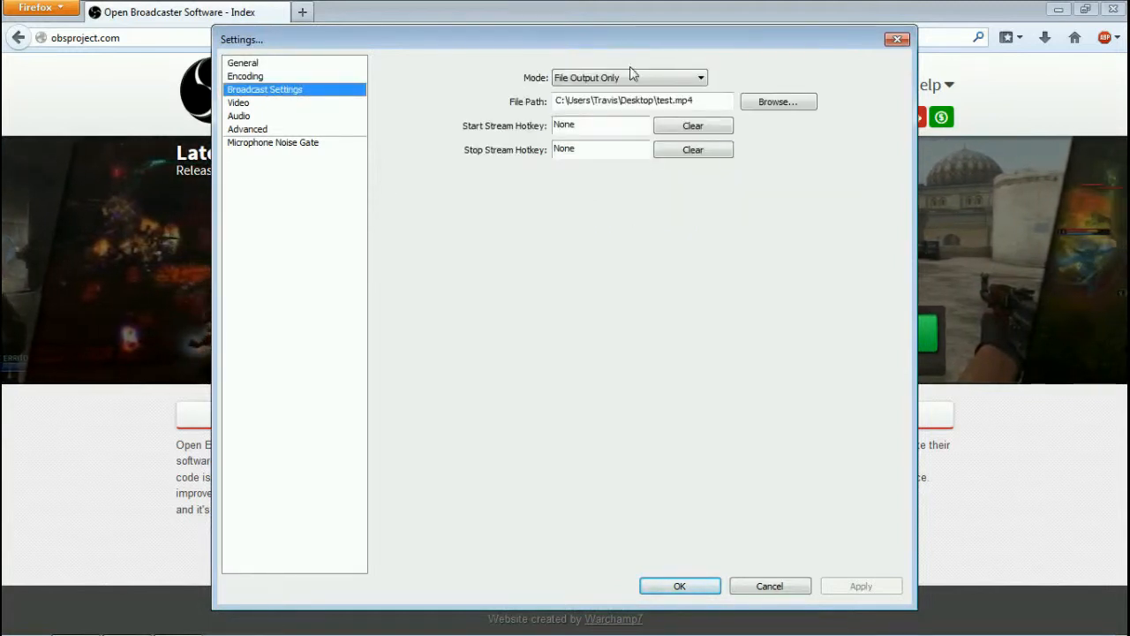
{"action": "left_click", "coordinate": [629, 78]}
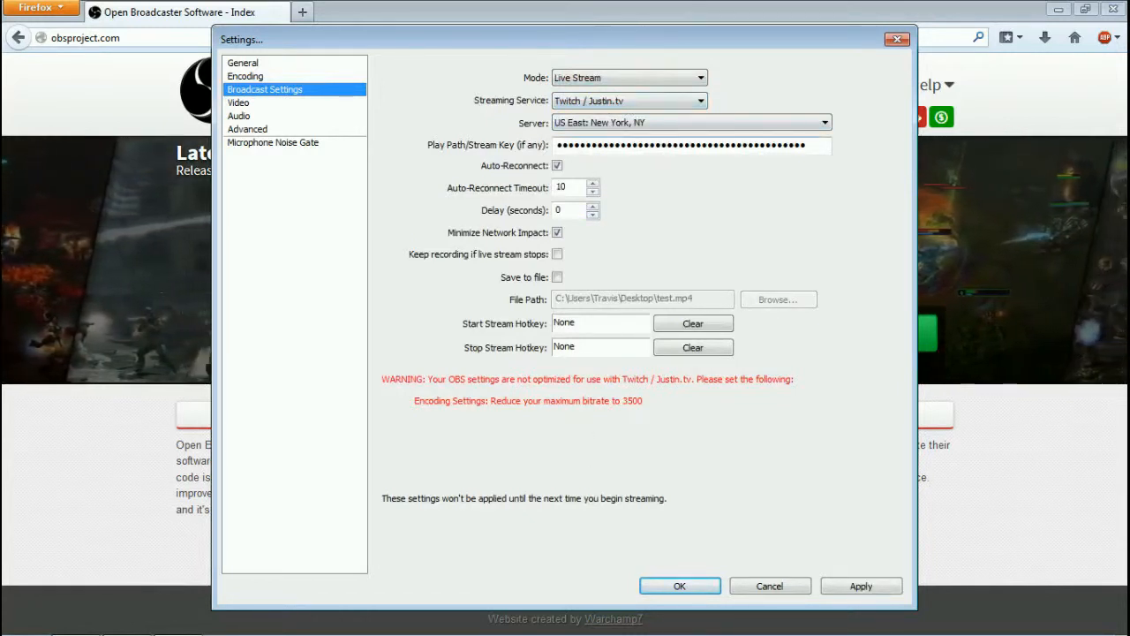
{"action": "left_click", "coordinate": [769, 586]}
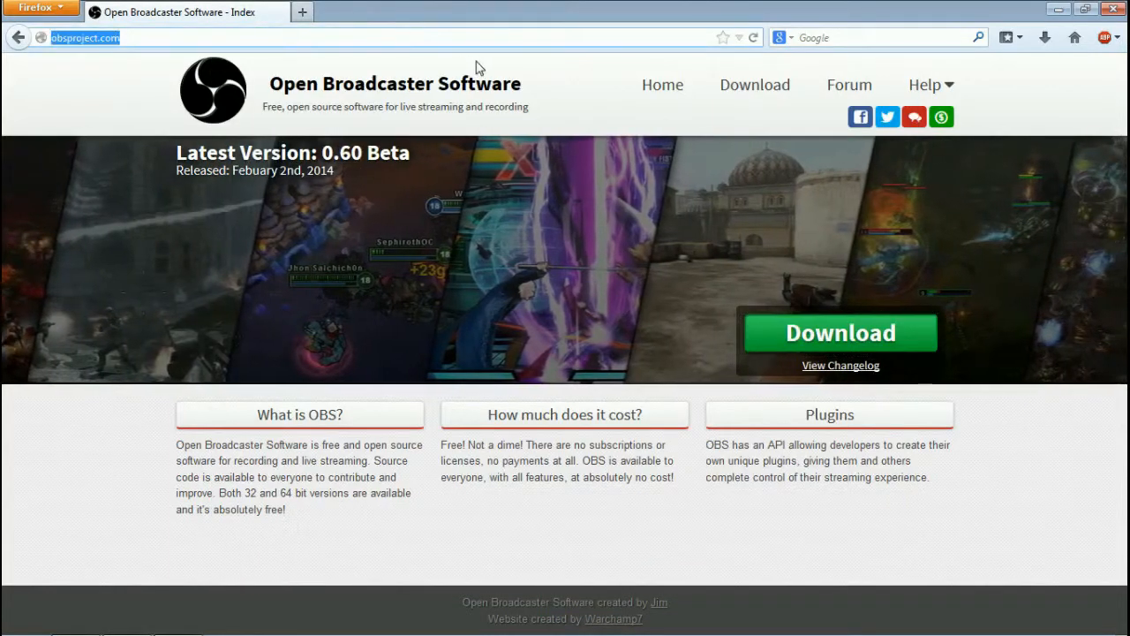
Step: Open twitch.tv and scroll down the homepage toward 'Become a broadcaster!'
{"action": "type", "text": "twith"}
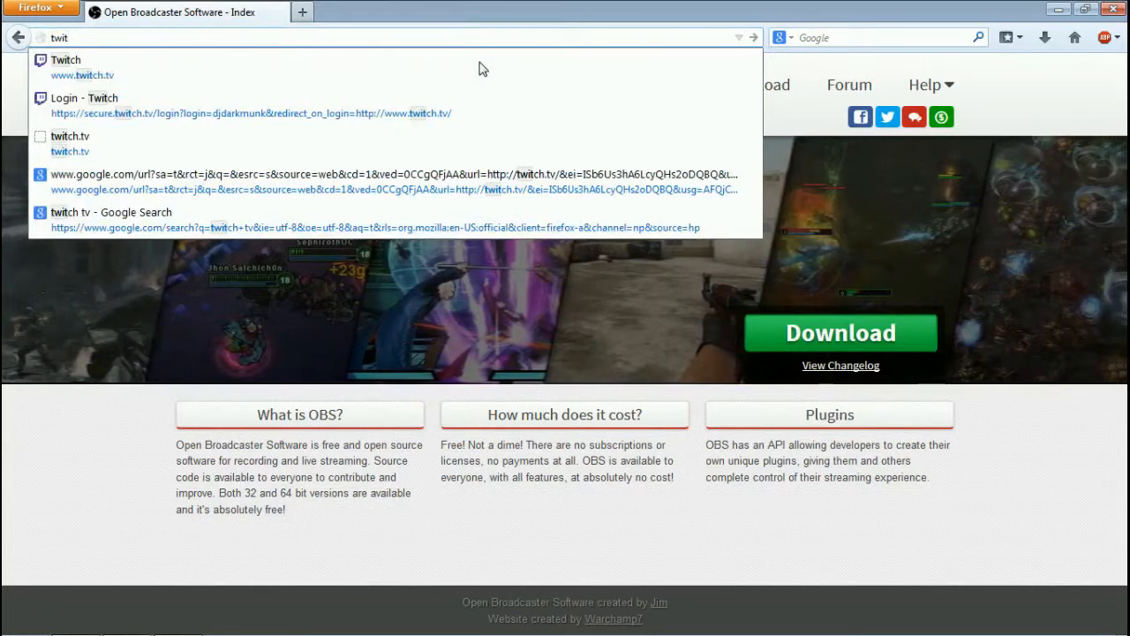
{"action": "left_click", "coordinate": [83, 67]}
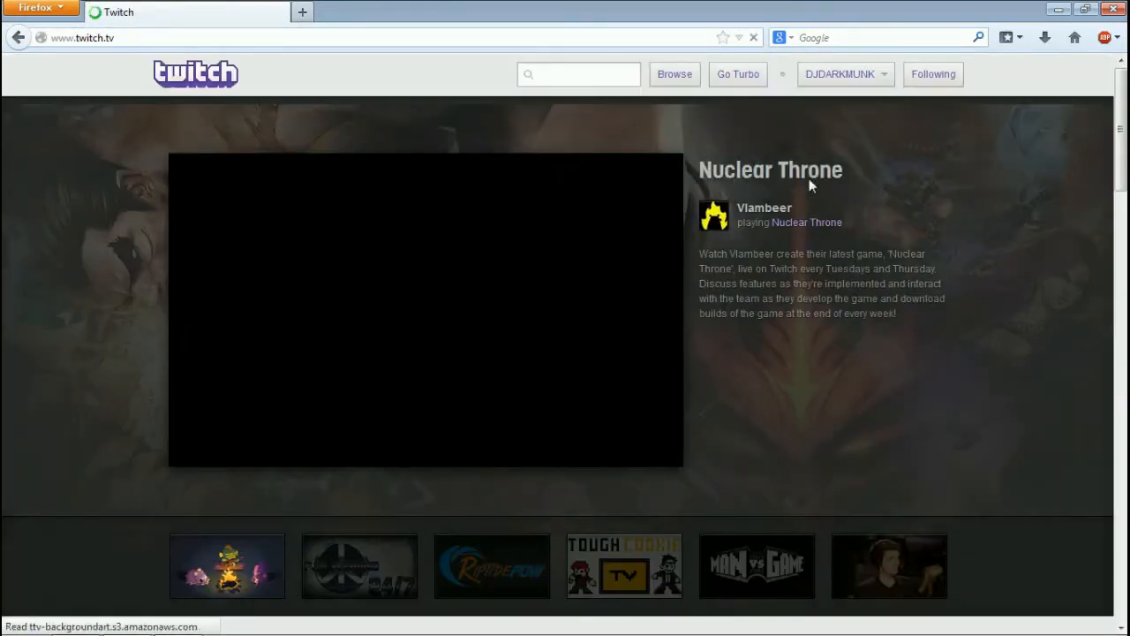
{"action": "scroll", "scroll_direction": "down", "scroll_amount": 3}
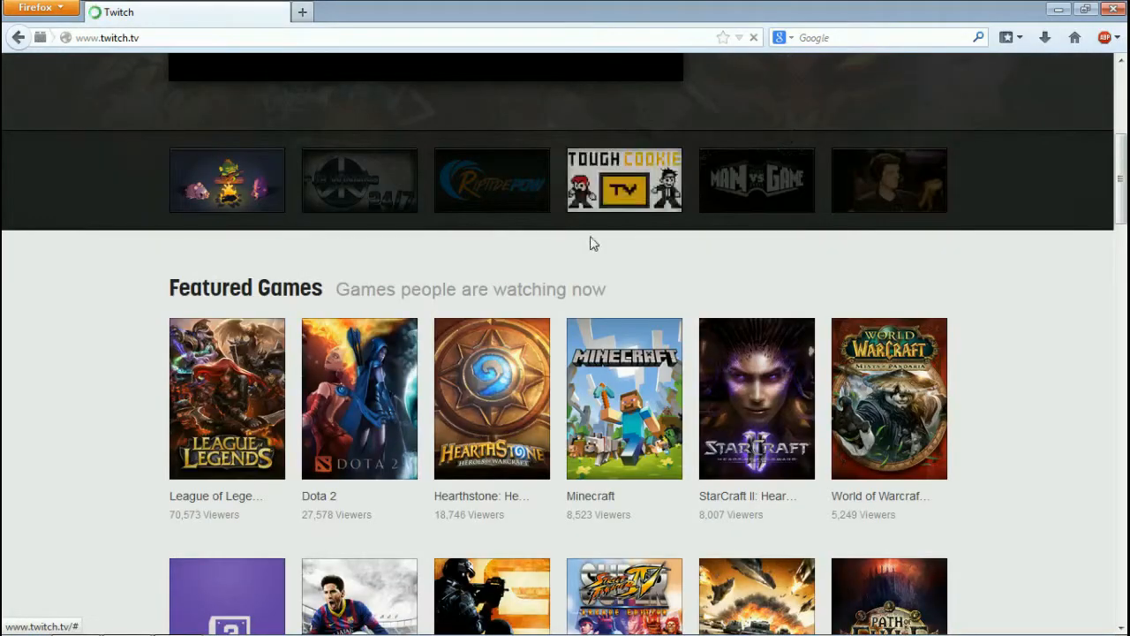
{"action": "scroll", "scroll_direction": "down", "scroll_amount": 3}
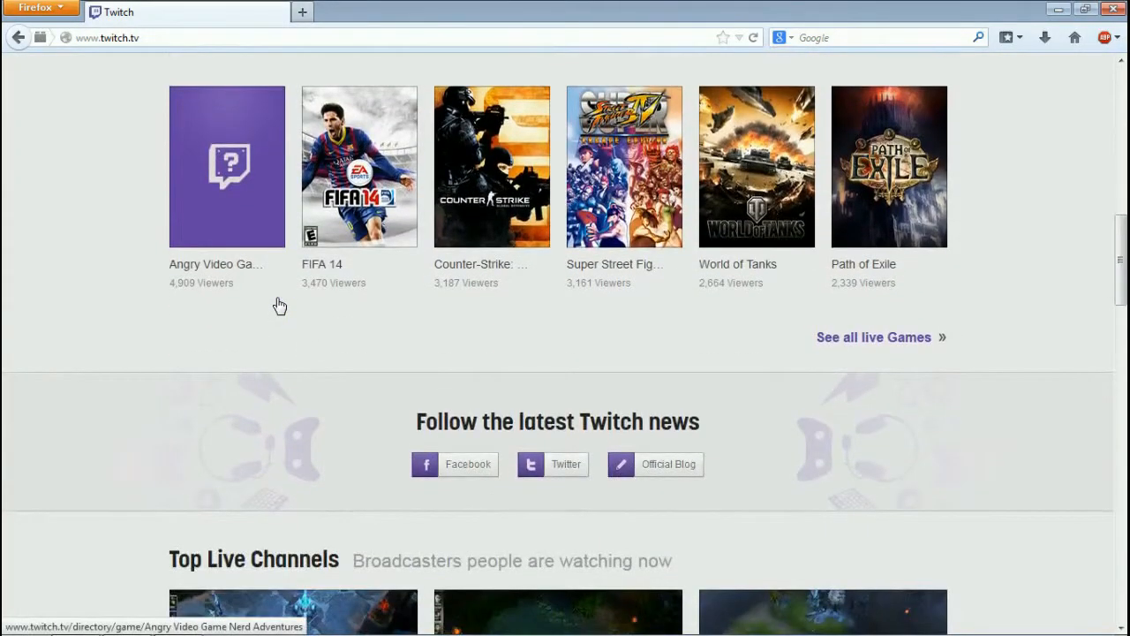
{"action": "scroll", "scroll_direction": "down", "scroll_amount": 3}
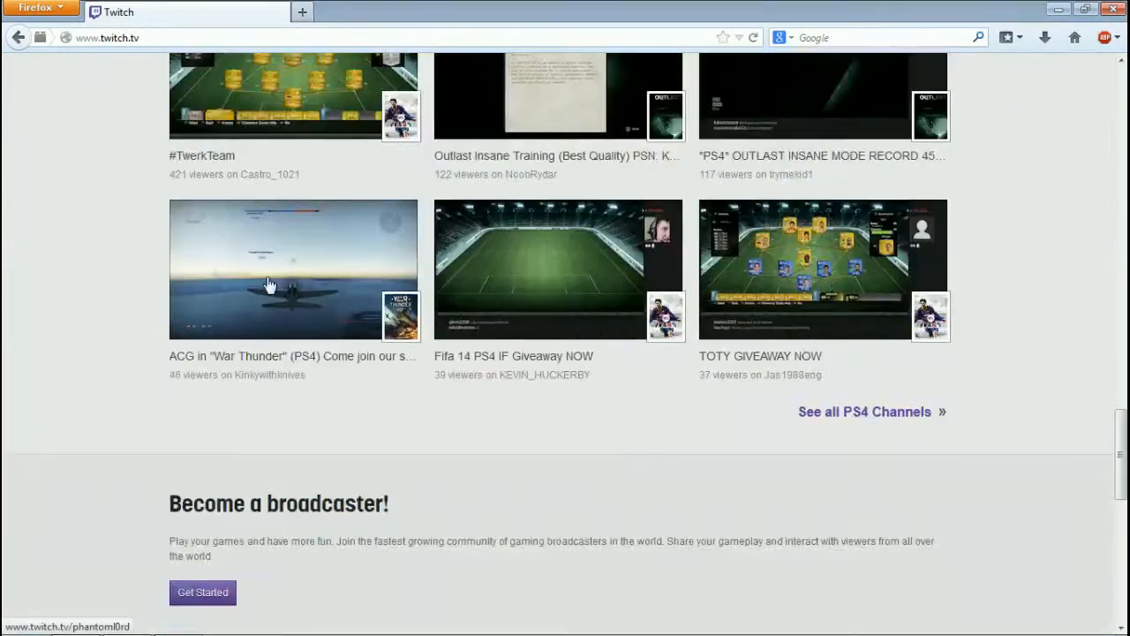
{"action": "scroll", "scroll_direction": "down", "scroll_amount": 3}
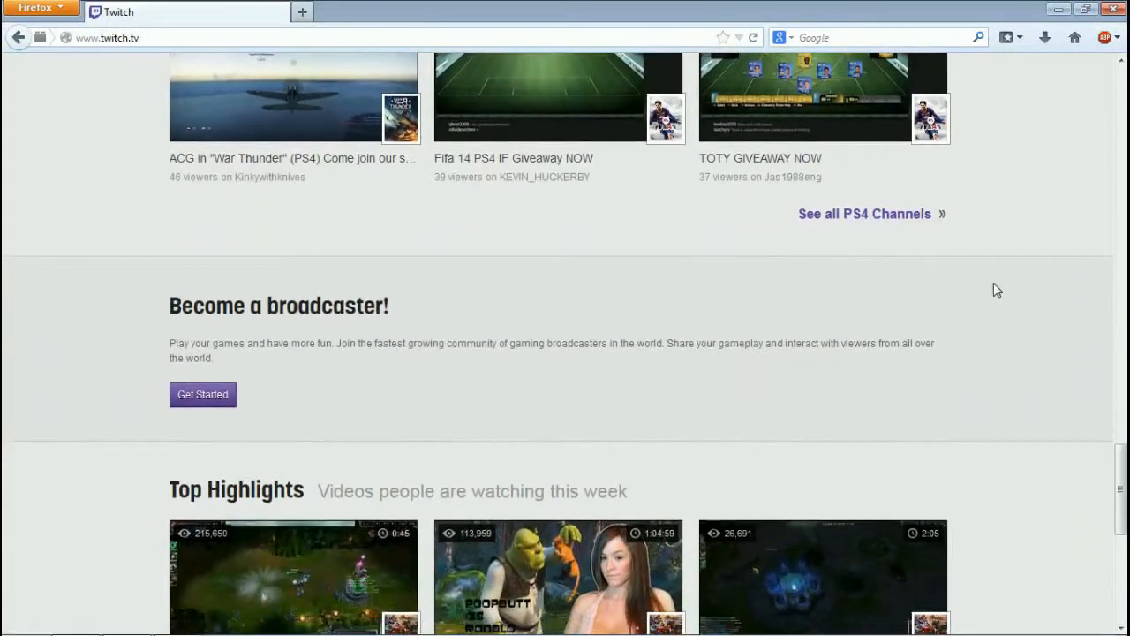
{"action": "mouse_move", "coordinate": [137, 319]}
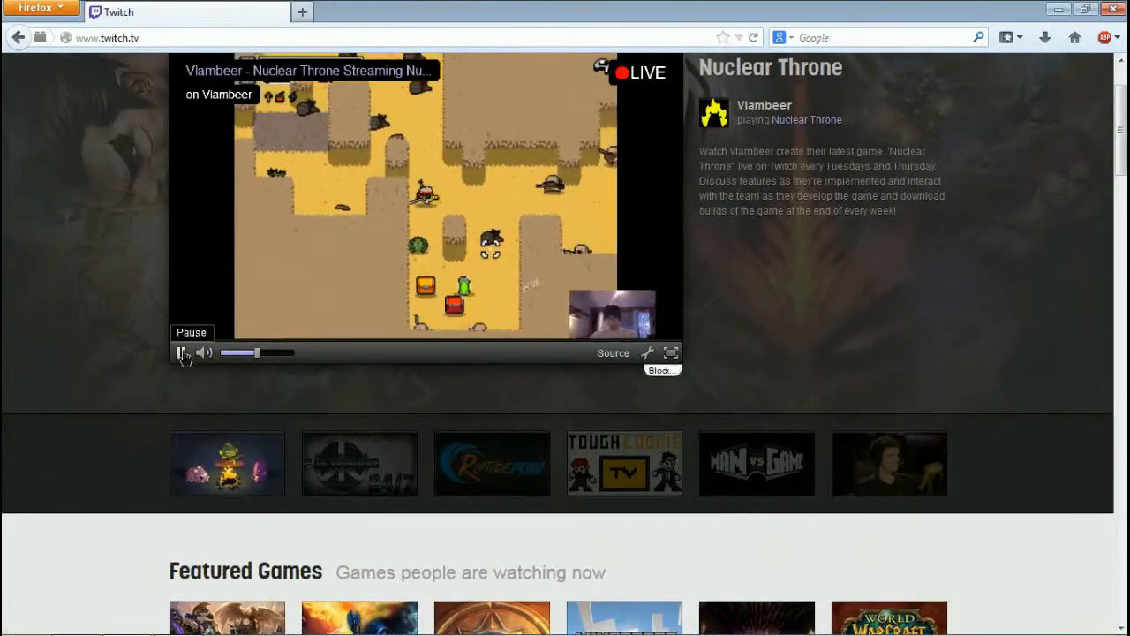
Step: Follow Get Started to the broadcaster page and scroll through its broadcast tools list
{"action": "scroll", "scroll_direction": "down", "scroll_amount": 3}
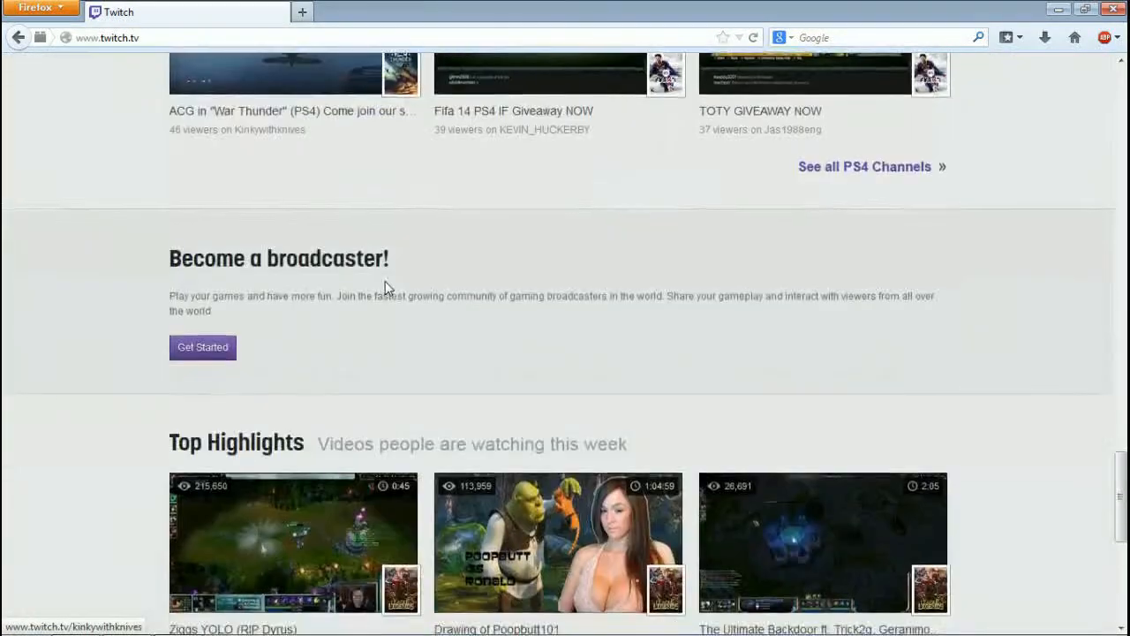
{"action": "scroll", "scroll_direction": "down", "scroll_amount": 3}
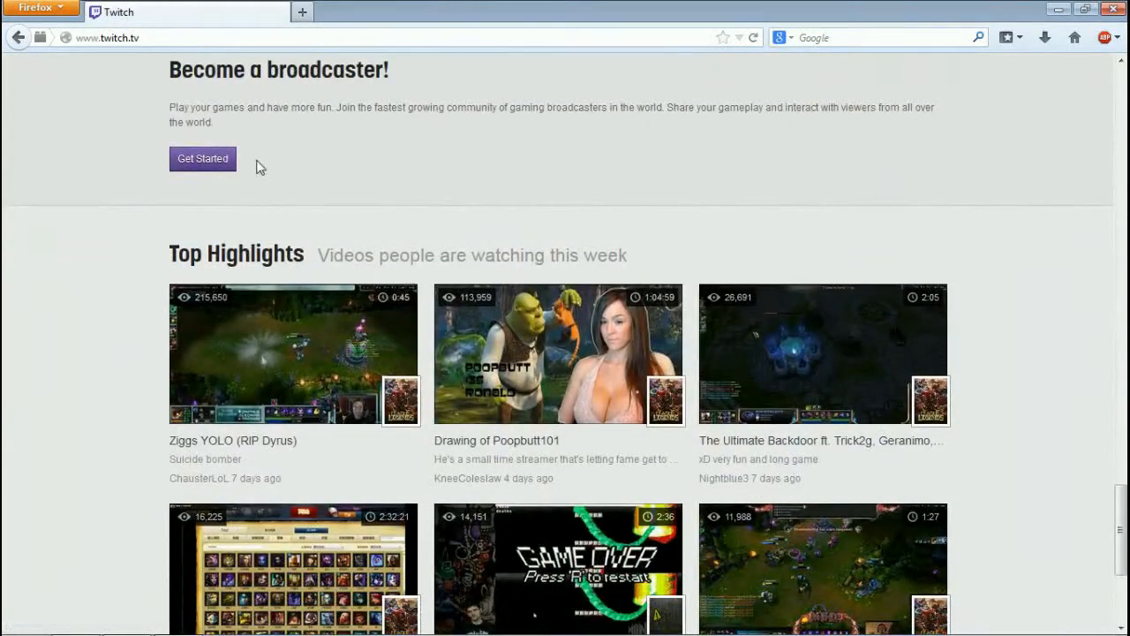
{"action": "left_click", "coordinate": [202, 158]}
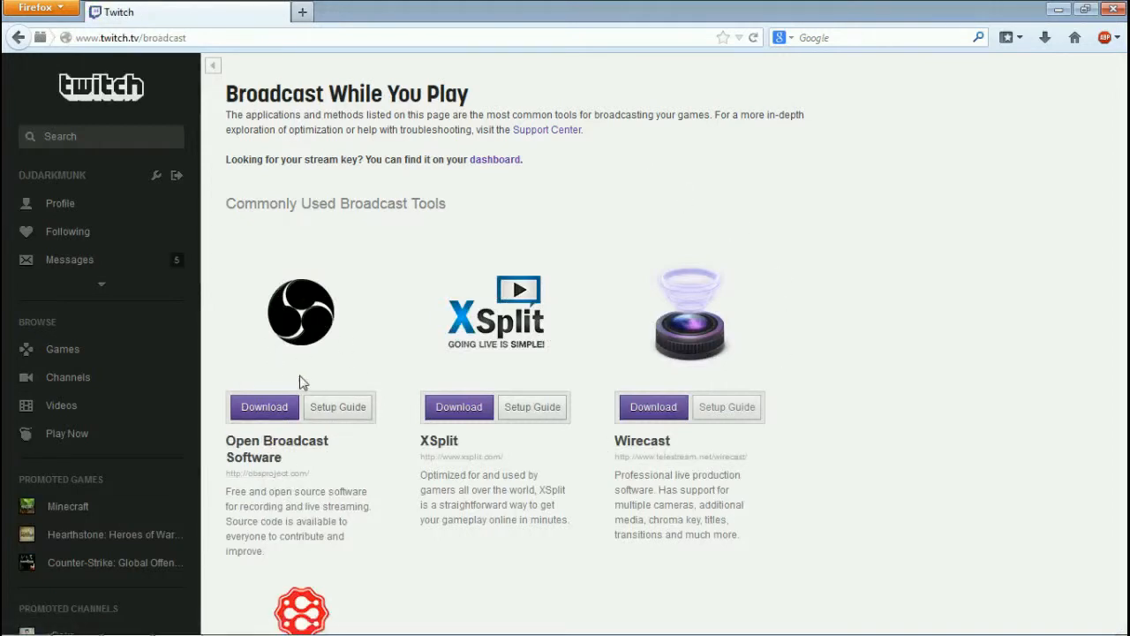
{"action": "mouse_move", "coordinate": [499, 352]}
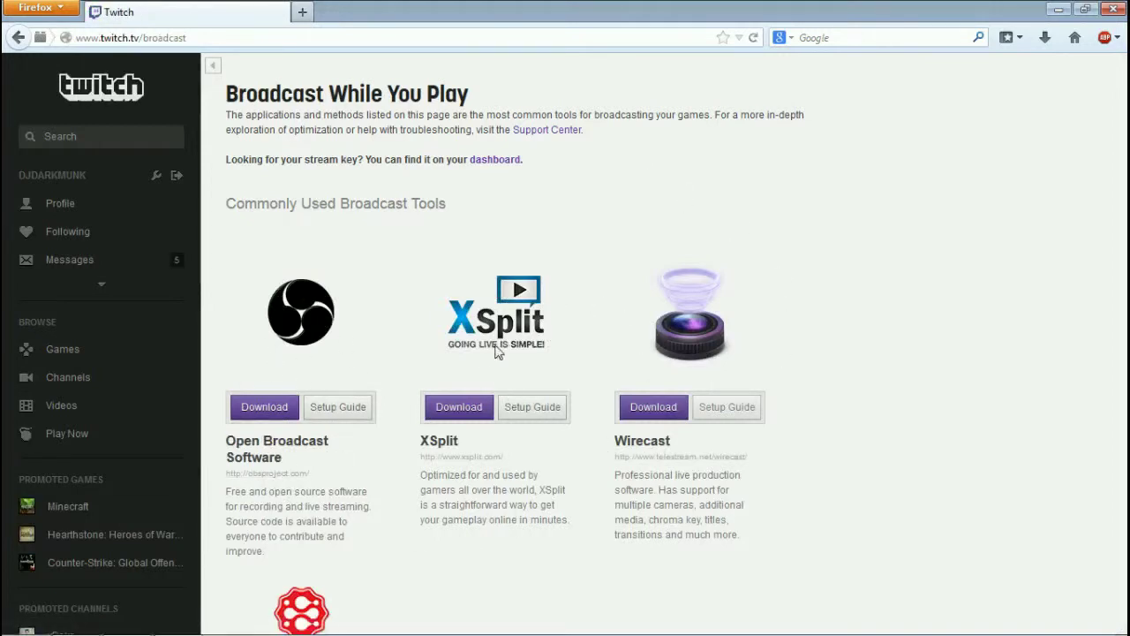
{"action": "mouse_move", "coordinate": [485, 285]}
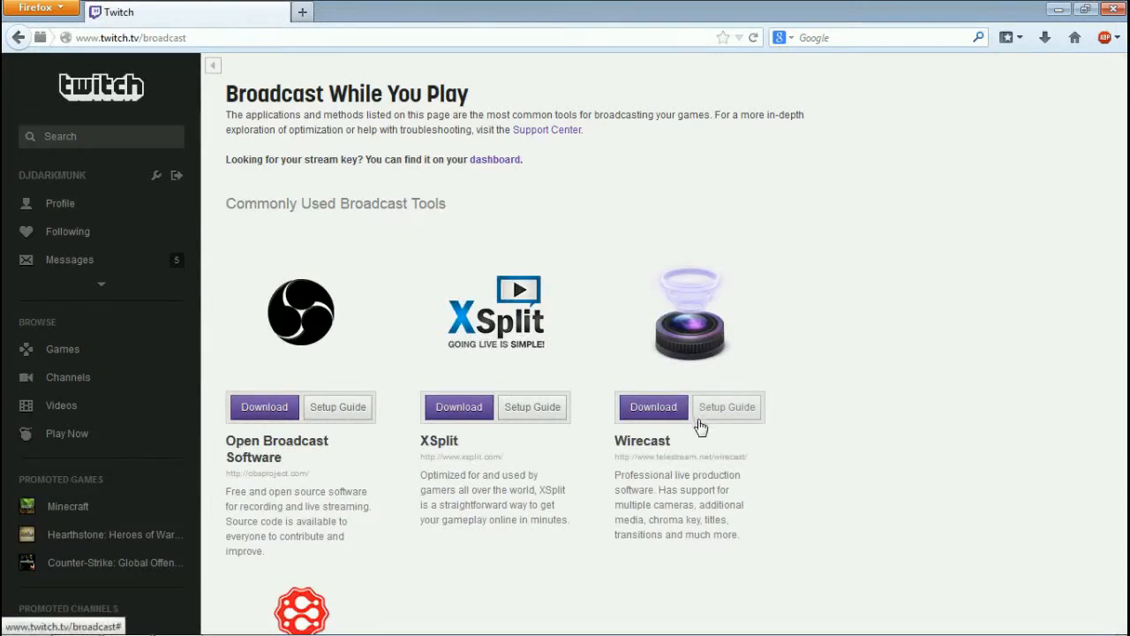
{"action": "scroll", "scroll_direction": "down", "scroll_amount": 3}
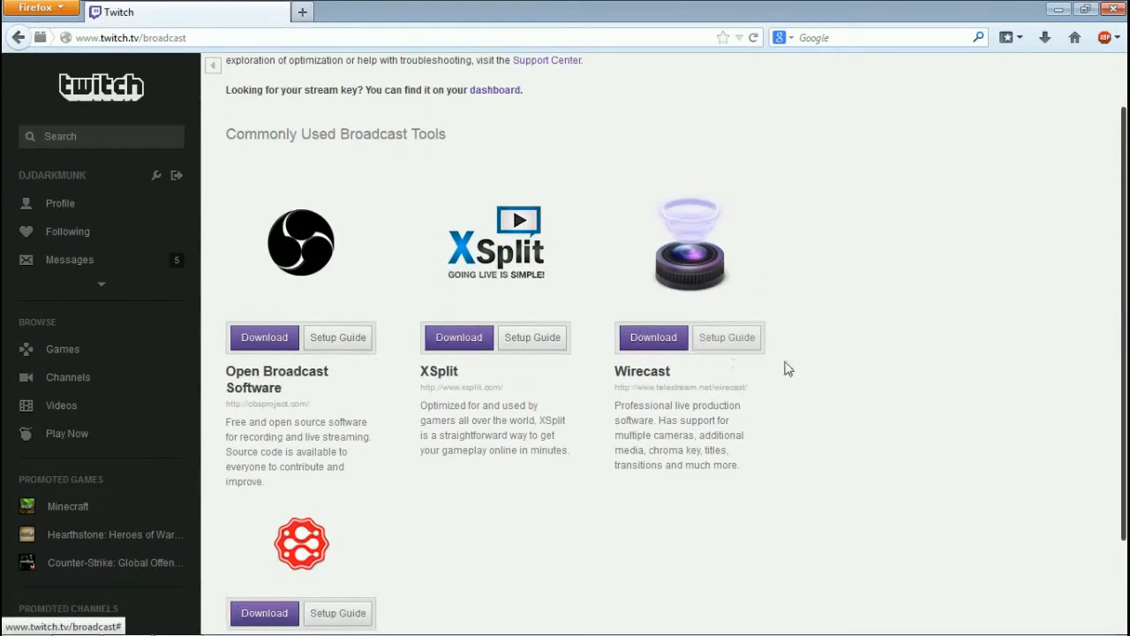
{"action": "scroll", "scroll_direction": "down", "scroll_amount": 3}
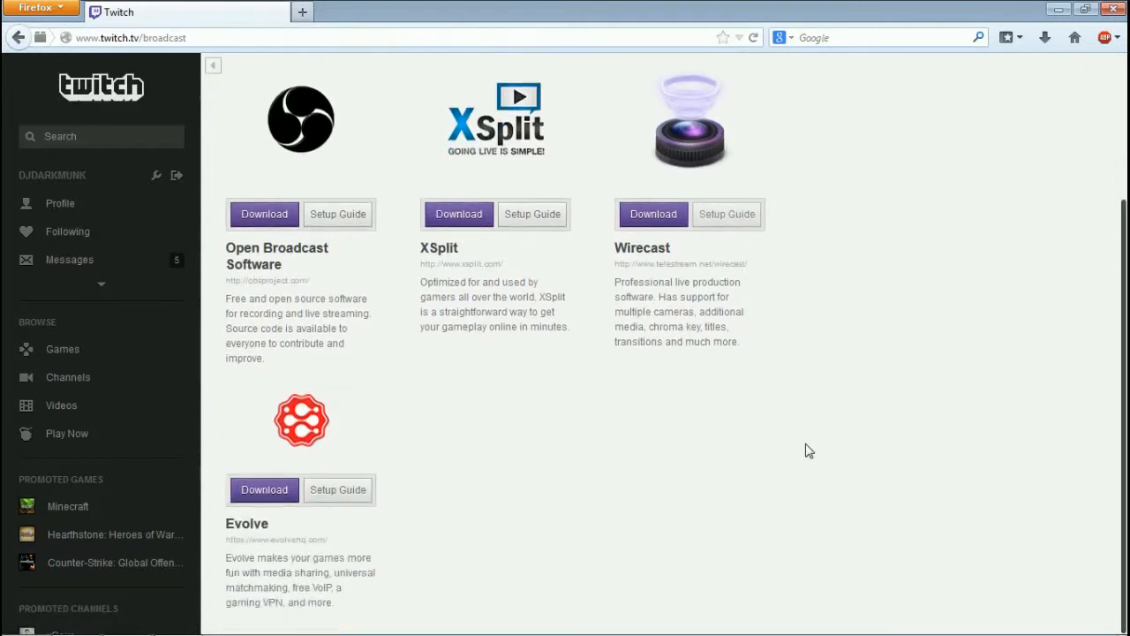
{"action": "mouse_move", "coordinate": [373, 431]}
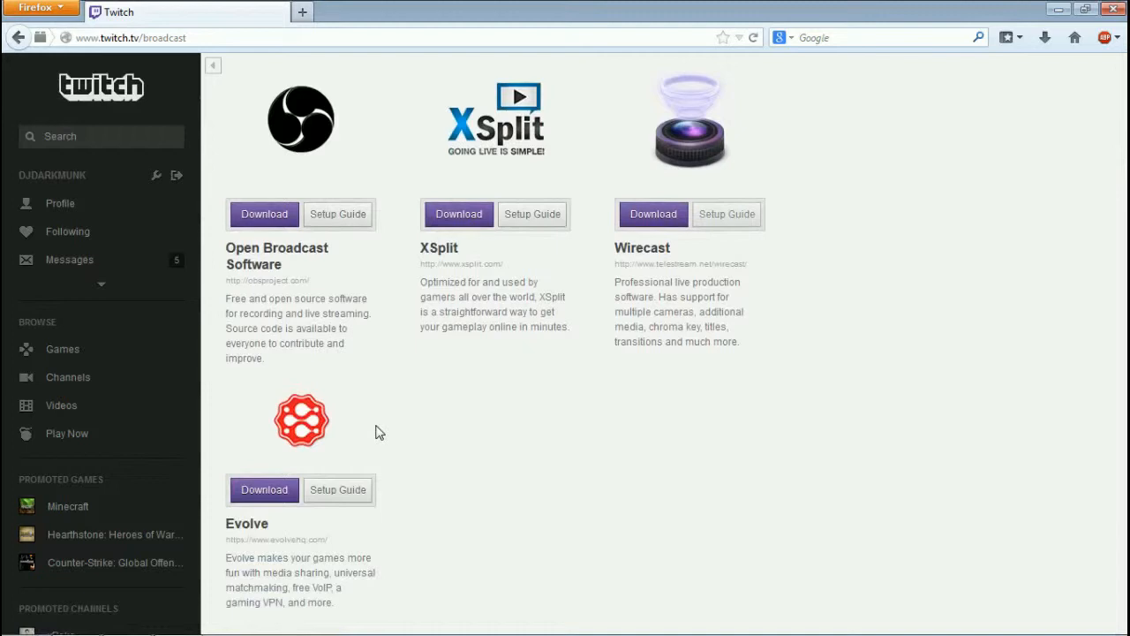
{"action": "mouse_move", "coordinate": [359, 449]}
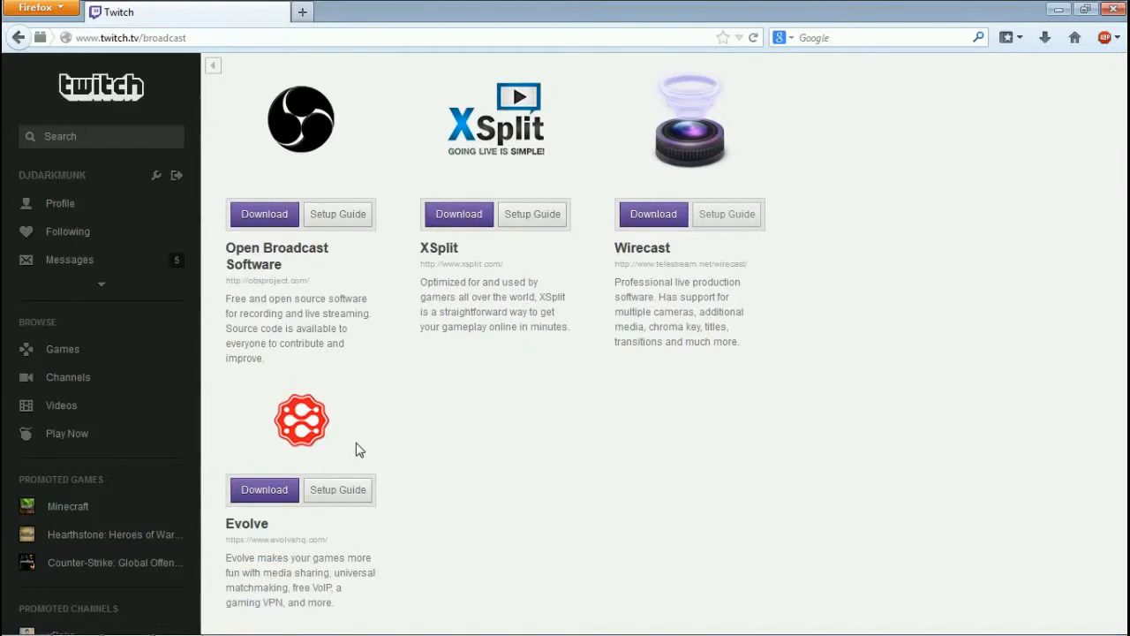
{"action": "mouse_move", "coordinate": [569, 557]}
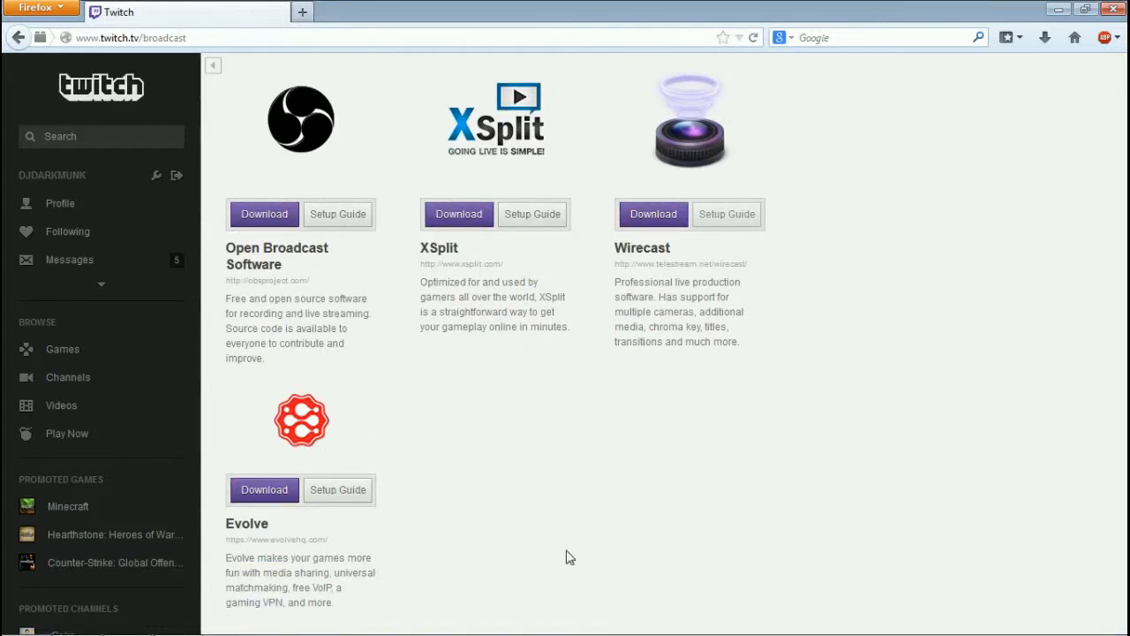
{"action": "scroll", "scroll_direction": "up", "scroll_amount": 3}
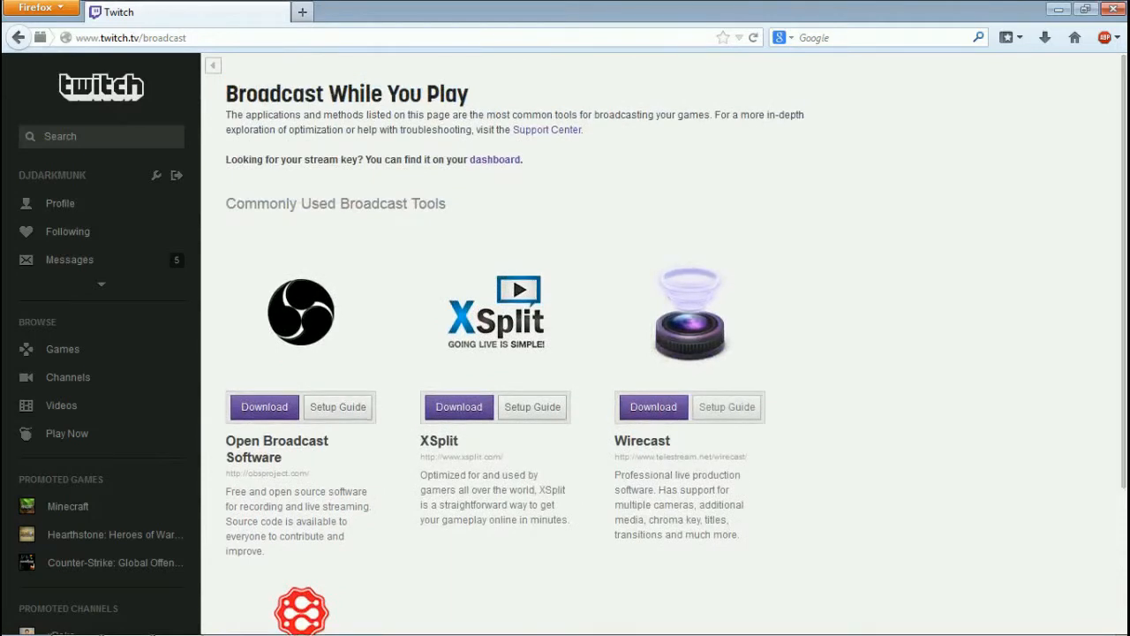
{"action": "mouse_move", "coordinate": [372, 233]}
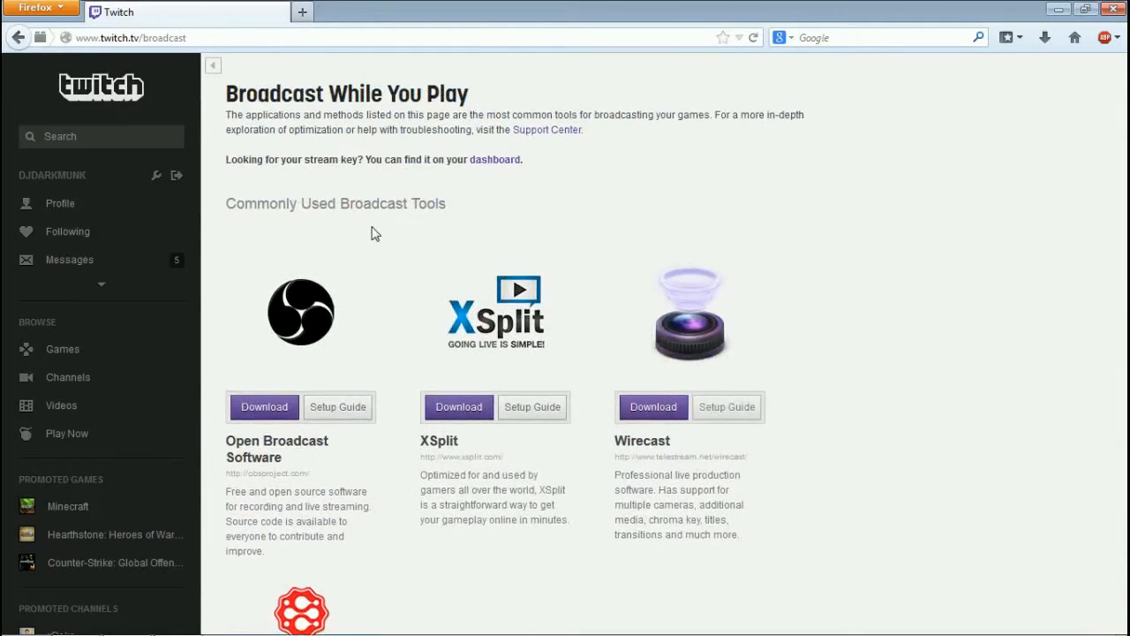
{"action": "mouse_move", "coordinate": [226, 173]}
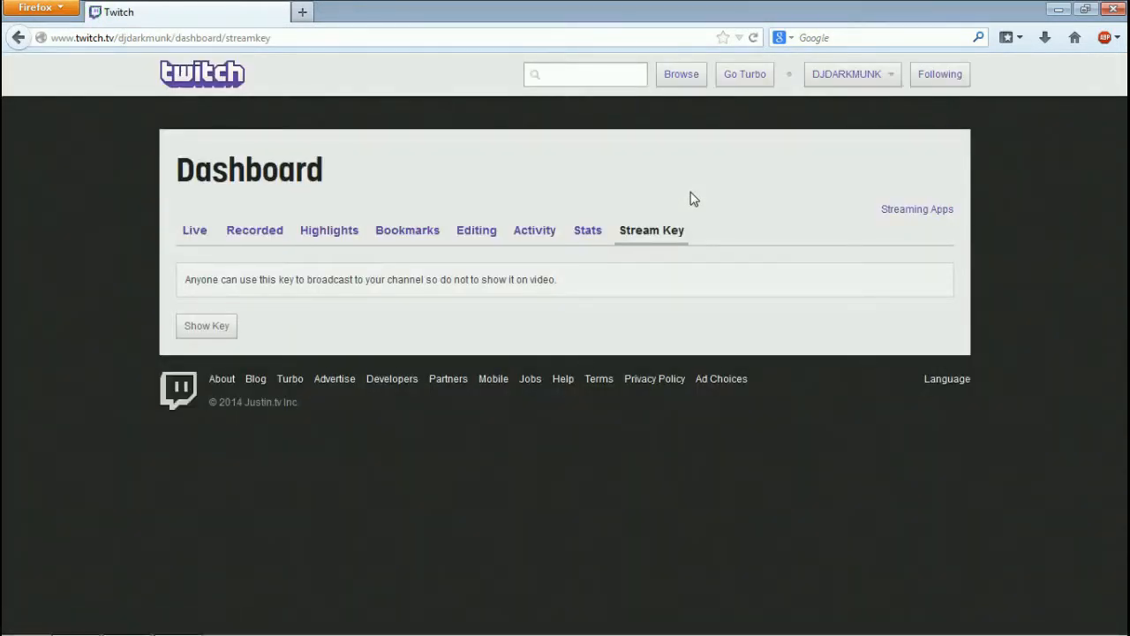
Step: Highlight, then deselect, the warning about keeping the stream key private
{"action": "double_click", "coordinate": [198, 279]}
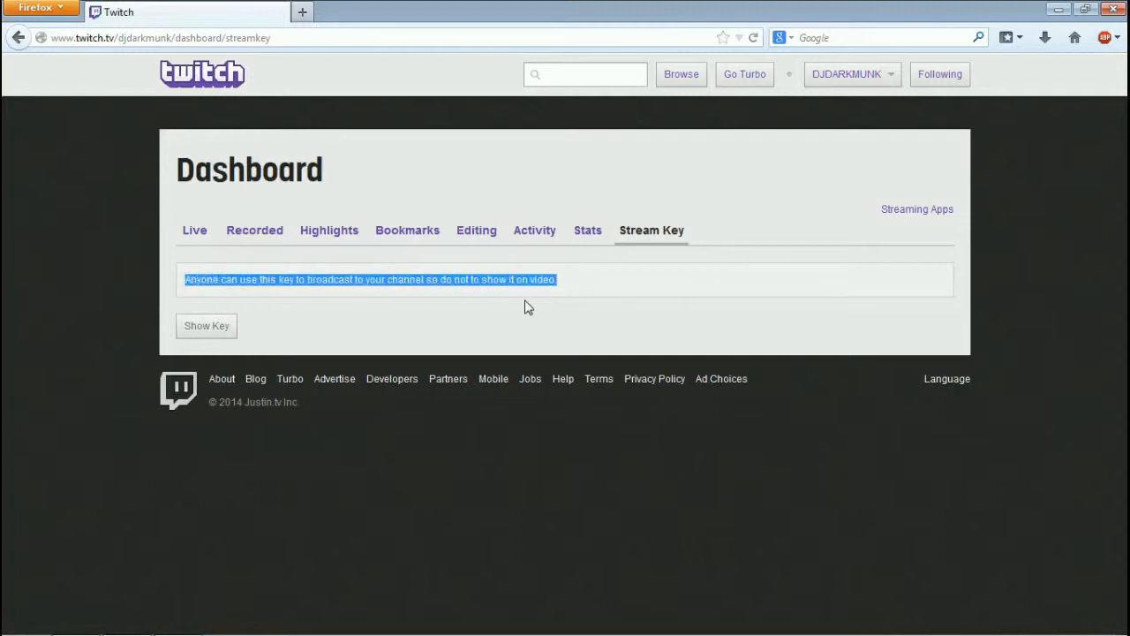
{"action": "mouse_move", "coordinate": [518, 302]}
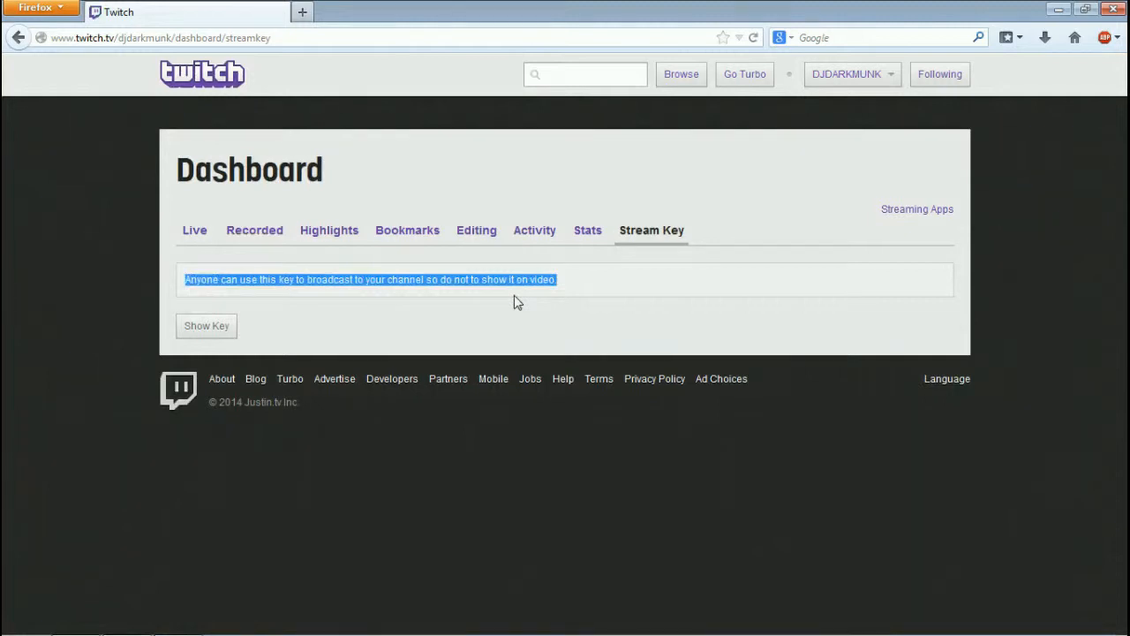
{"action": "mouse_move", "coordinate": [508, 299]}
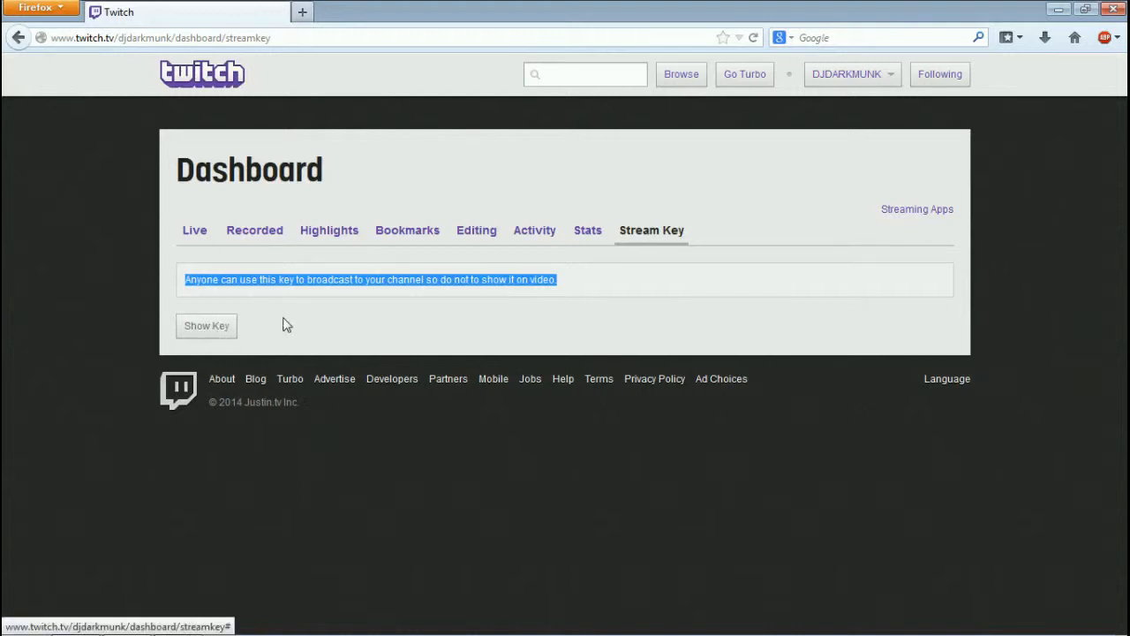
{"action": "left_click", "coordinate": [590, 280]}
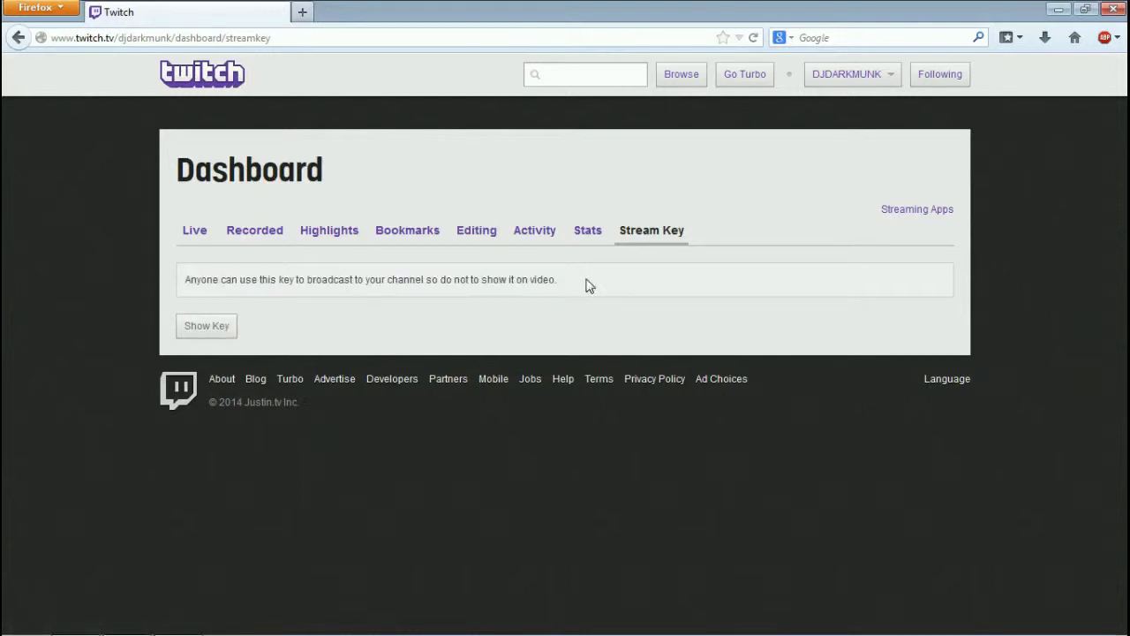
{"action": "mouse_move", "coordinate": [169, 298]}
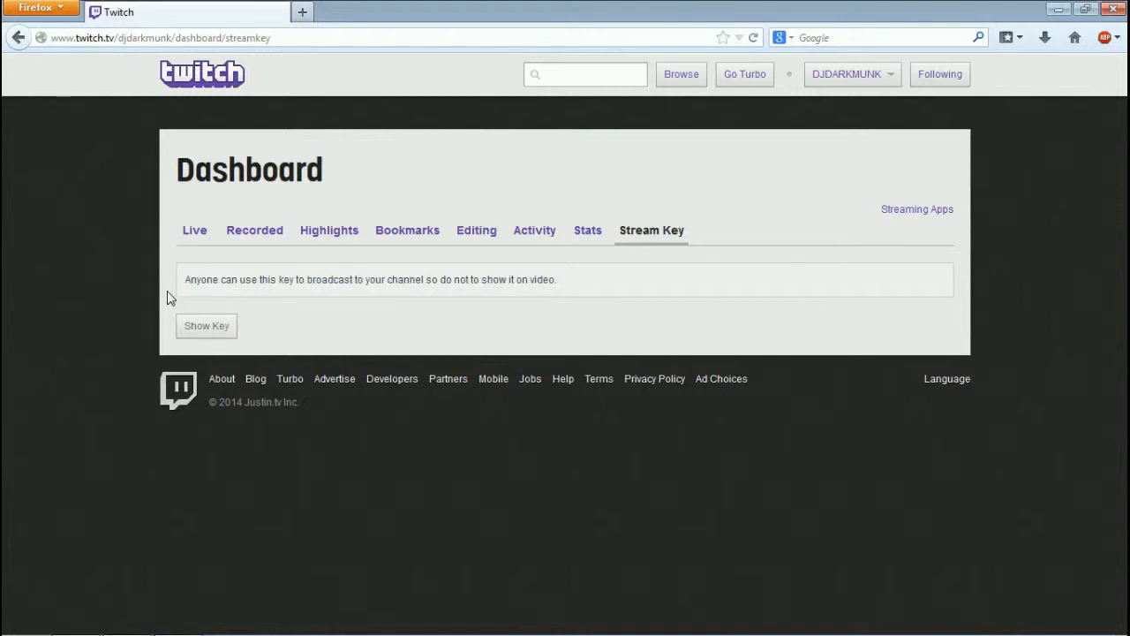
{"action": "mouse_move", "coordinate": [540, 331]}
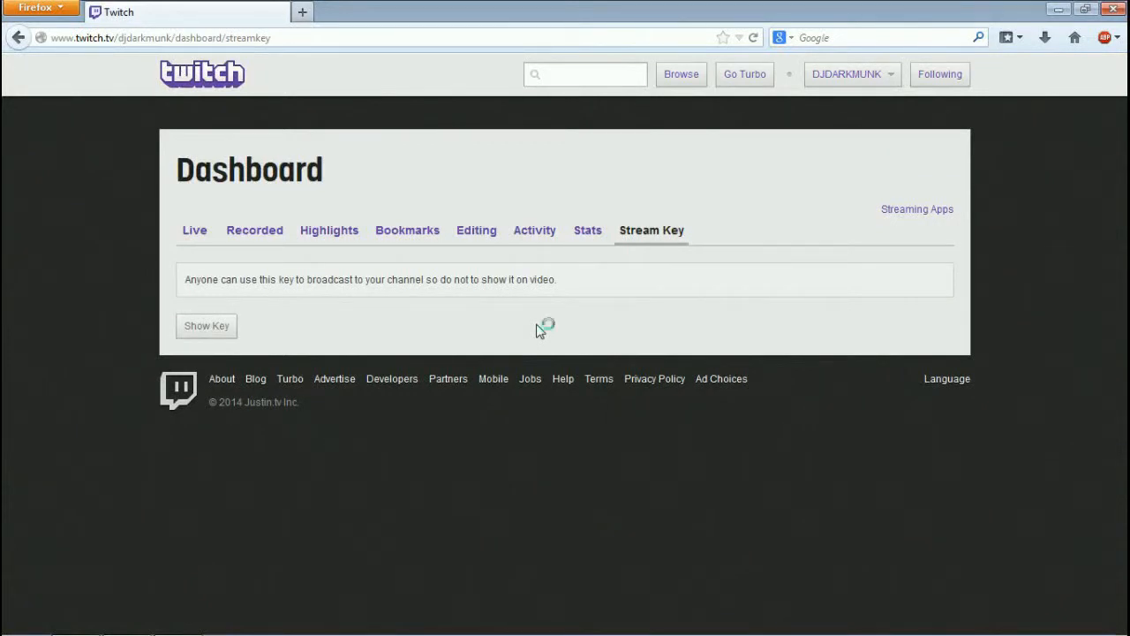
{"action": "mouse_move", "coordinate": [250, 299]}
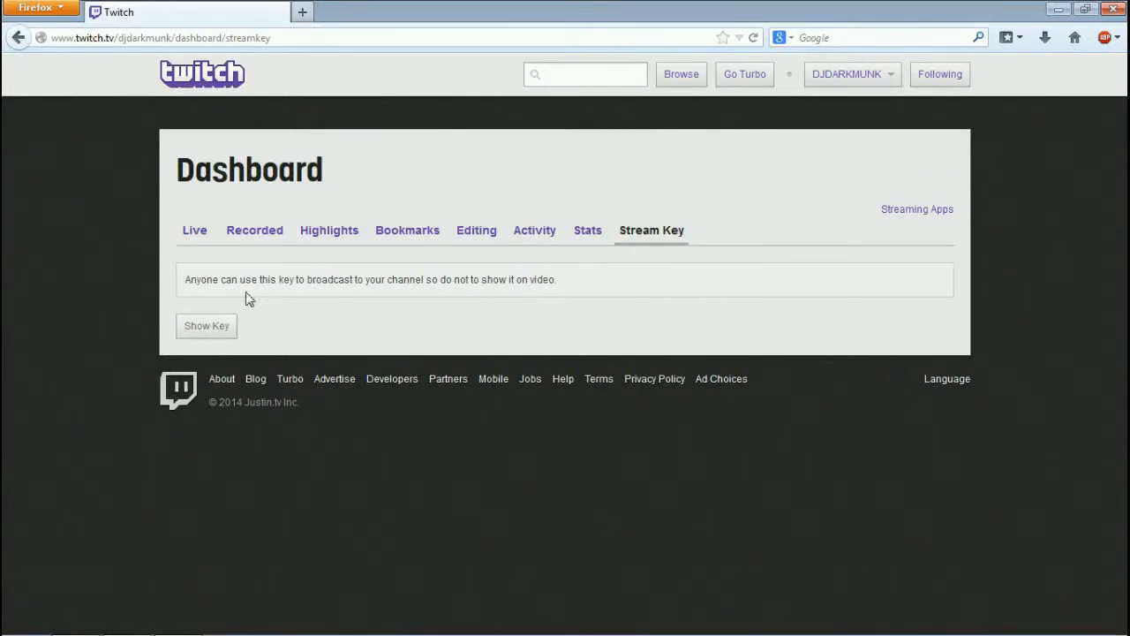
{"action": "mouse_move", "coordinate": [530, 322]}
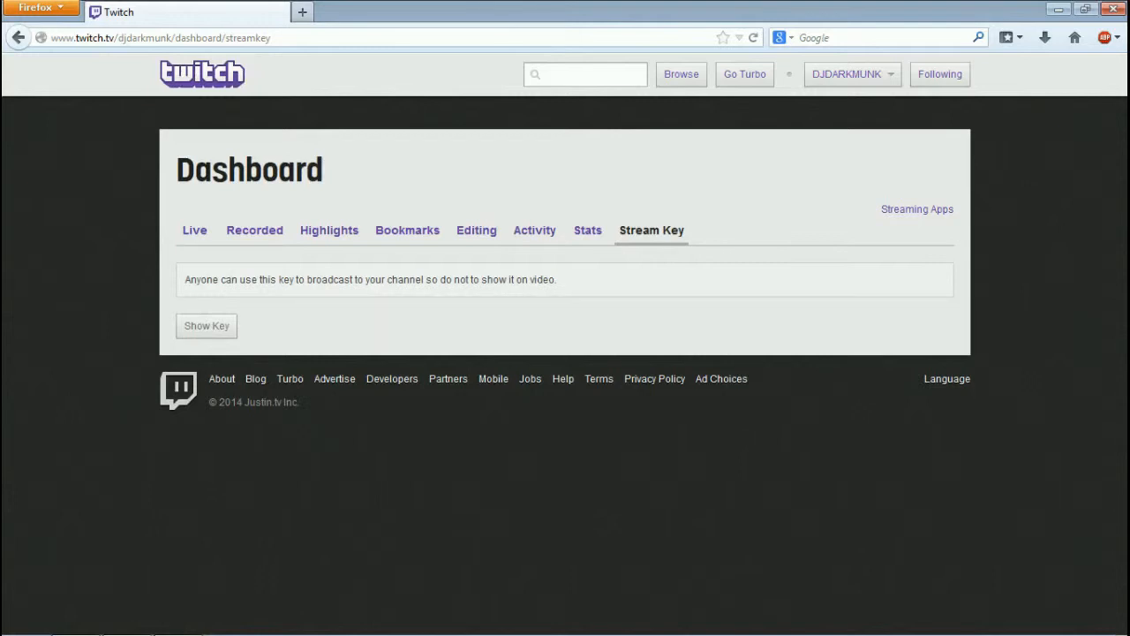
{"action": "mouse_move", "coordinate": [409, 257]}
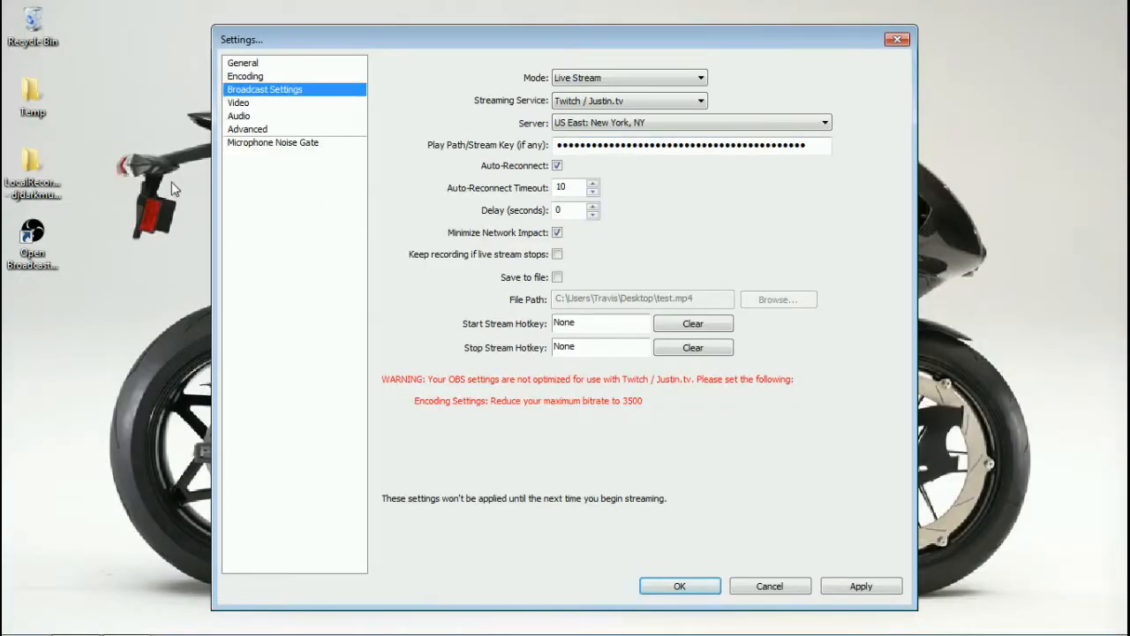
Step: Close the OBS broadcast settings with OK and shift the main window right
{"action": "left_click", "coordinate": [243, 62]}
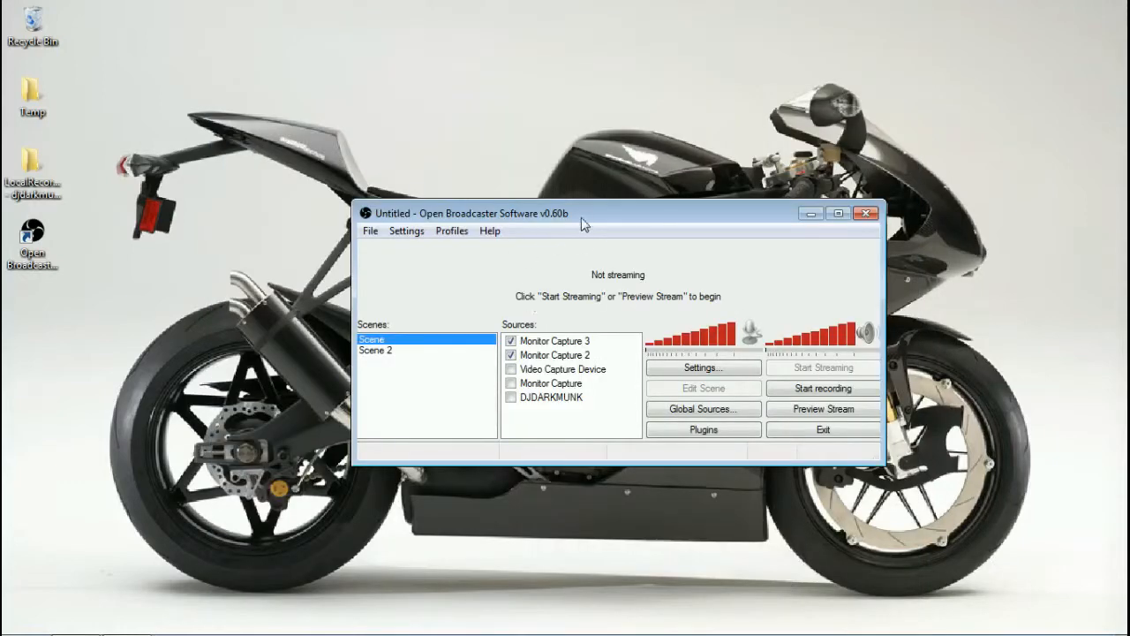
{"action": "left_click_drag", "start_coordinate": [583, 213], "coordinate": [636, 223]}
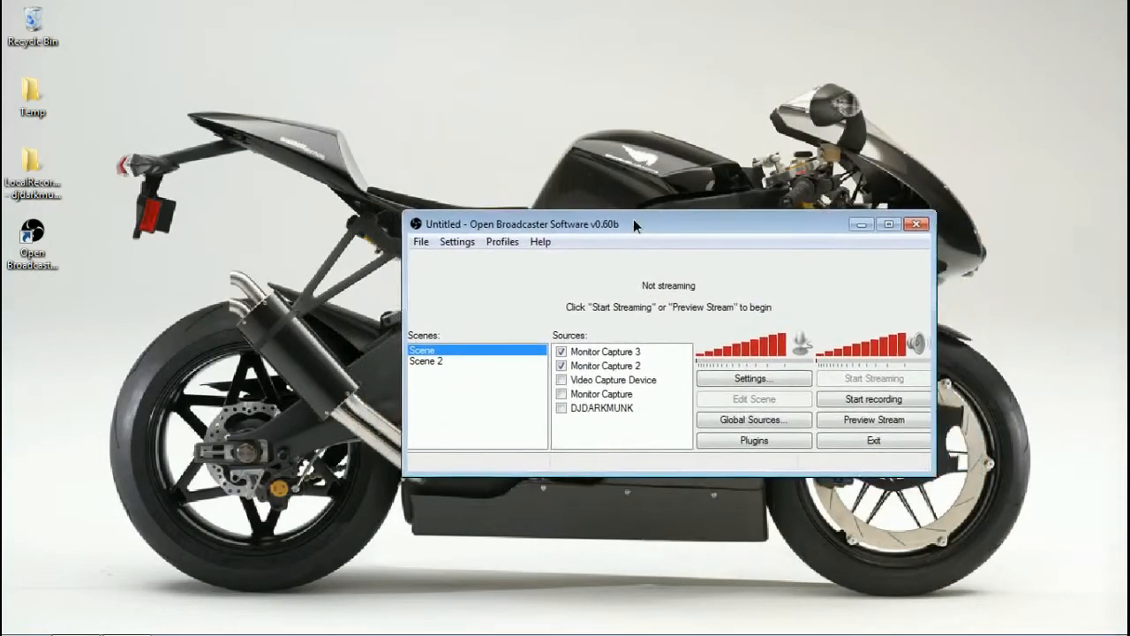
Step: Launch PCSX2 0.9.8 (r4600) from the PCSX2 folder under Start > All Programs
{"action": "left_click", "coordinate": [73, 618]}
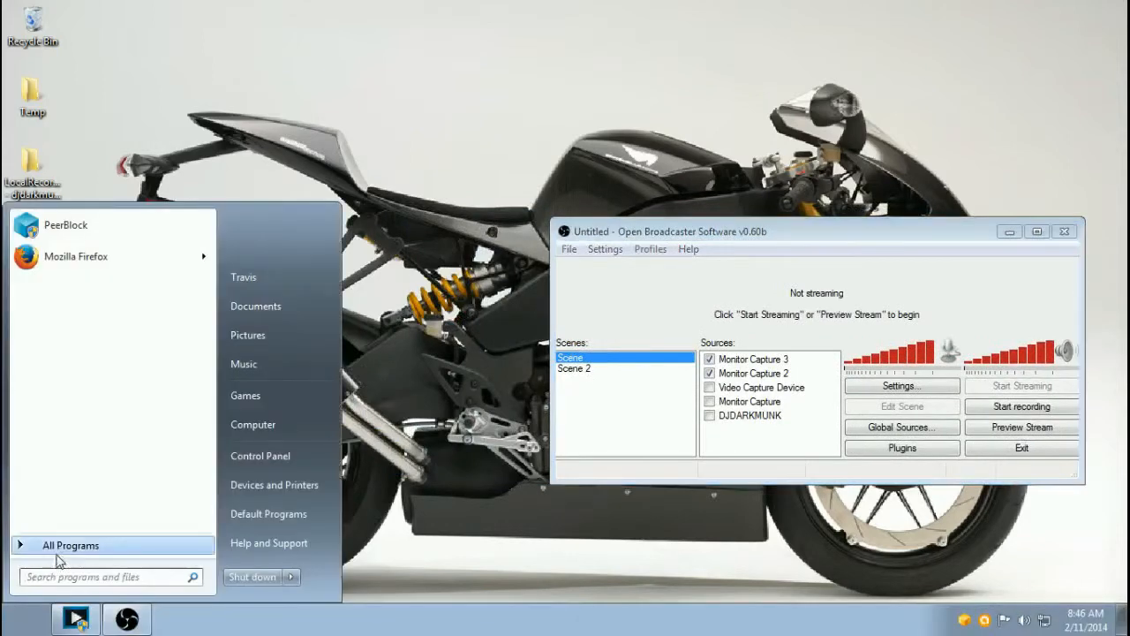
{"action": "left_click", "coordinate": [71, 545]}
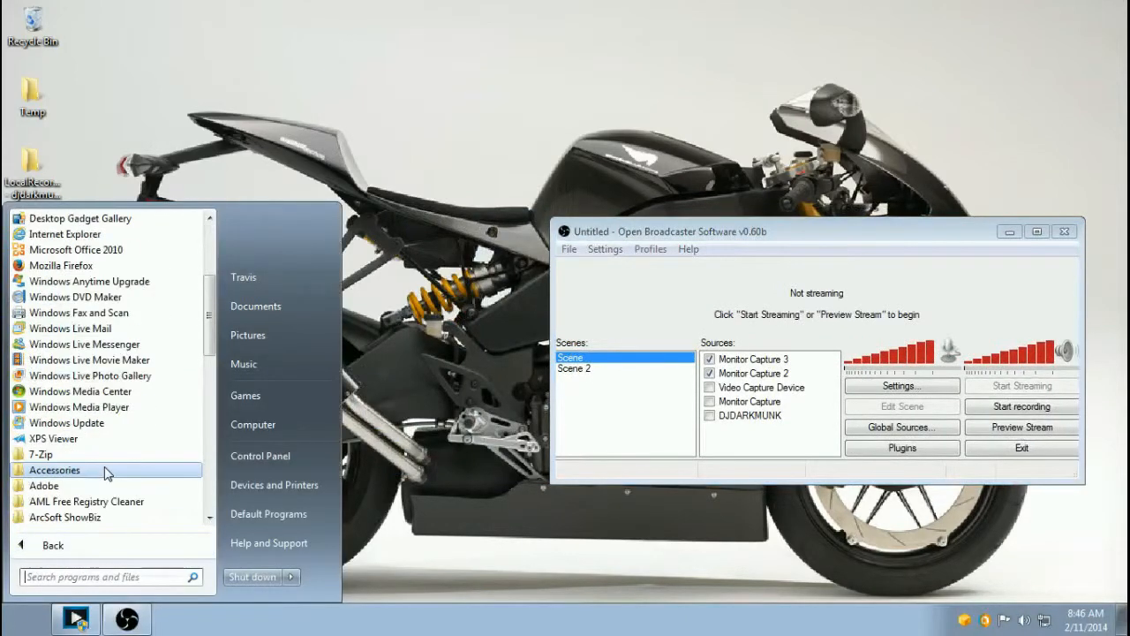
{"action": "scroll", "scroll_direction": "down", "scroll_amount": 3}
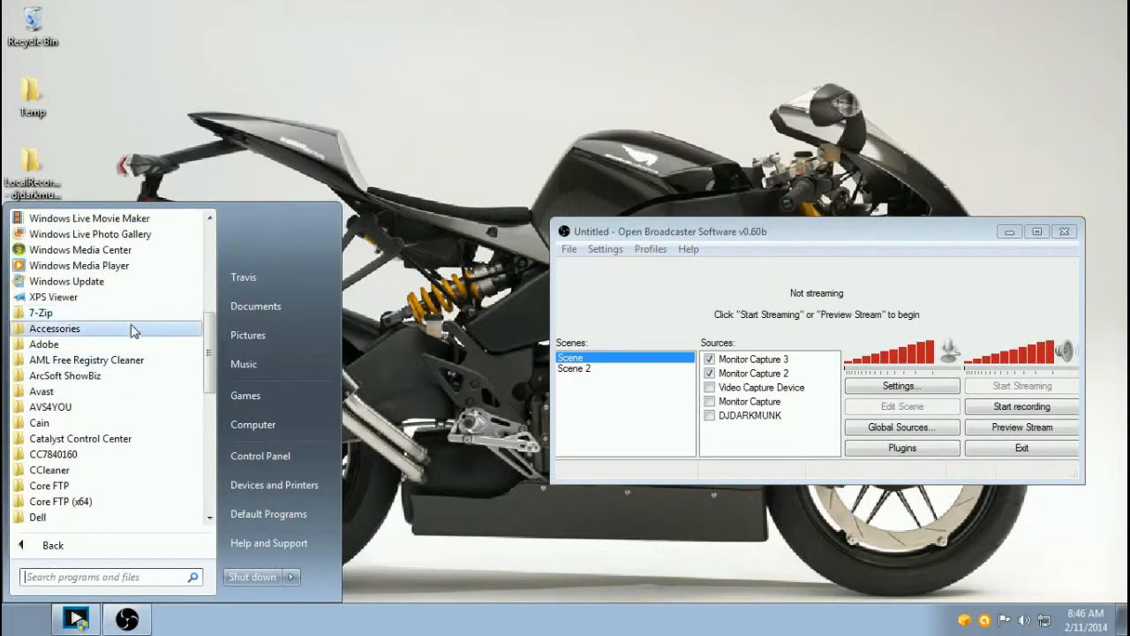
{"action": "mouse_move", "coordinate": [121, 422]}
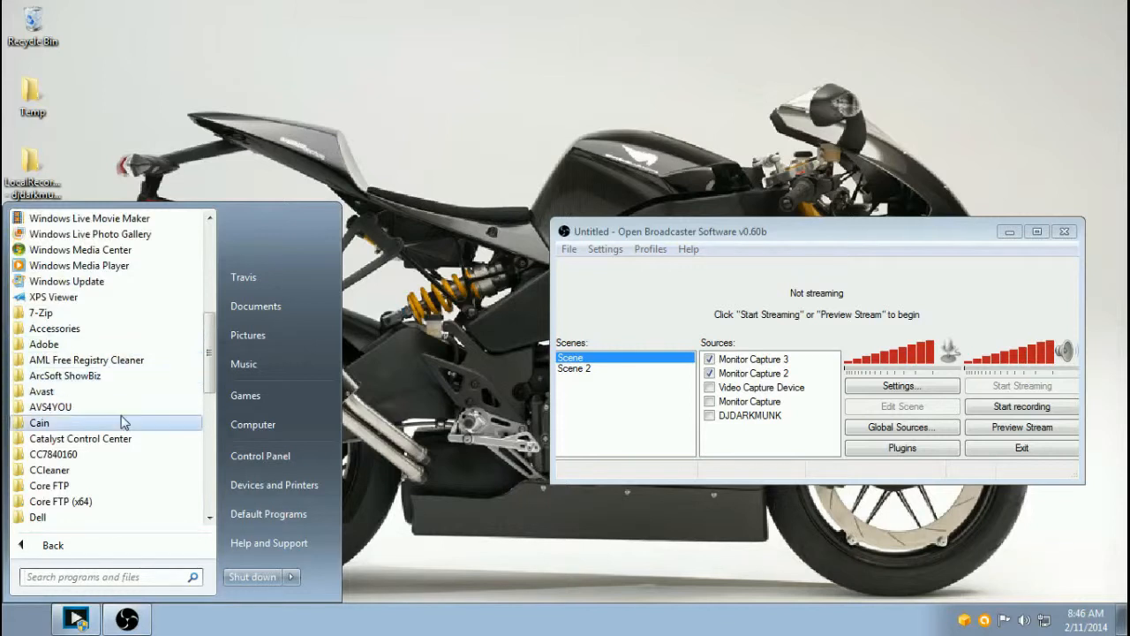
{"action": "scroll", "scroll_direction": "down", "scroll_amount": 3}
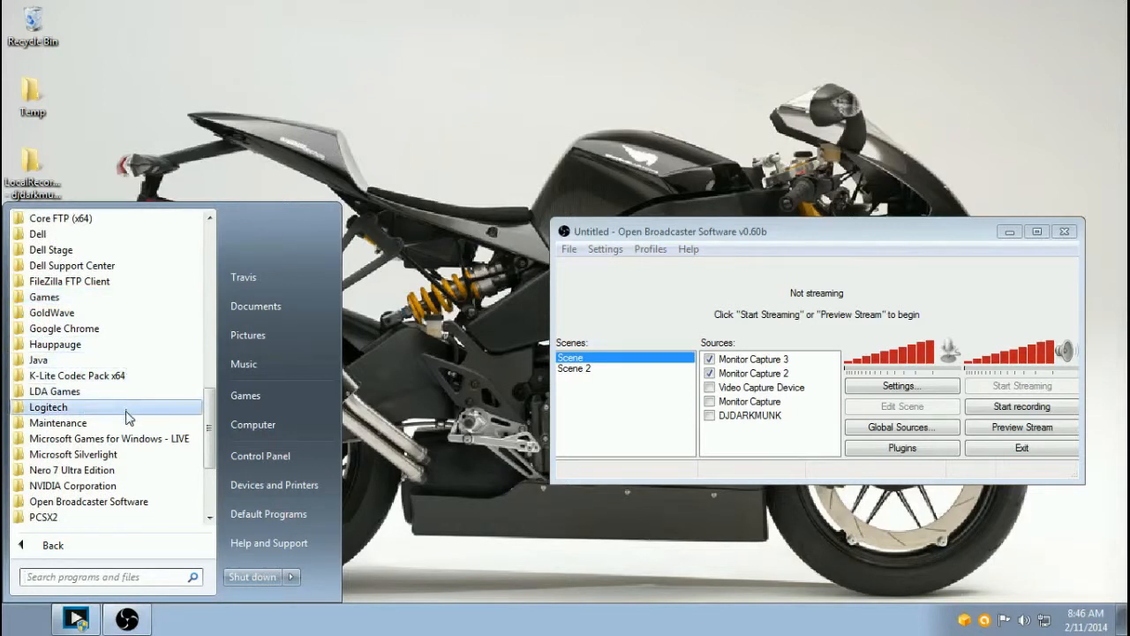
{"action": "scroll", "scroll_direction": "down", "scroll_amount": 3}
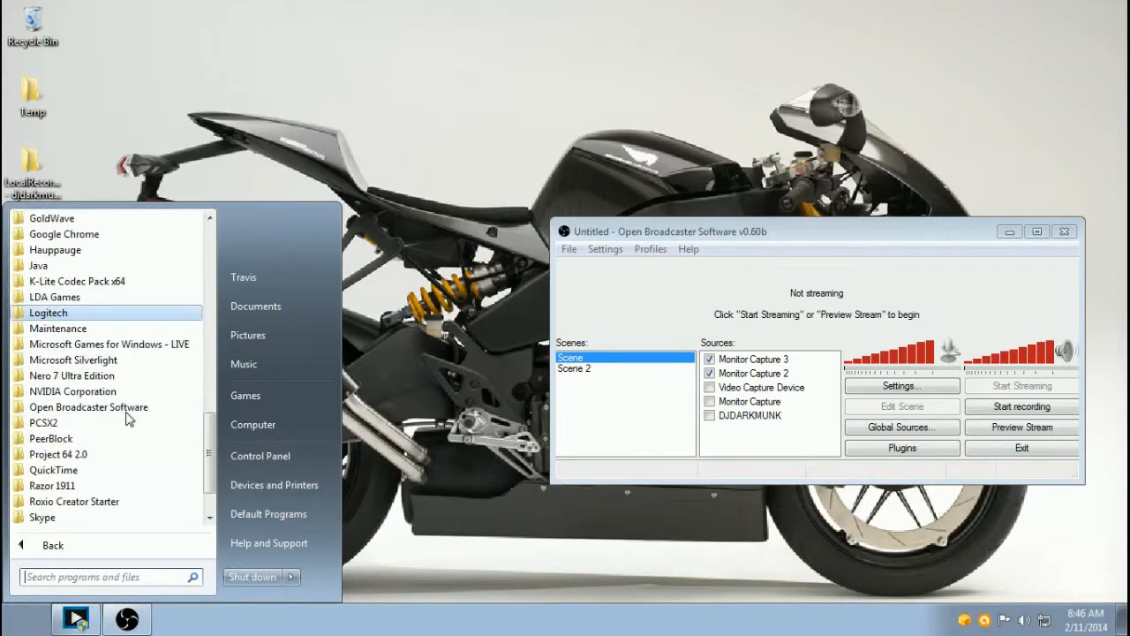
{"action": "scroll", "scroll_direction": "down", "scroll_amount": 3}
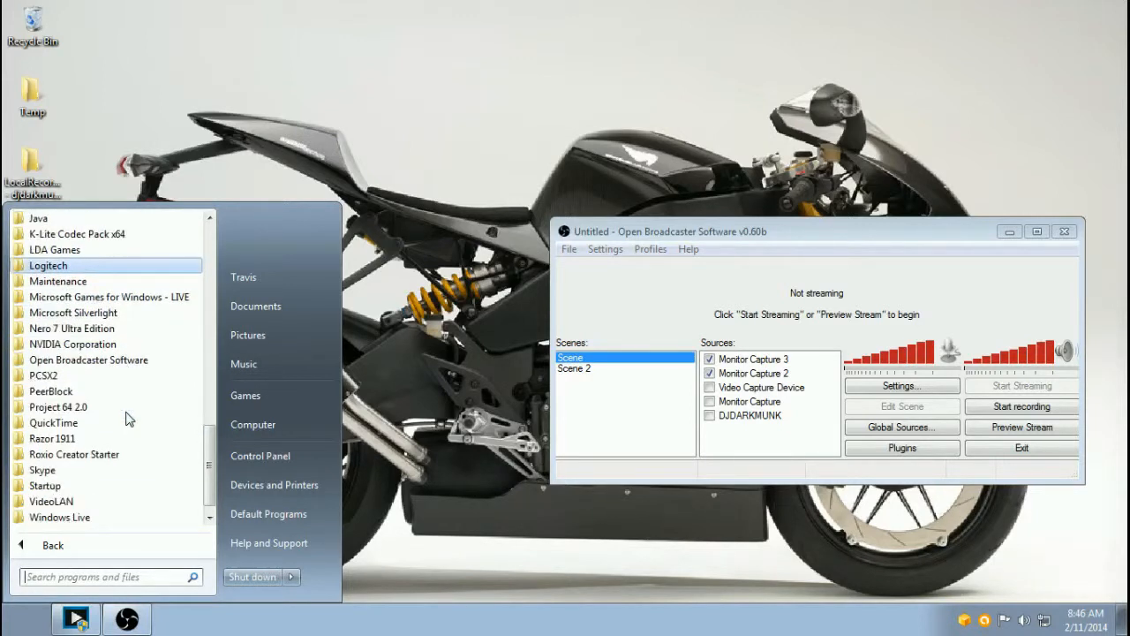
{"action": "mouse_move", "coordinate": [101, 375]}
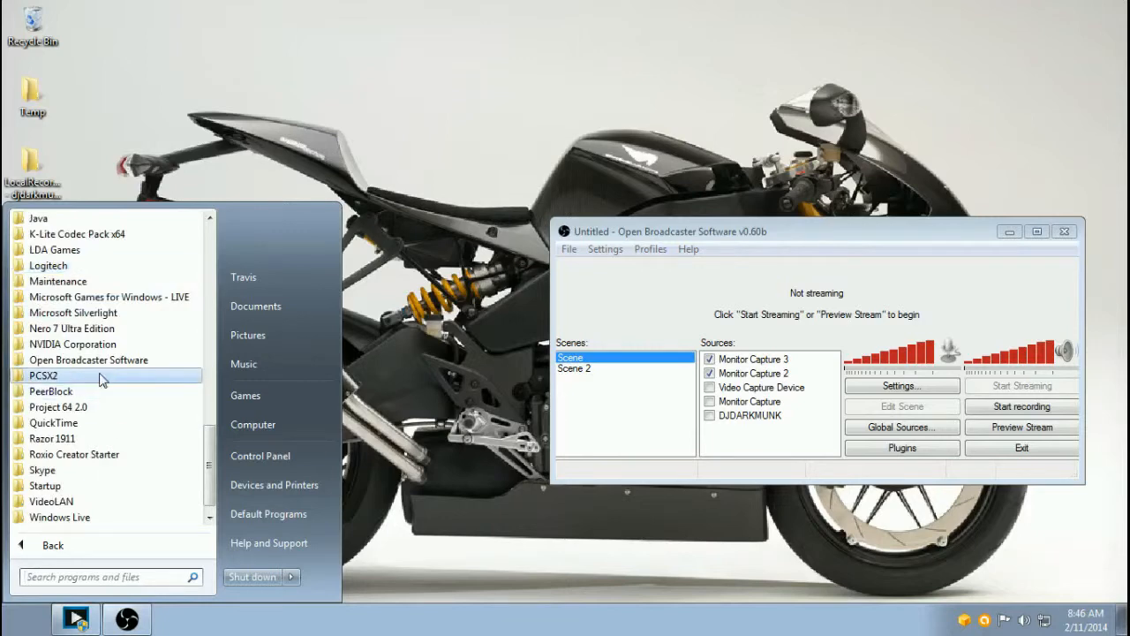
{"action": "left_click", "coordinate": [43, 376]}
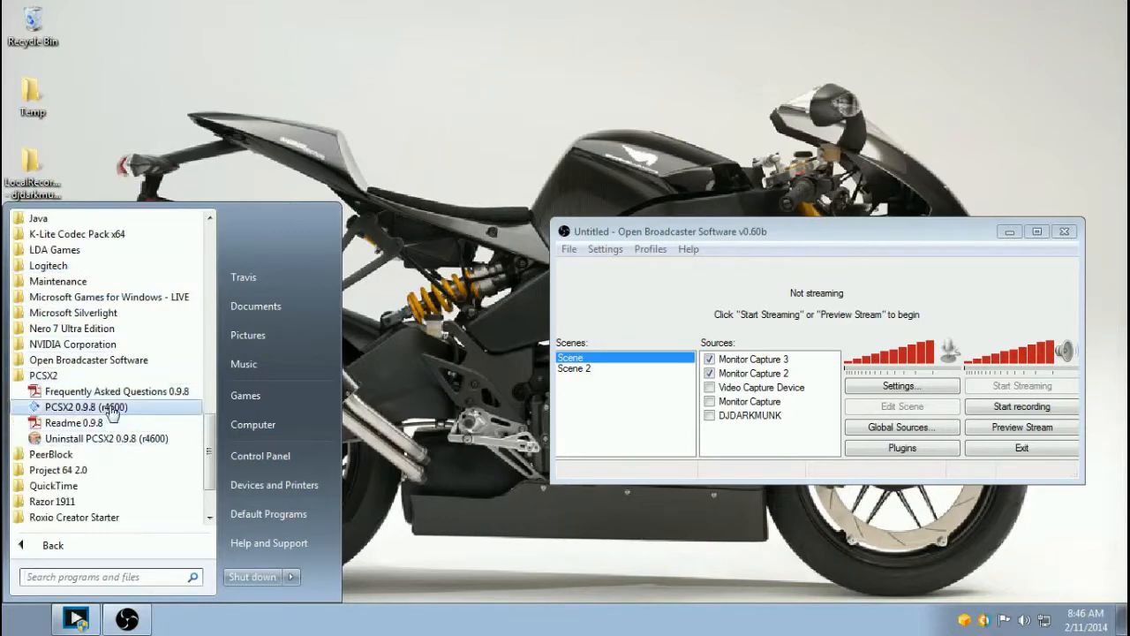
{"action": "left_click", "coordinate": [86, 407]}
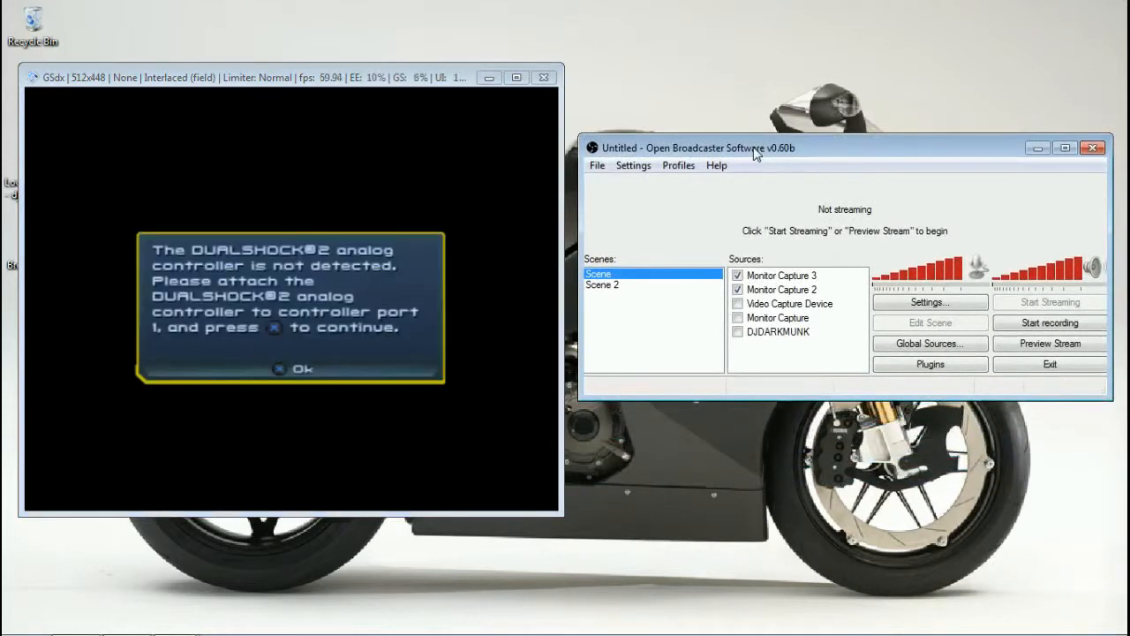
{"action": "mouse_move", "coordinate": [620, 286]}
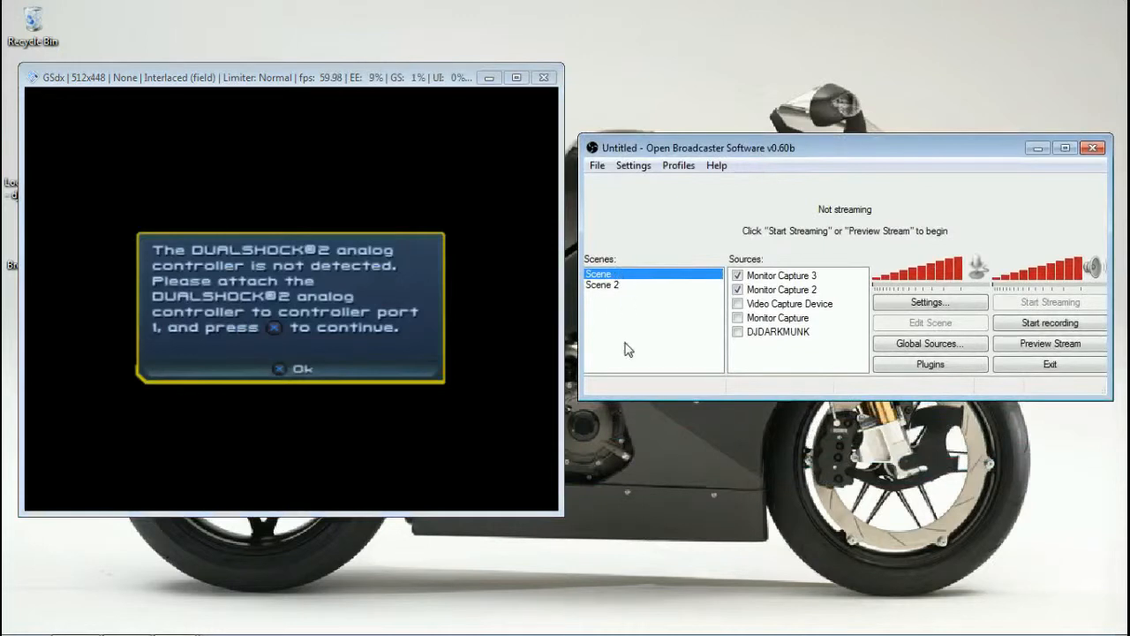
Step: Add a scene named 'ps2 emu' through the Scenes list's Add Scene option
{"action": "right_click", "coordinate": [625, 349]}
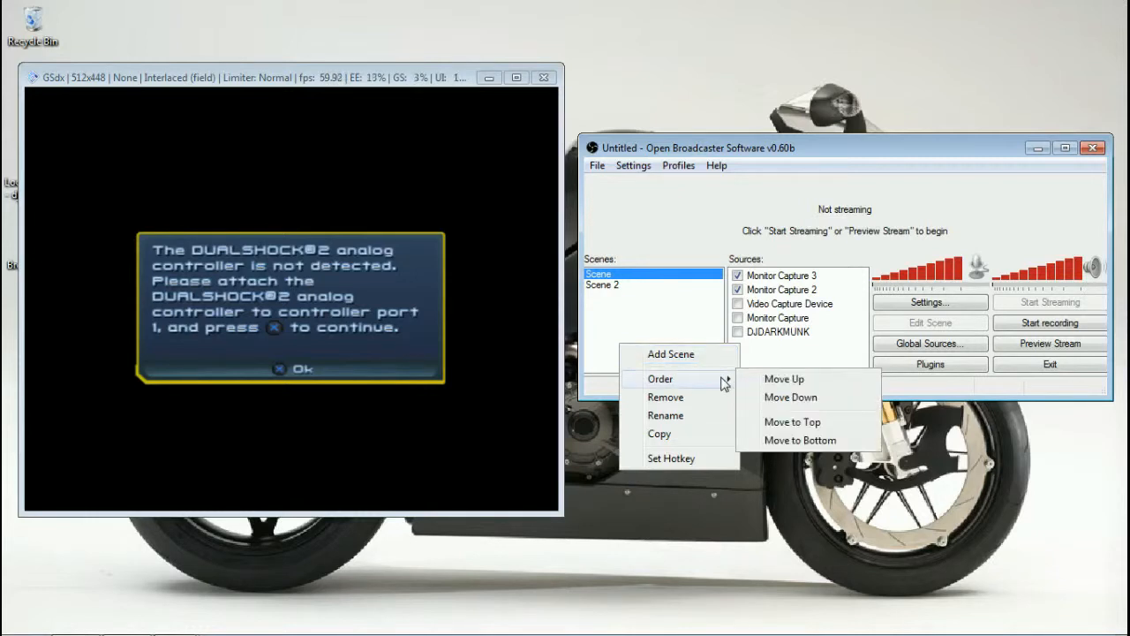
{"action": "left_click", "coordinate": [665, 415]}
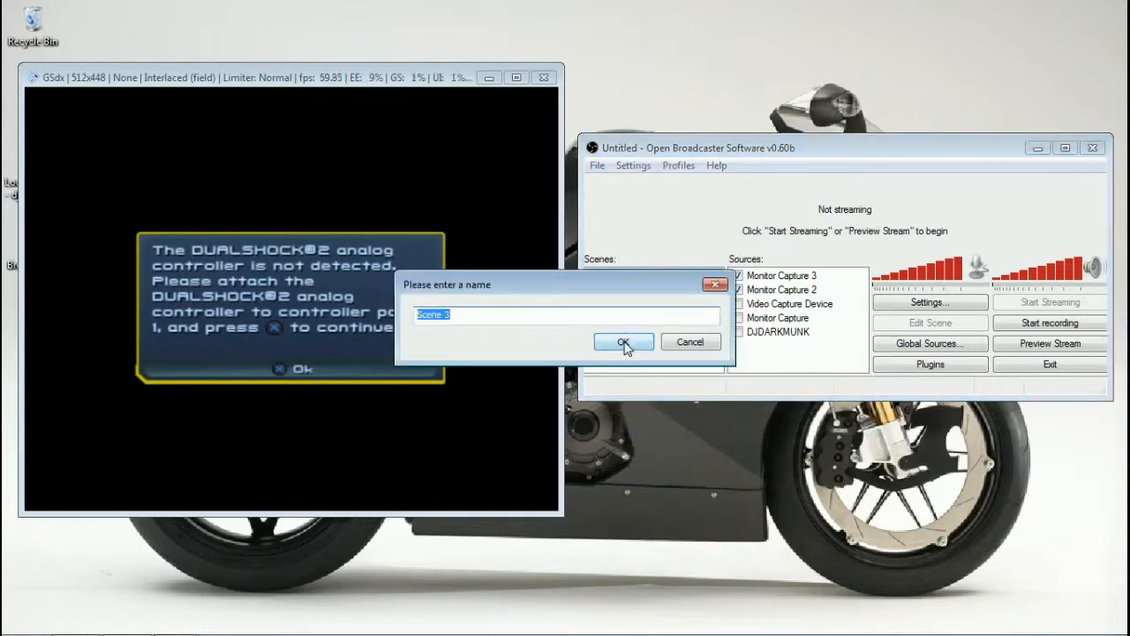
{"action": "type", "text": "ps"}
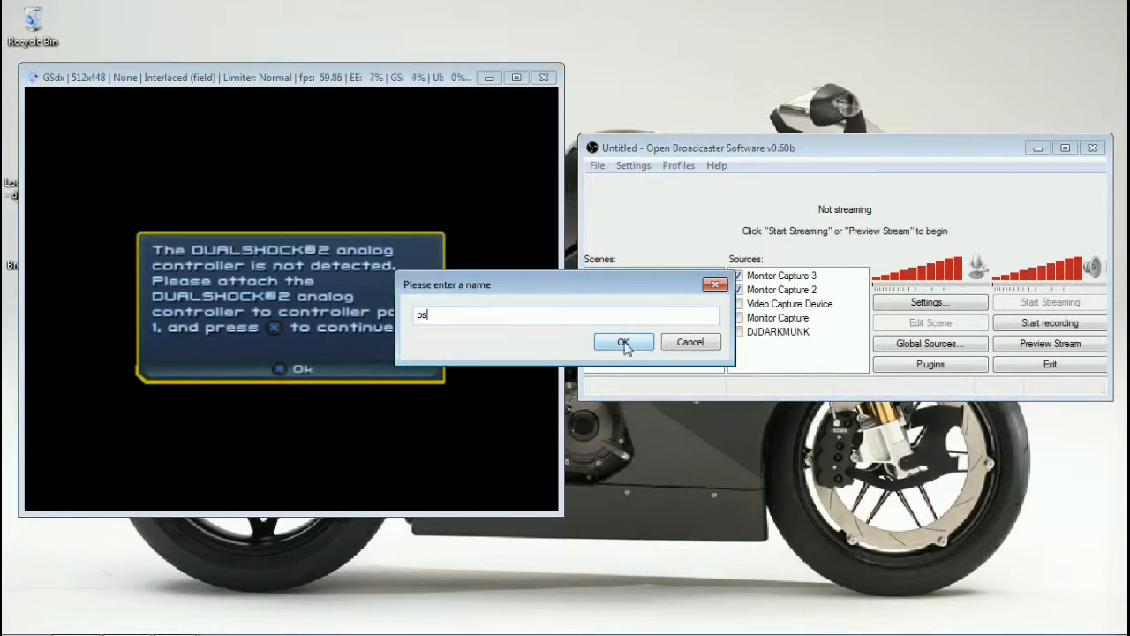
{"action": "type", "text": "2 em"}
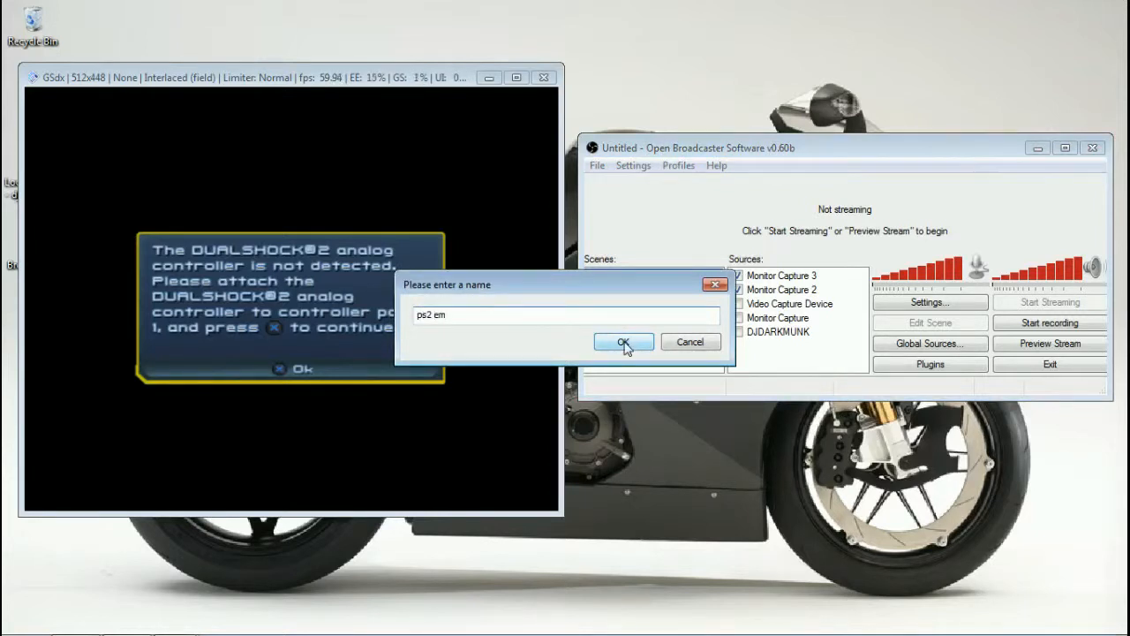
{"action": "left_click", "coordinate": [624, 342]}
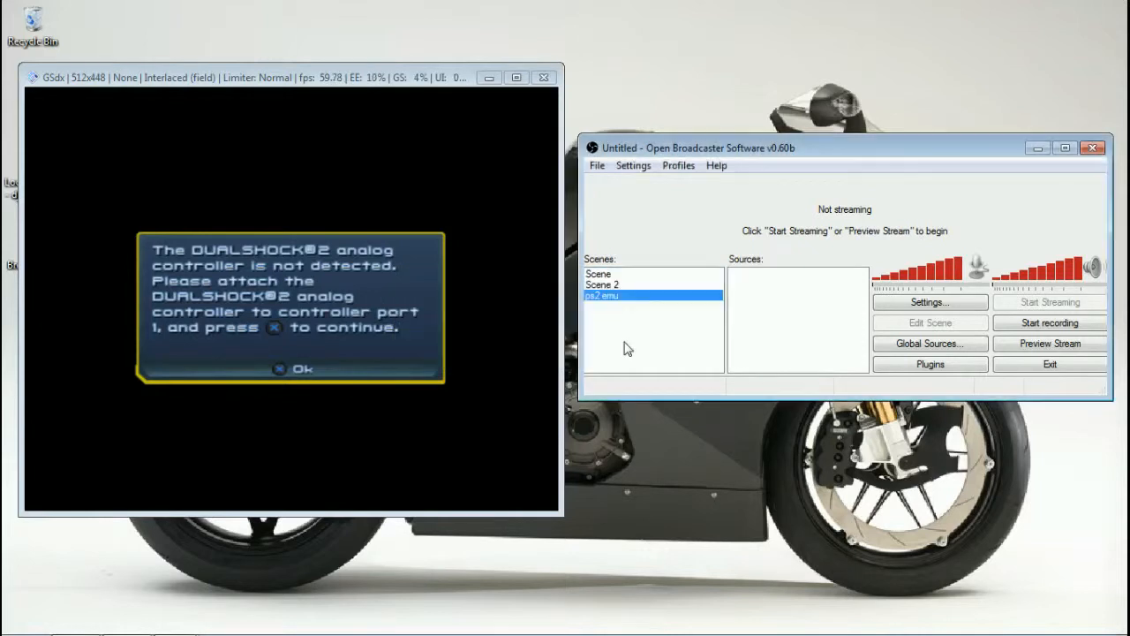
{"action": "mouse_move", "coordinate": [589, 331]}
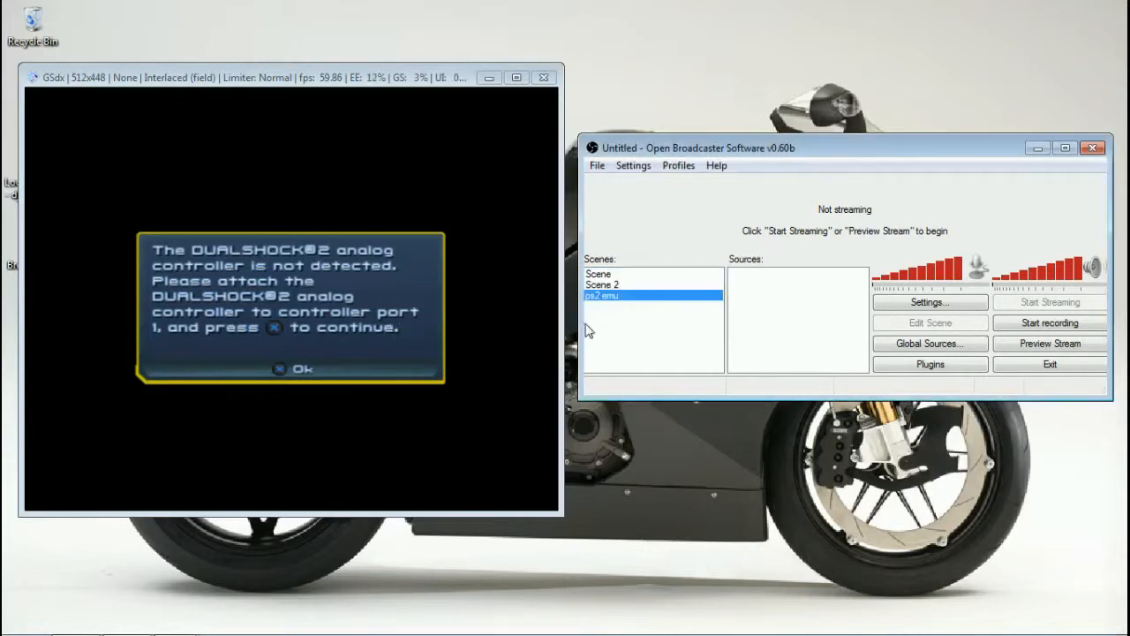
{"action": "mouse_move", "coordinate": [642, 356]}
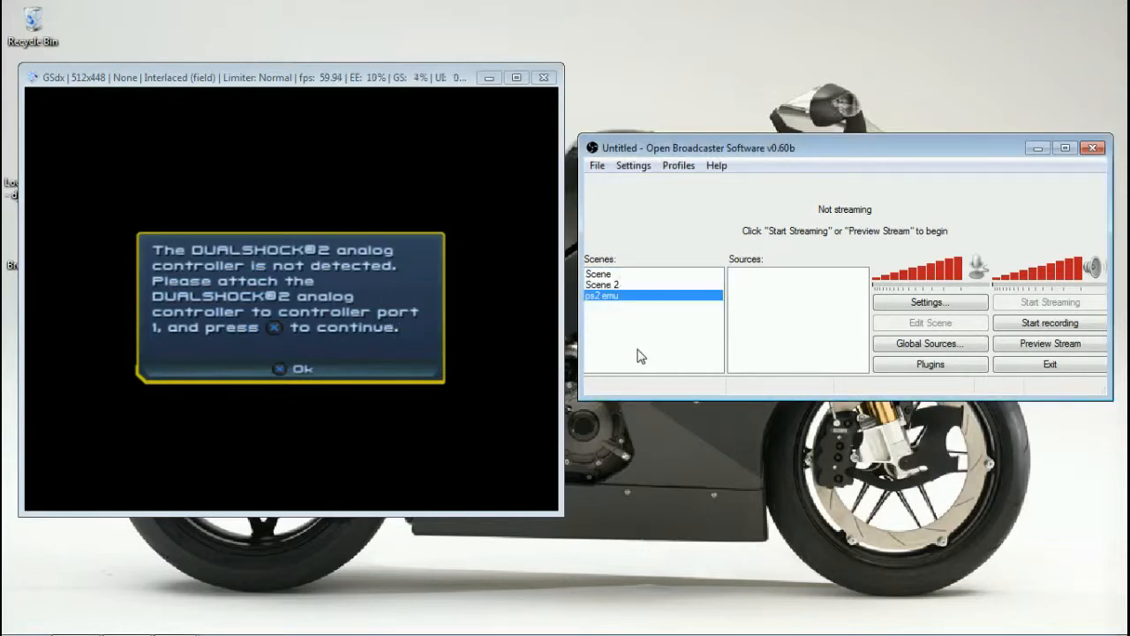
{"action": "mouse_move", "coordinate": [767, 314]}
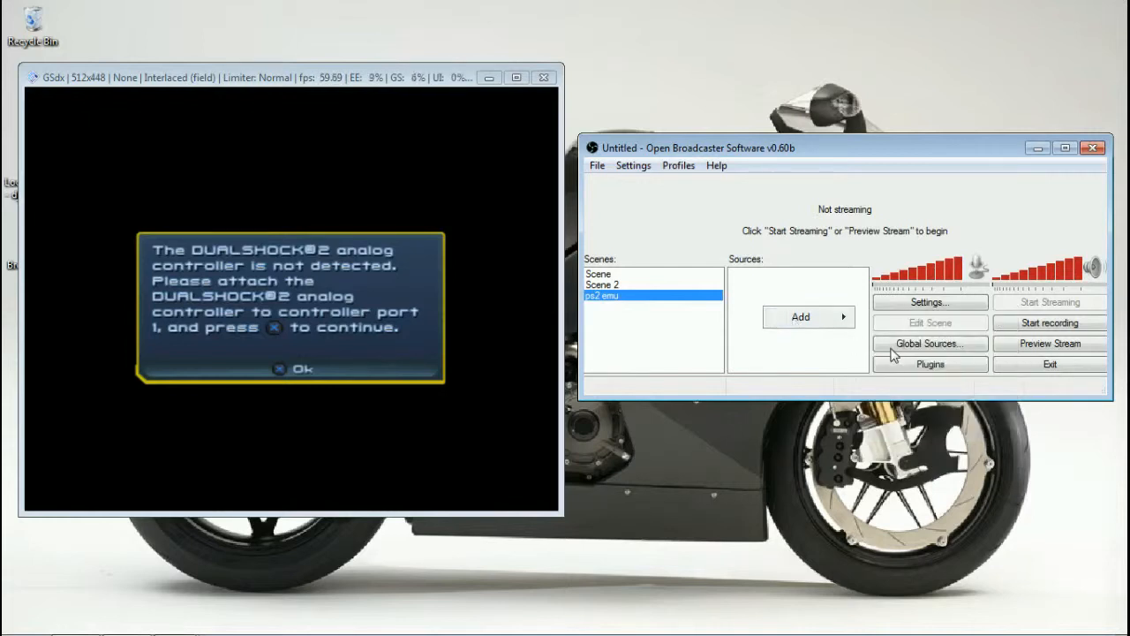
Step: Add a Window Capture source named 'Window Capture' targeting the GSdx emulator window
{"action": "left_click", "coordinate": [800, 316]}
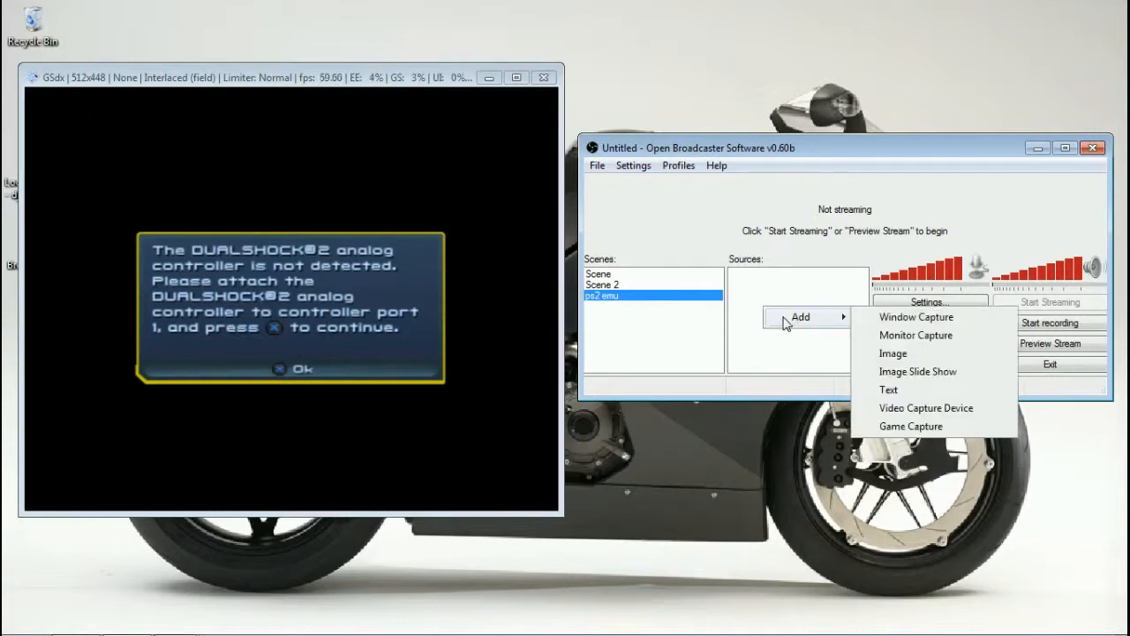
{"action": "mouse_move", "coordinate": [813, 324]}
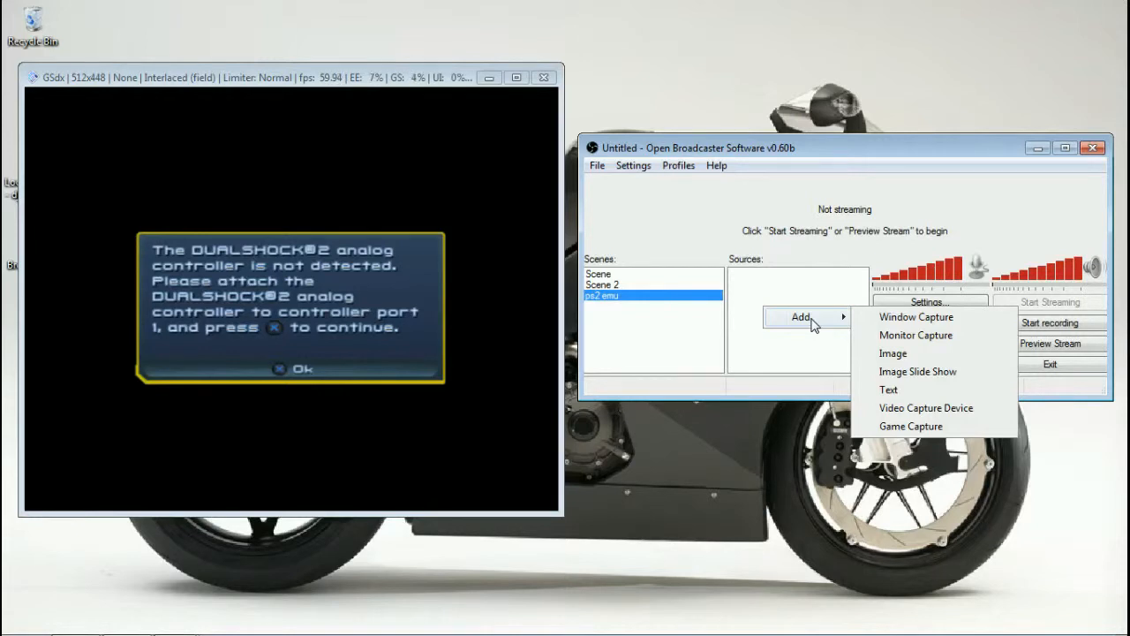
{"action": "left_click", "coordinate": [915, 317]}
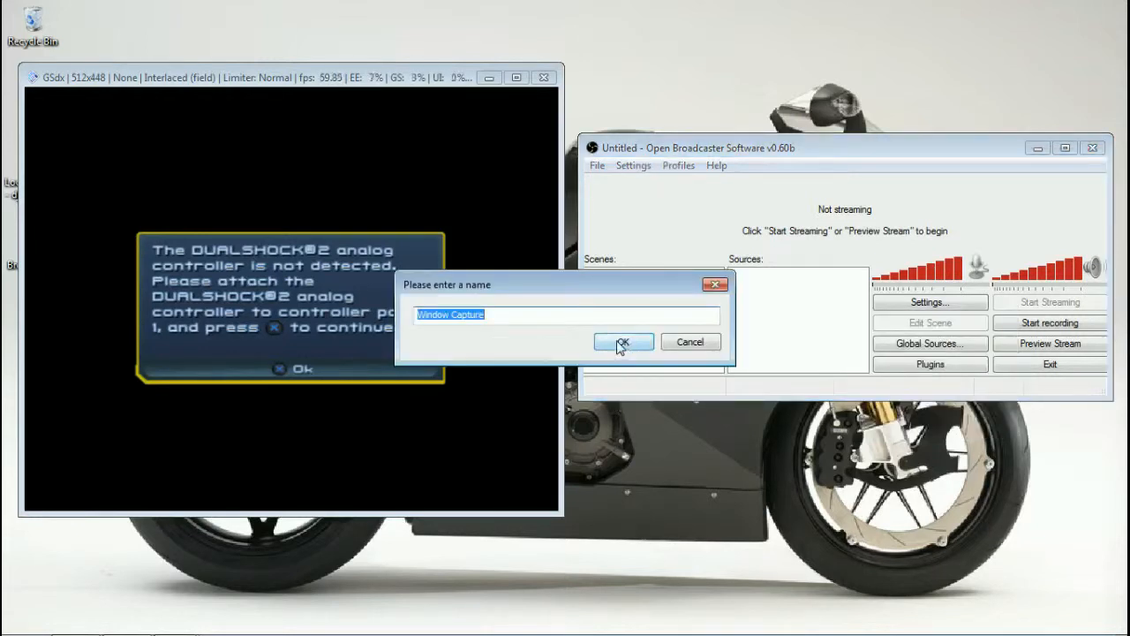
{"action": "mouse_move", "coordinate": [592, 338]}
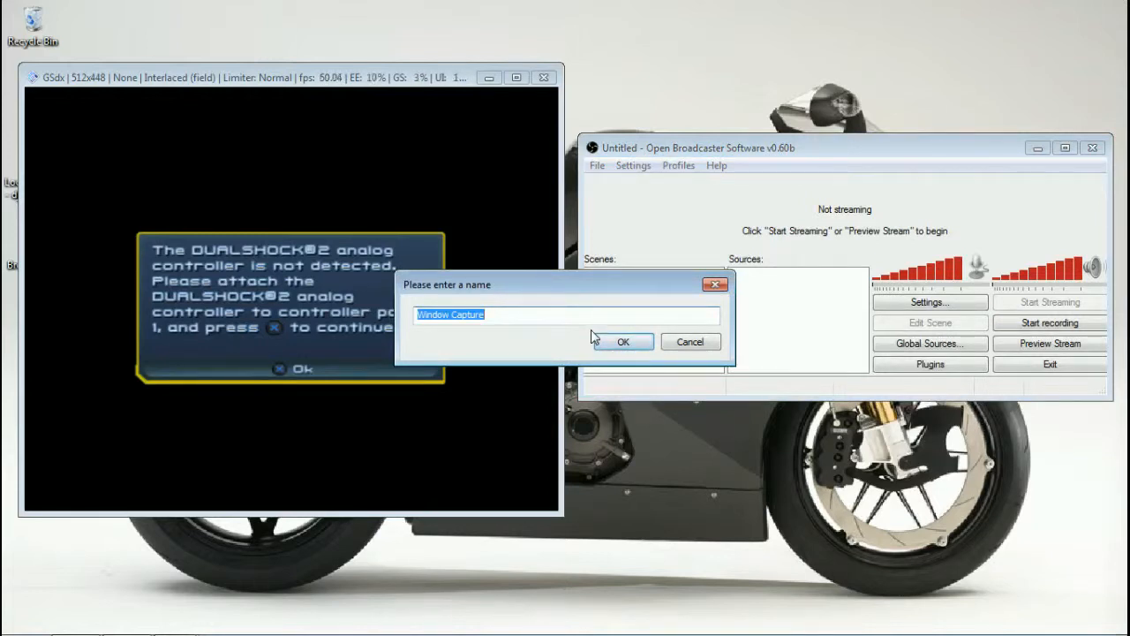
{"action": "left_click", "coordinate": [623, 342]}
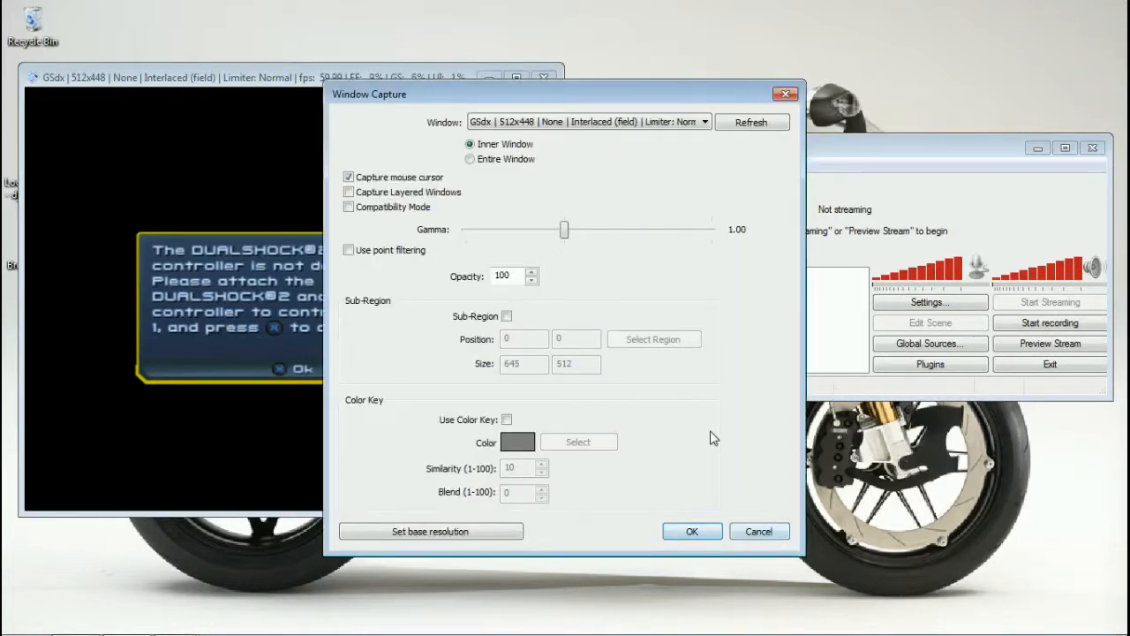
{"action": "left_click_drag", "start_coordinate": [369, 94], "coordinate": [480, 107]}
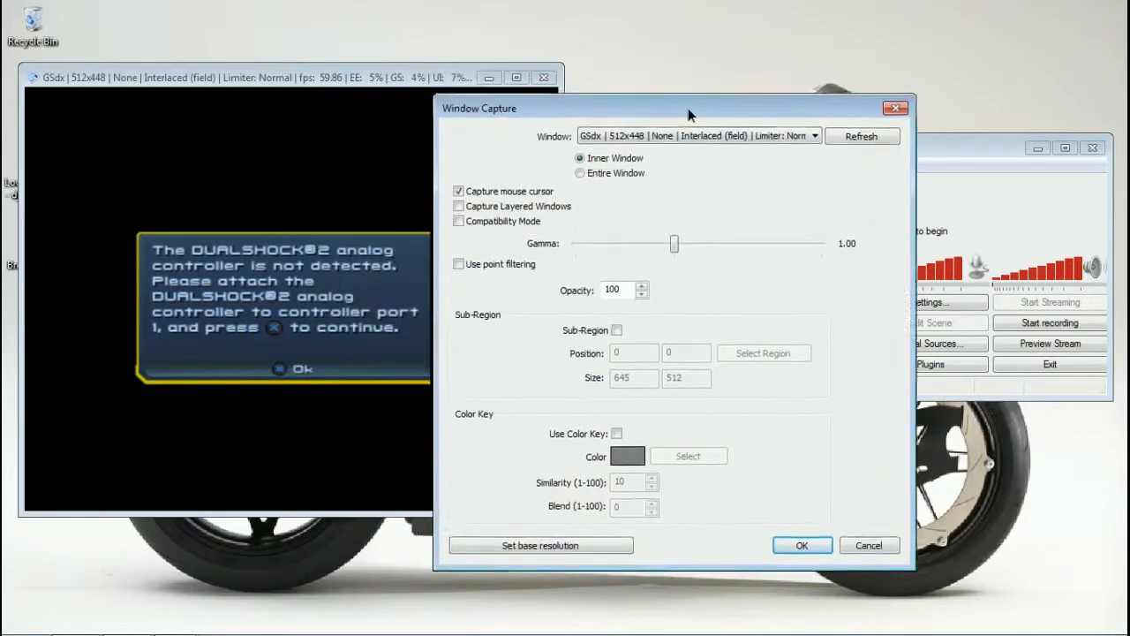
{"action": "left_click_drag", "start_coordinate": [691, 108], "coordinate": [803, 120]}
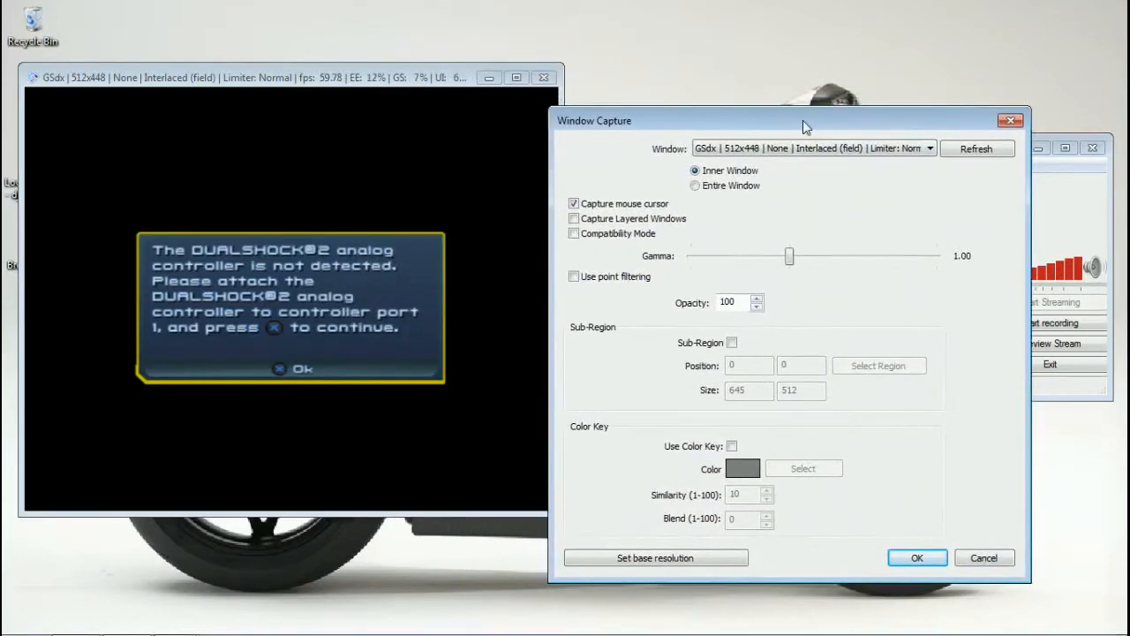
{"action": "left_click", "coordinate": [929, 148]}
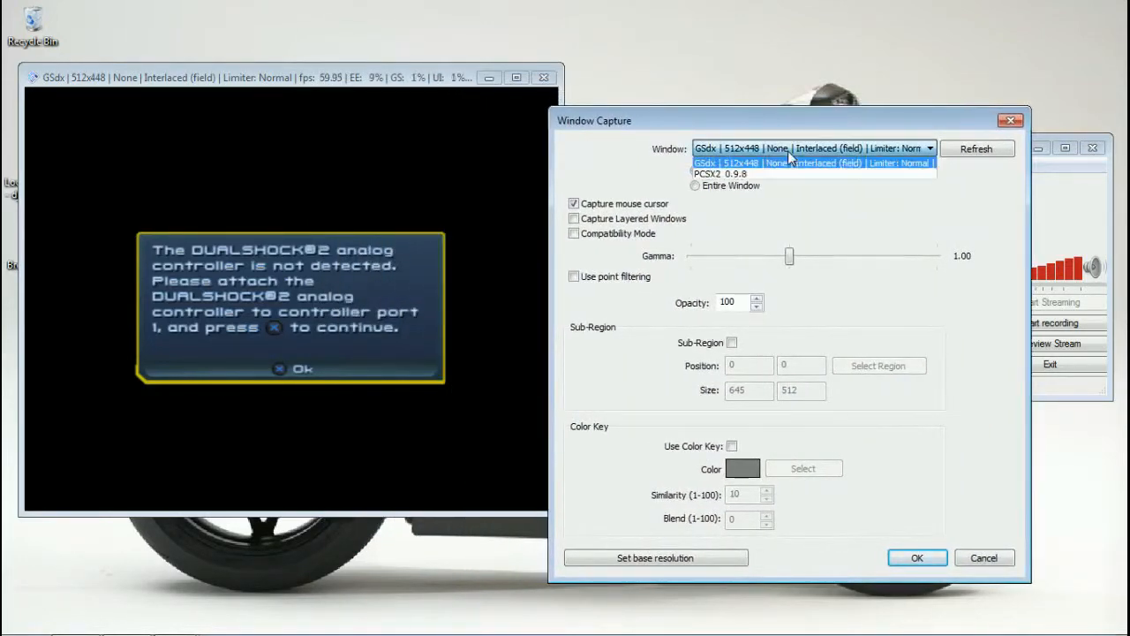
{"action": "left_click", "coordinate": [790, 163]}
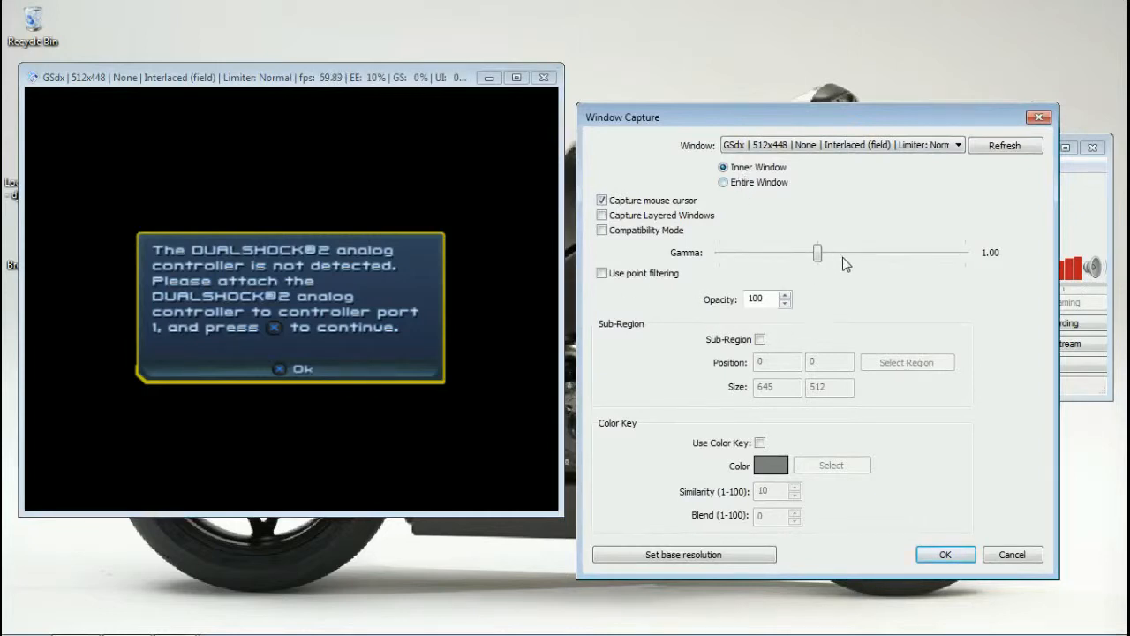
{"action": "mouse_move", "coordinate": [896, 261]}
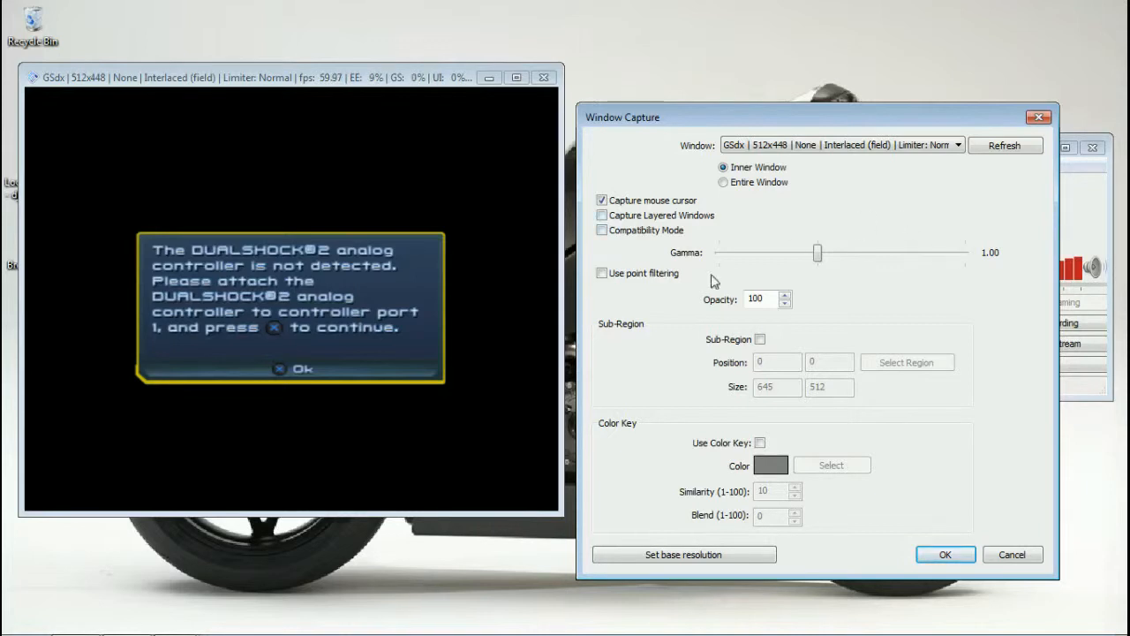
{"action": "mouse_move", "coordinate": [789, 502]}
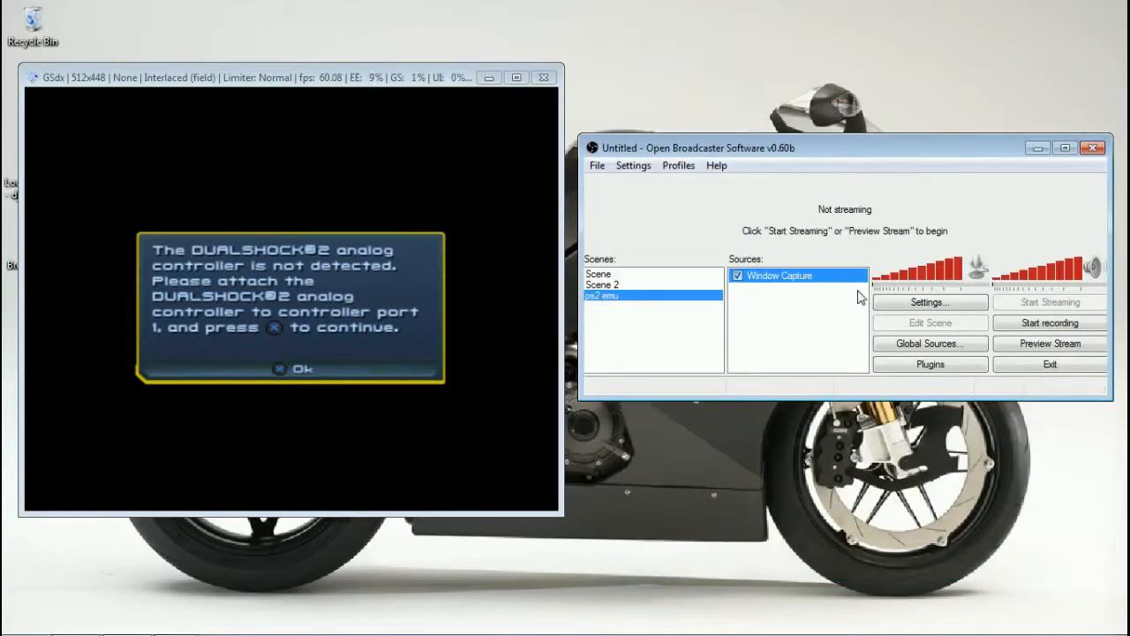
{"action": "mouse_move", "coordinate": [782, 281]}
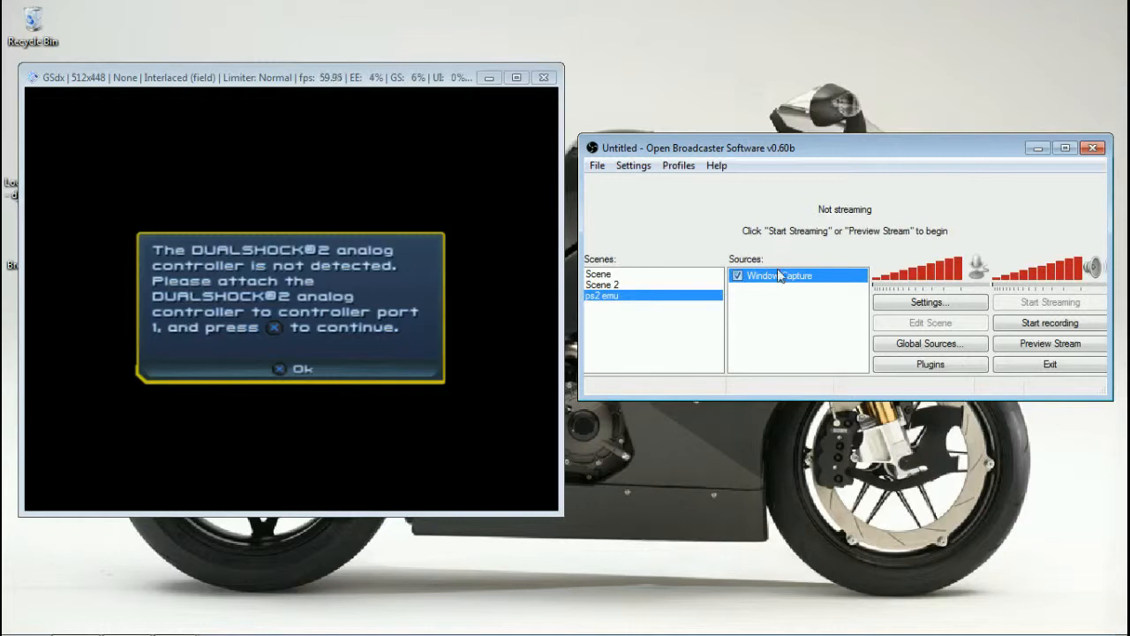
{"action": "mouse_move", "coordinate": [1060, 309]}
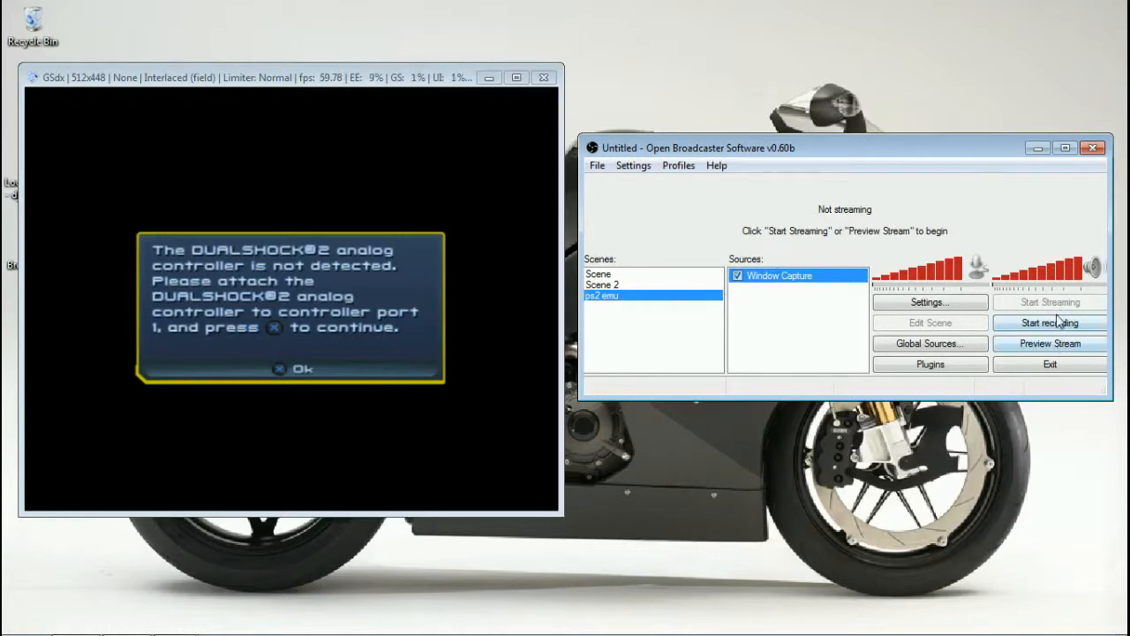
Step: Switch the Broadcast Settings mode from File Output Only to Live Stream
{"action": "left_click", "coordinate": [928, 302]}
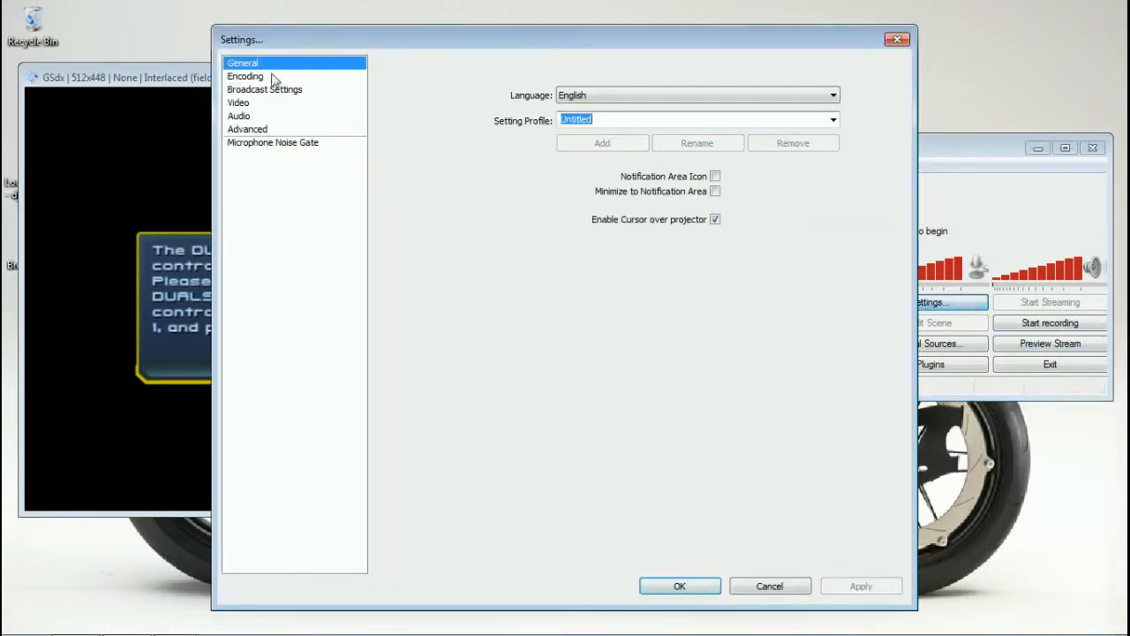
{"action": "left_click", "coordinate": [264, 90]}
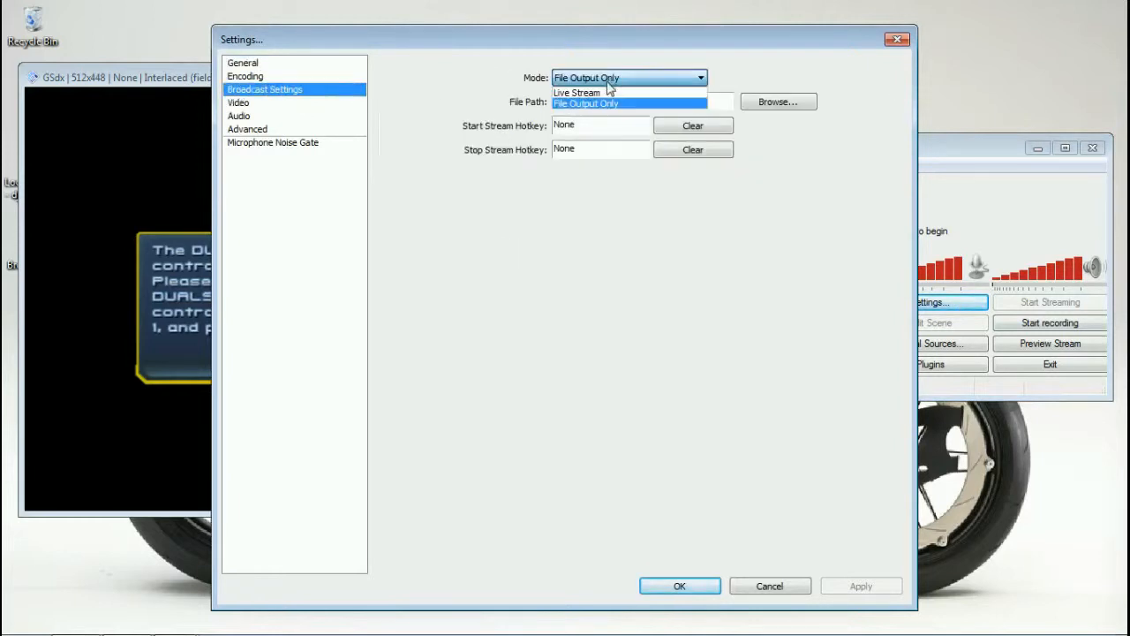
{"action": "left_click", "coordinate": [578, 93]}
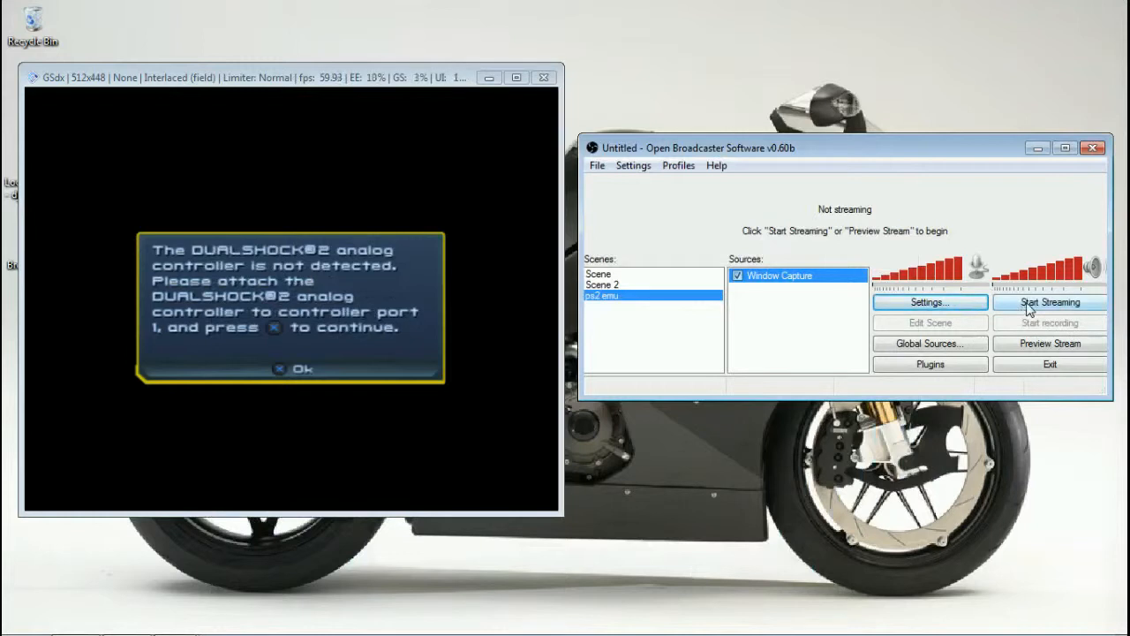
{"action": "mouse_move", "coordinate": [1050, 343]}
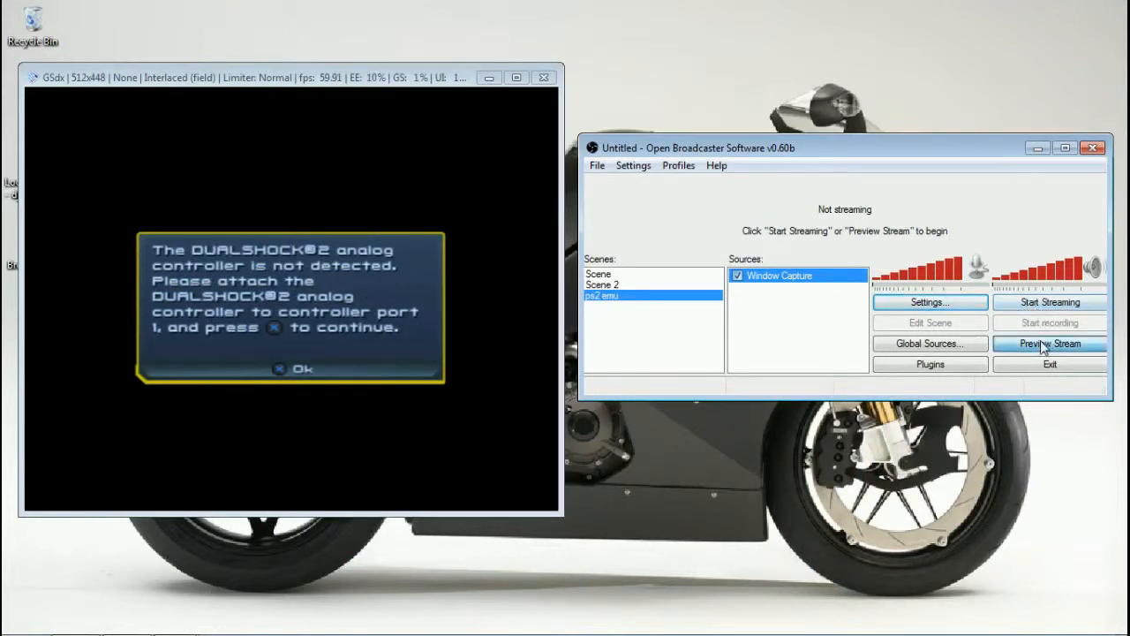
Step: Start the preview and apply Position/Size > Fit to screen to the Window Capture source
{"action": "left_click", "coordinate": [1050, 344]}
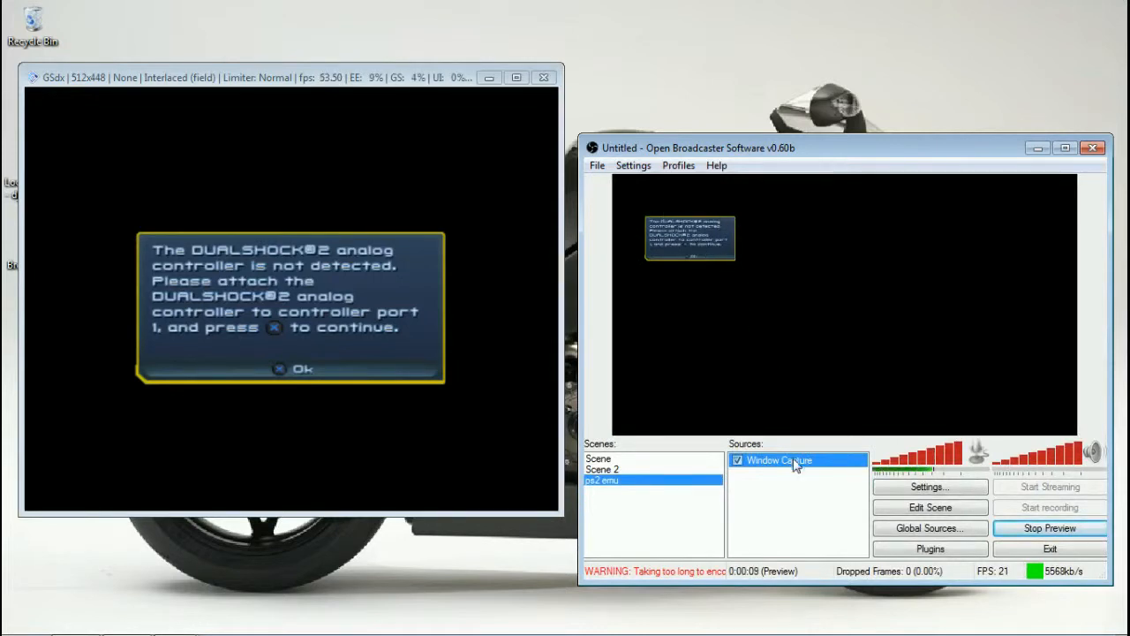
{"action": "mouse_move", "coordinate": [748, 406]}
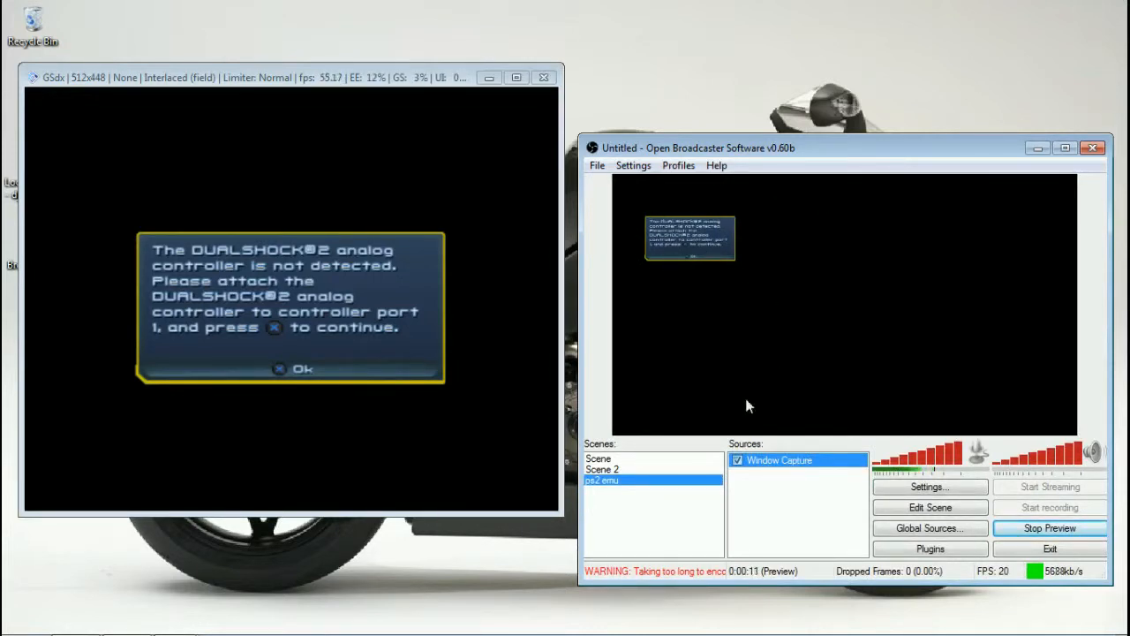
{"action": "right_click", "coordinate": [777, 460]}
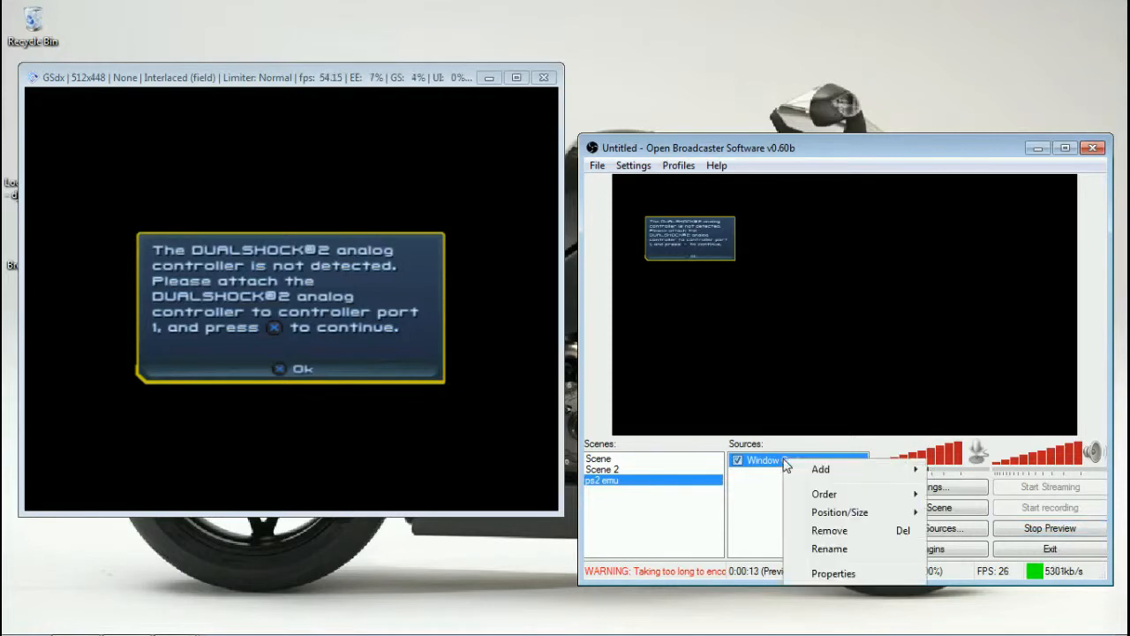
{"action": "mouse_move", "coordinate": [841, 561]}
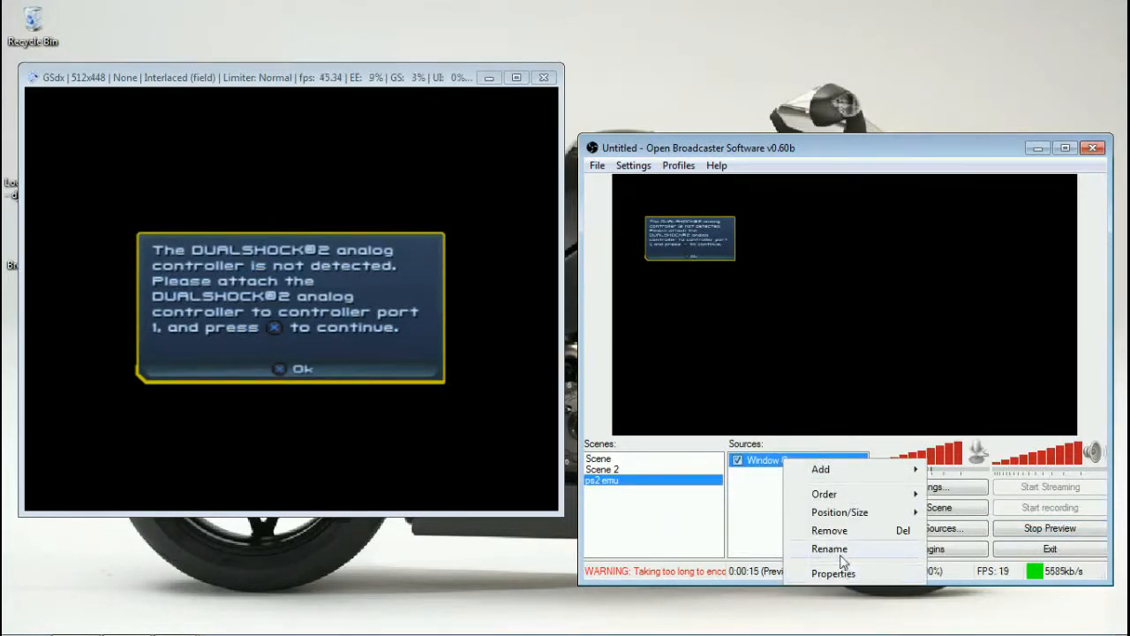
{"action": "left_click", "coordinate": [839, 512]}
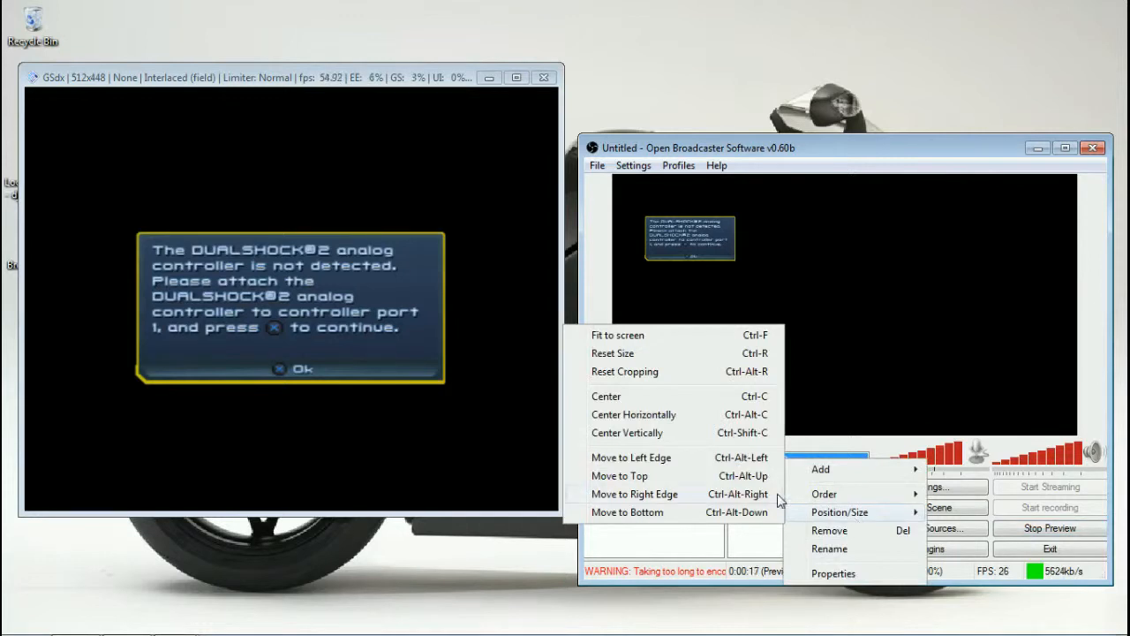
{"action": "mouse_move", "coordinate": [671, 345]}
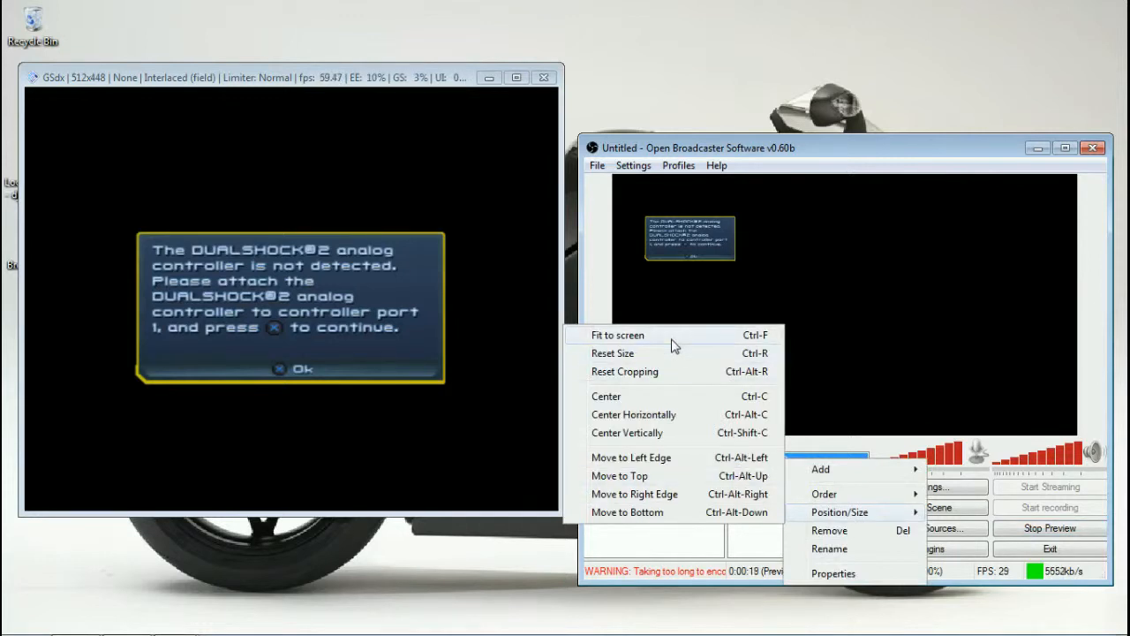
{"action": "left_click", "coordinate": [618, 335]}
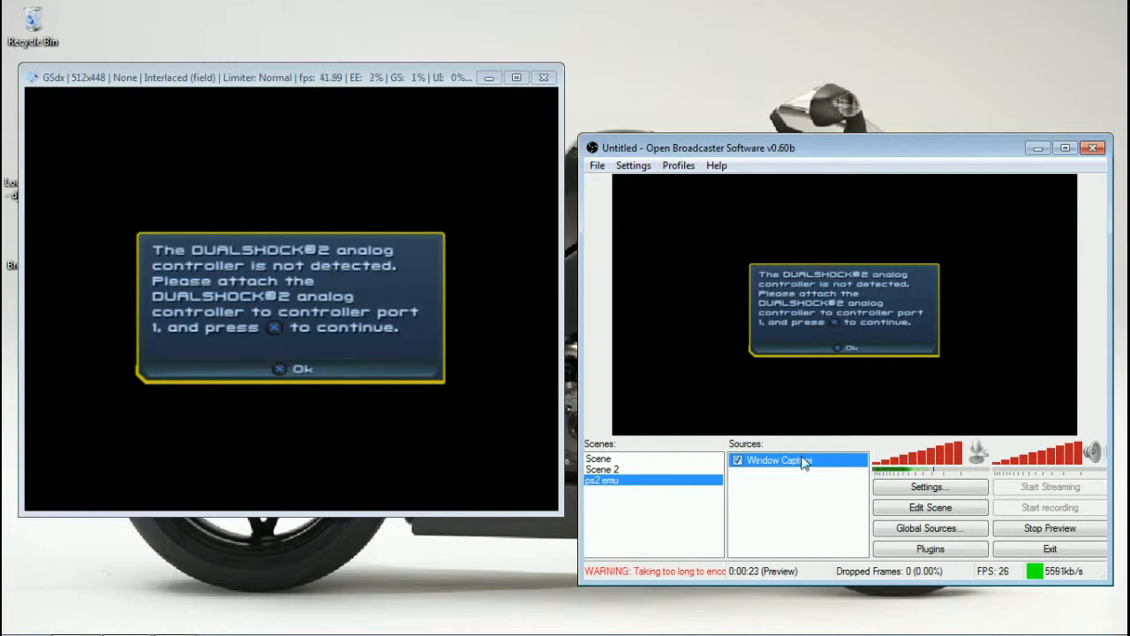
{"action": "right_click", "coordinate": [777, 460]}
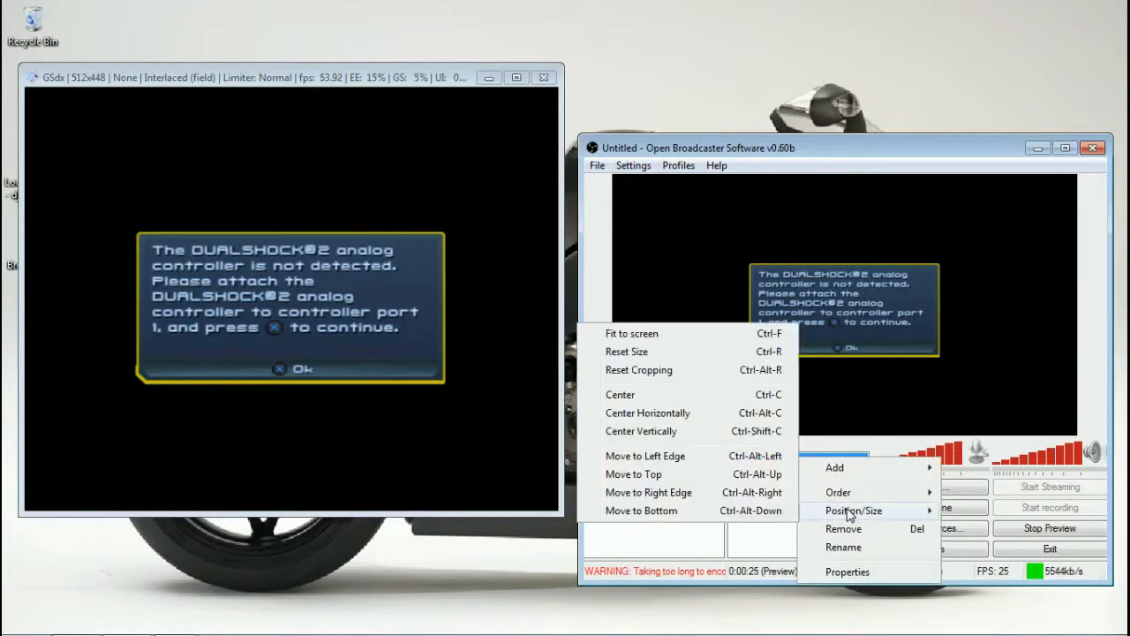
{"action": "mouse_move", "coordinate": [647, 412]}
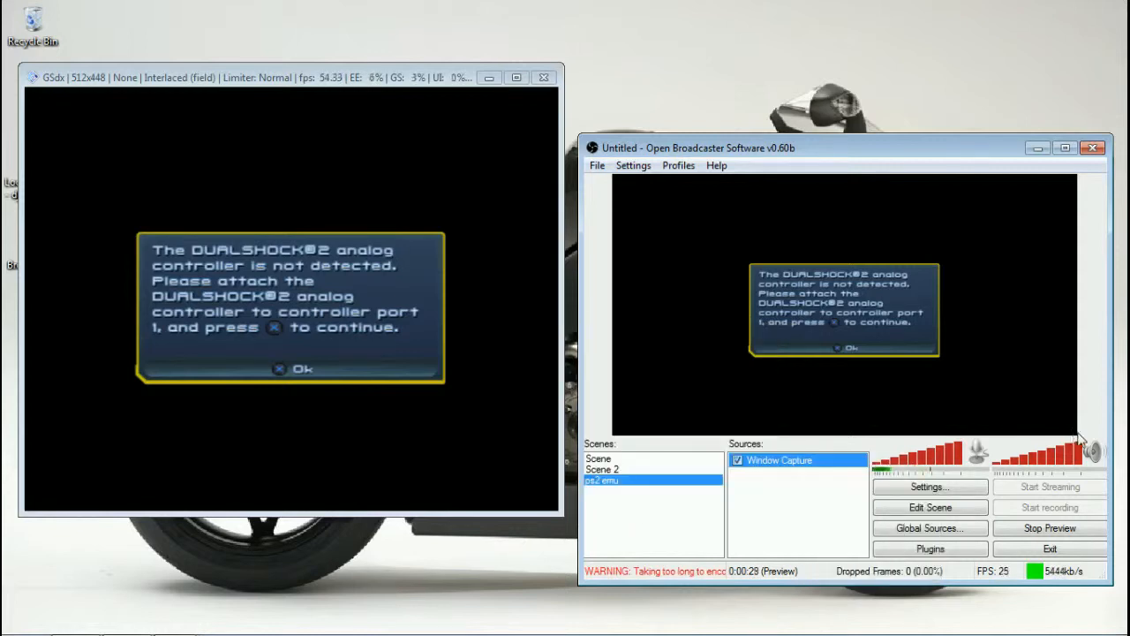
{"action": "mouse_move", "coordinate": [633, 205]}
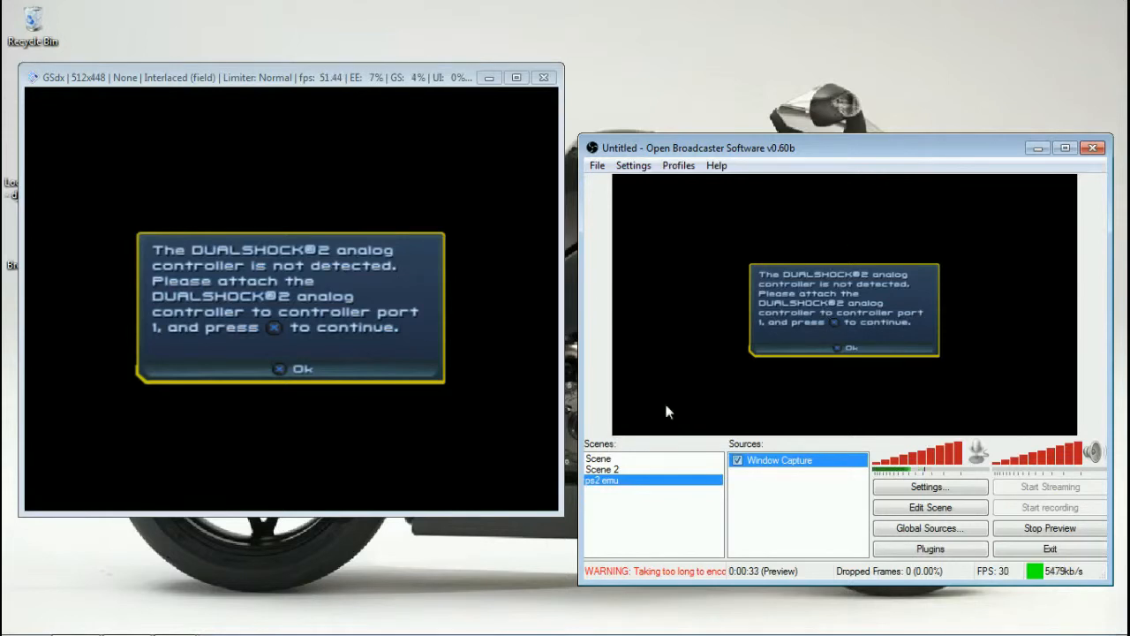
{"action": "mouse_move", "coordinate": [680, 373]}
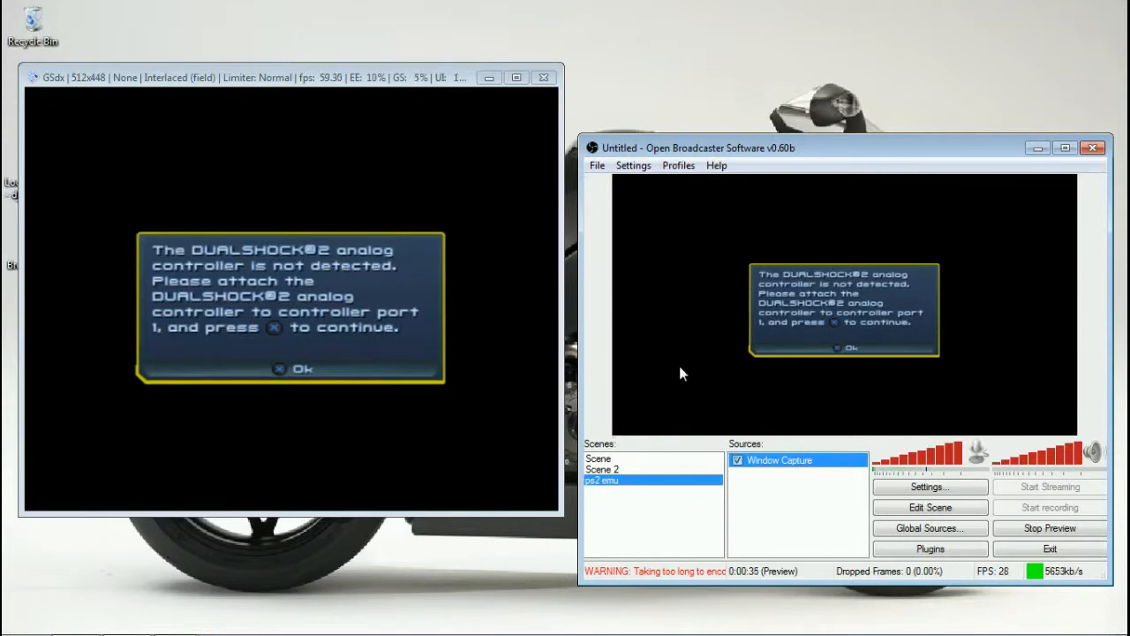
{"action": "mouse_move", "coordinate": [883, 342]}
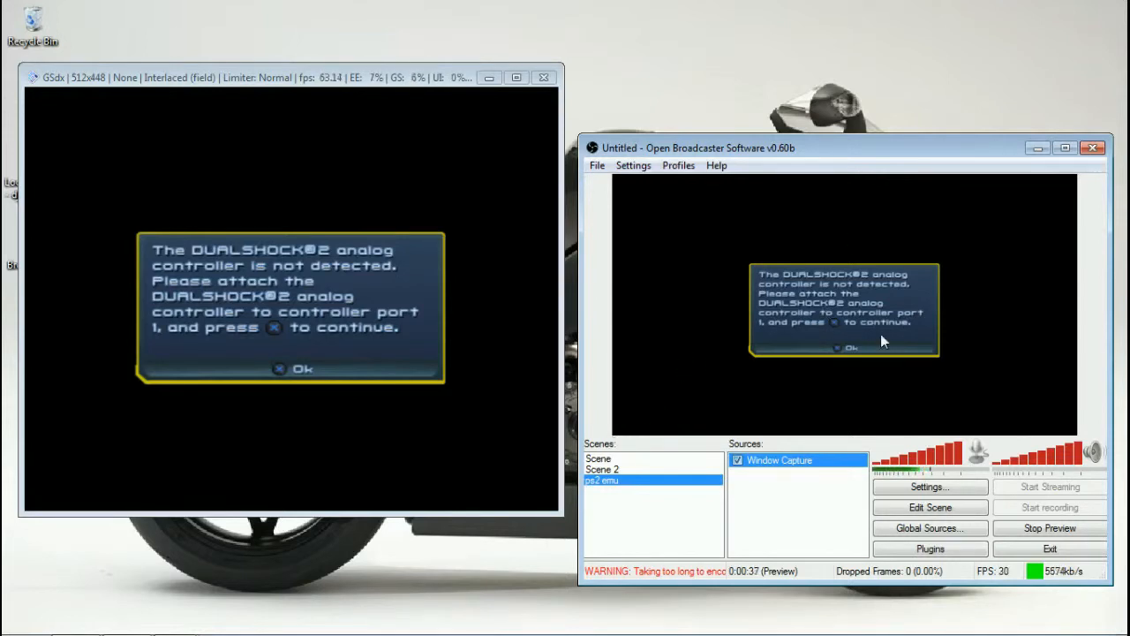
{"action": "mouse_move", "coordinate": [755, 248]}
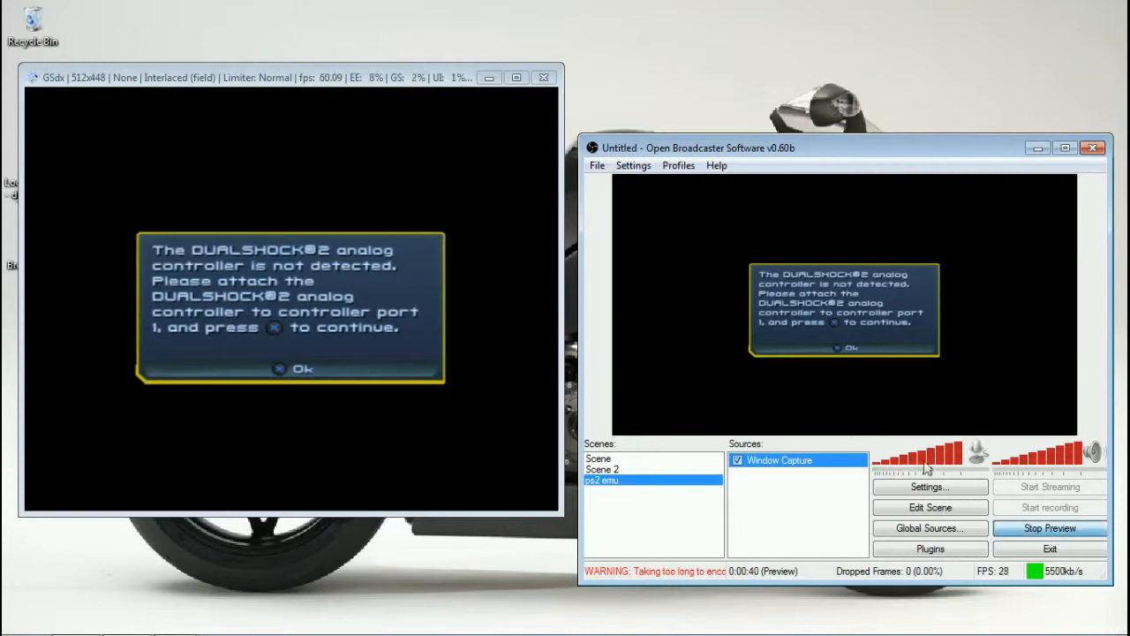
Step: Stop the ps2 emu scene preview
{"action": "left_click", "coordinate": [1050, 527]}
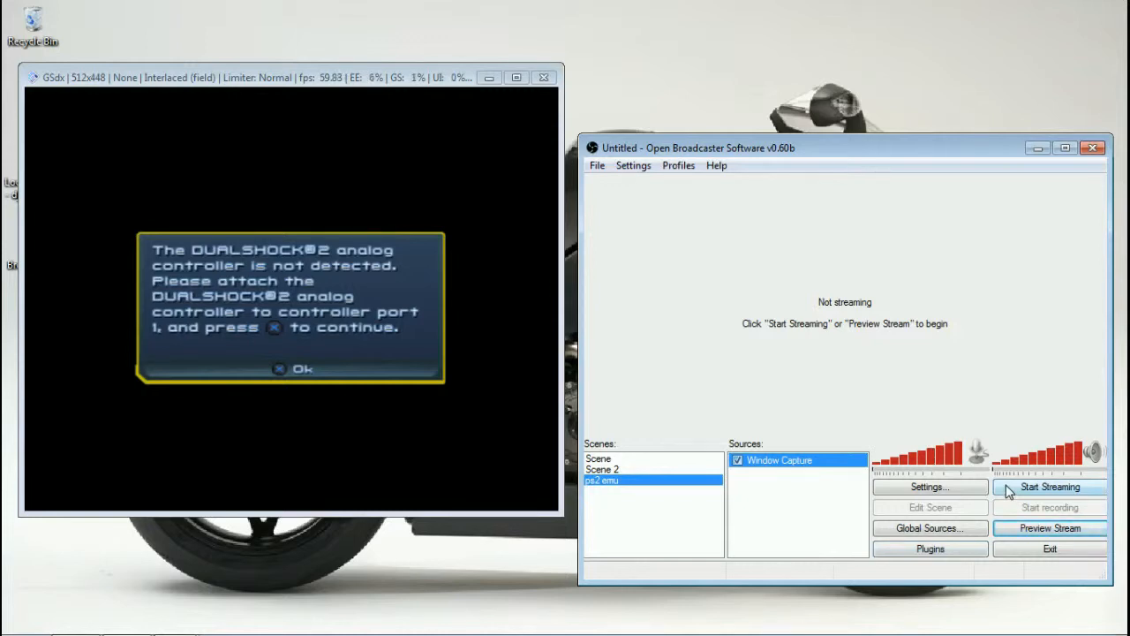
{"action": "mouse_move", "coordinate": [1006, 448]}
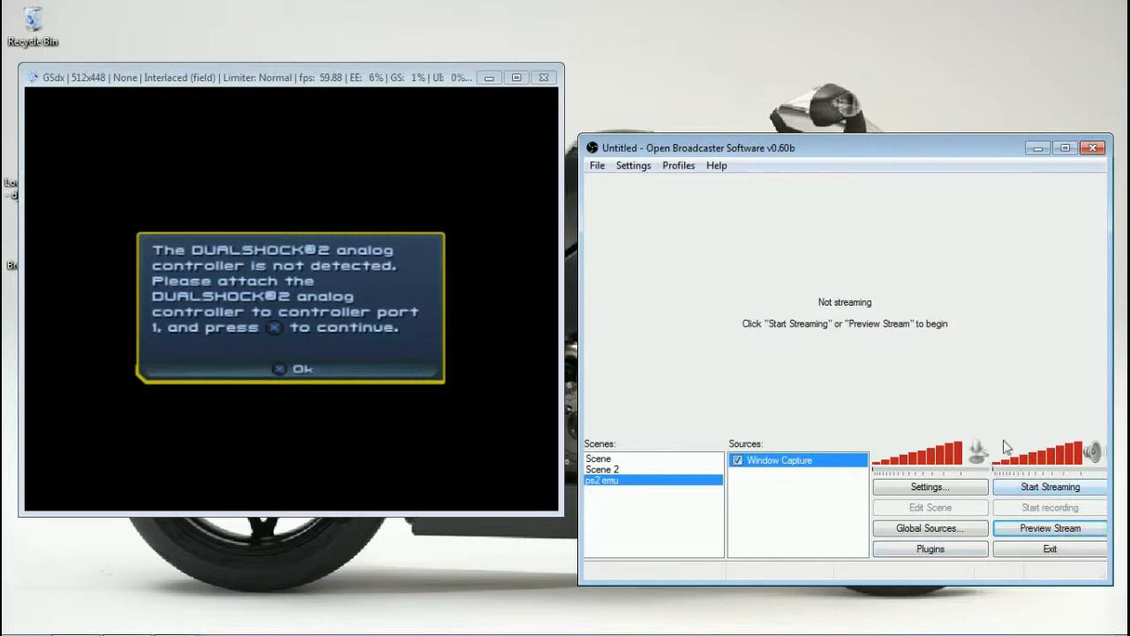
{"action": "mouse_move", "coordinate": [924, 157]}
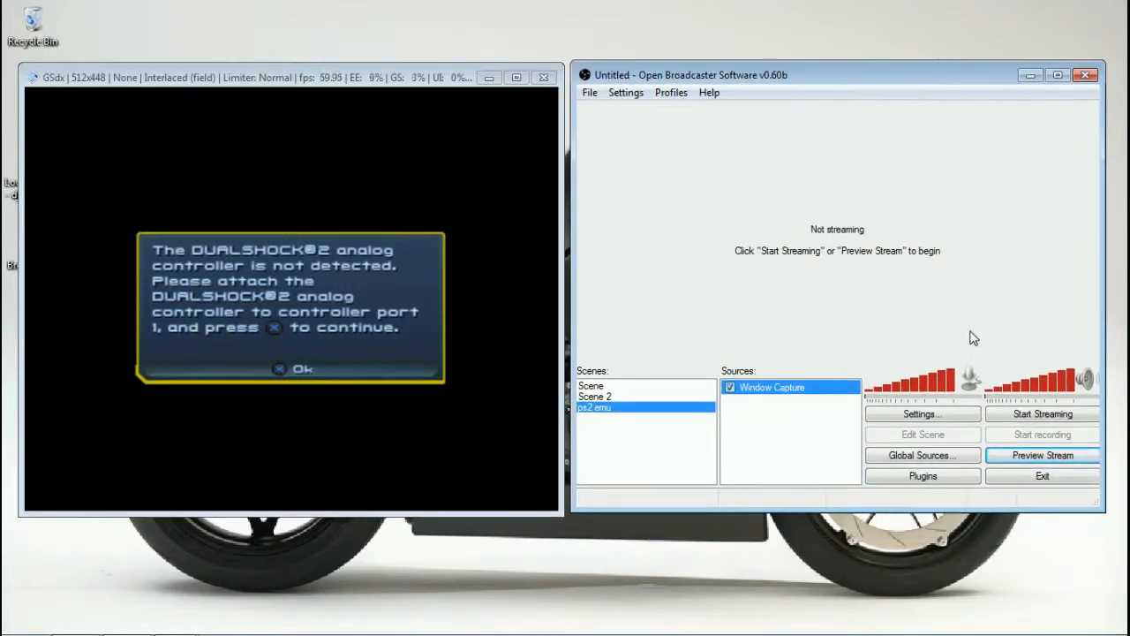
{"action": "mouse_move", "coordinate": [964, 318]}
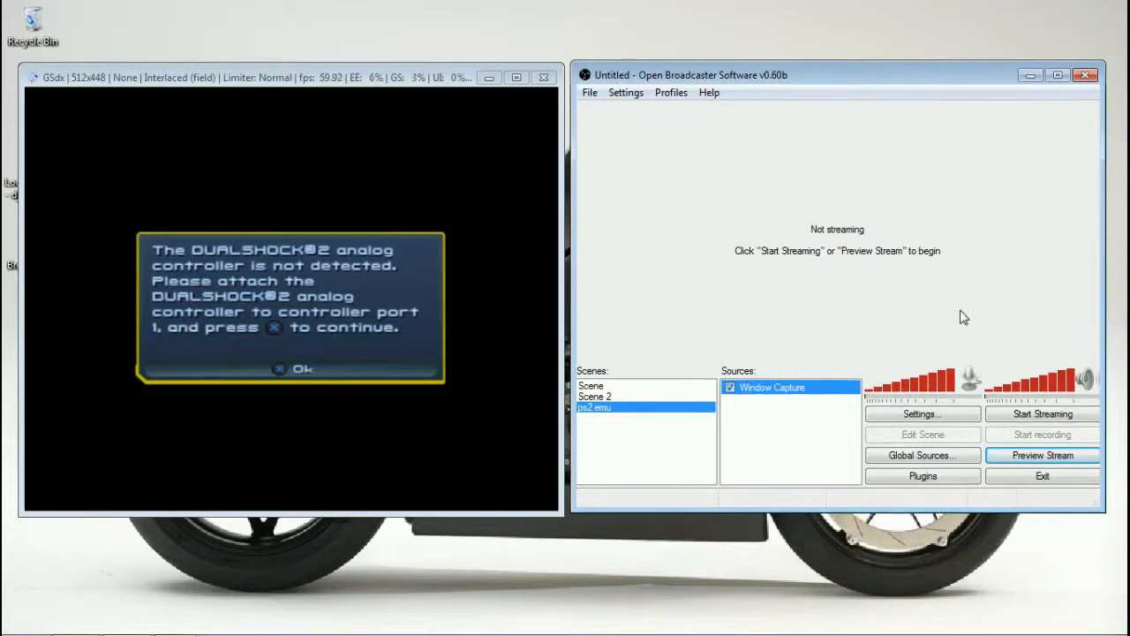
{"action": "left_click", "coordinate": [922, 475]}
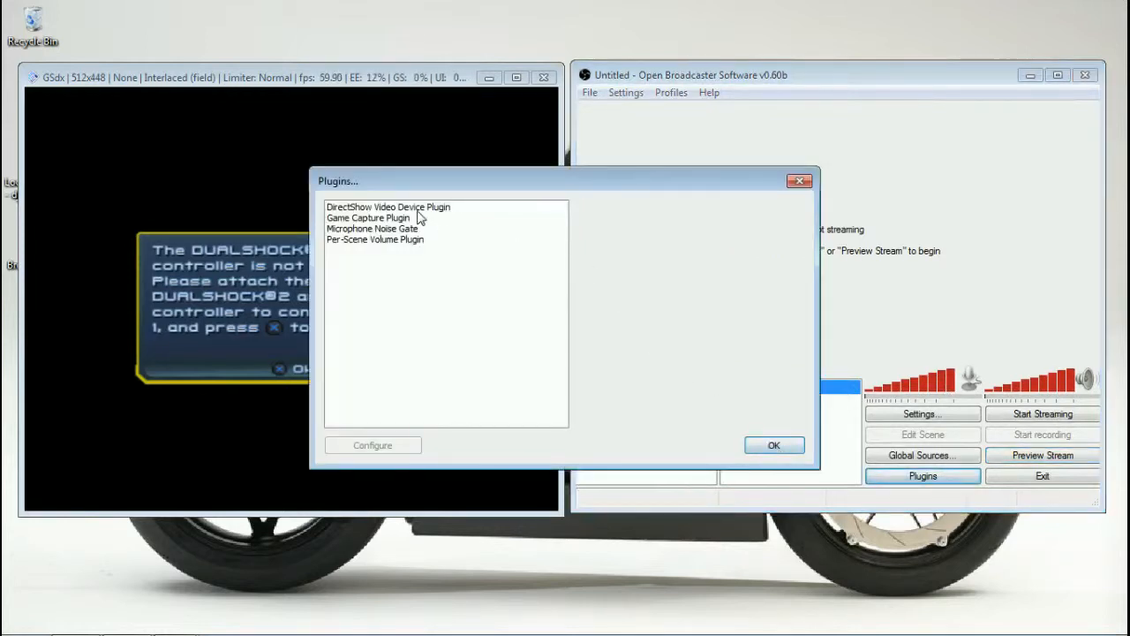
{"action": "left_click", "coordinate": [368, 217]}
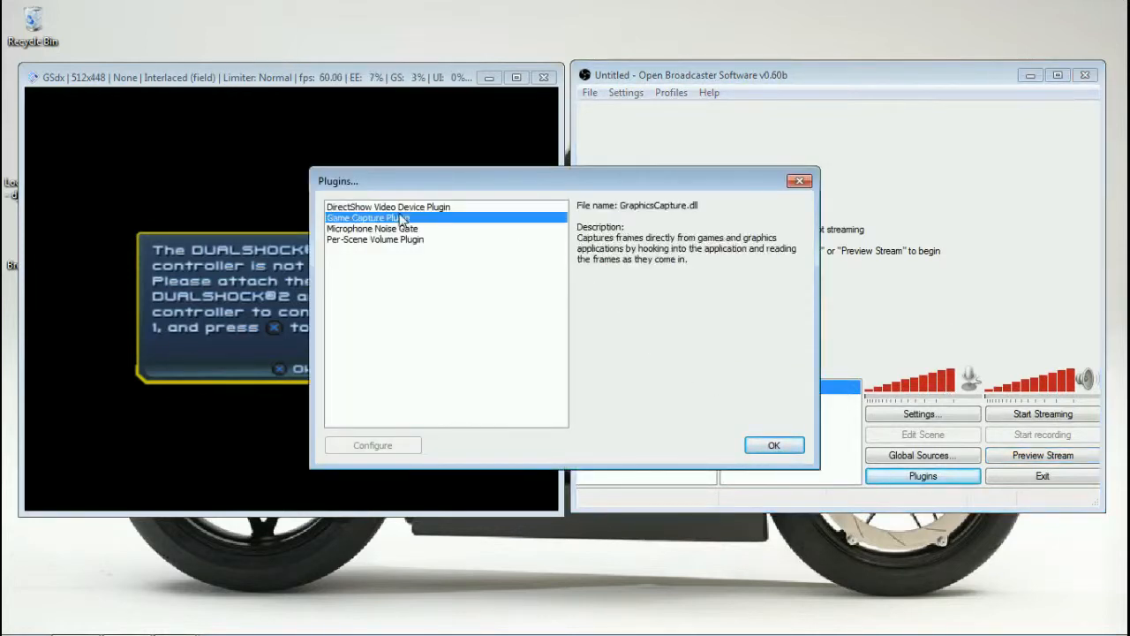
{"action": "left_click", "coordinate": [375, 239]}
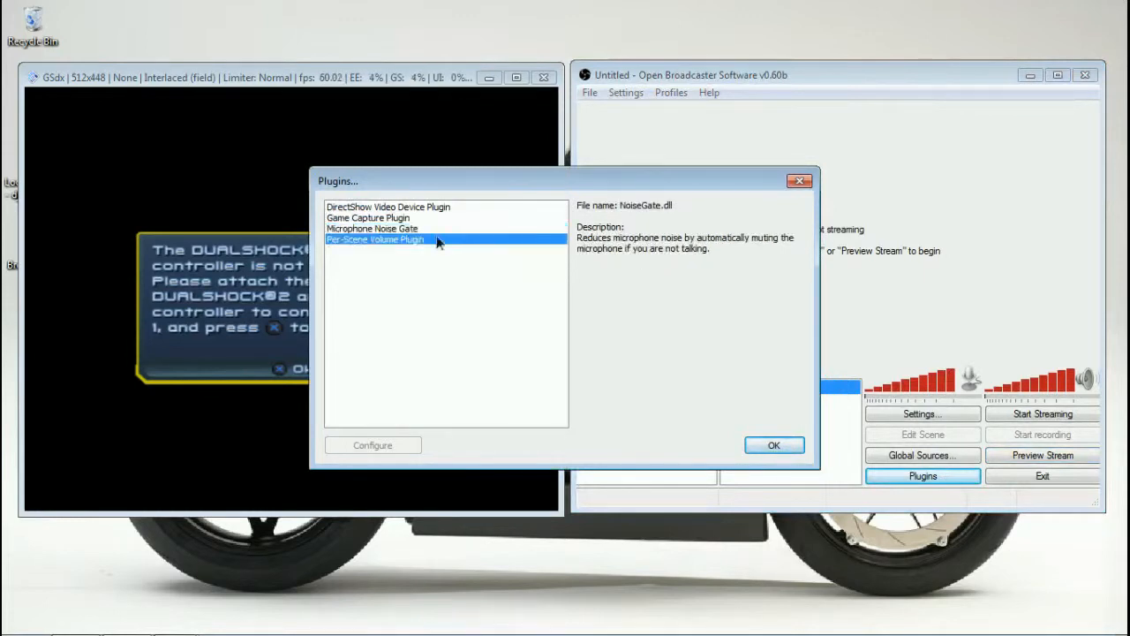
{"action": "left_click", "coordinate": [375, 239]}
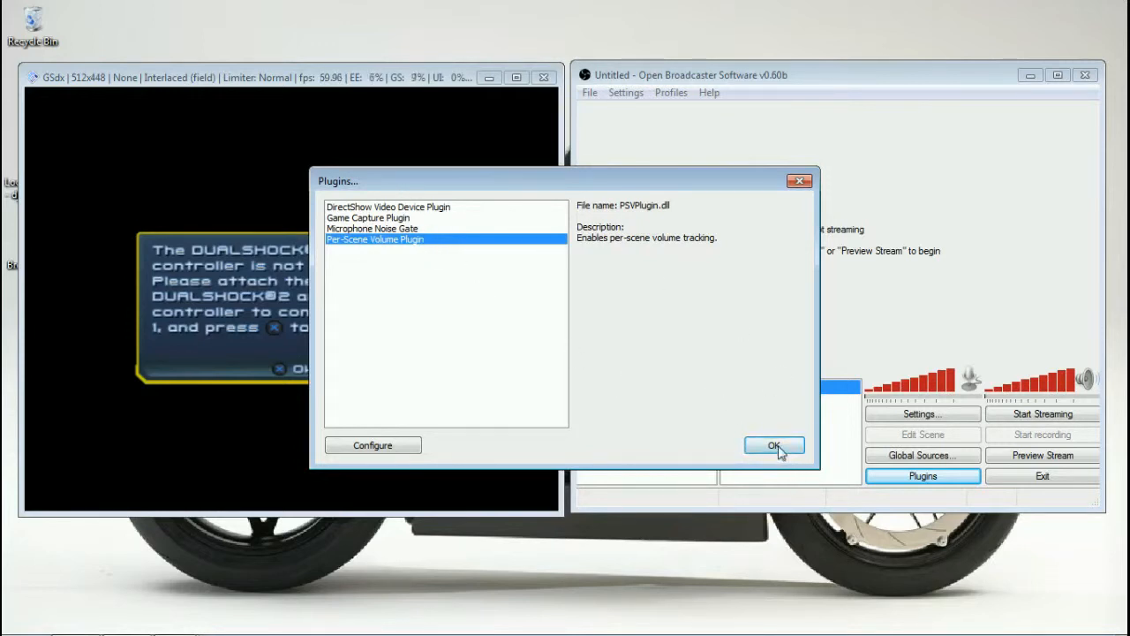
{"action": "left_click", "coordinate": [774, 445]}
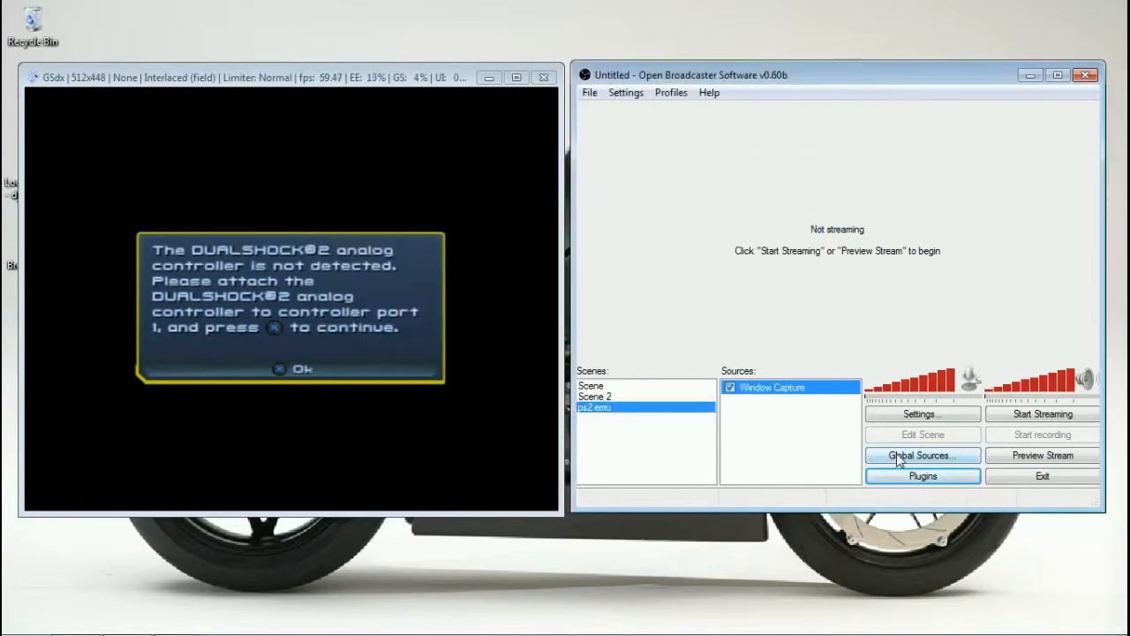
{"action": "left_click", "coordinate": [921, 454]}
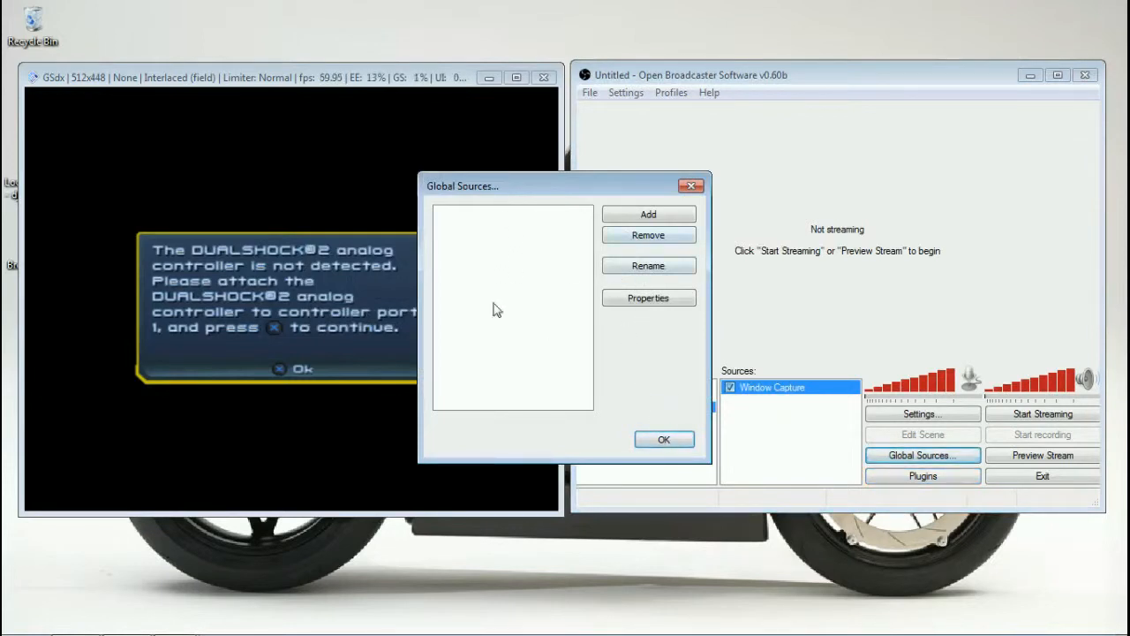
{"action": "left_click", "coordinate": [664, 439]}
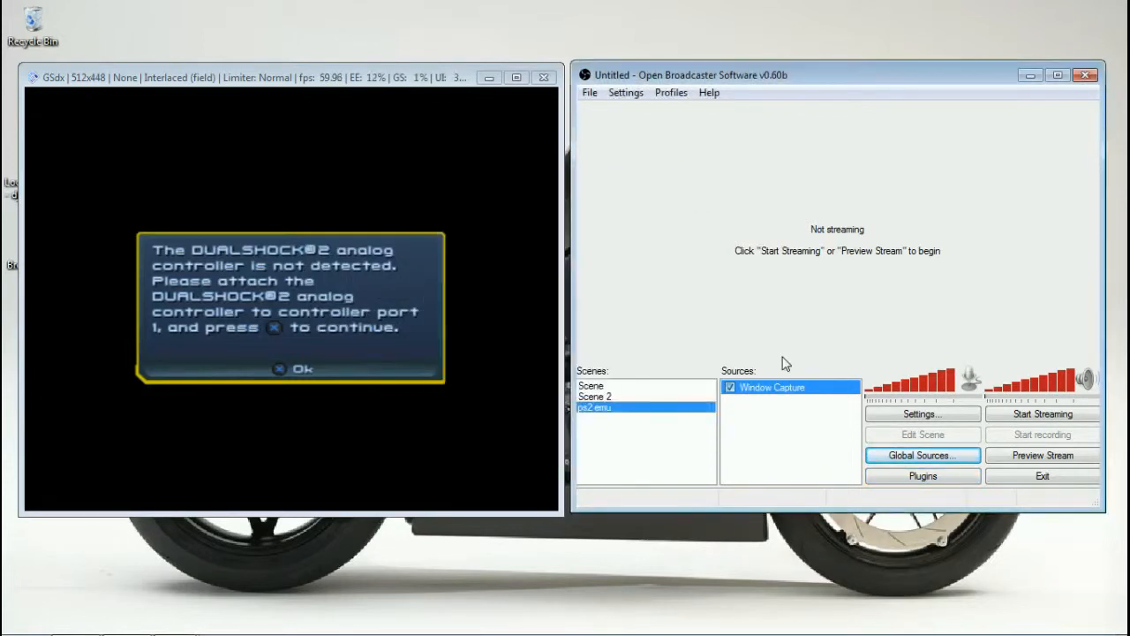
{"action": "mouse_move", "coordinate": [864, 149]}
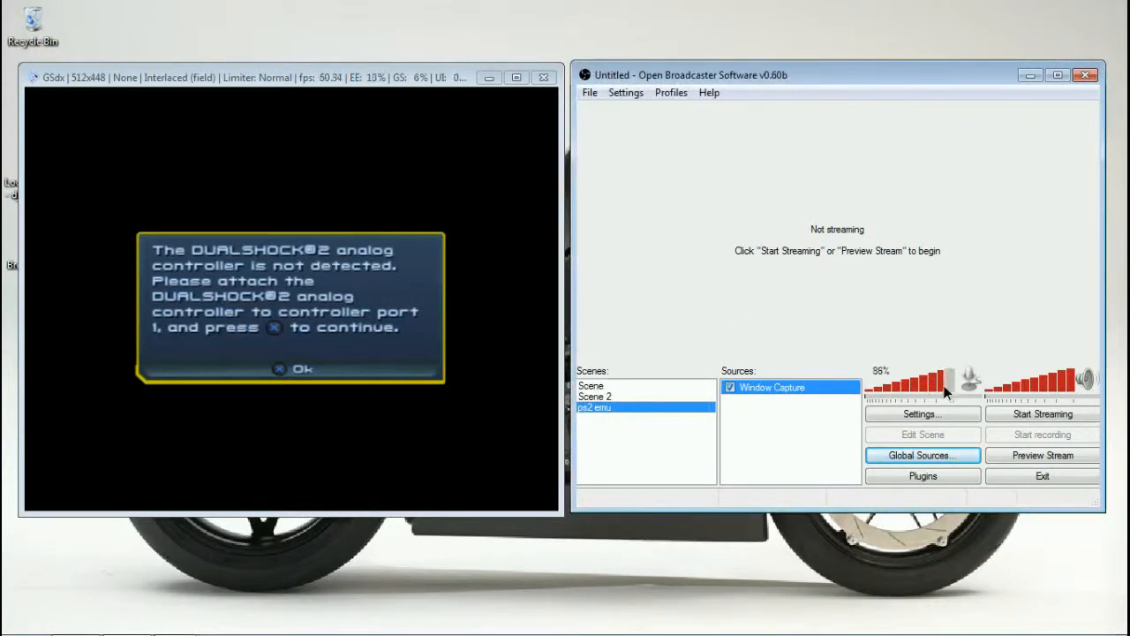
{"action": "left_click_drag", "start_coordinate": [945, 390], "coordinate": [874, 391]}
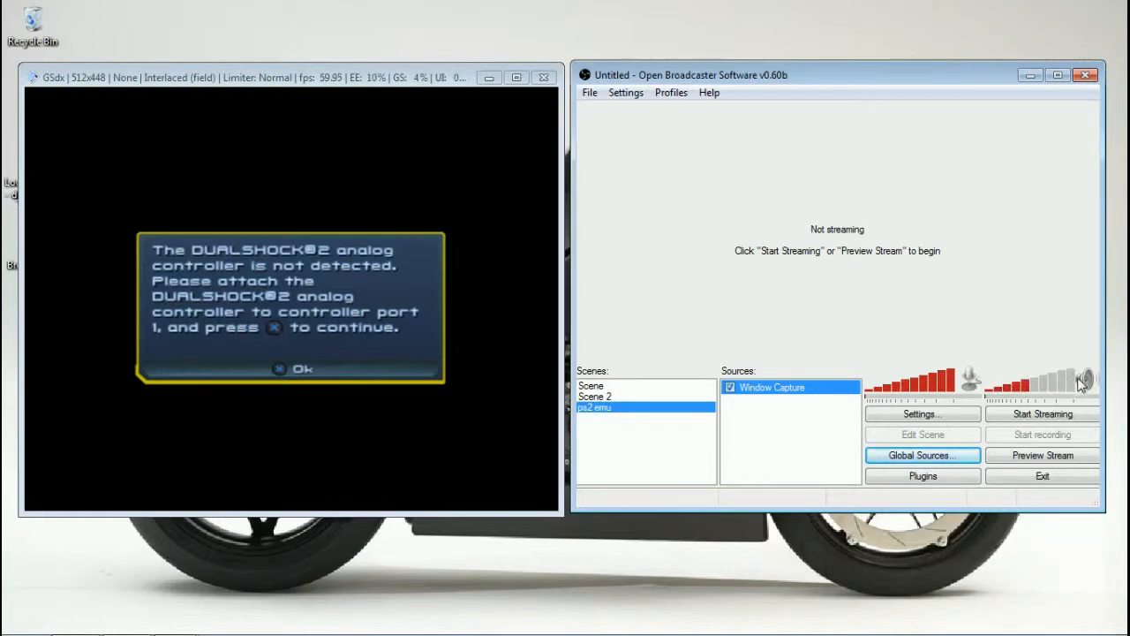
{"action": "left_click_drag", "start_coordinate": [1086, 382], "coordinate": [1016, 393]}
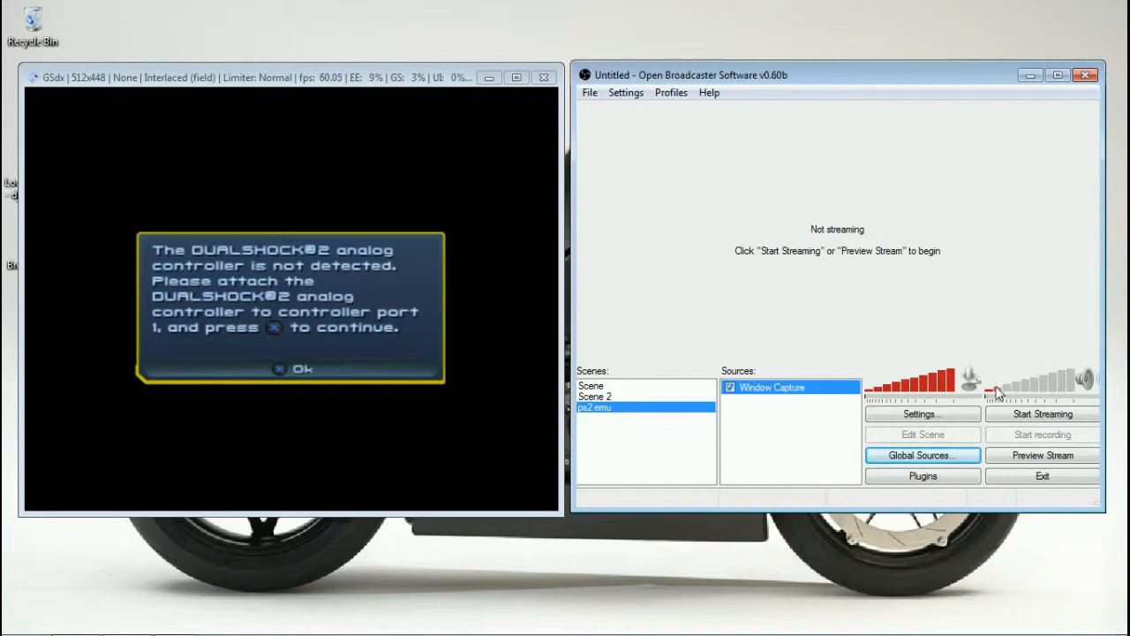
{"action": "mouse_move", "coordinate": [888, 397]}
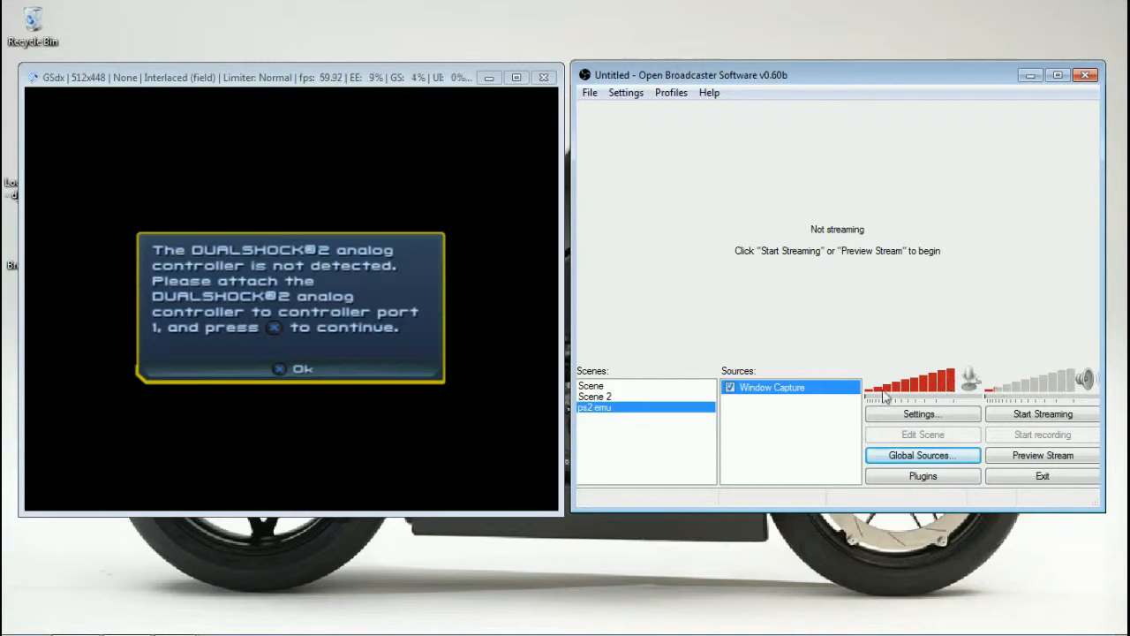
{"action": "mouse_move", "coordinate": [1051, 388]}
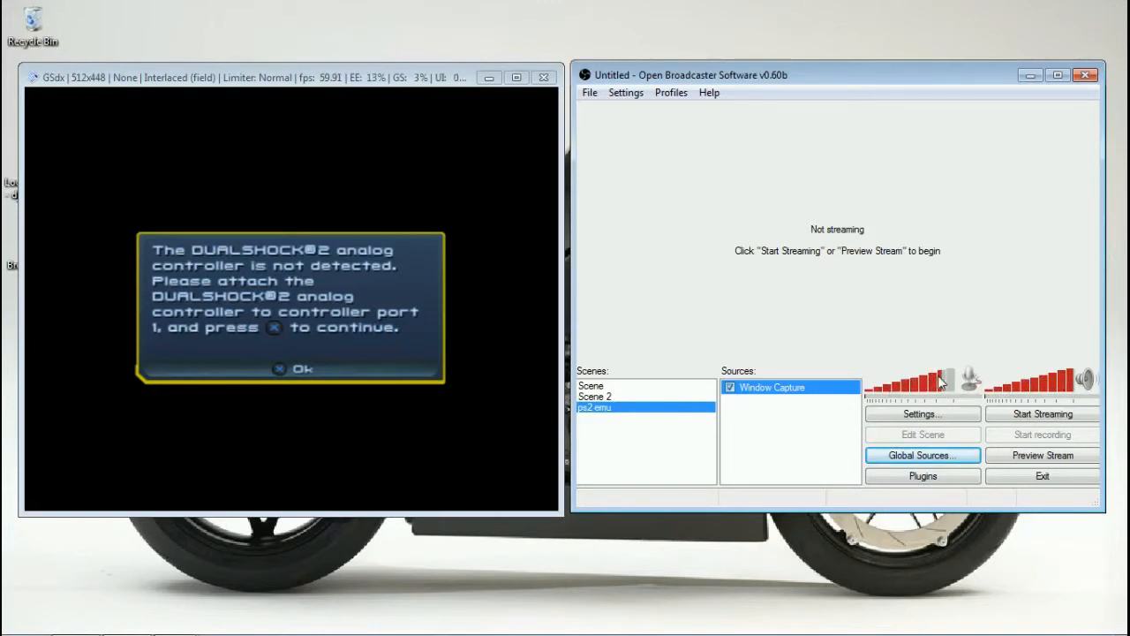
{"action": "mouse_move", "coordinate": [896, 349]}
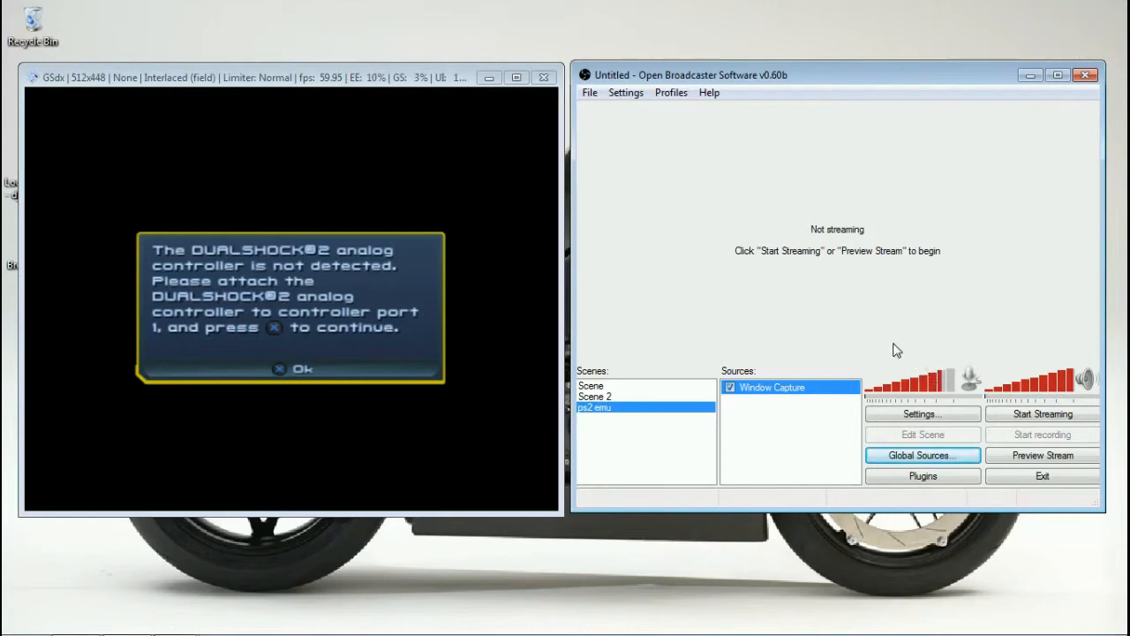